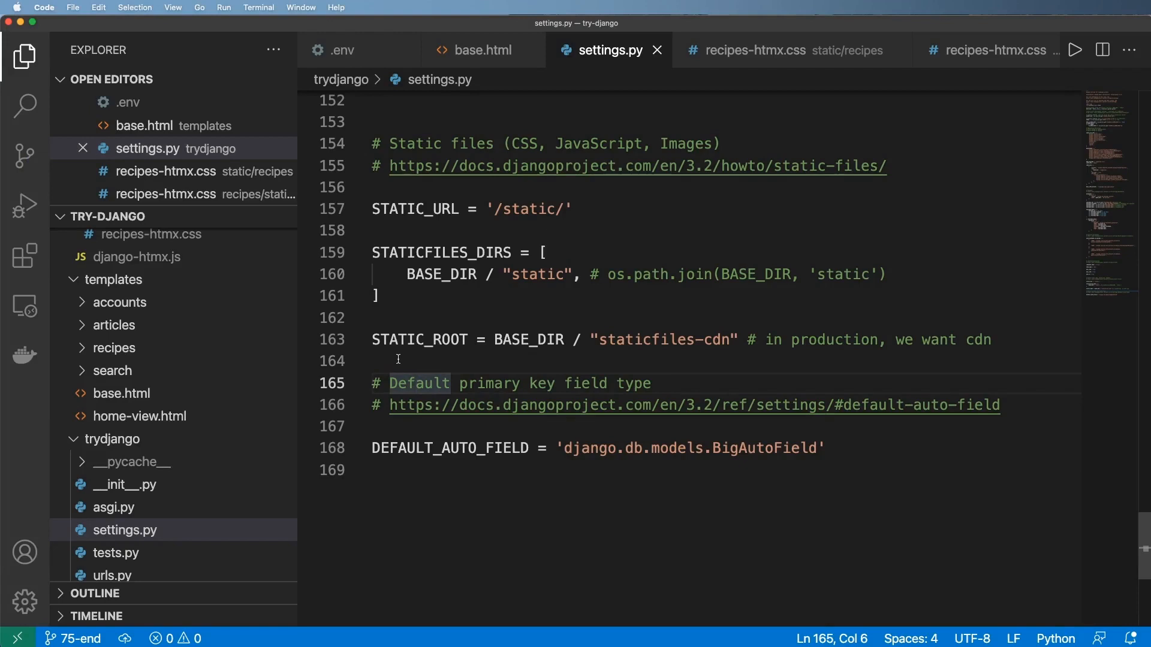
mouse_move(688, 322)
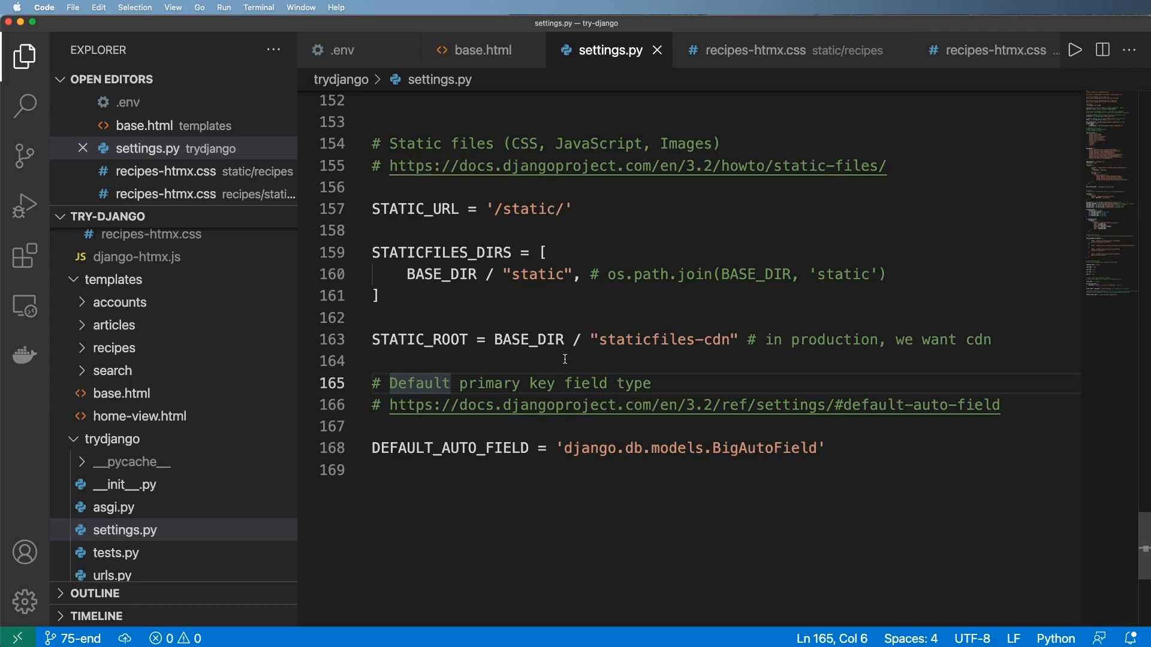
mouse_move(561, 285)
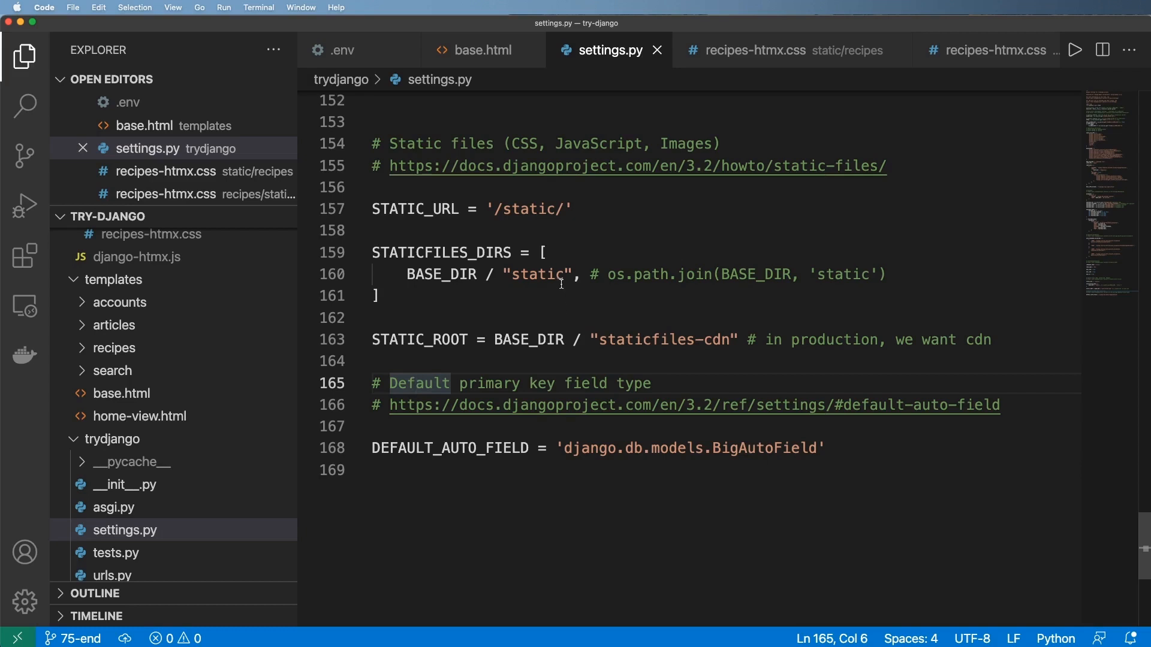
mouse_move(549, 295)
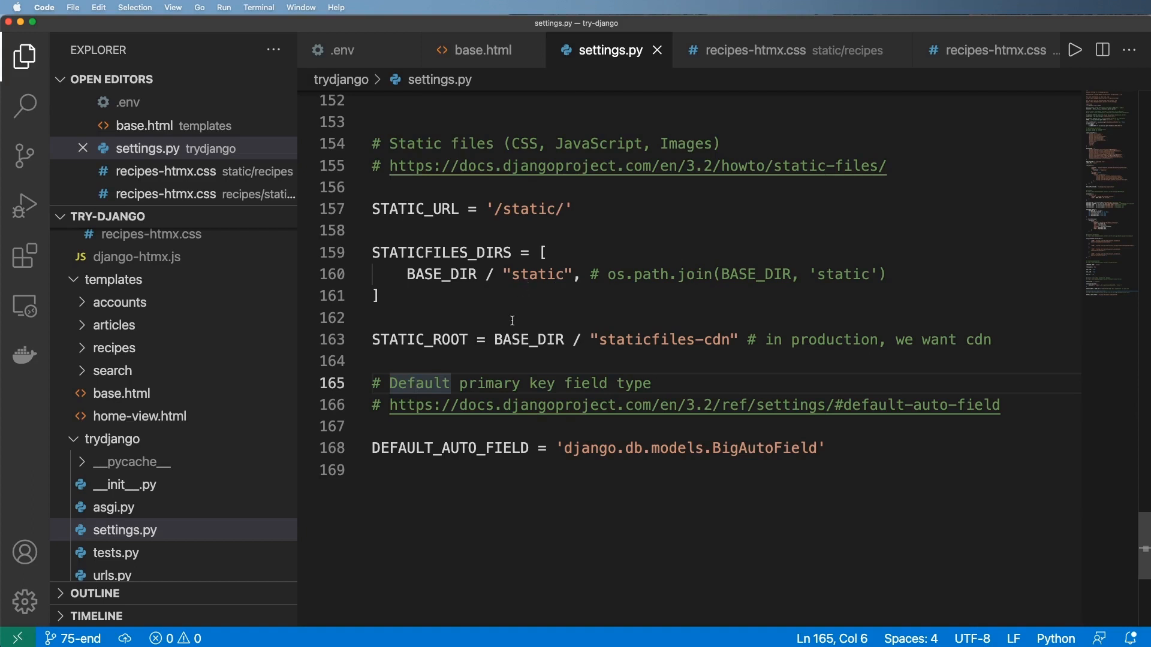
mouse_move(510, 351)
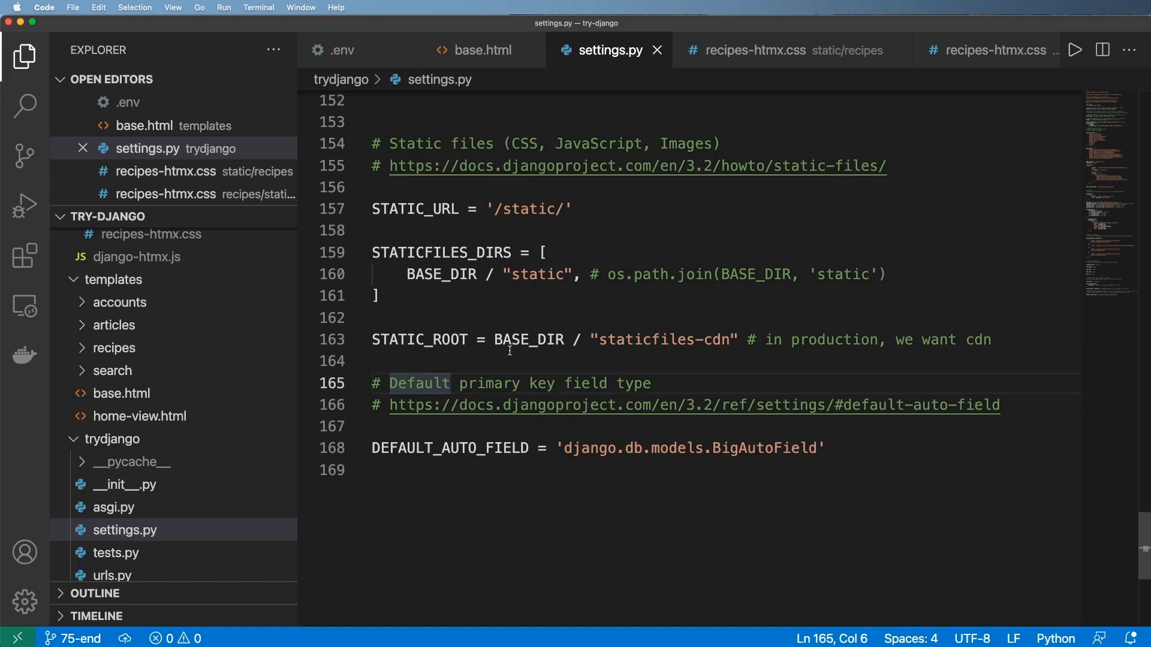
mouse_move(510, 356)
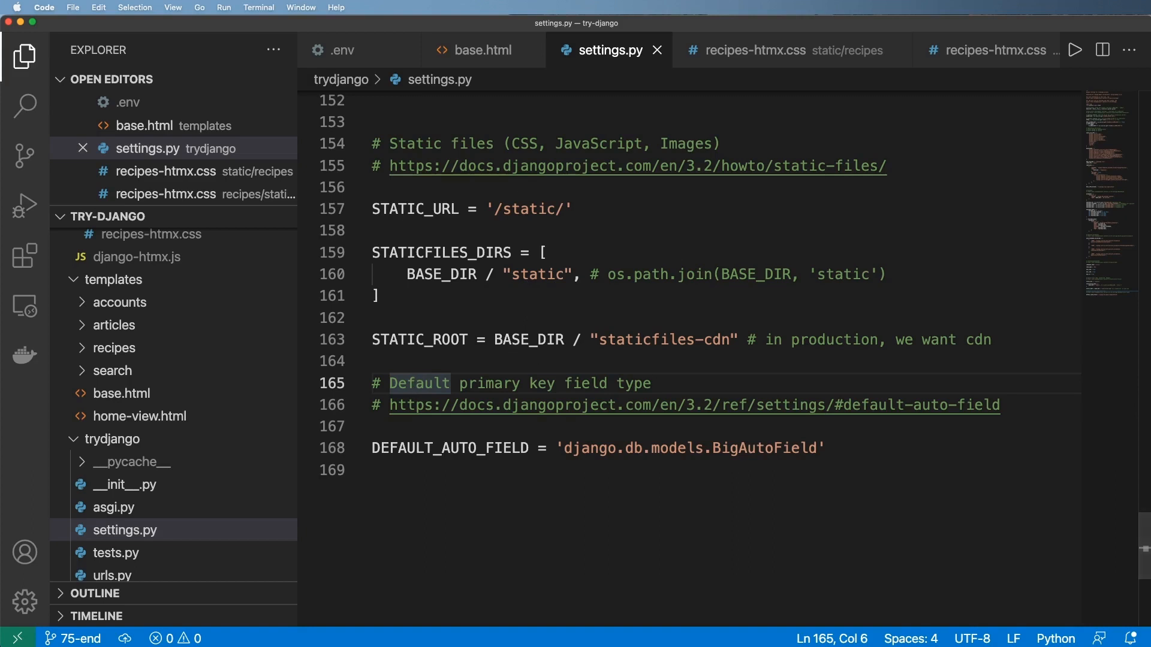
Leave settings.py for the DigitalOcean Spaces page, which lists no Spaces yet
left_click(539, 362)
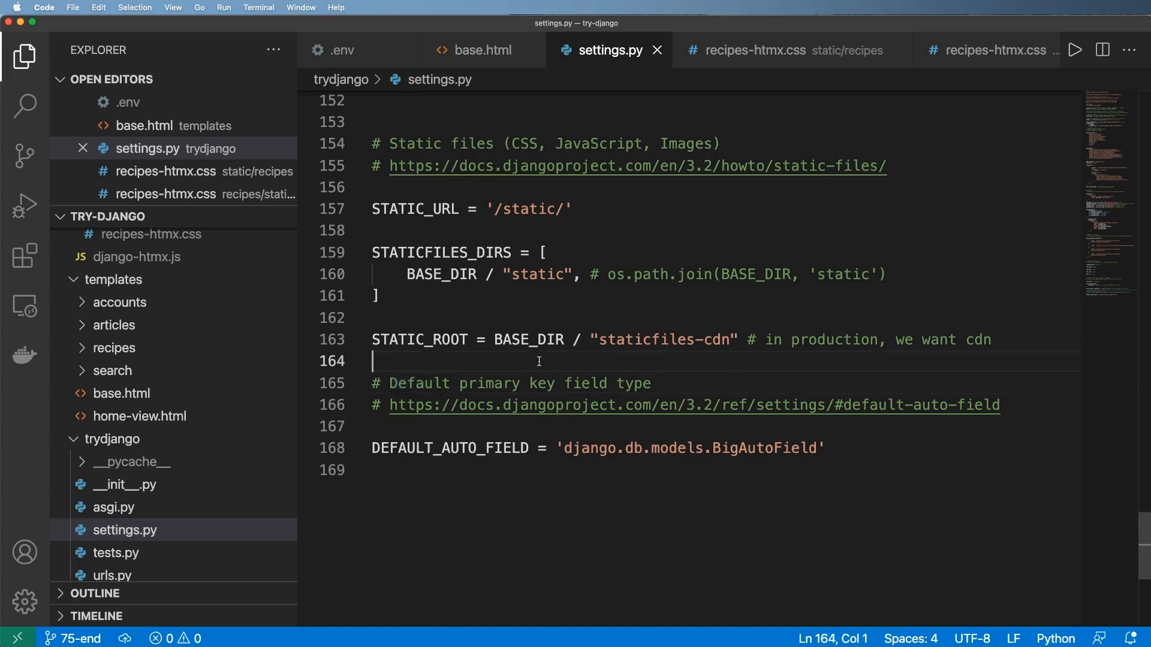
key("Cmd+Tab")
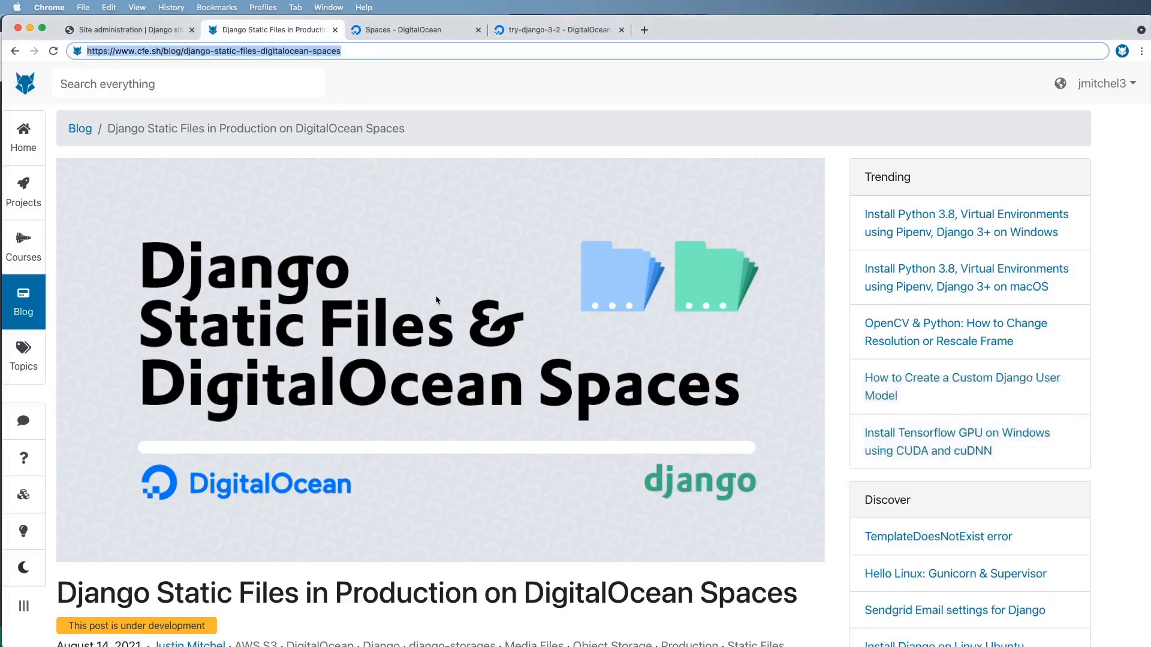
mouse_move(343, 385)
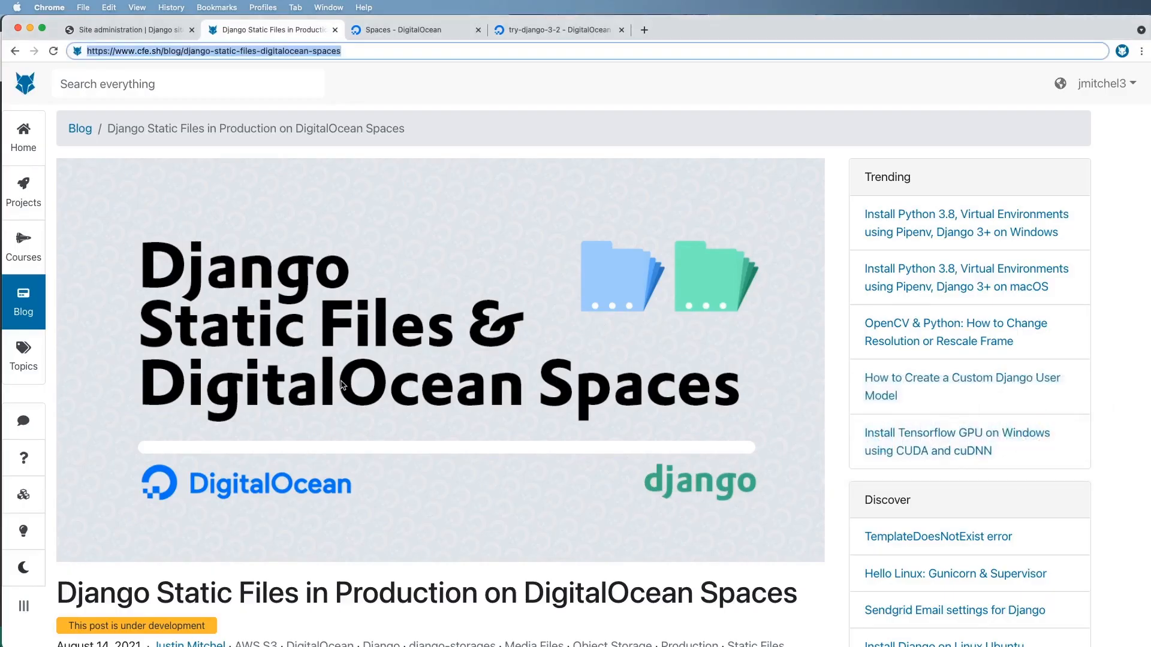
mouse_move(539, 382)
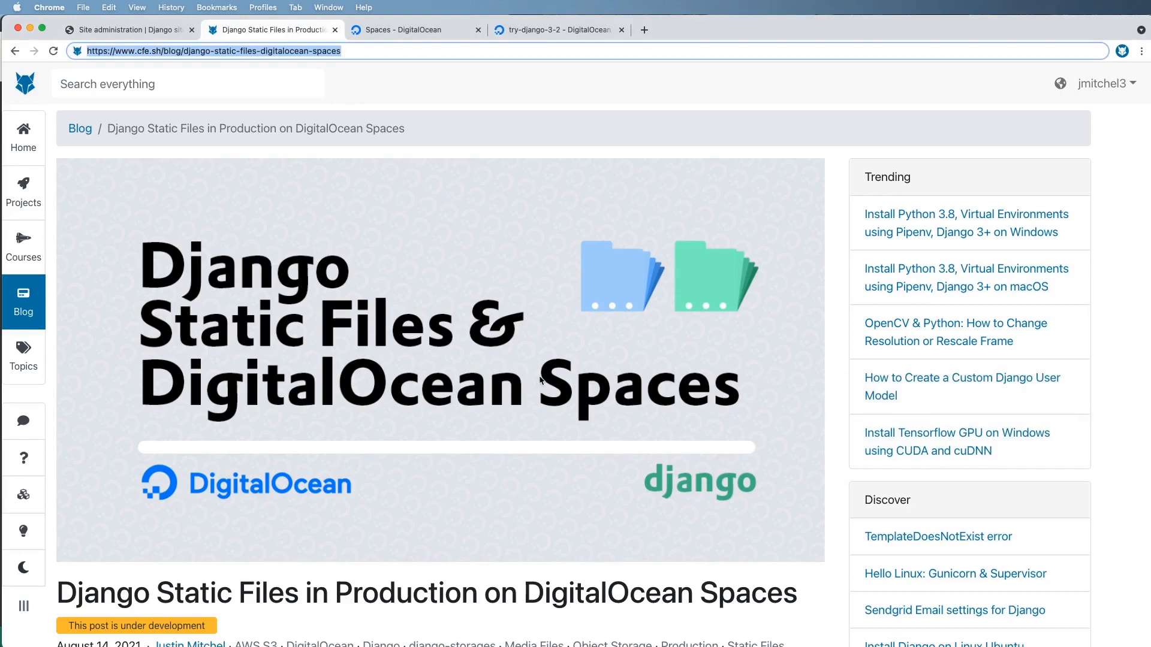
mouse_move(531, 375)
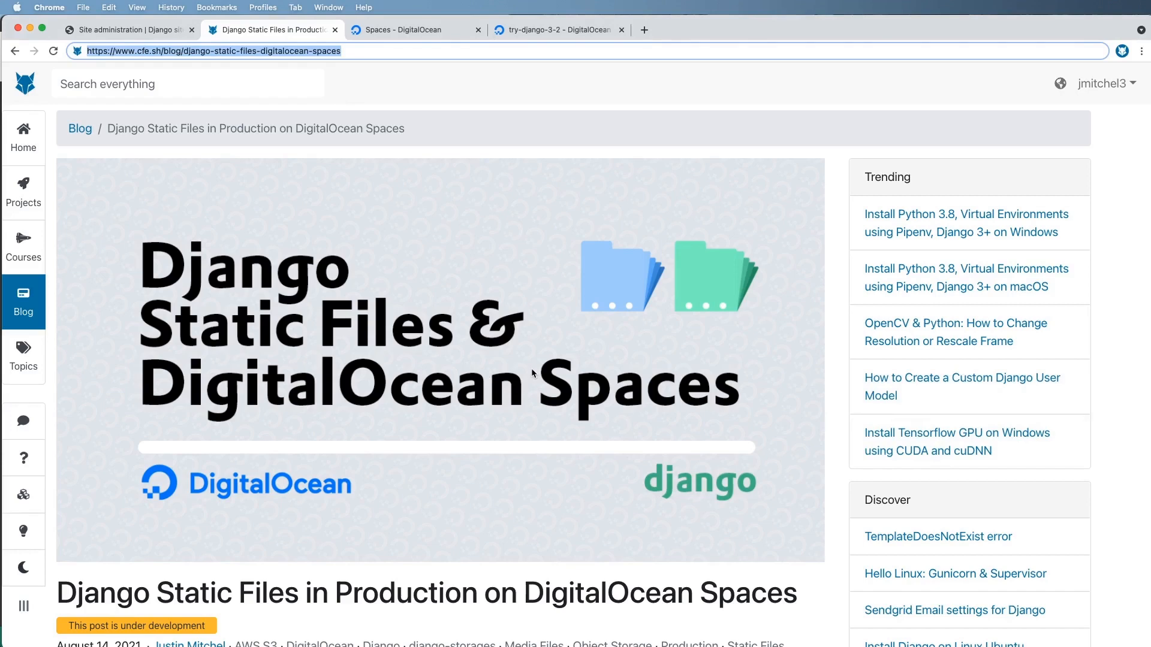
mouse_move(422, 159)
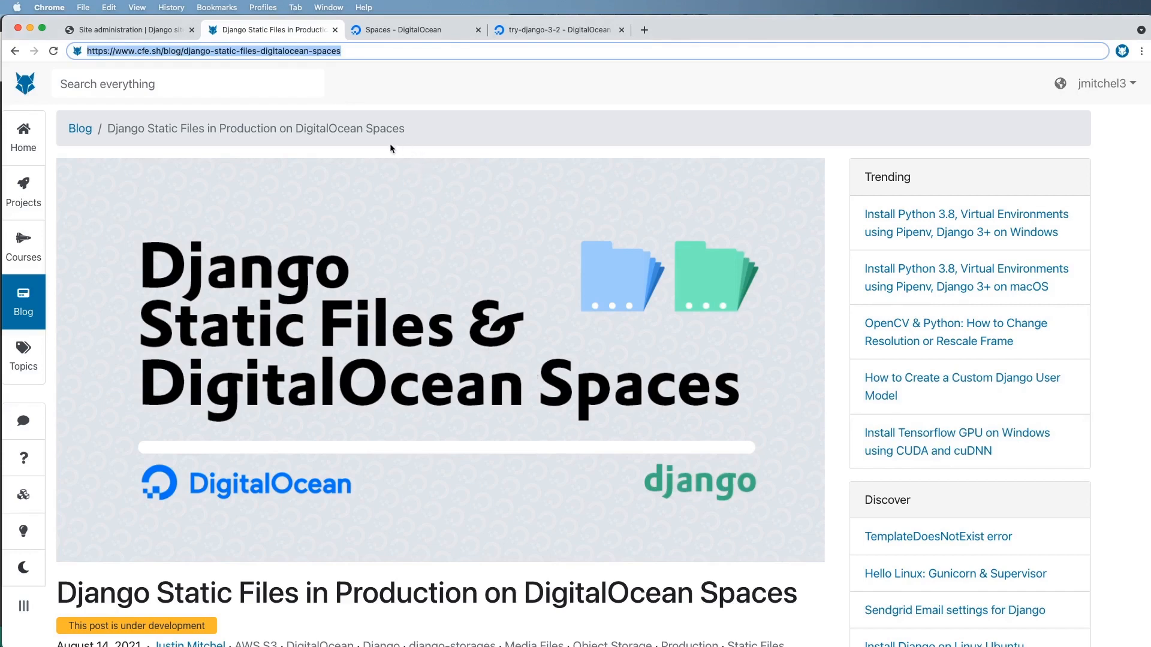
mouse_move(383, 147)
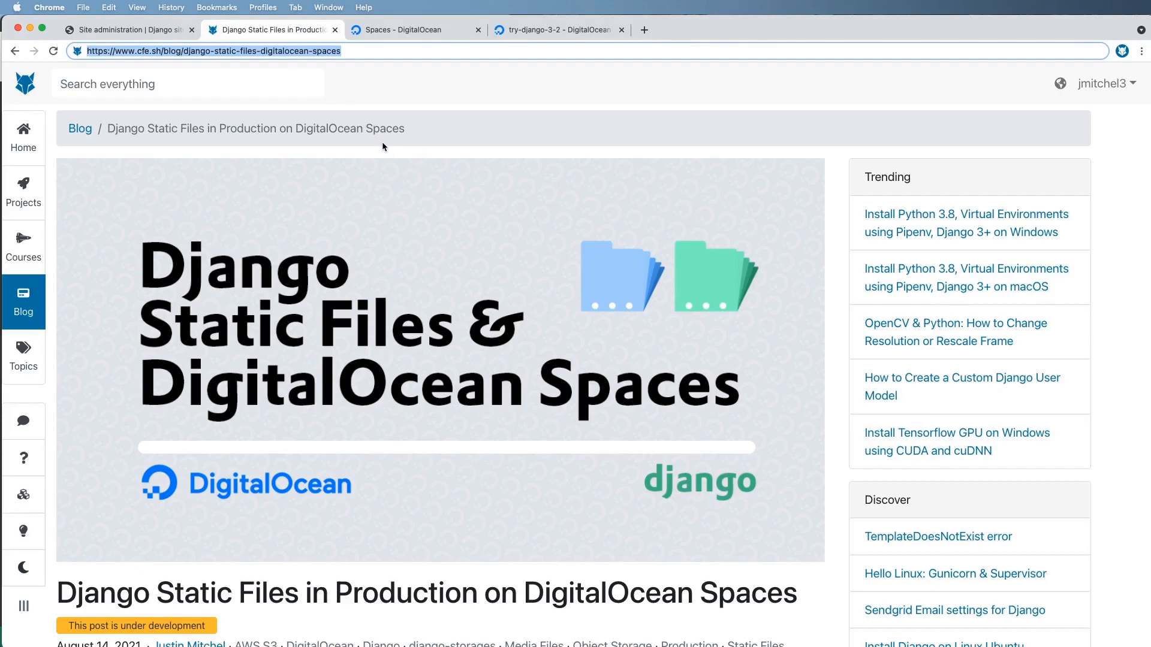
mouse_move(489, 409)
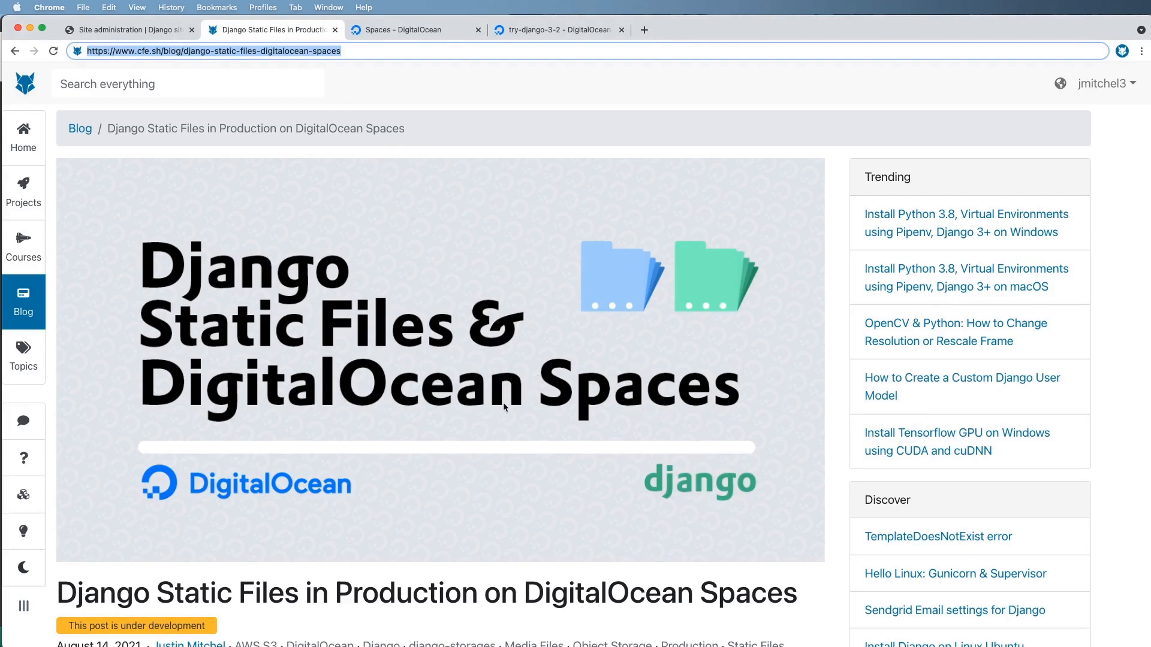
mouse_move(506, 378)
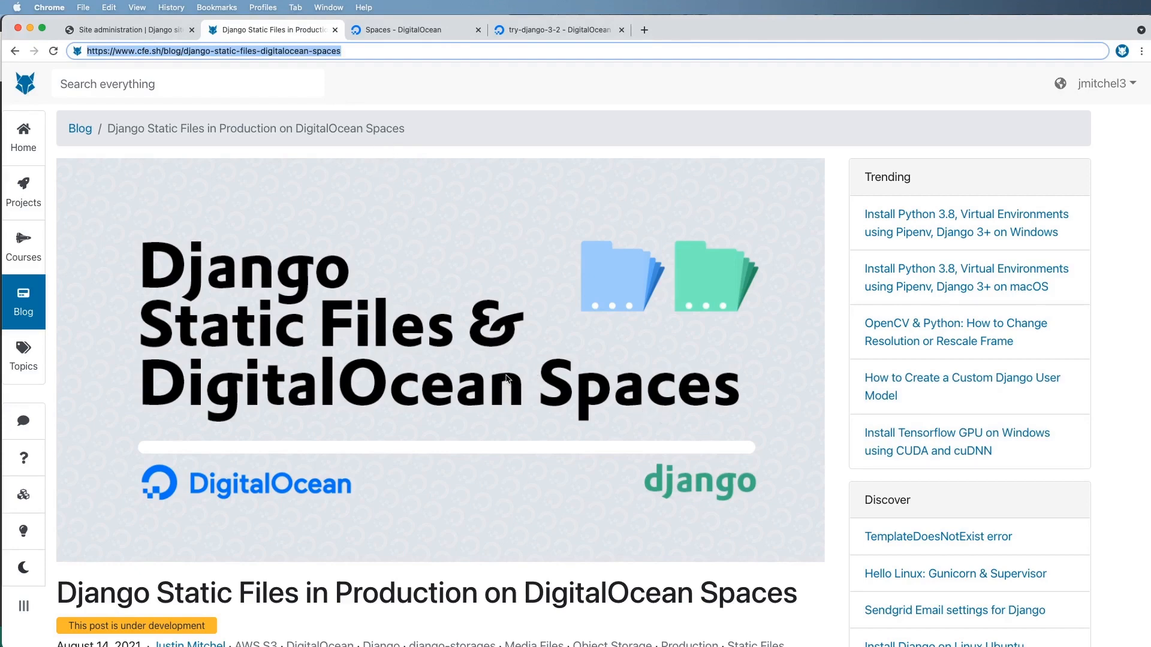
mouse_move(412, 372)
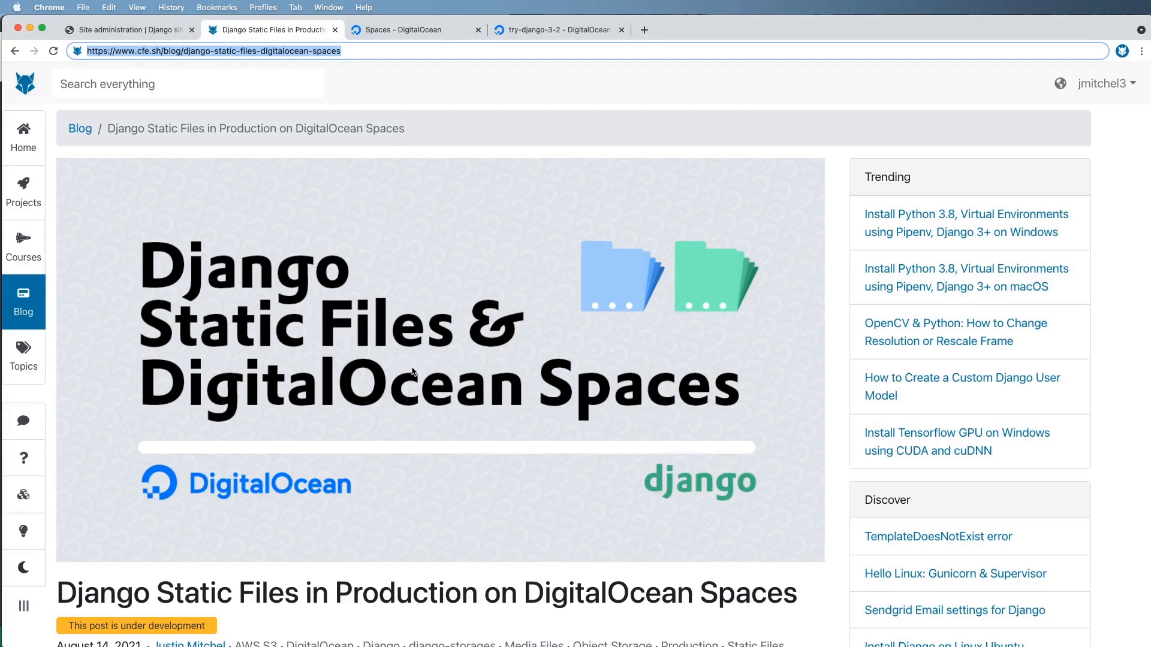
mouse_move(417, 370)
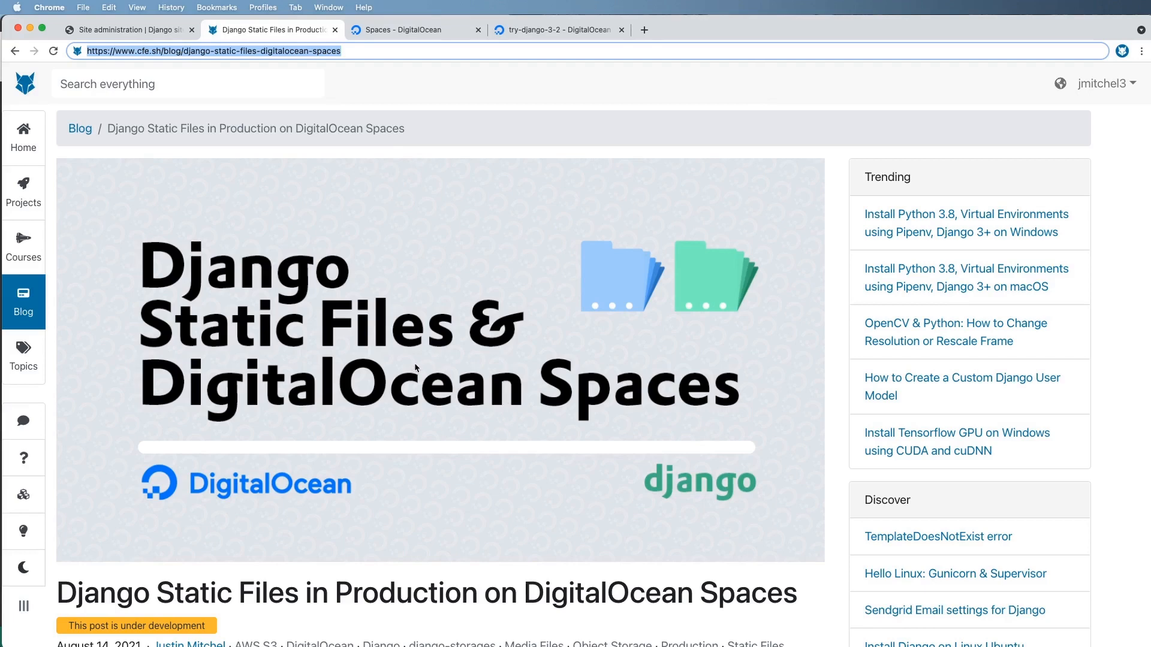
mouse_move(224, 304)
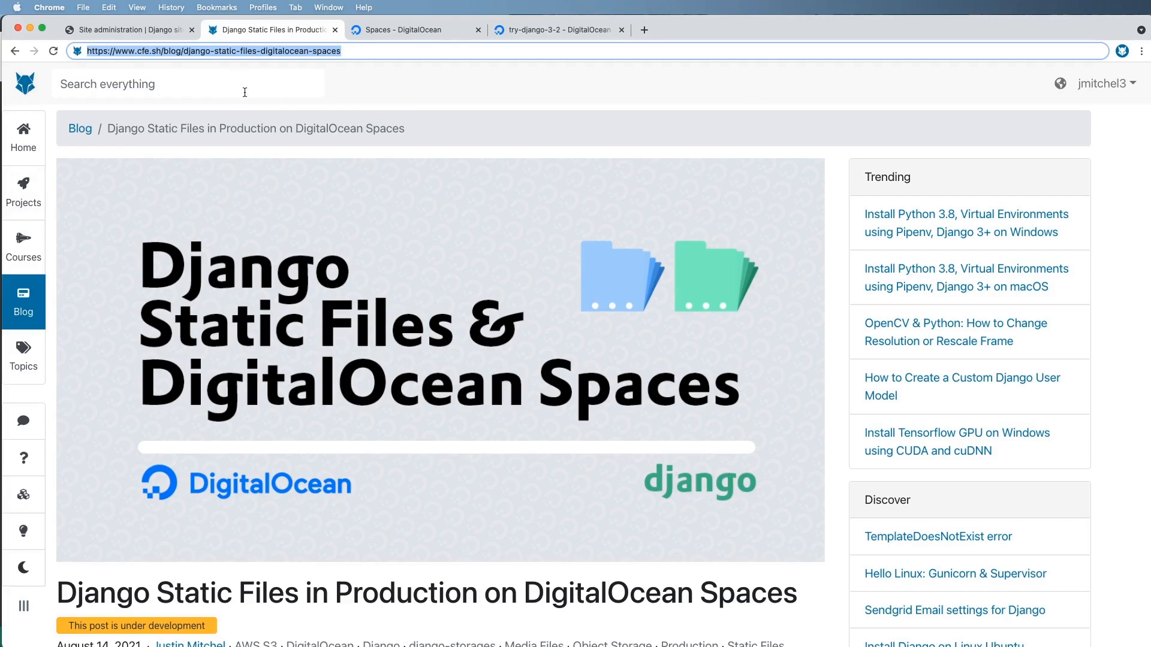
mouse_move(254, 146)
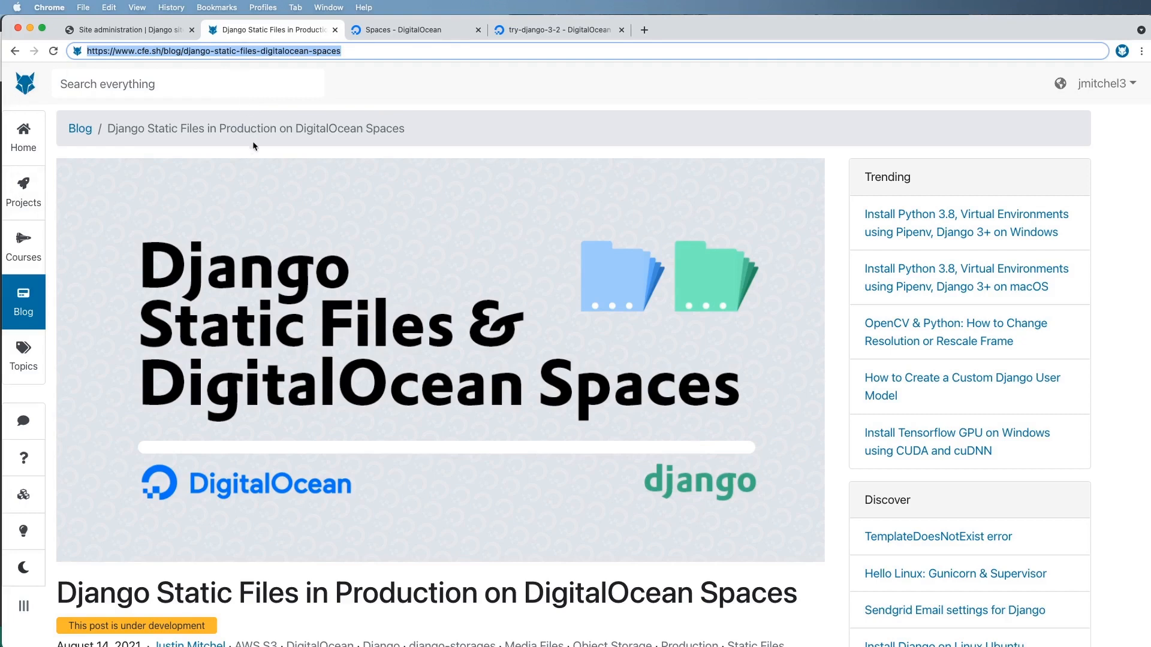
mouse_move(409, 369)
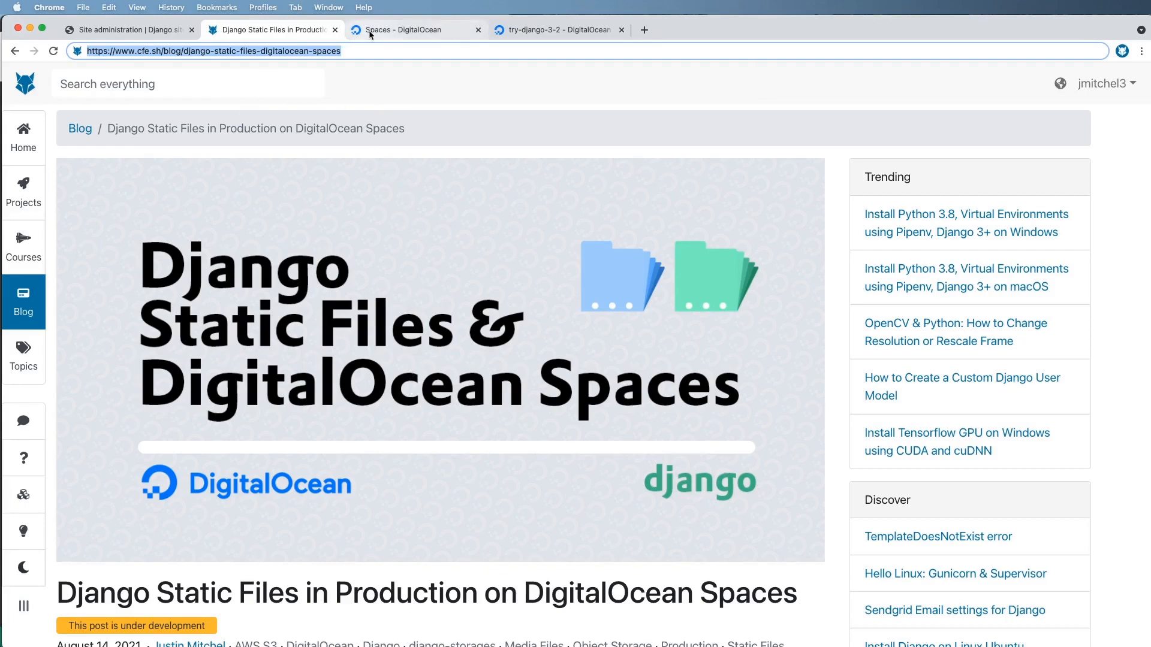
left_click(408, 30)
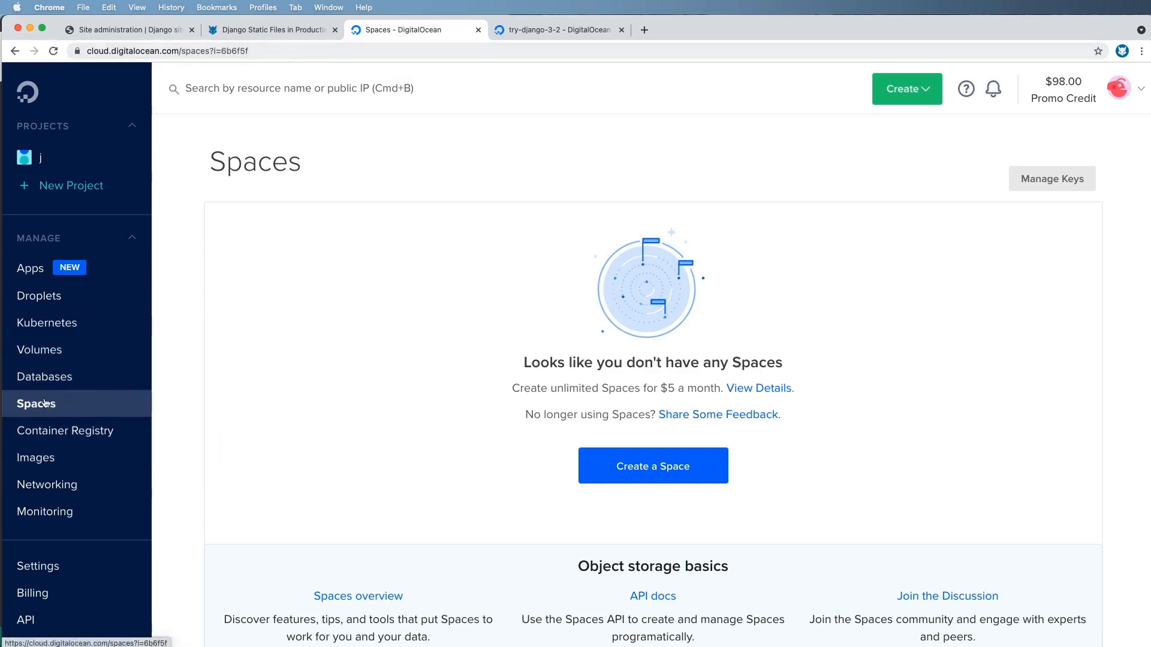
mouse_move(309, 396)
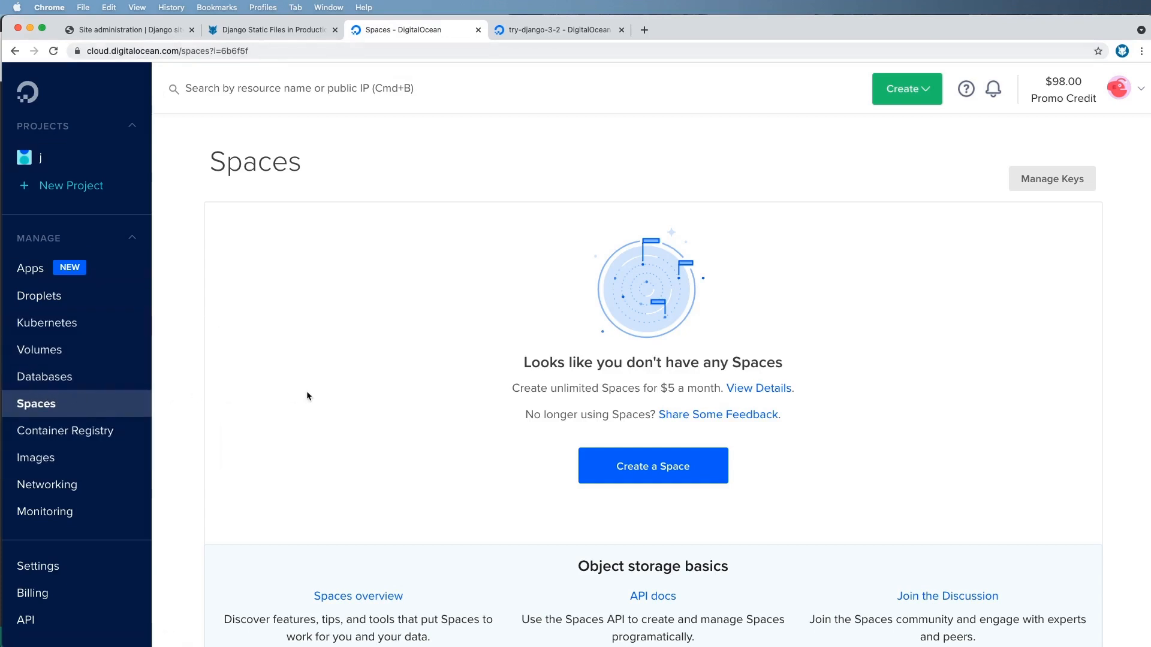
mouse_move(232, 338)
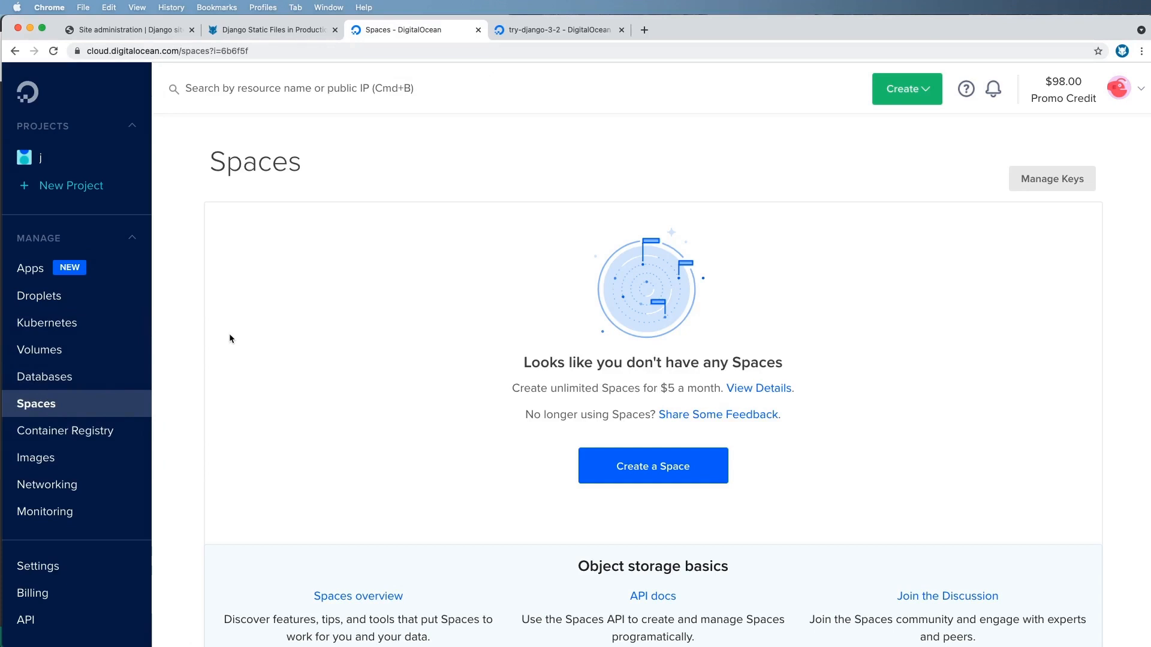
mouse_move(204, 312)
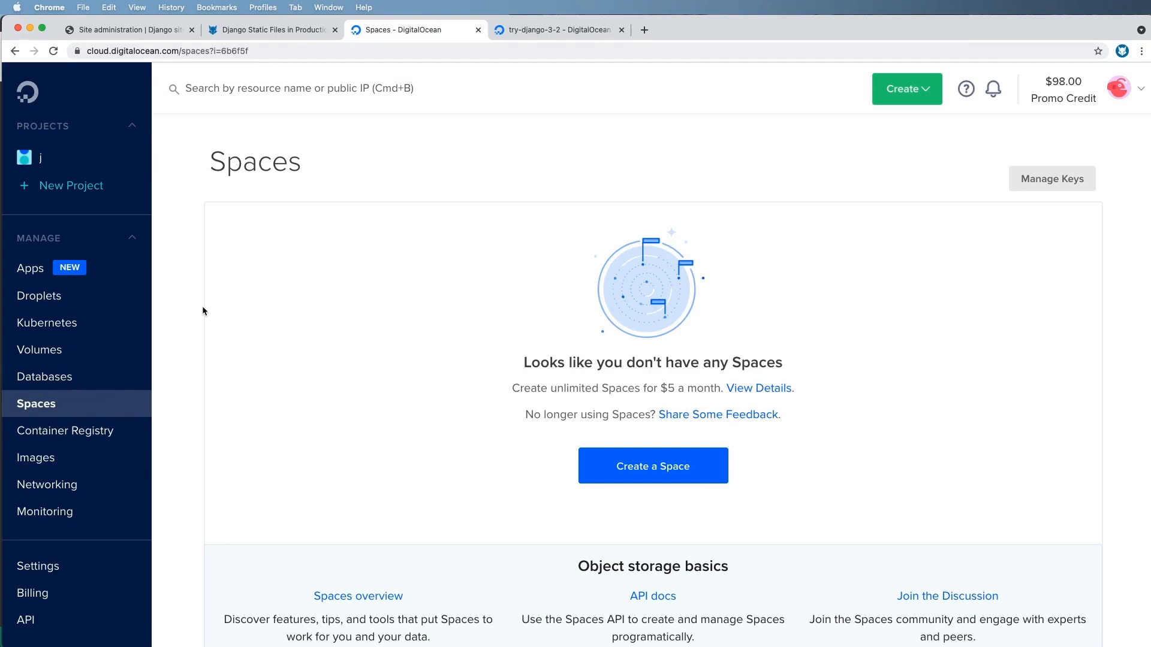
mouse_move(253, 354)
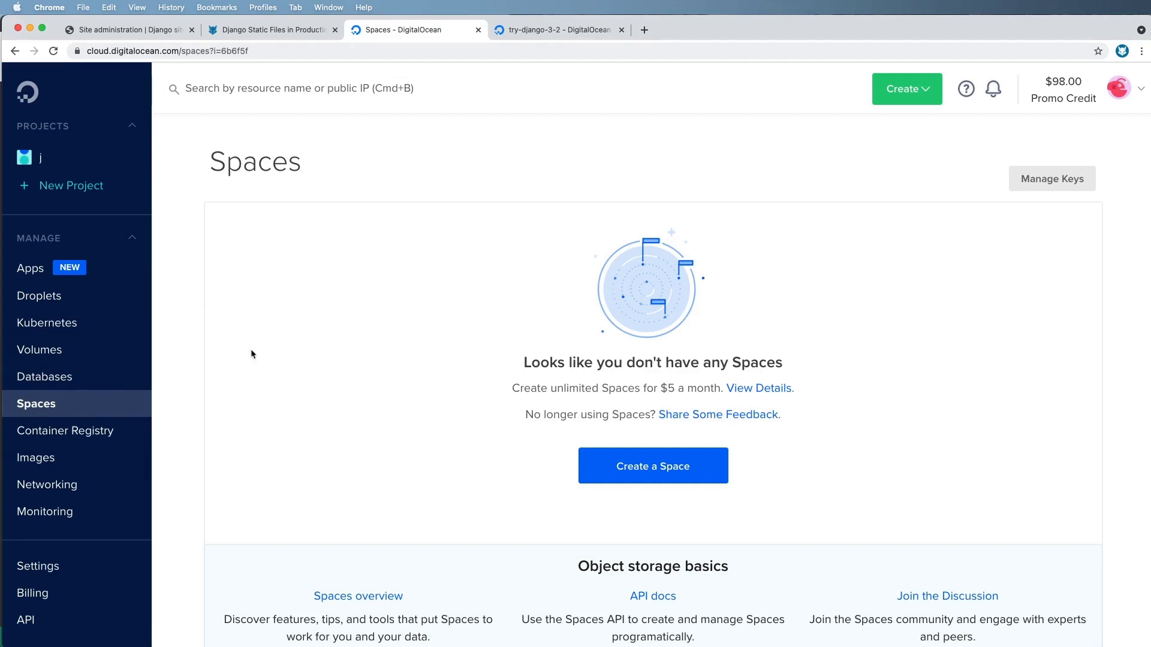
mouse_move(292, 399)
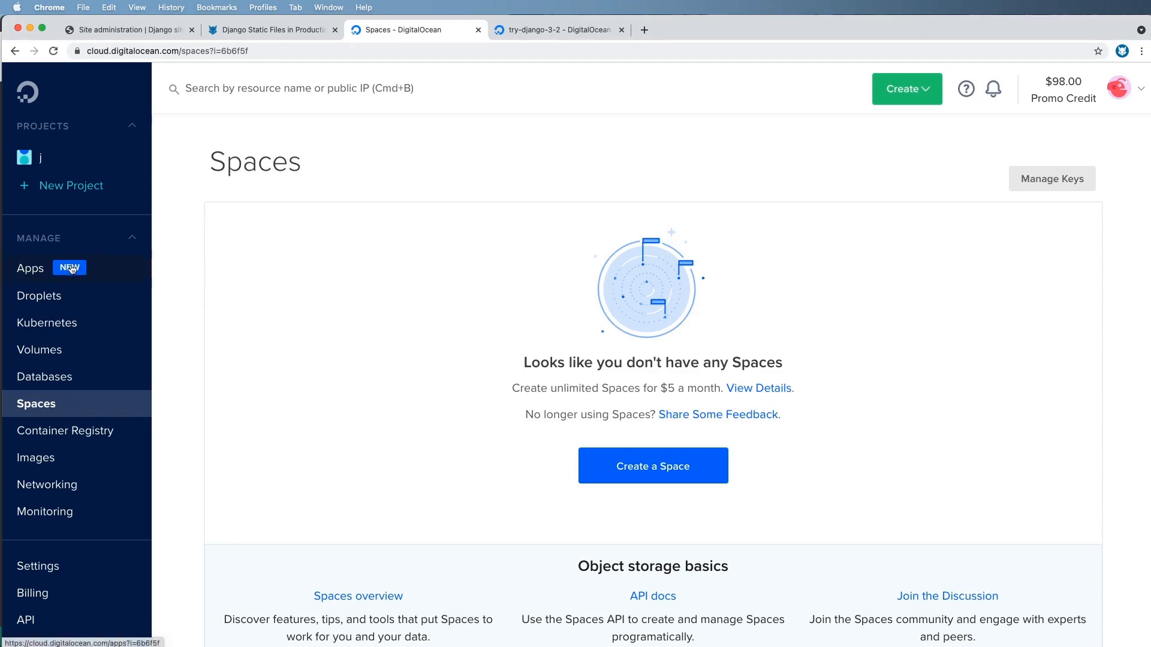
mouse_move(327, 350)
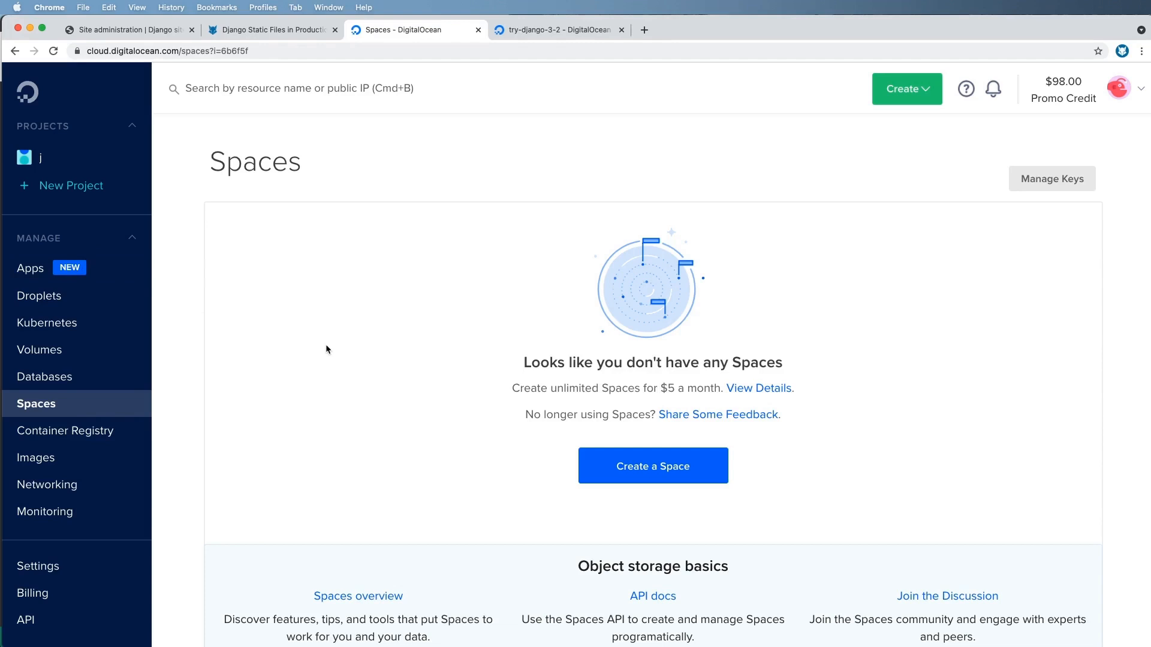
mouse_move(591, 254)
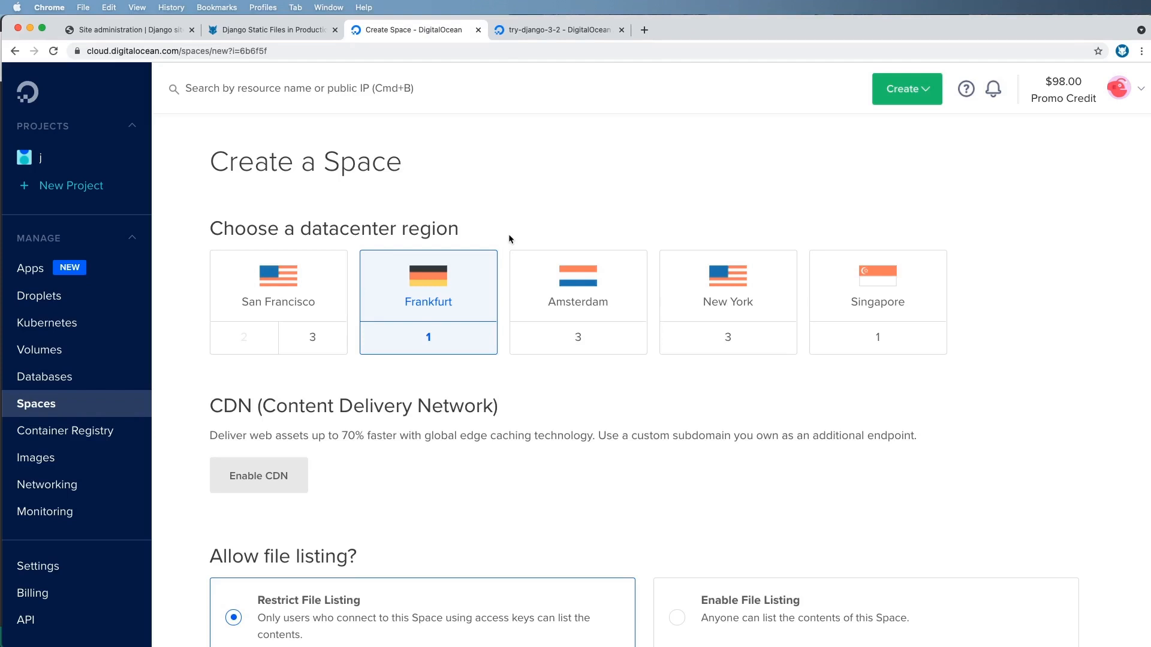
mouse_move(445, 374)
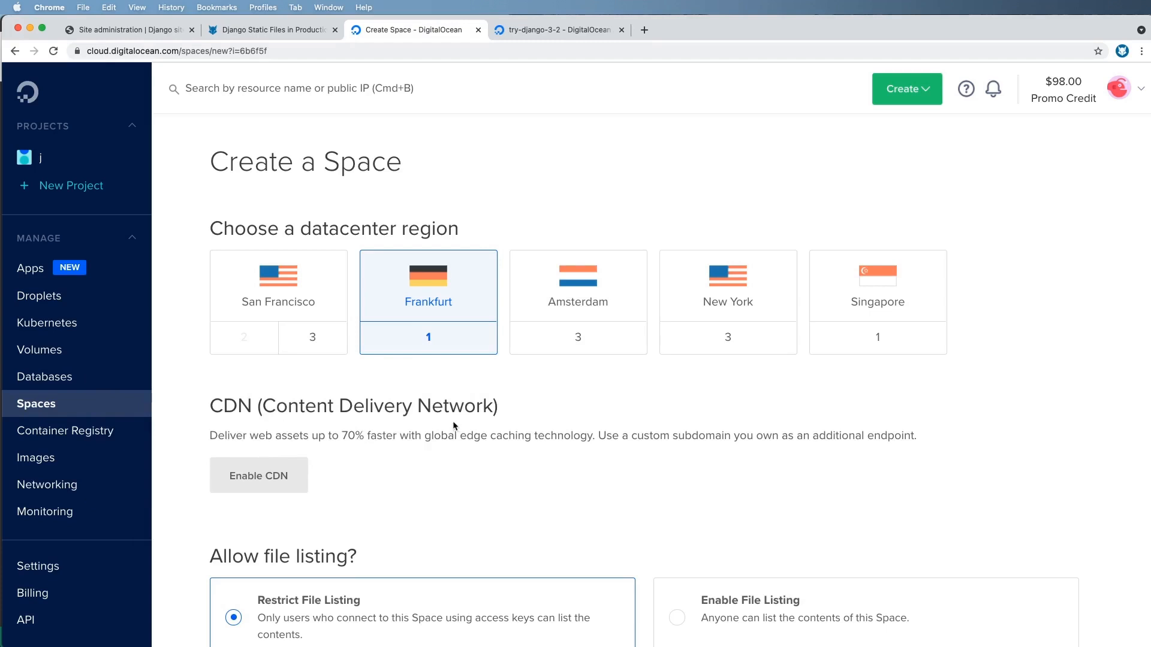
mouse_move(414, 409)
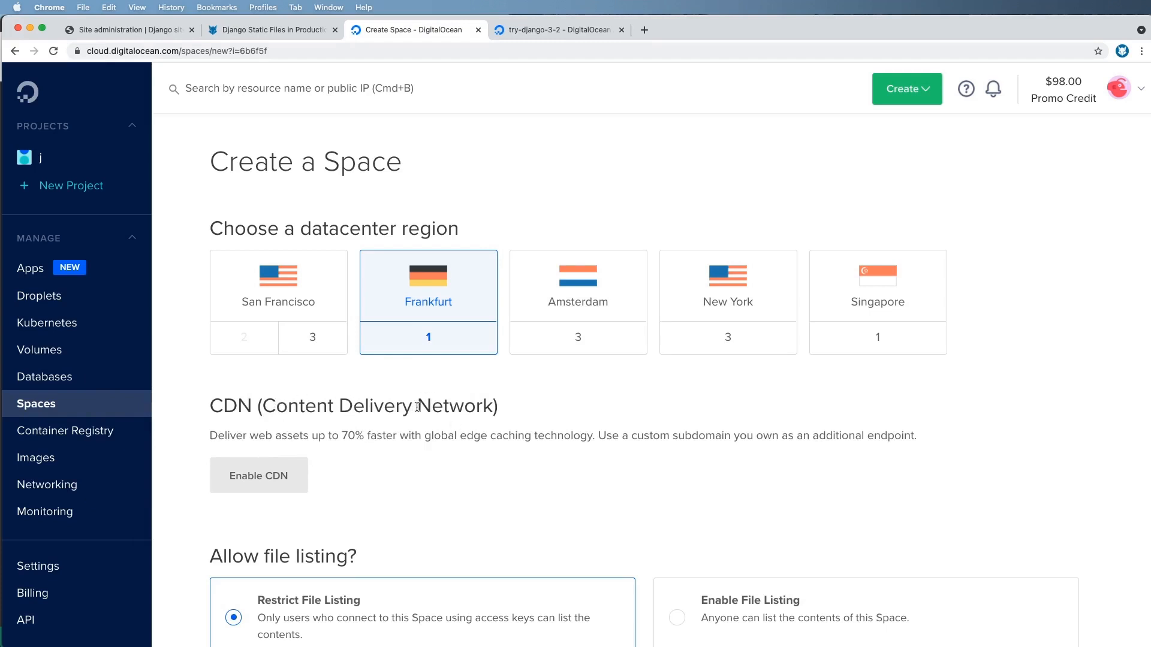
mouse_move(403, 414)
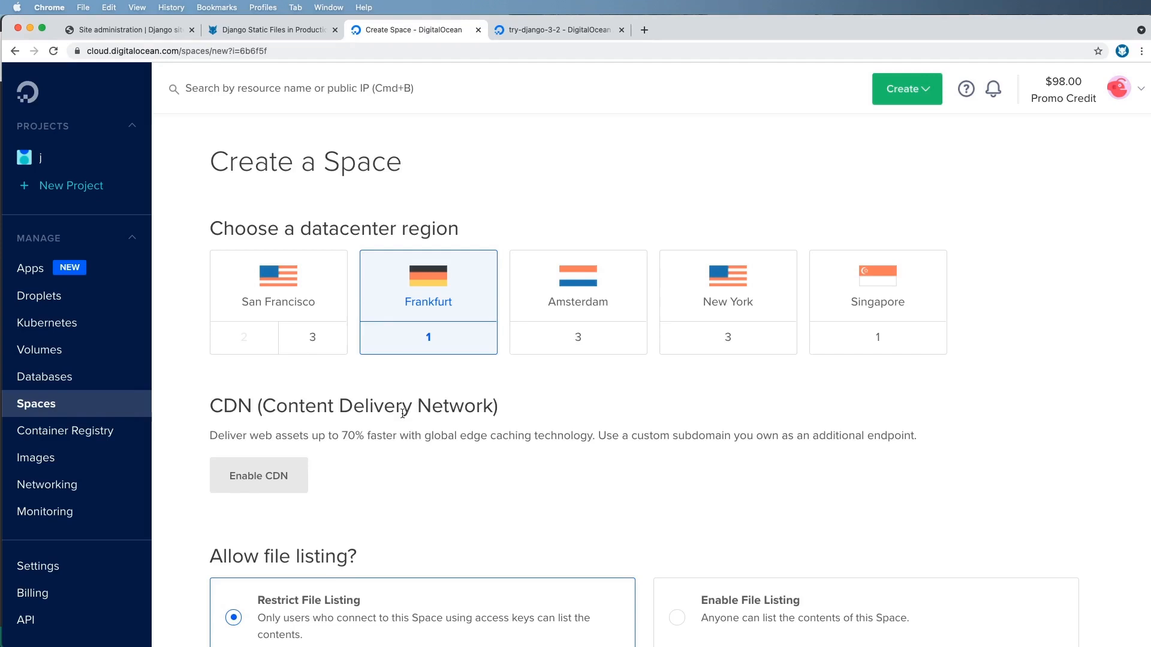
mouse_move(410, 435)
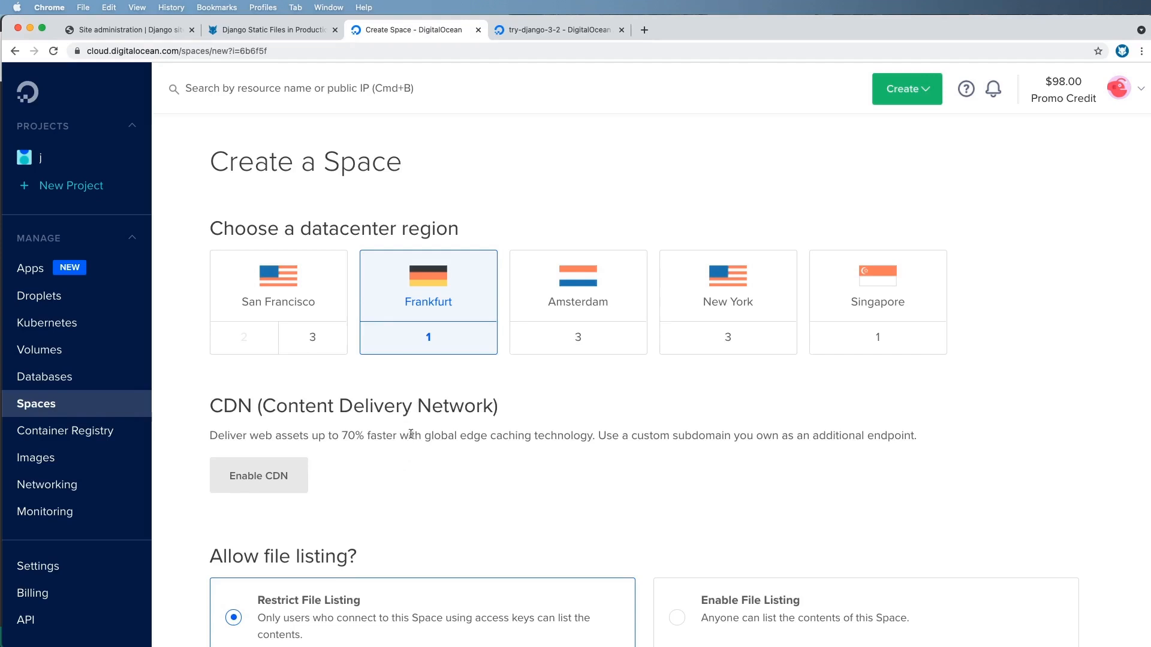
mouse_move(238, 381)
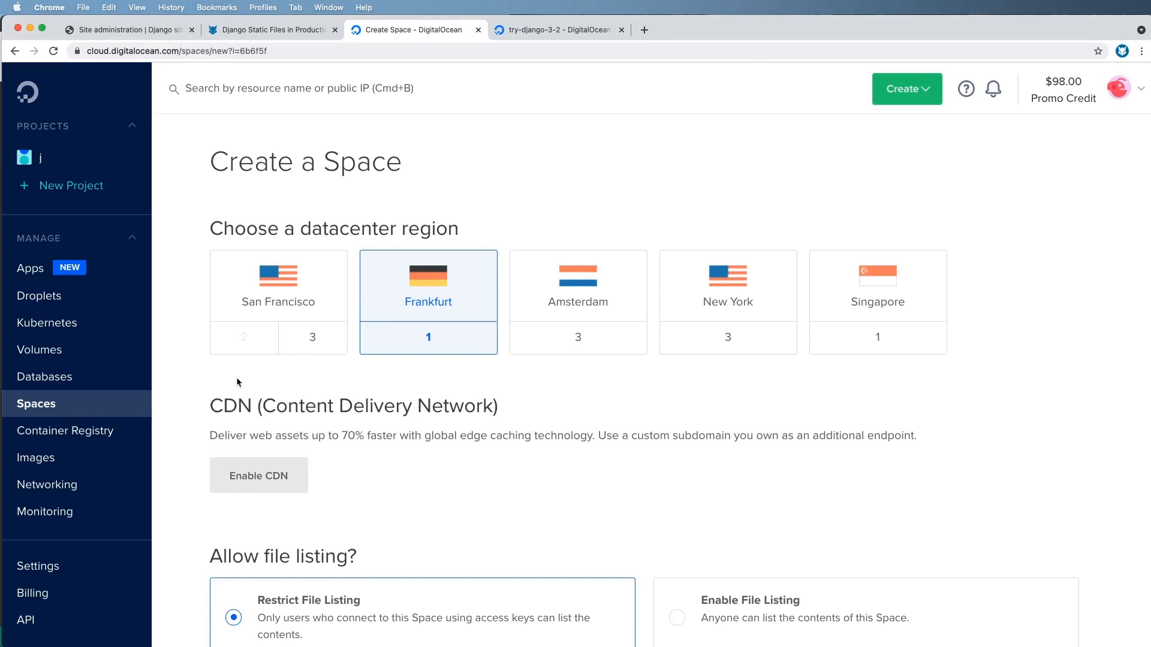
mouse_move(579, 419)
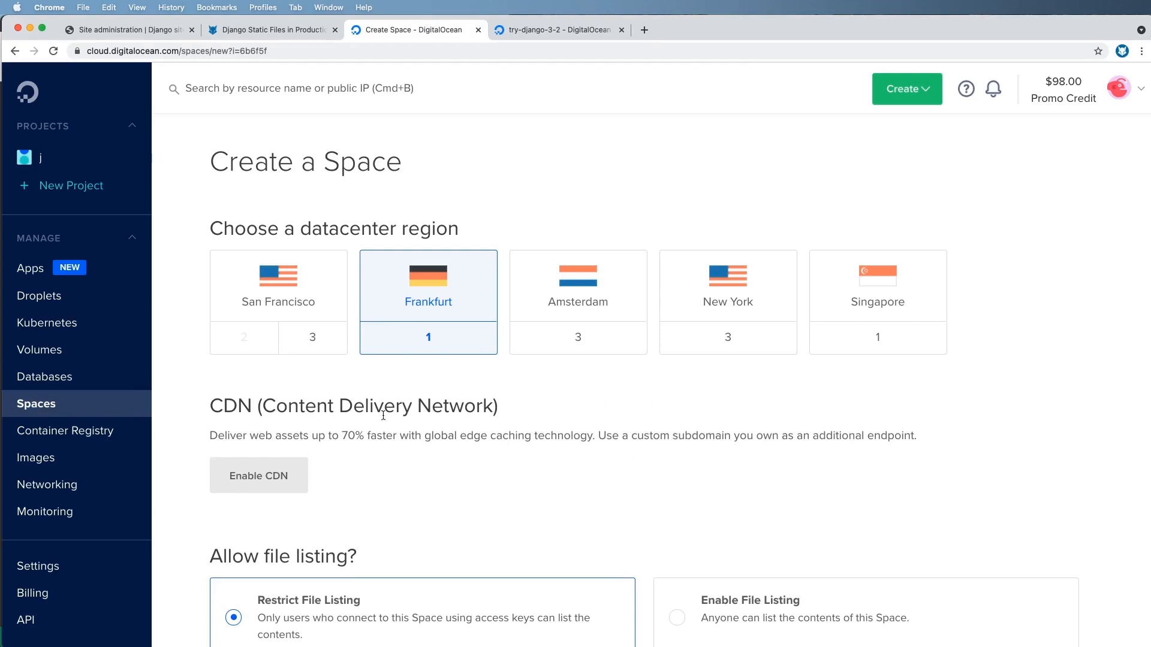
mouse_move(779, 428)
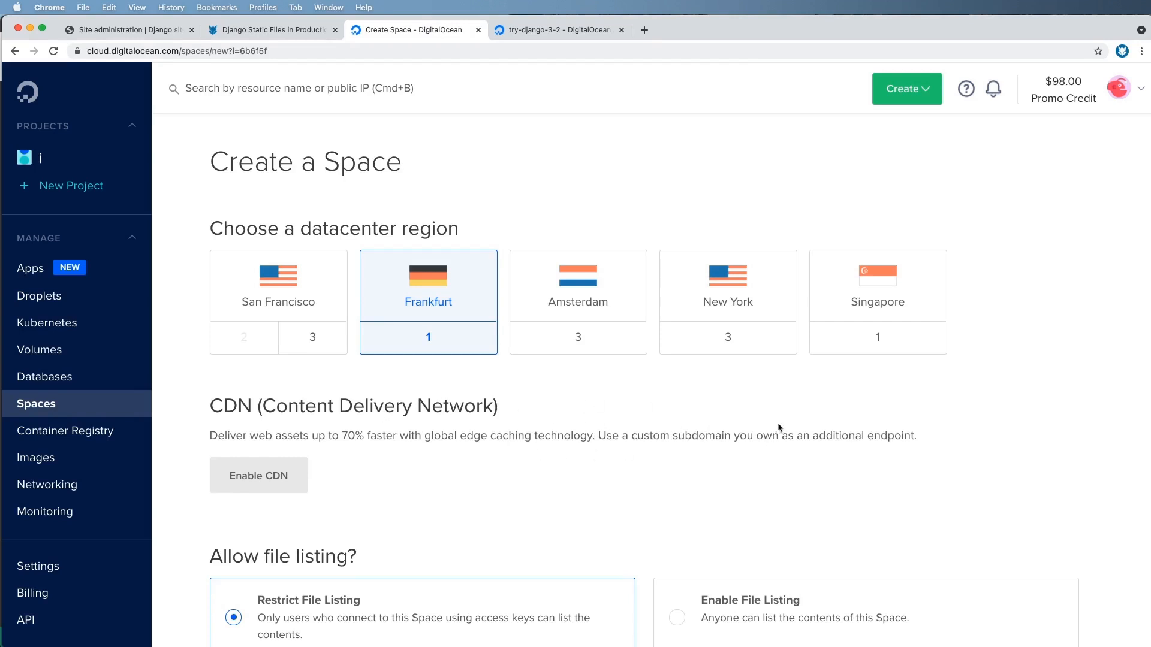
mouse_move(858, 280)
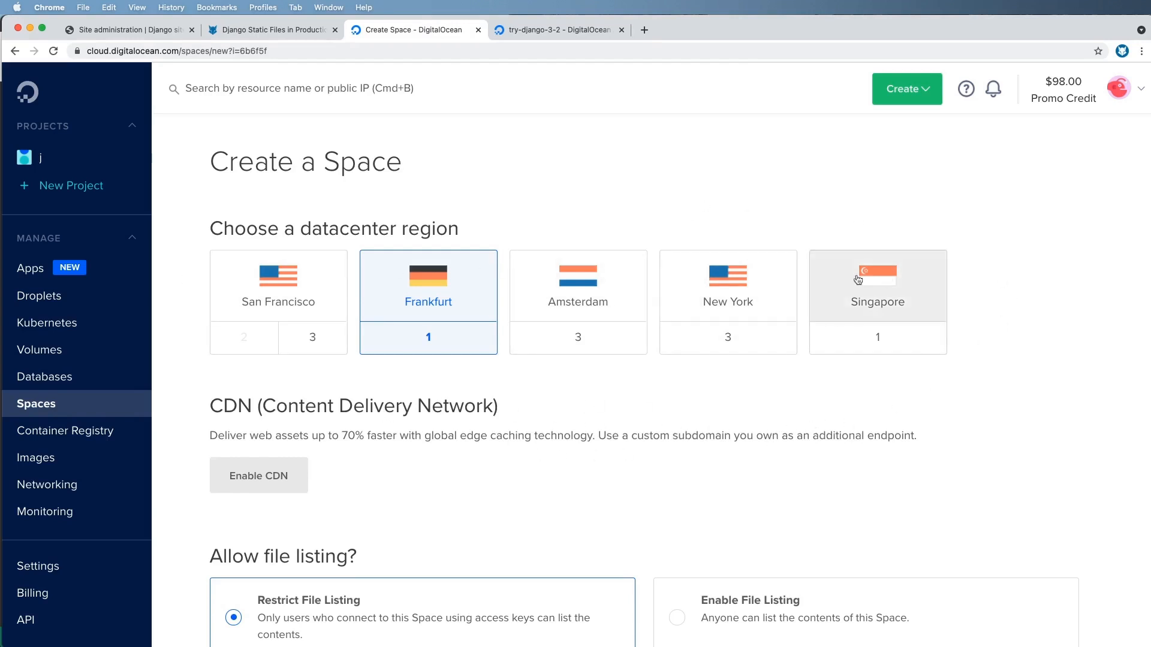
Pick New York as the Space region, confirming the try-django-3-2 app also uses New York
left_click(728, 285)
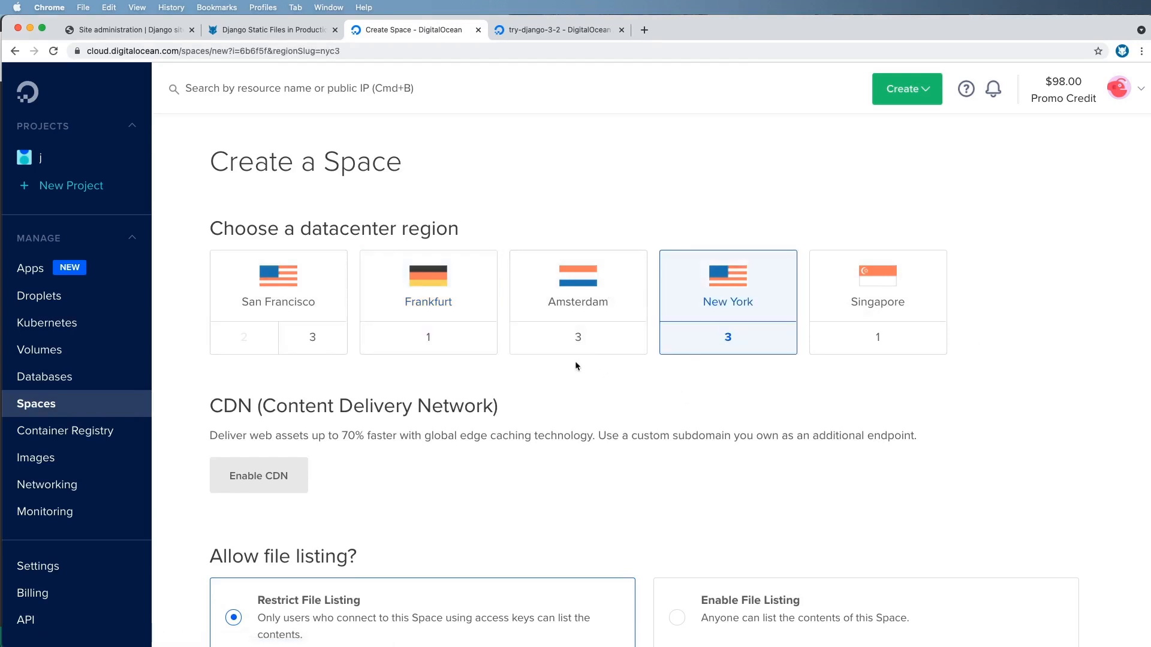
mouse_move(637, 265)
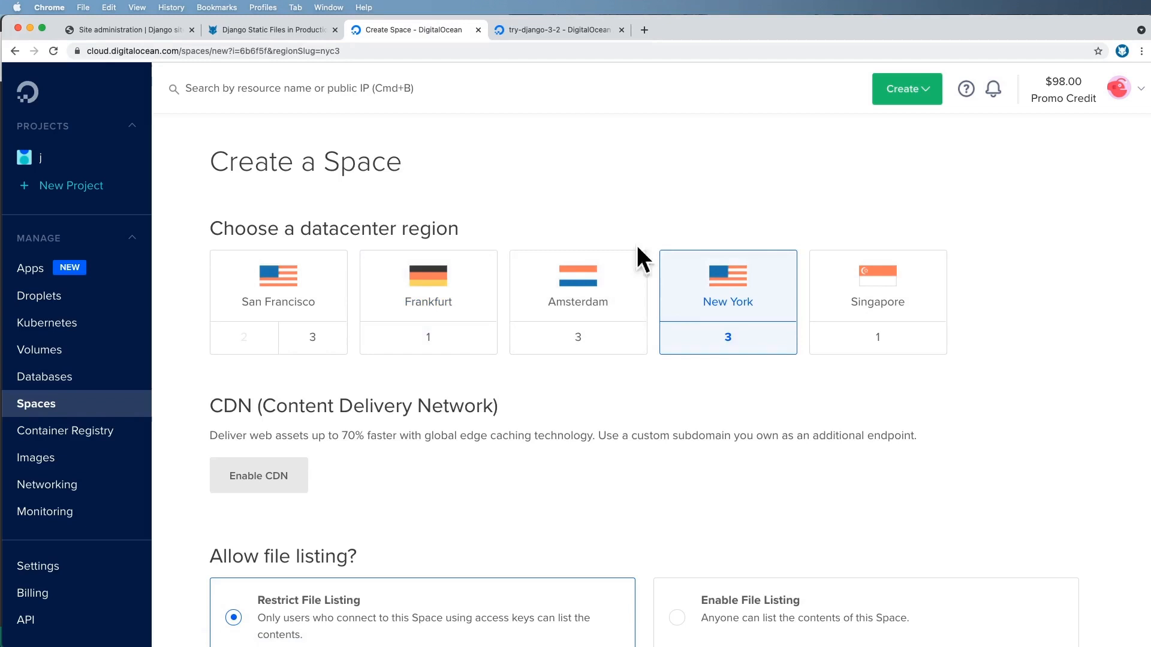
left_click(557, 29)
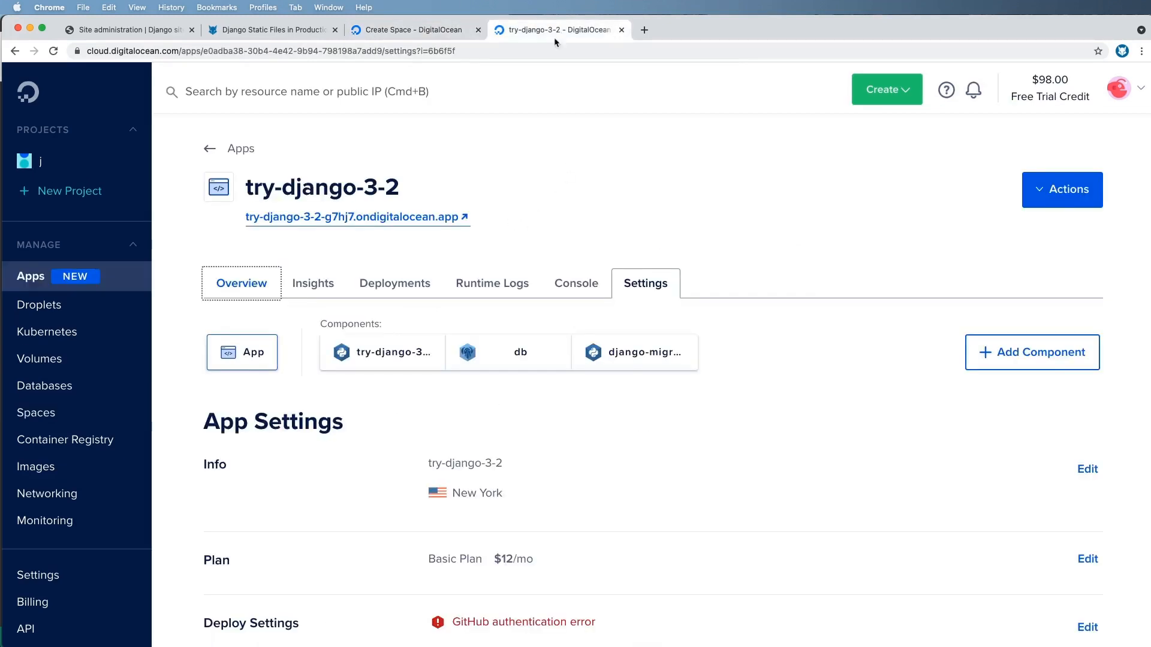
mouse_move(566, 389)
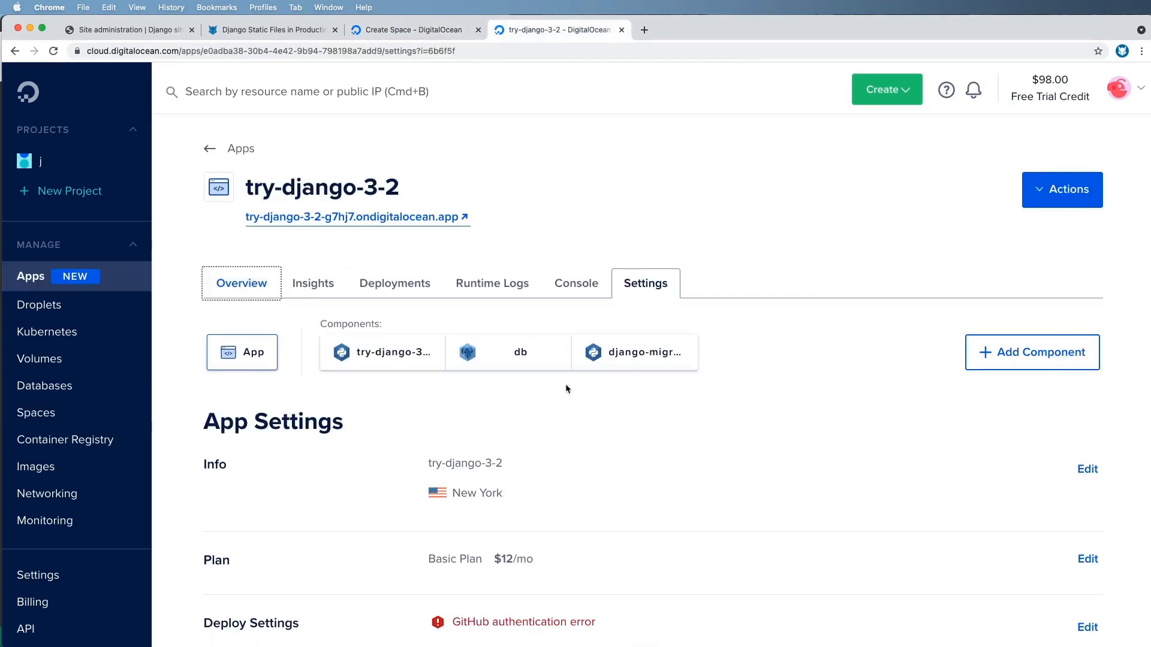
mouse_move(521, 361)
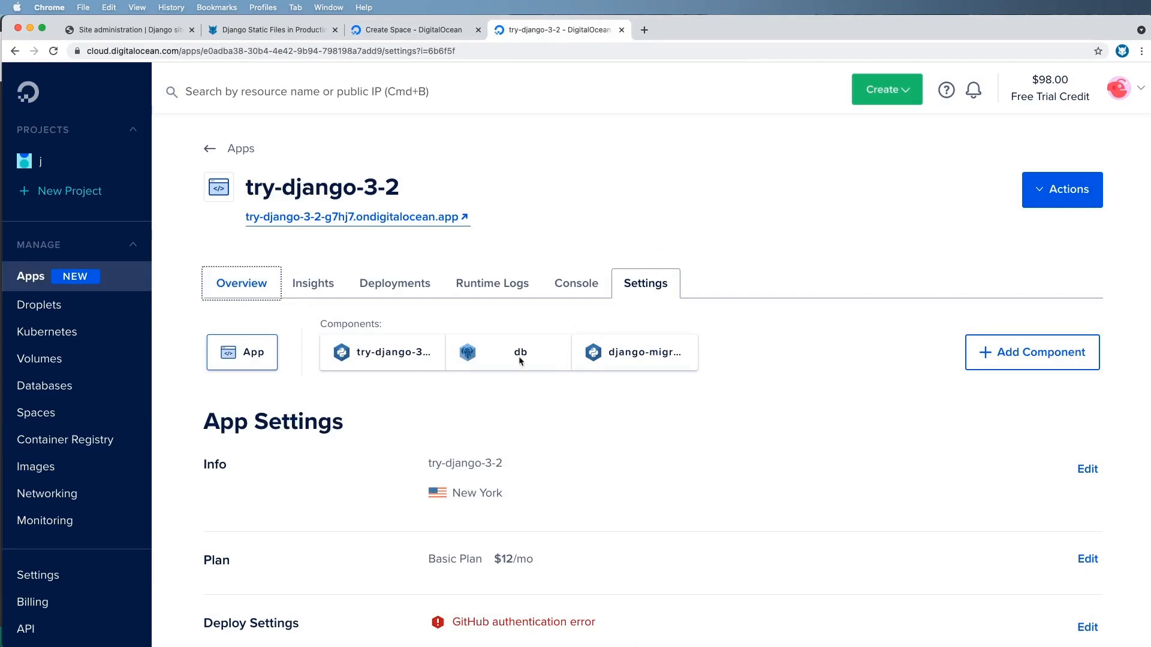
left_click(410, 30)
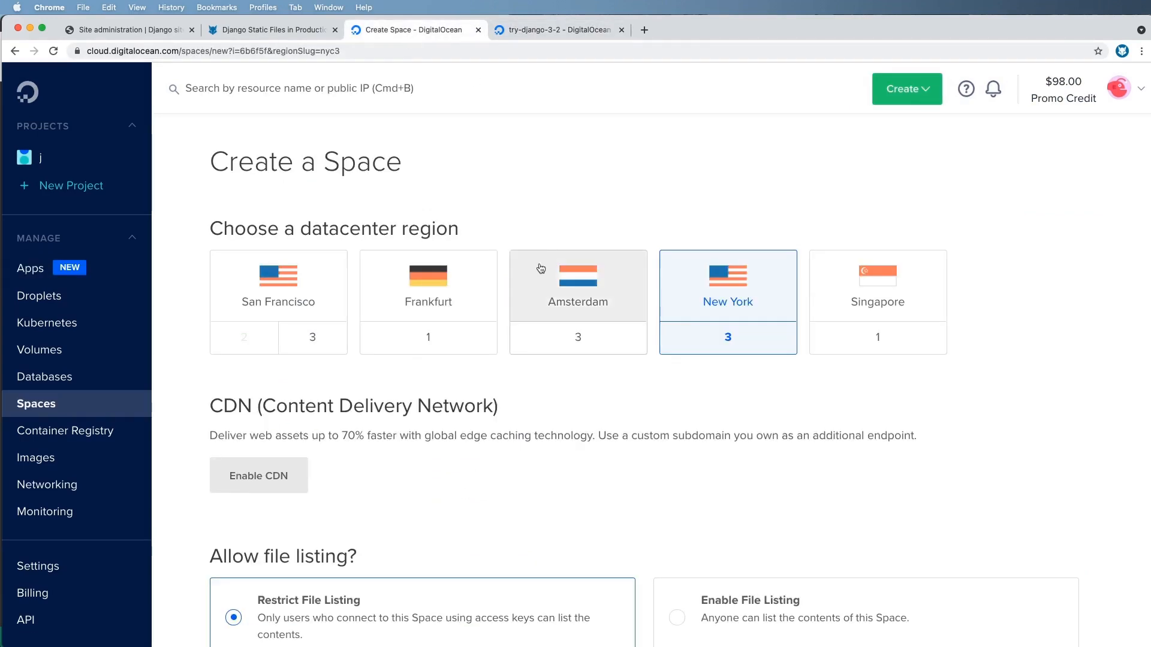
Keep Restrict File Listing, name the Space trydjango, and copy its nyc3 origin URL
scroll("down", 3)
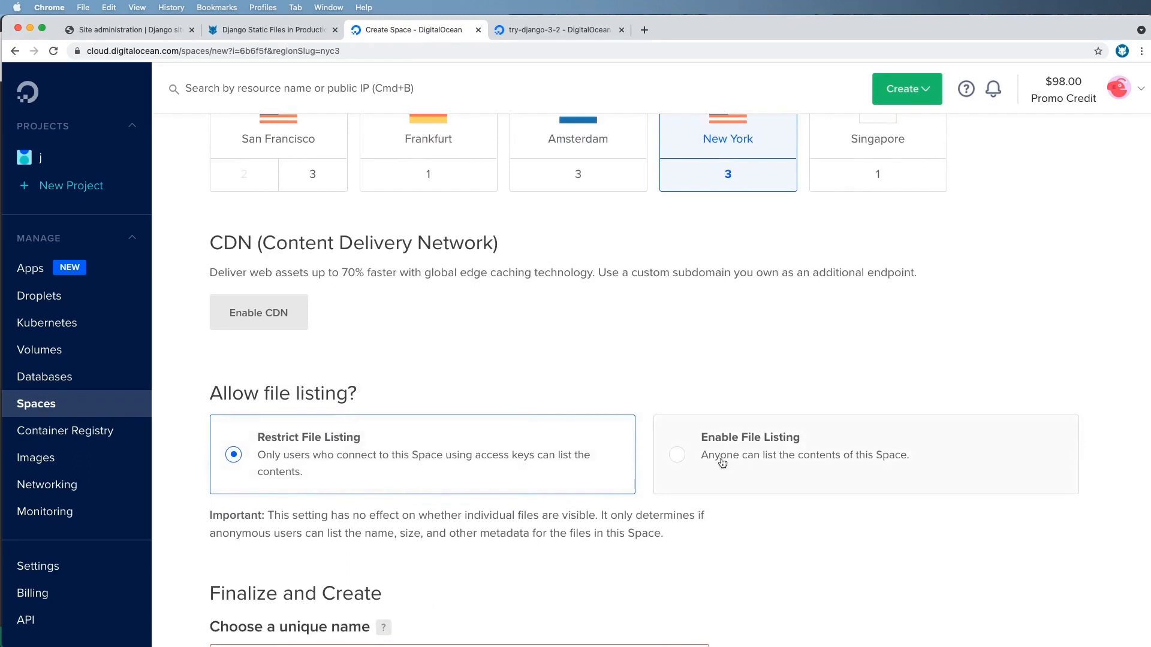
scroll("down", 3)
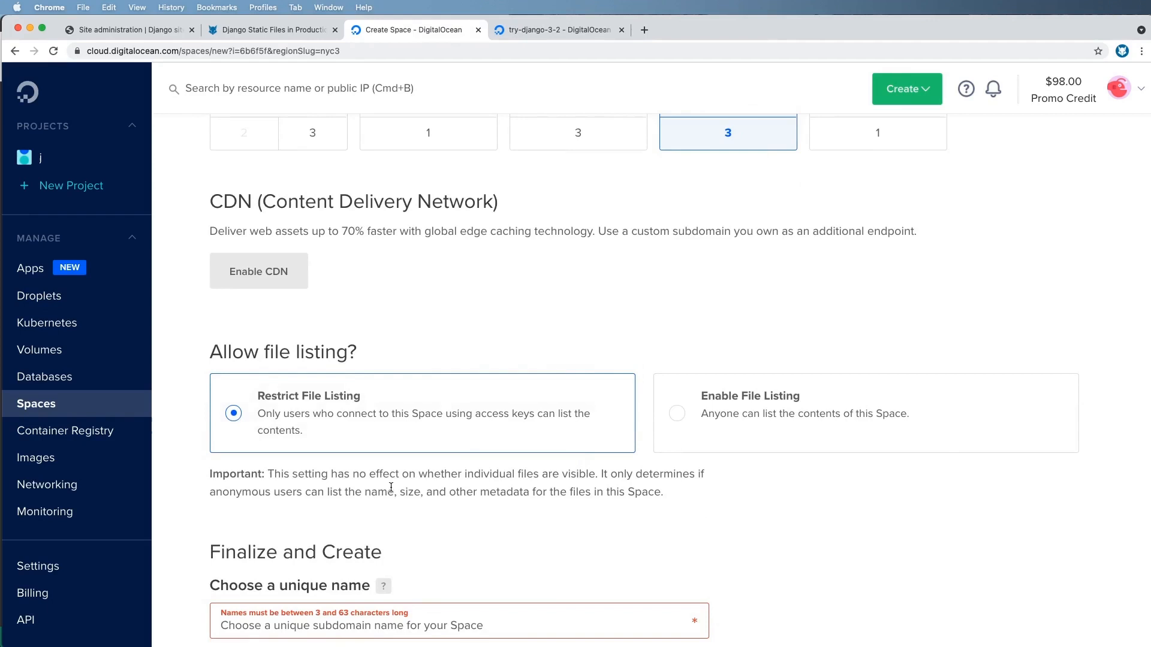
mouse_move(526, 481)
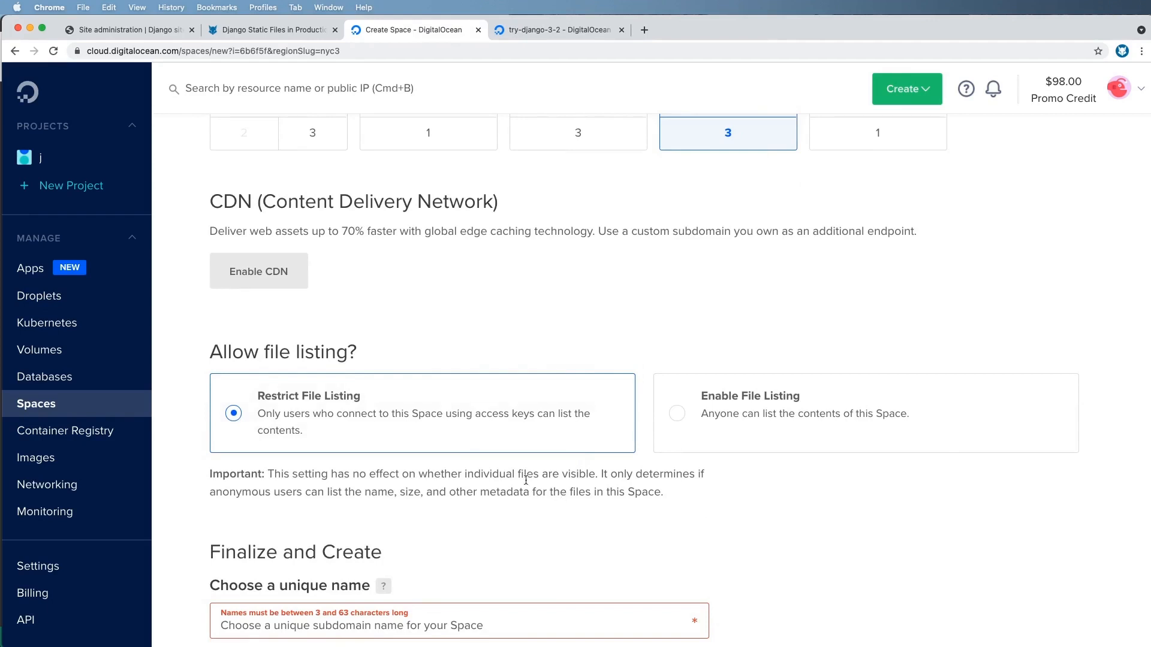
mouse_move(519, 408)
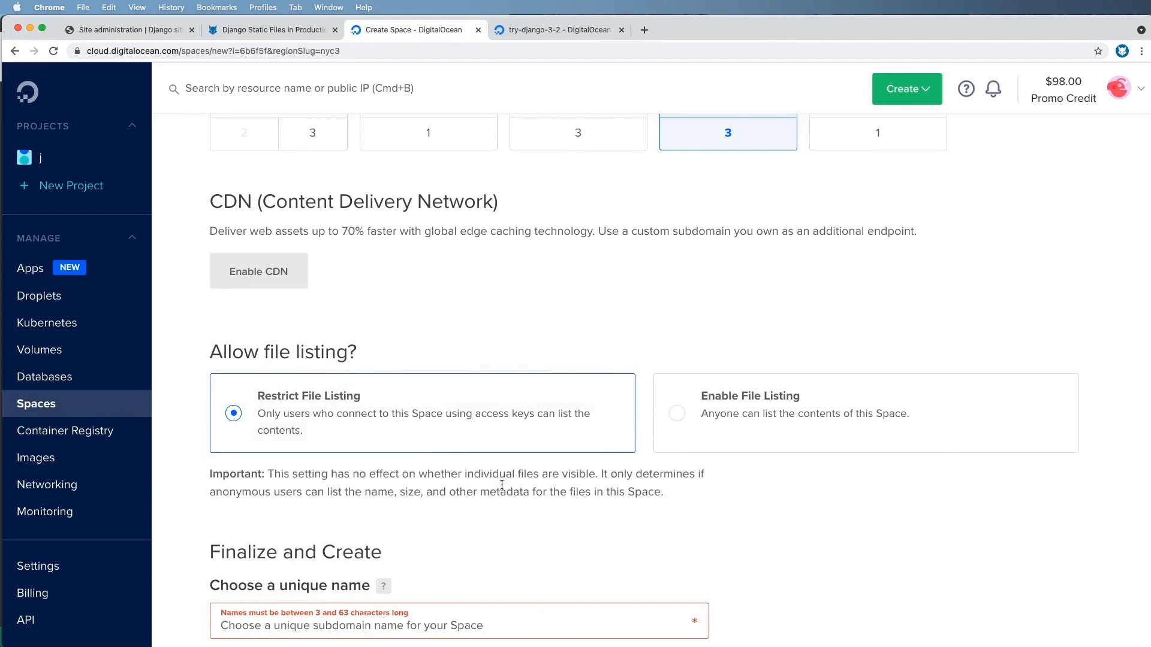
scroll("down", 3)
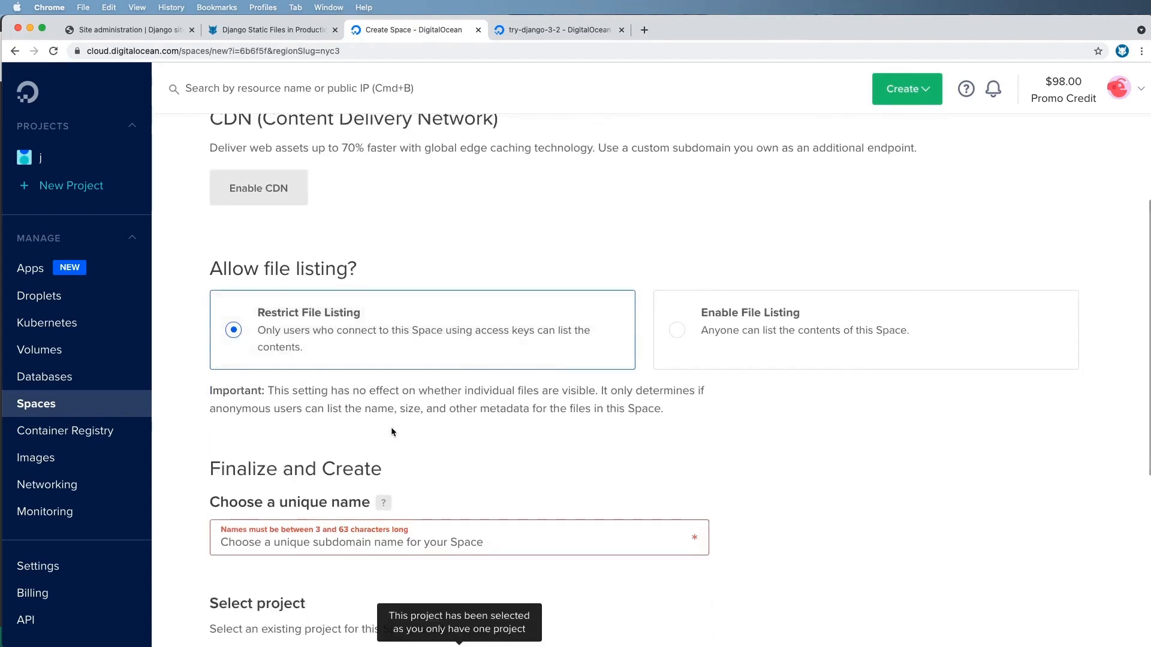
scroll("down", 3)
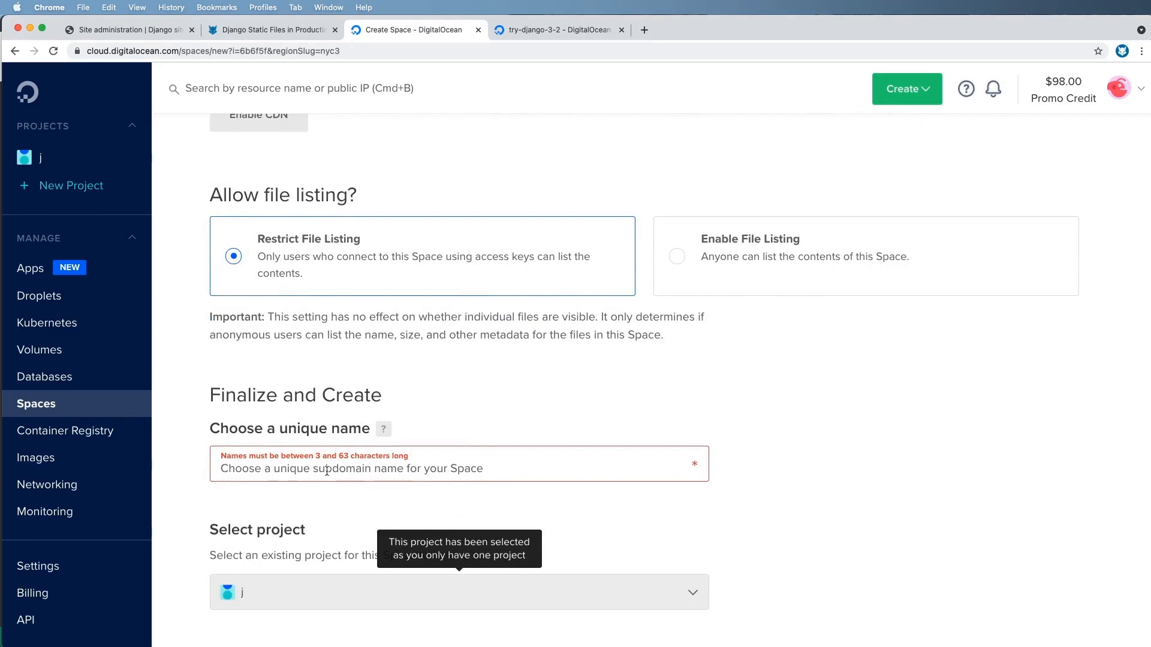
type("trydjango")
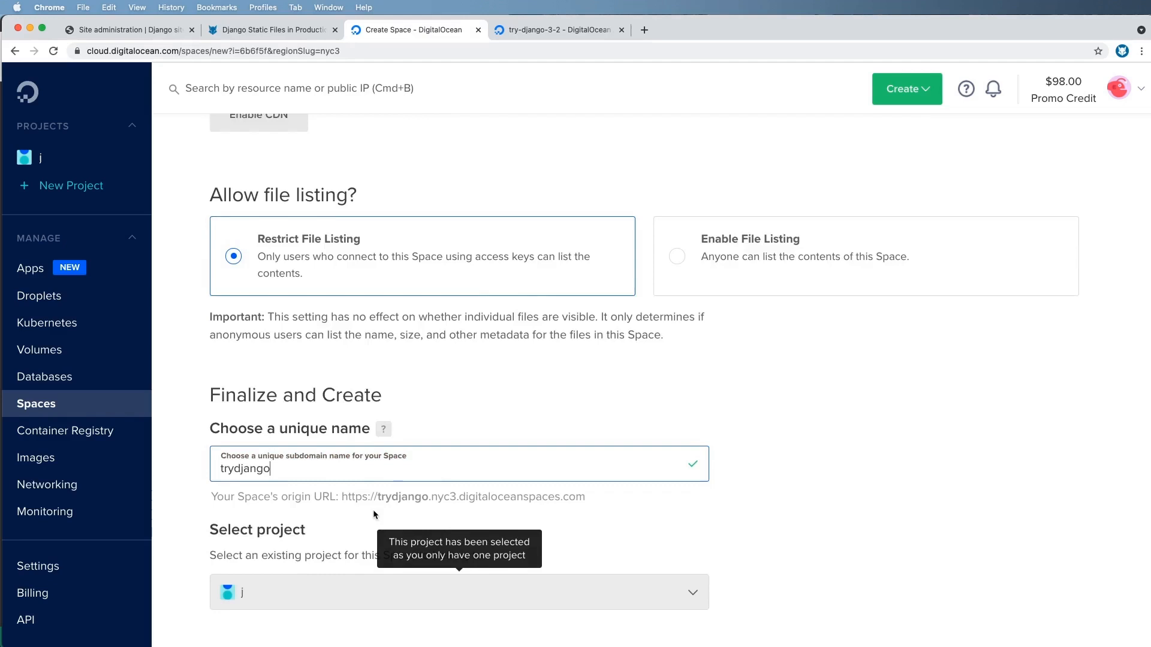
scroll("down", 3)
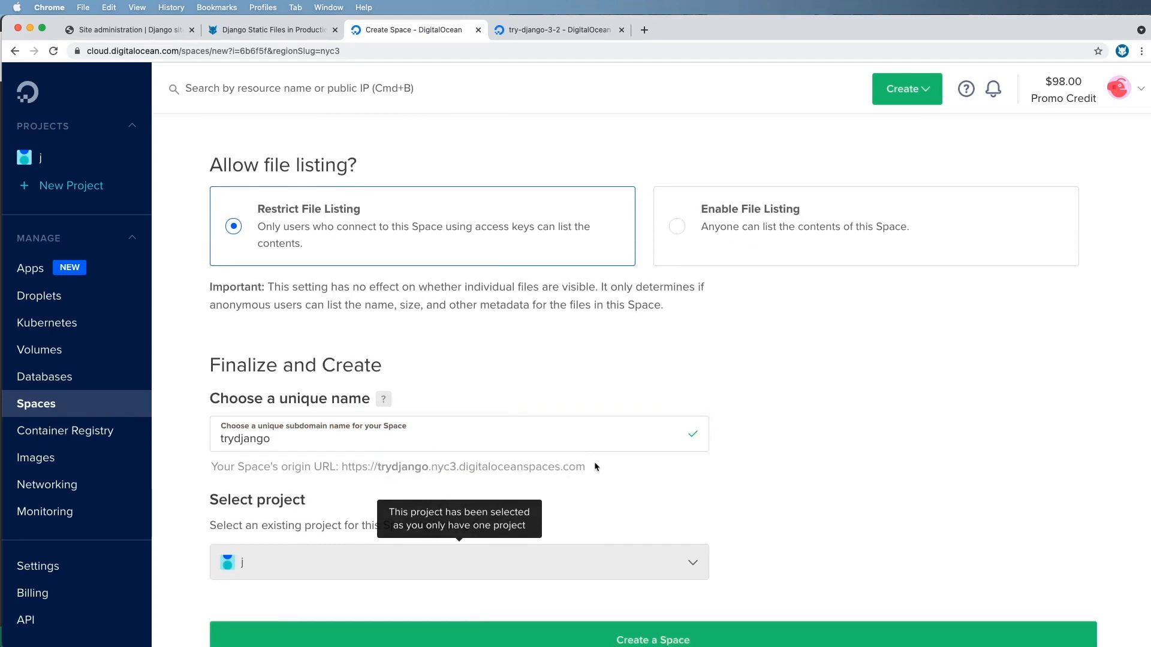
left_click_drag(344, 467, 586, 467)
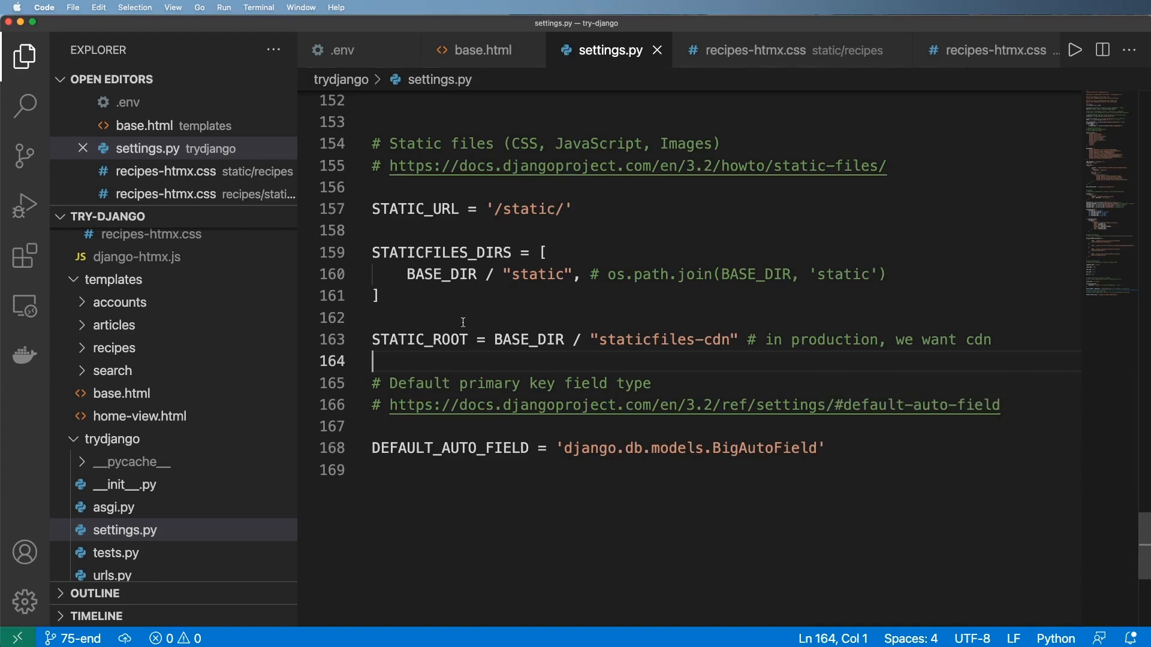
key("Enter")
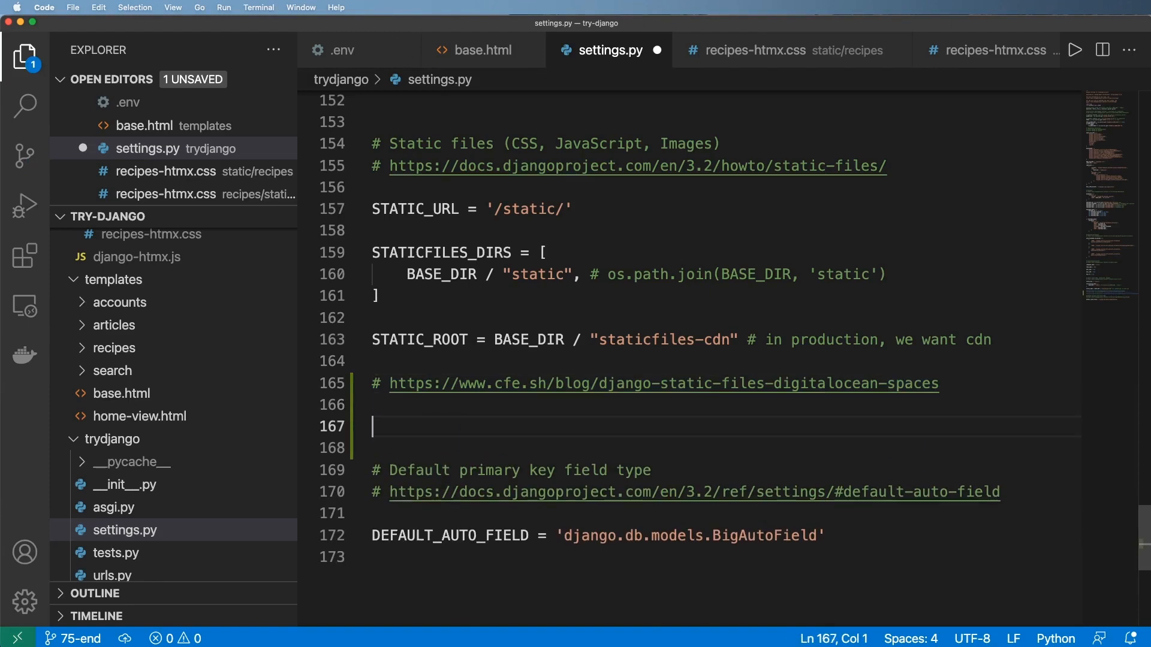
type("# https://trydjango.nyc3.digitaloceanspaces.com")
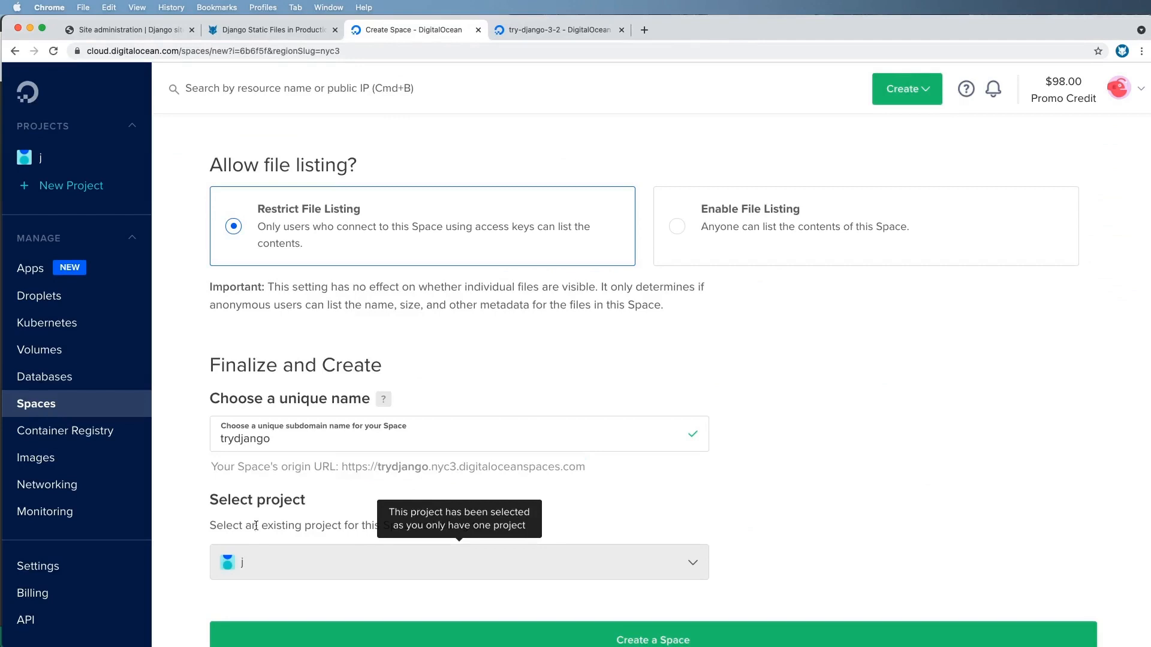
mouse_move(739, 530)
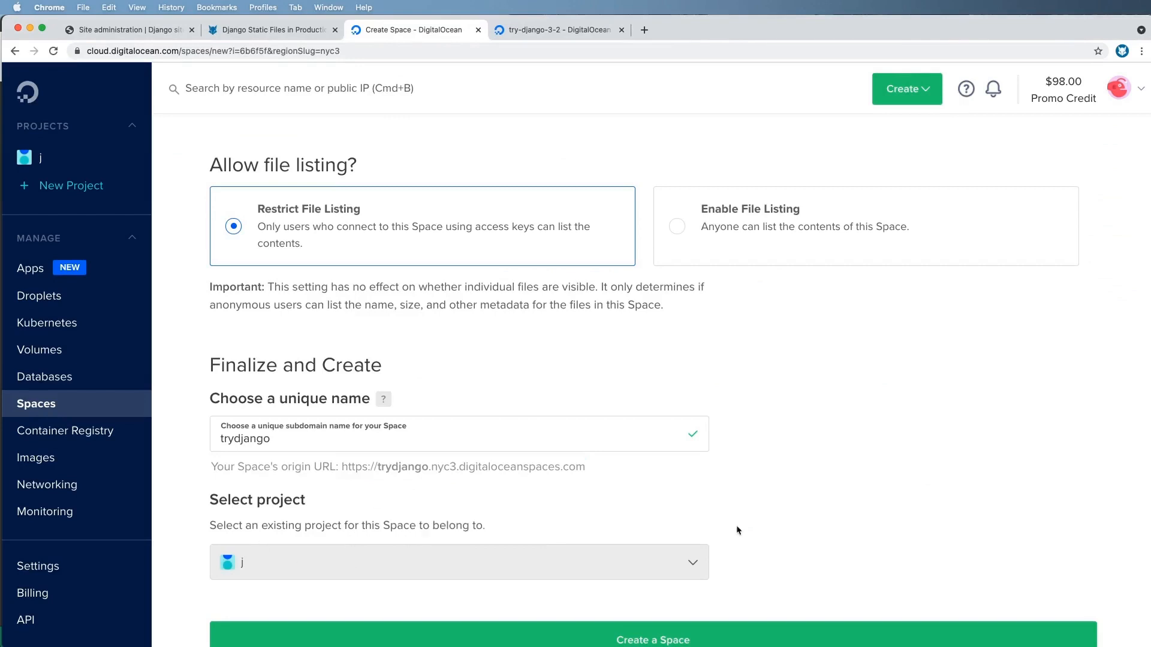
Create the trydjango Space and dismiss the creation notification
left_click(652, 639)
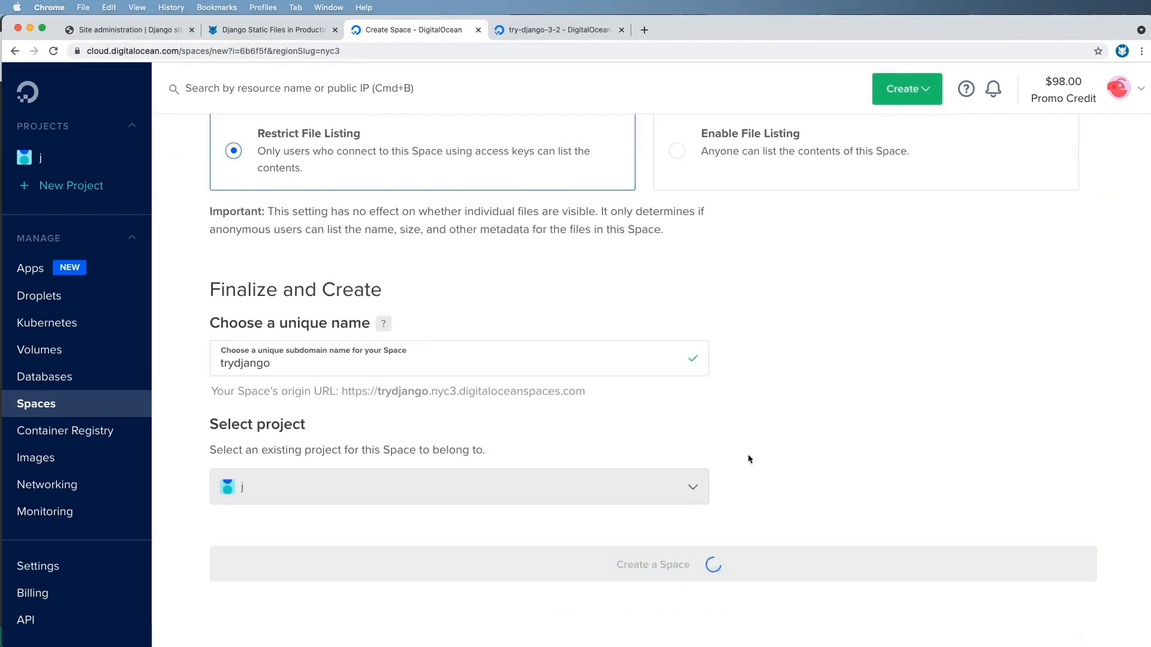
left_click(653, 565)
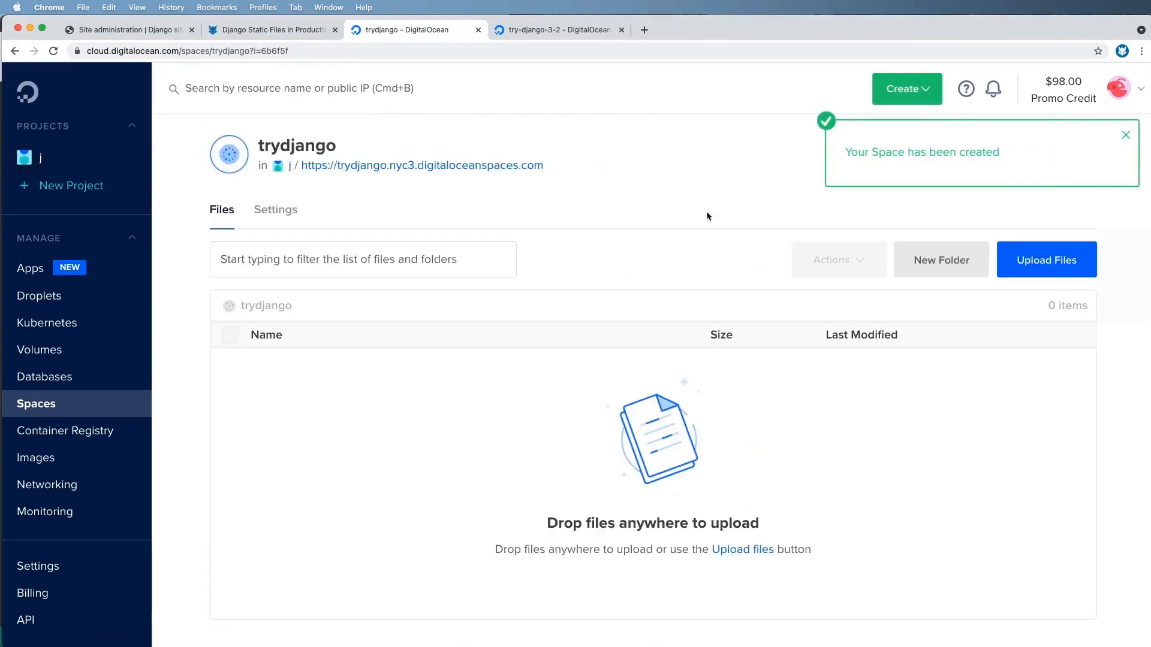
left_click(1125, 134)
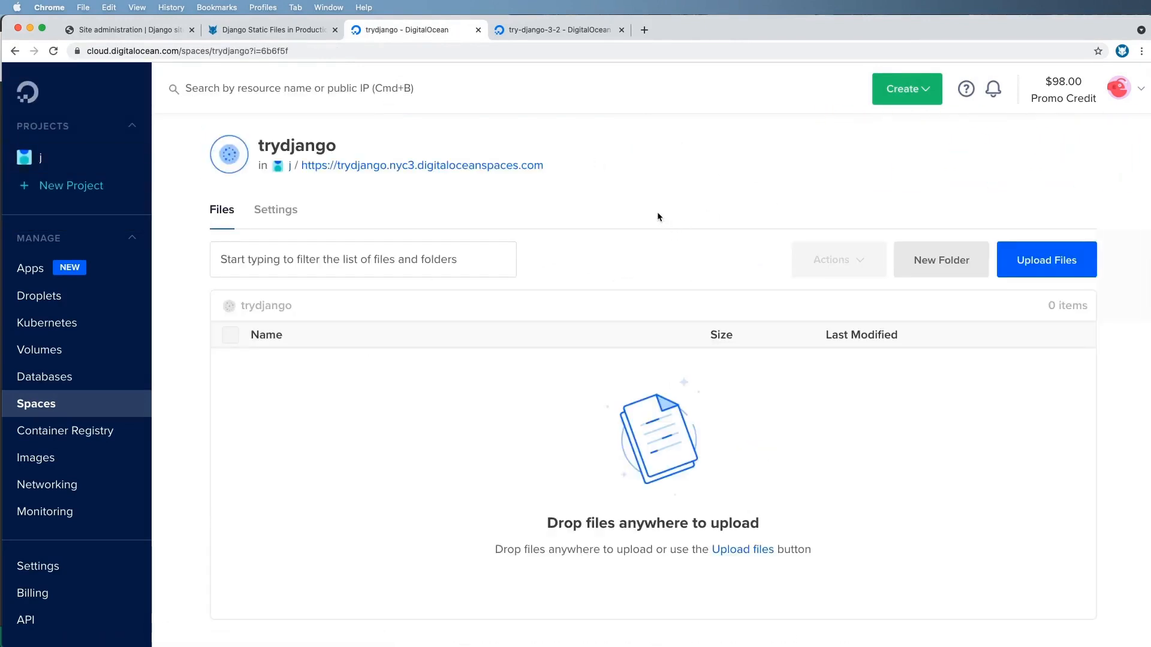
mouse_move(643, 434)
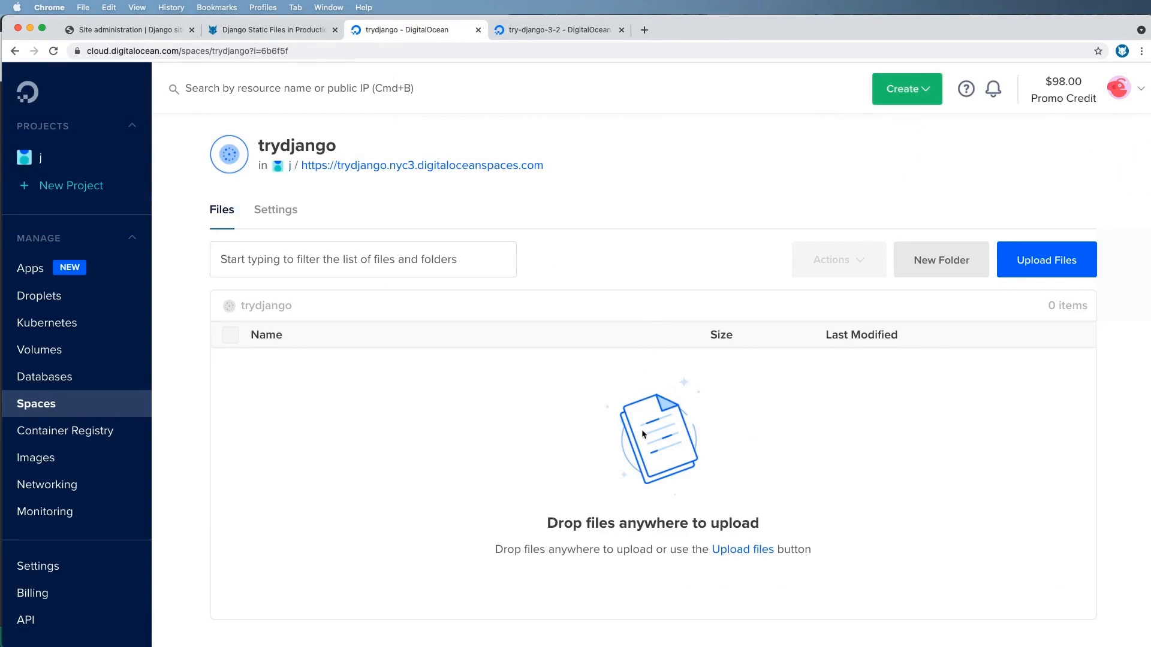
Open the trydjango Space, review its settings and nyc3 endpoint, then return to its files
double_click(296, 146)
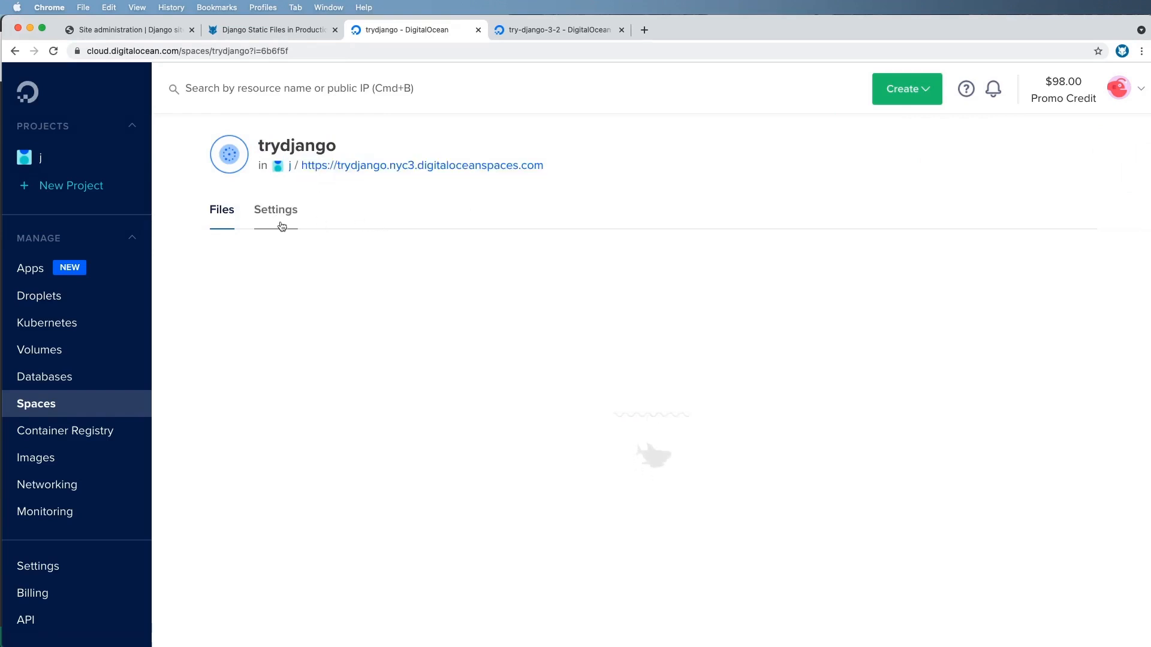
left_click(275, 210)
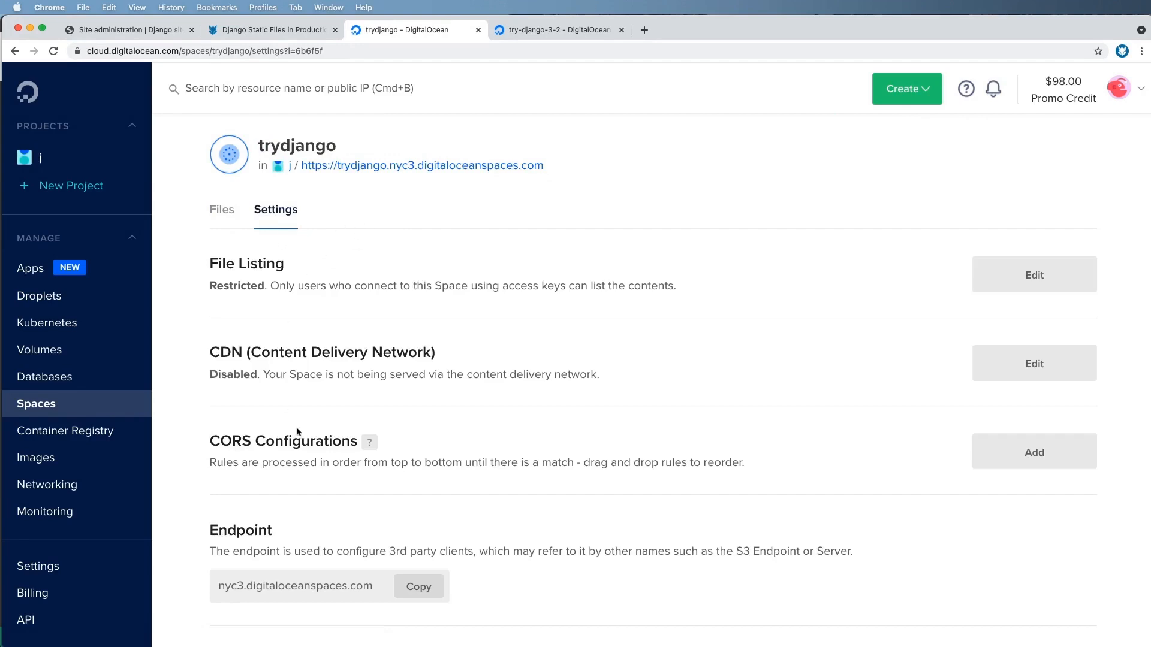
mouse_move(497, 444)
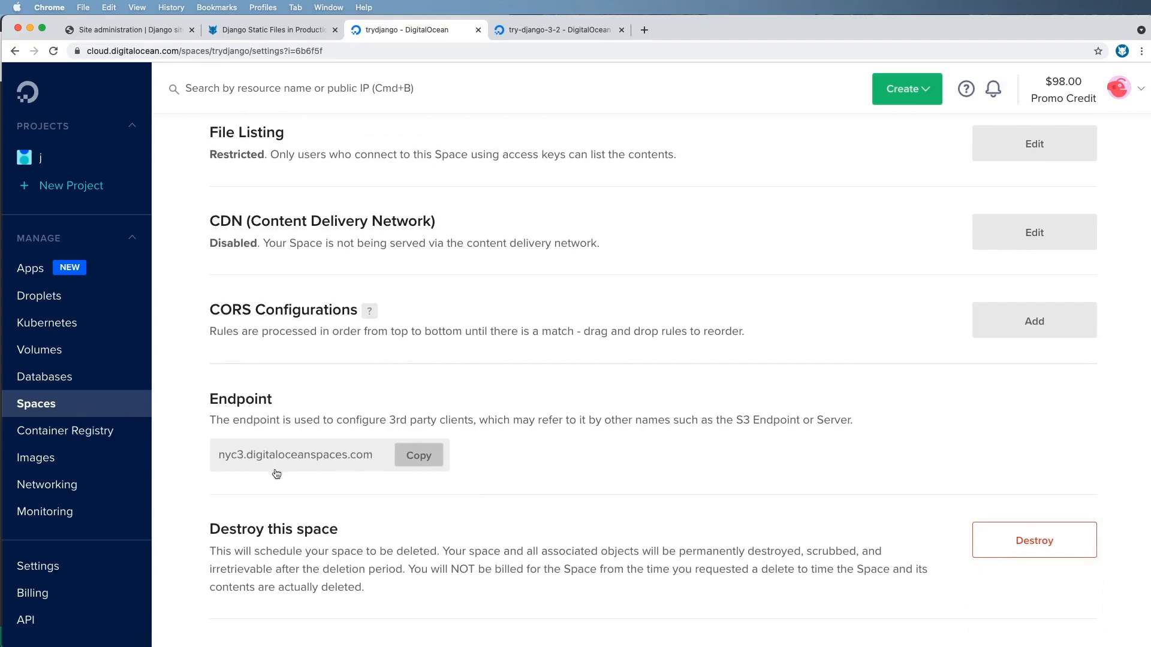
scroll("up", 3)
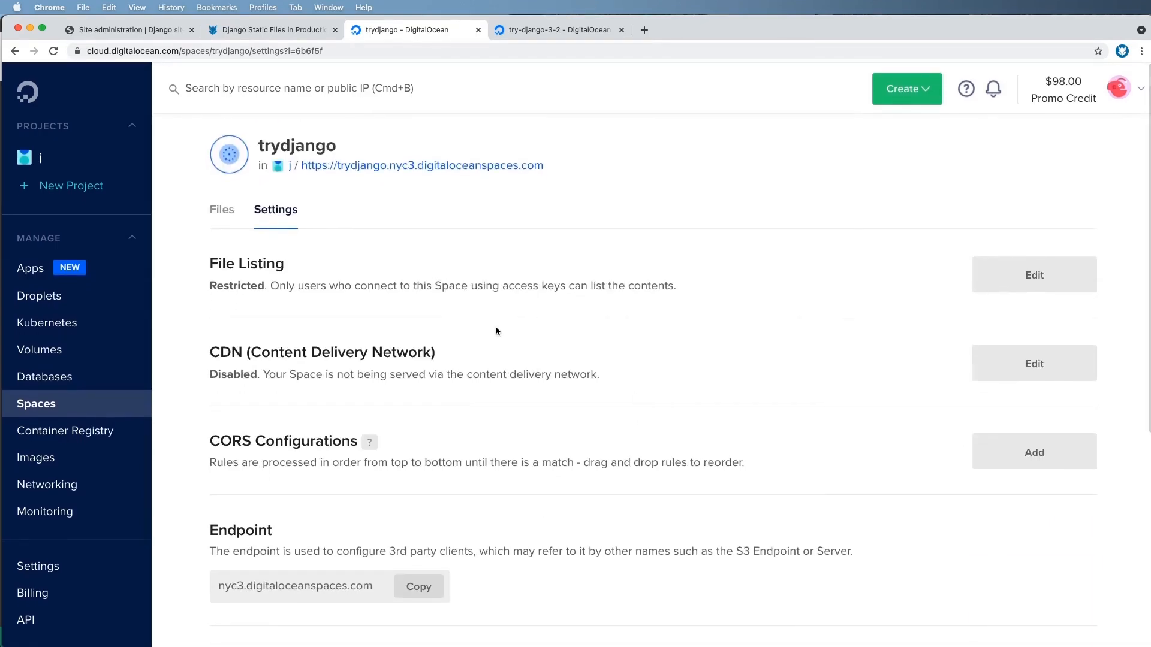
left_click(222, 210)
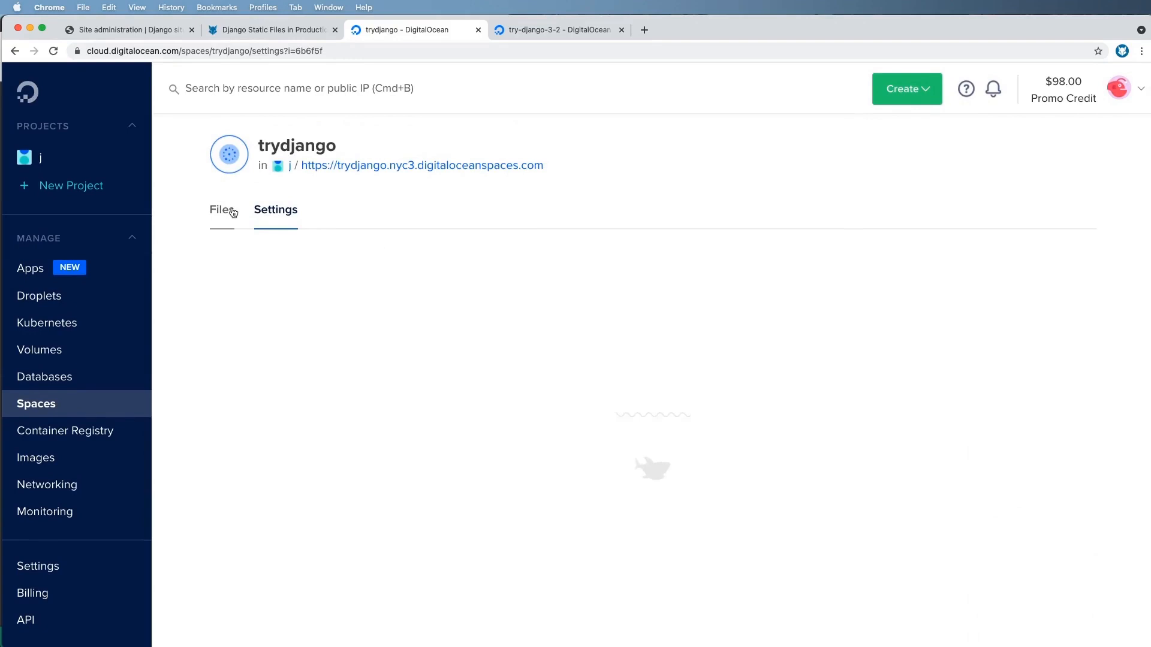
left_click(221, 210)
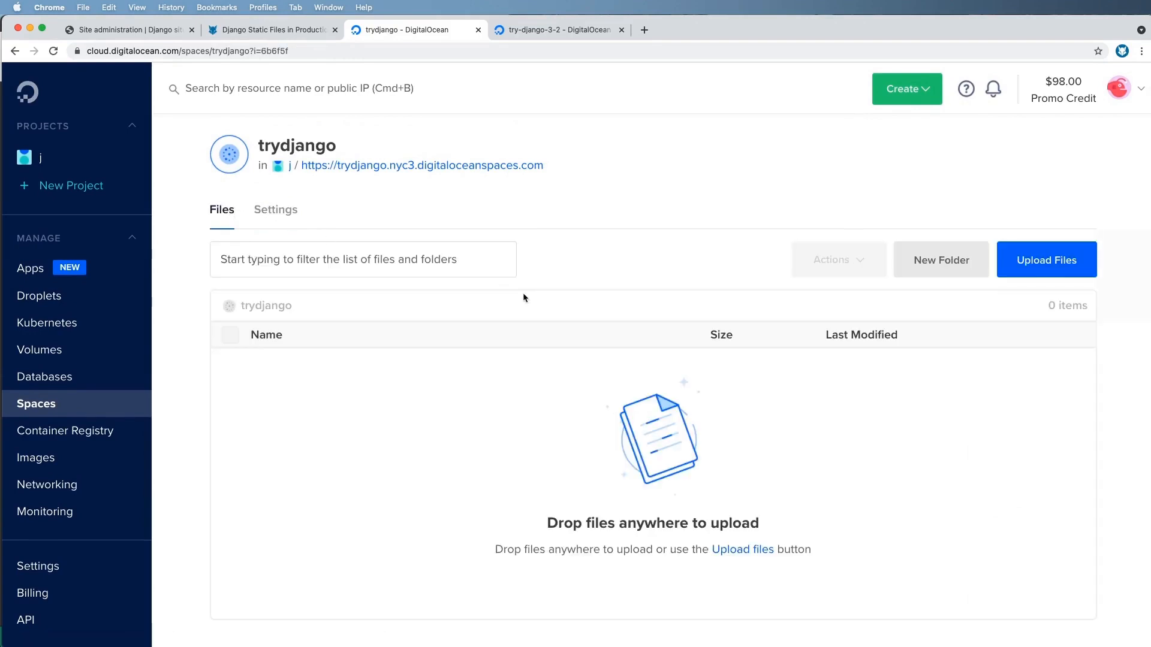
mouse_move(335, 122)
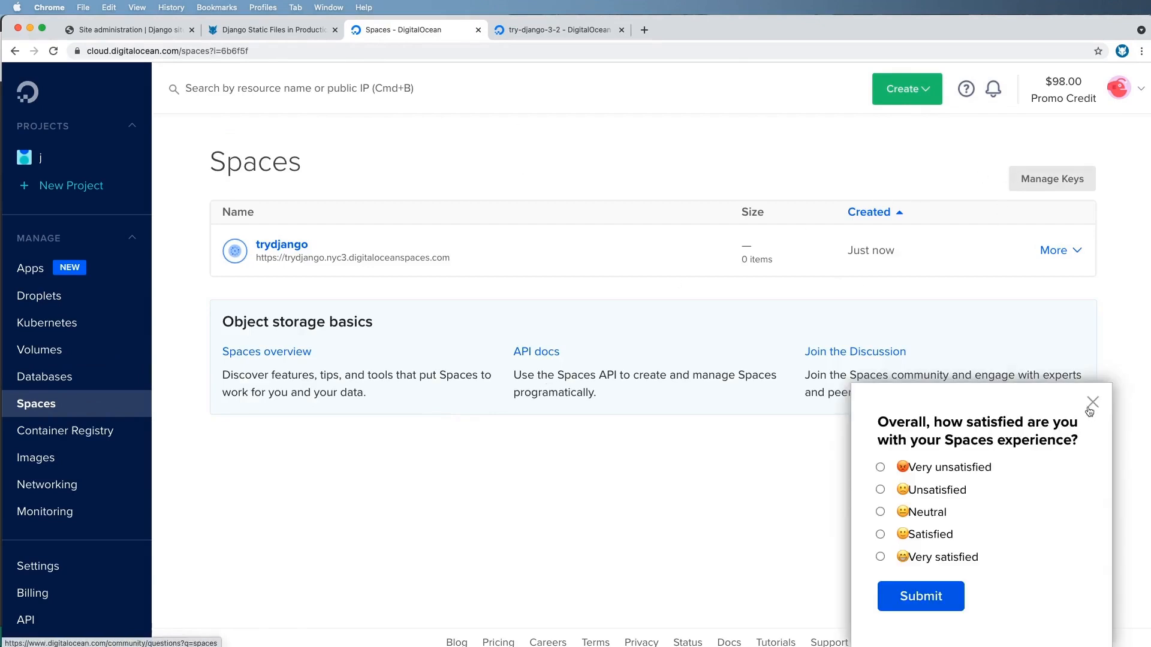
On the API page, generate a Spaces access key named TryDjangoDev, revealing its key and secret
left_click(1092, 402)
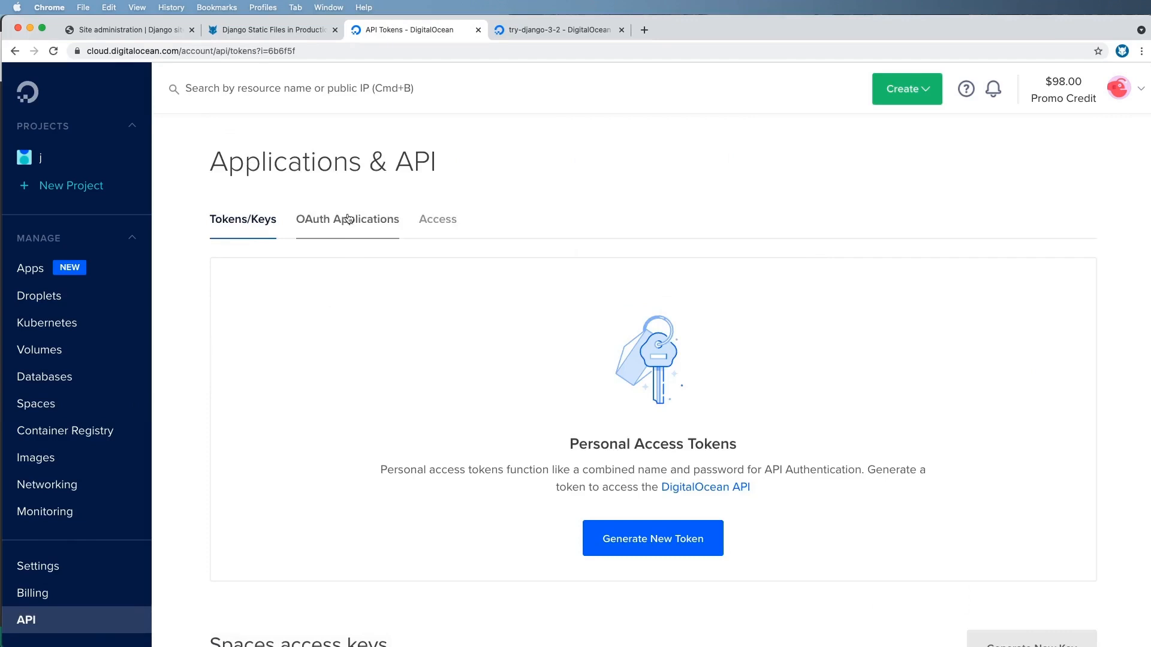
scroll("down", 3)
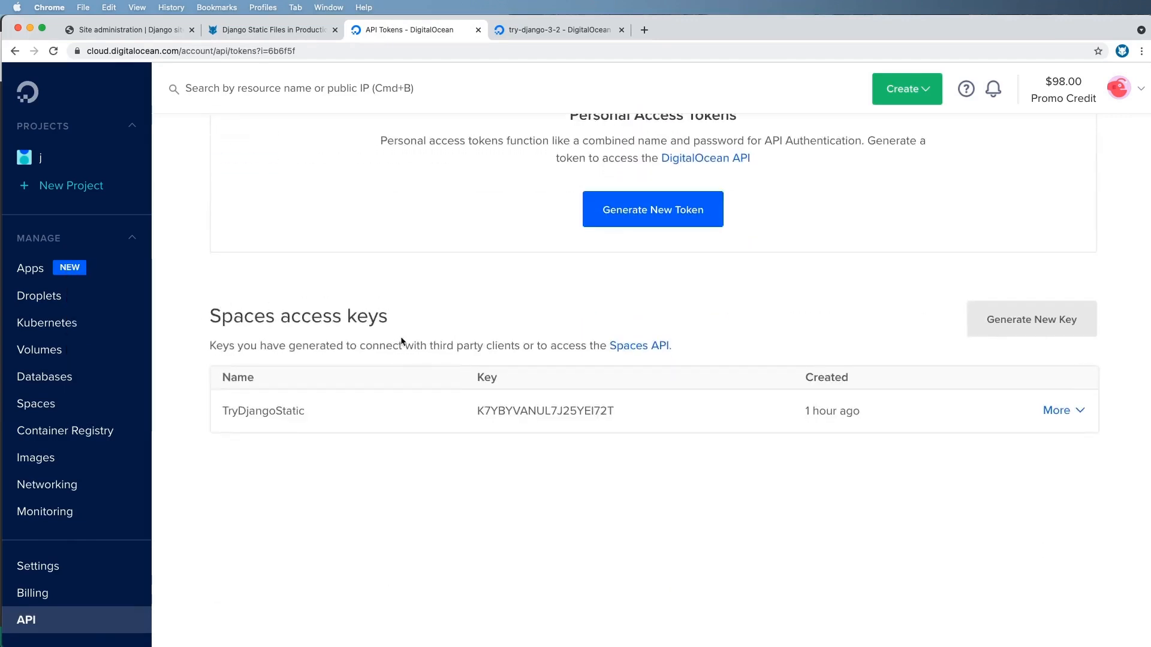
mouse_move(863, 363)
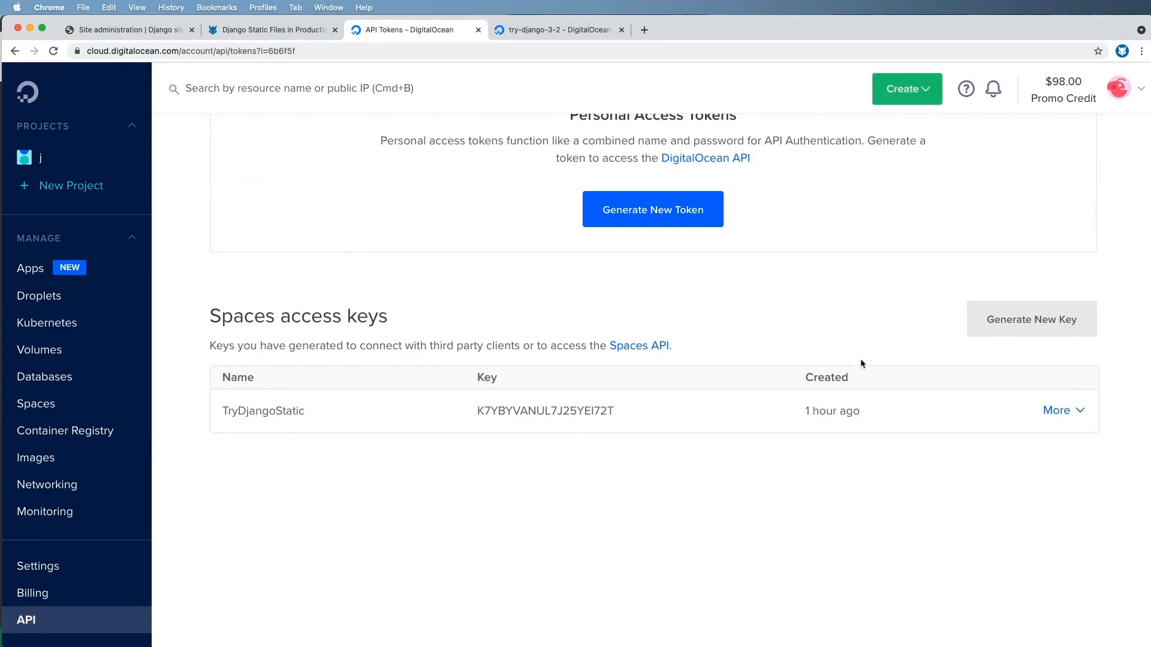
left_click(1032, 320)
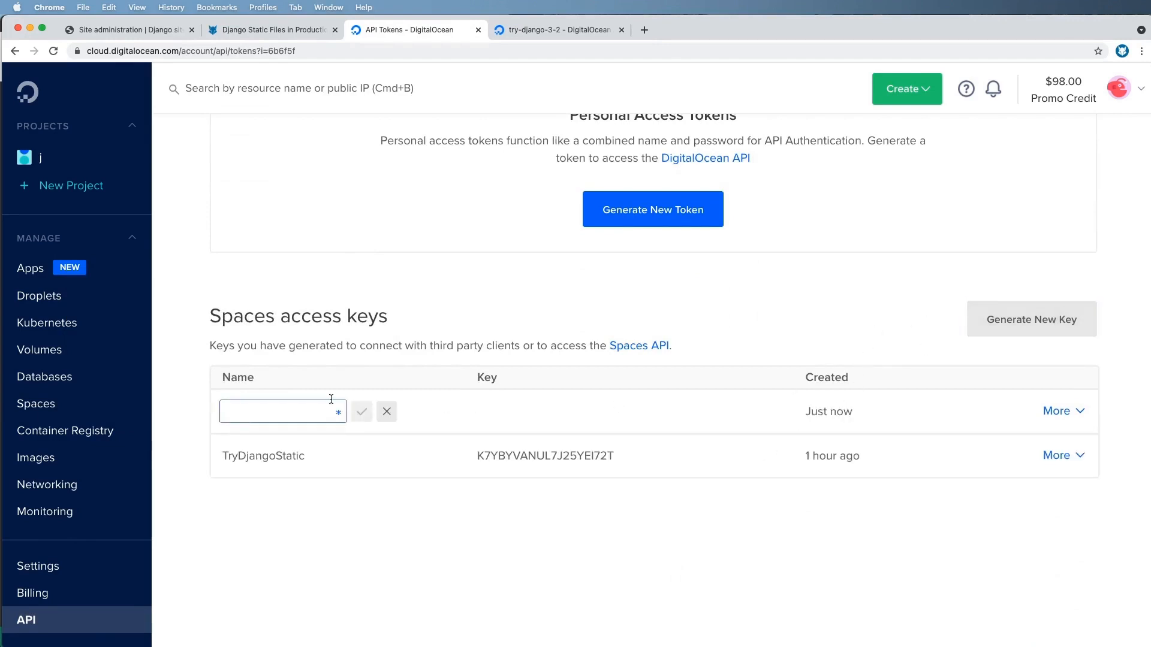
type("TryDjangoDev")
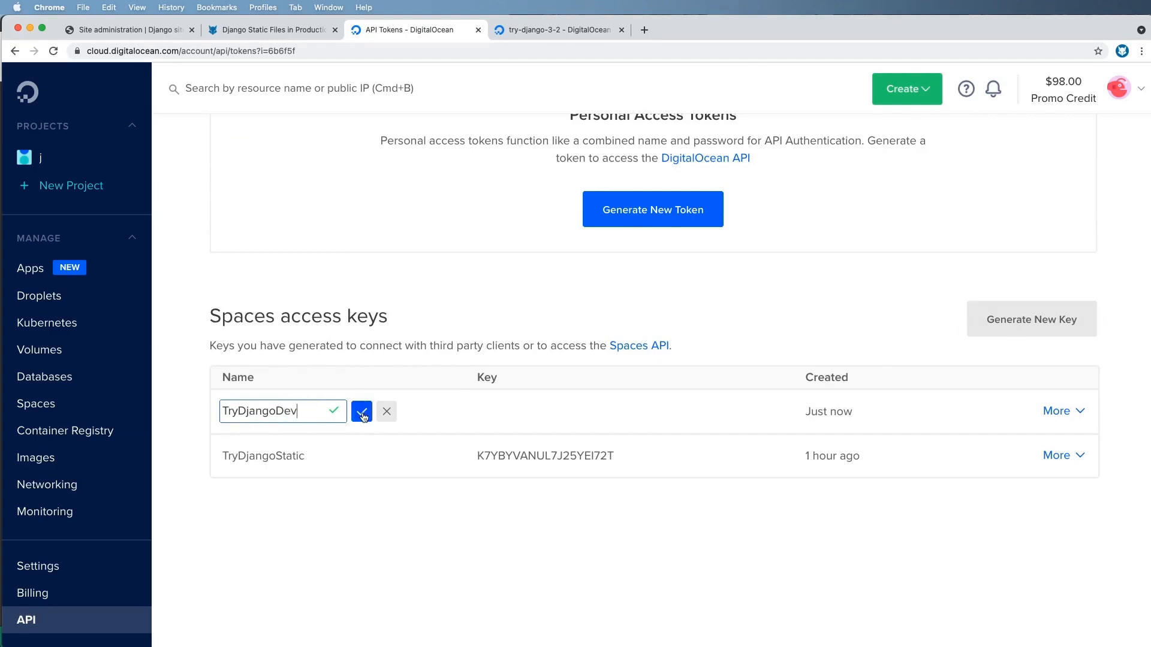
left_click(362, 411)
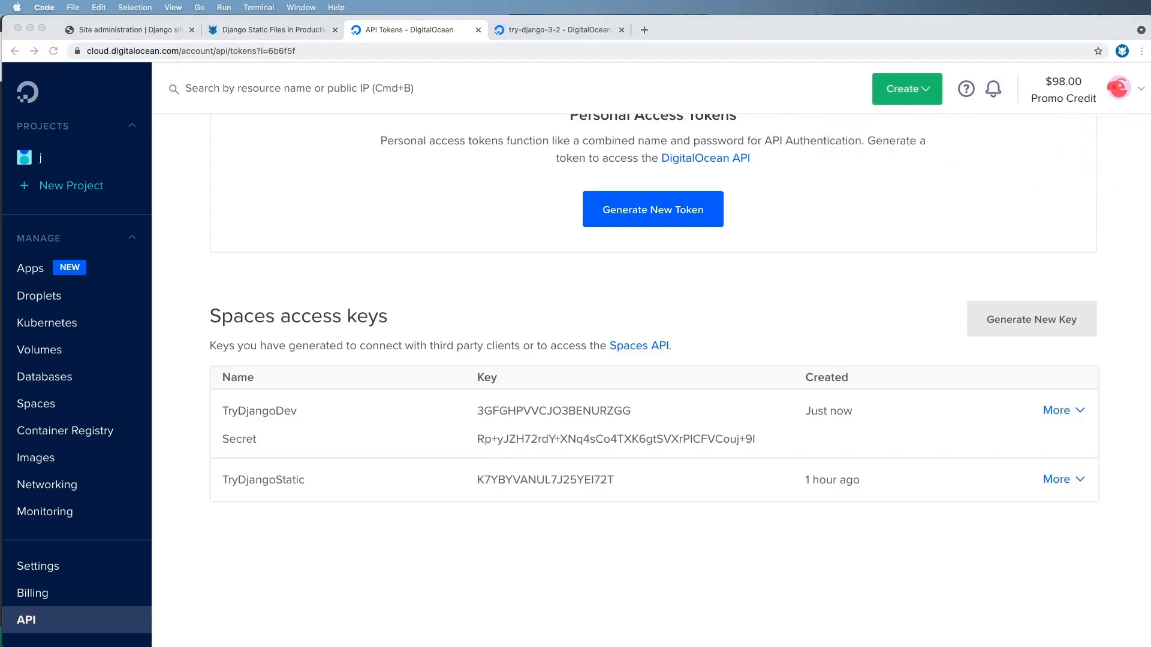
mouse_move(521, 414)
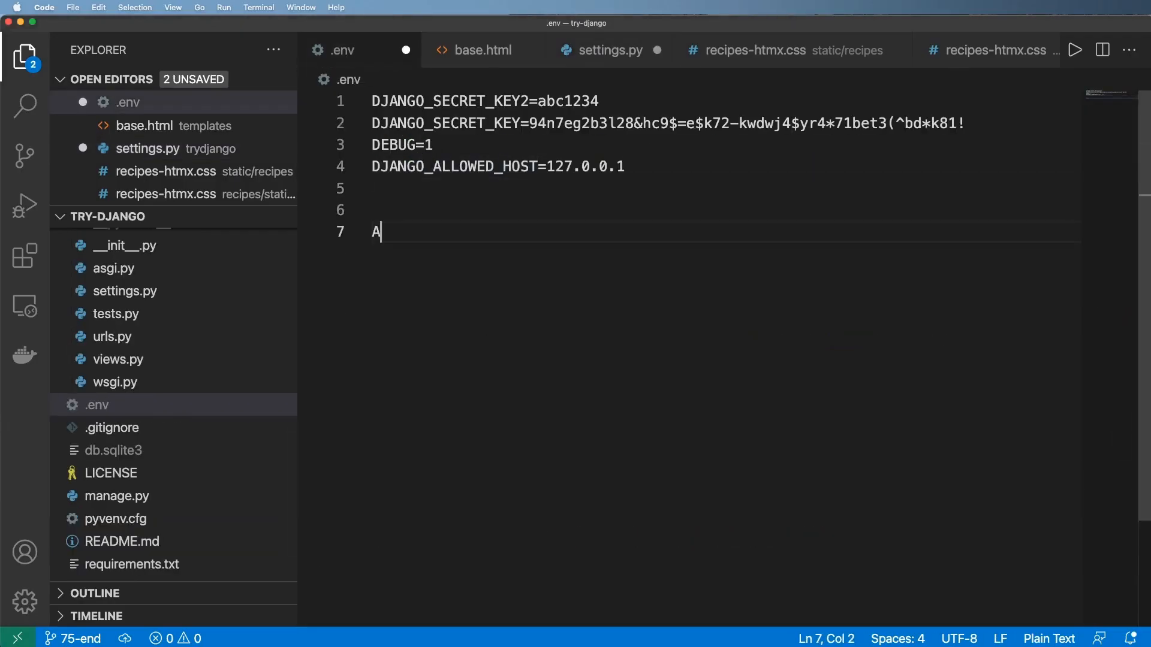
type("WS_ACCES")
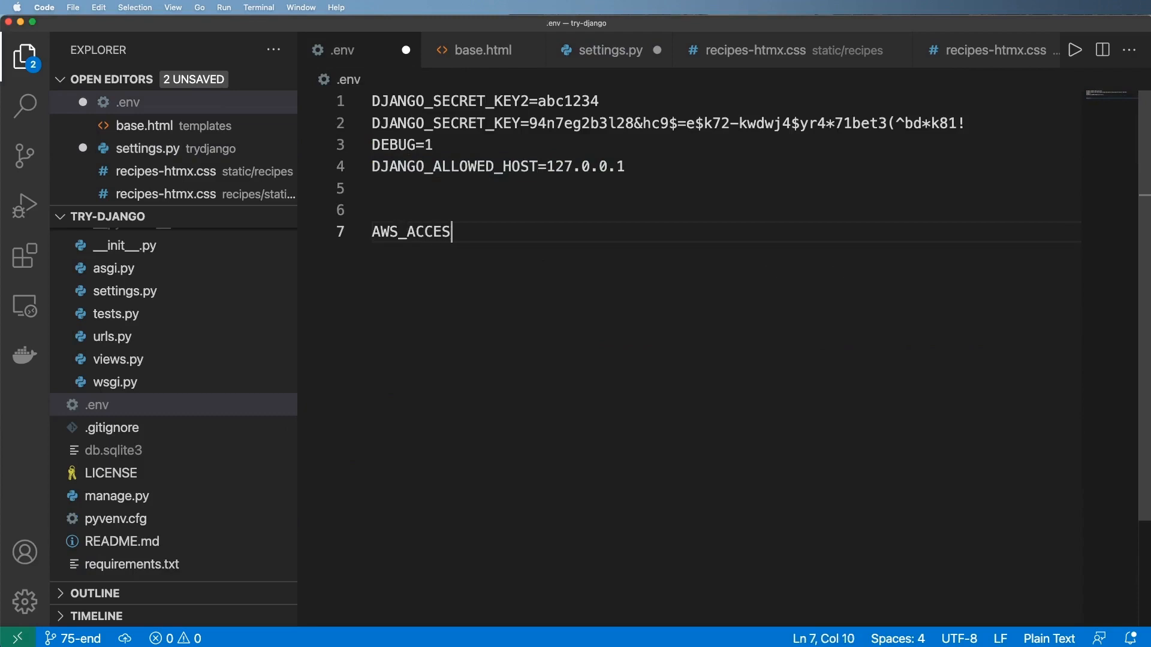
type("S_KEY_ID")
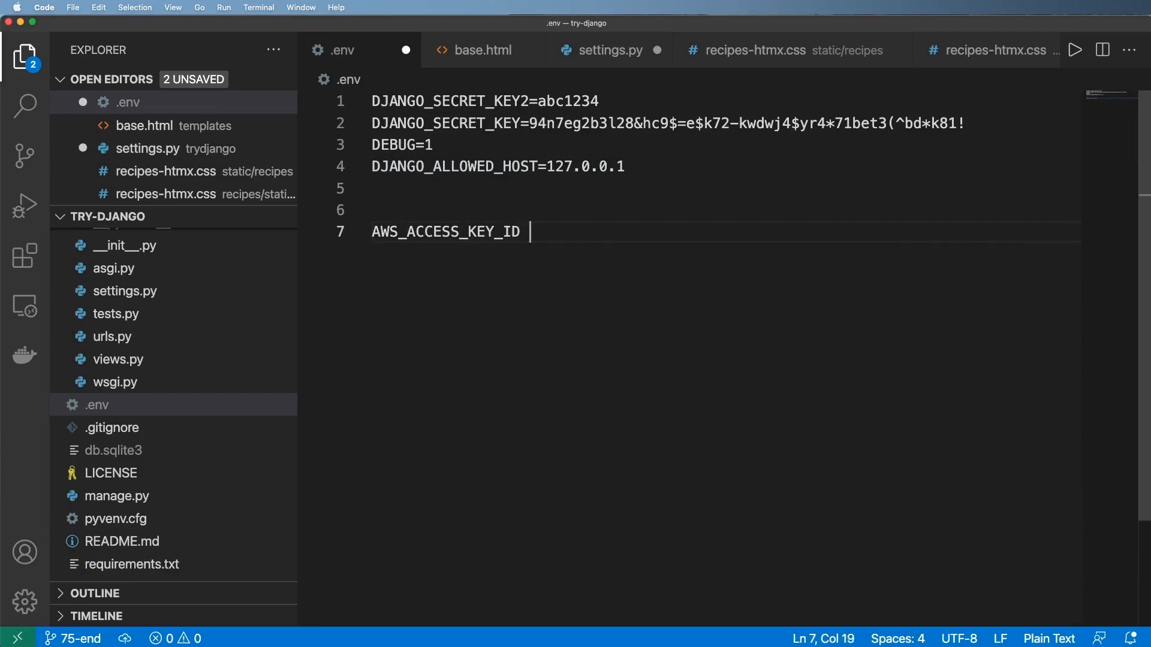
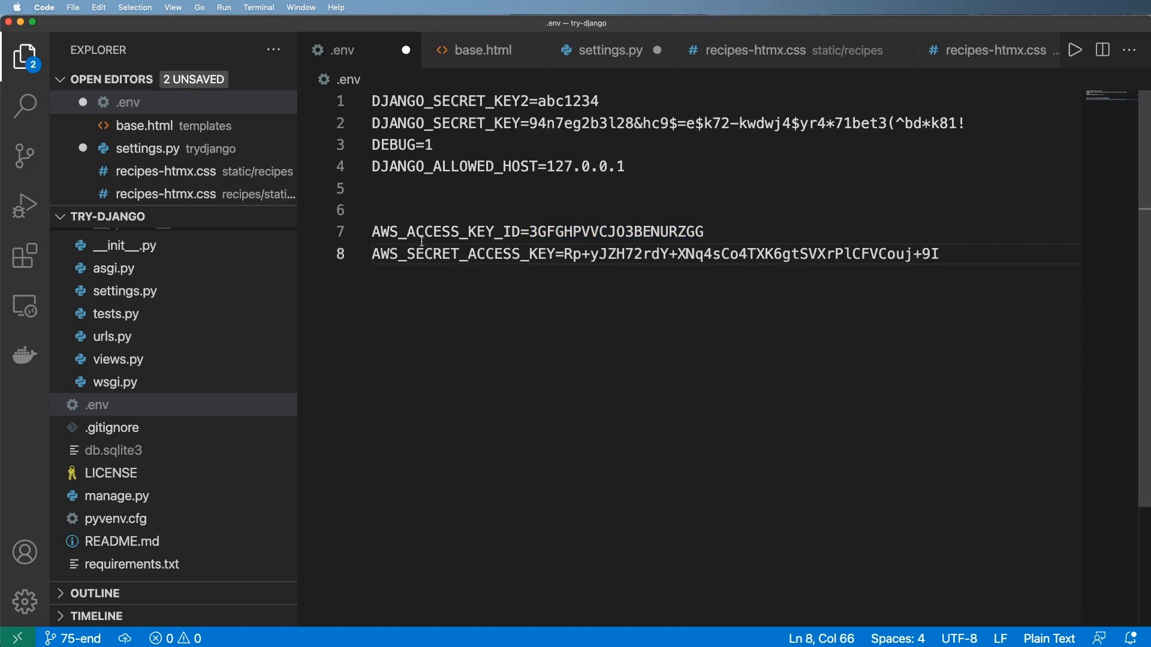
Add the TryDjangoDev secret as AWS_SECRET_ACCESS_KEY in the .env file
mouse_move(425, 222)
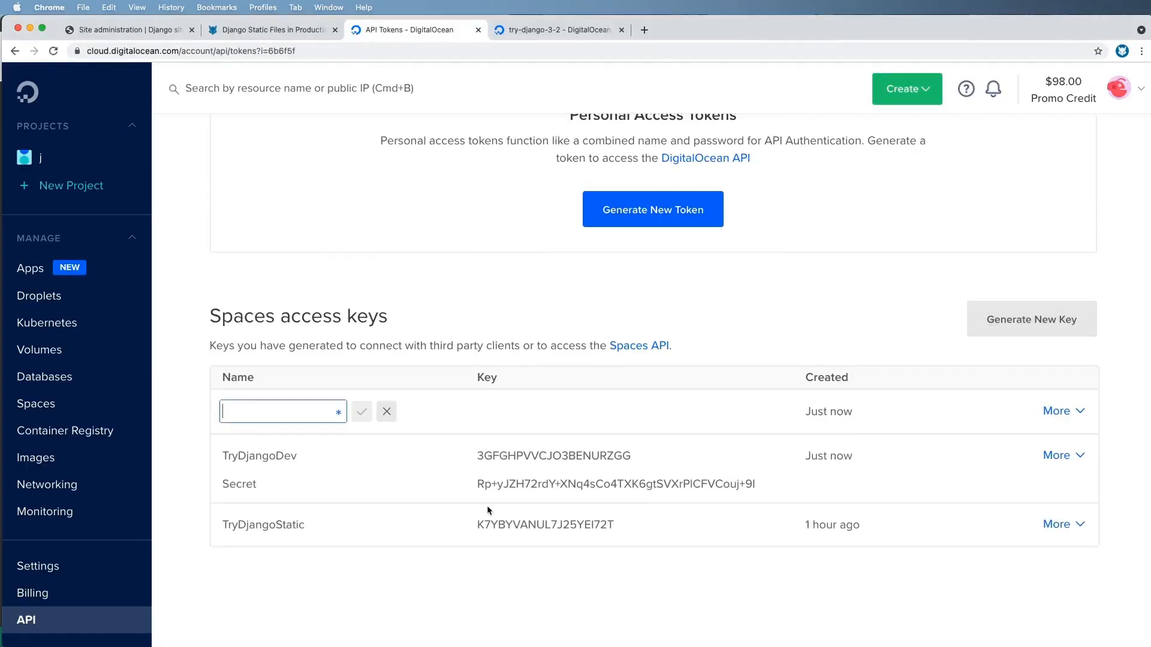
Create a TryDjangoProd Spaces key and copy its access key ID
type("TryDjangoProd")
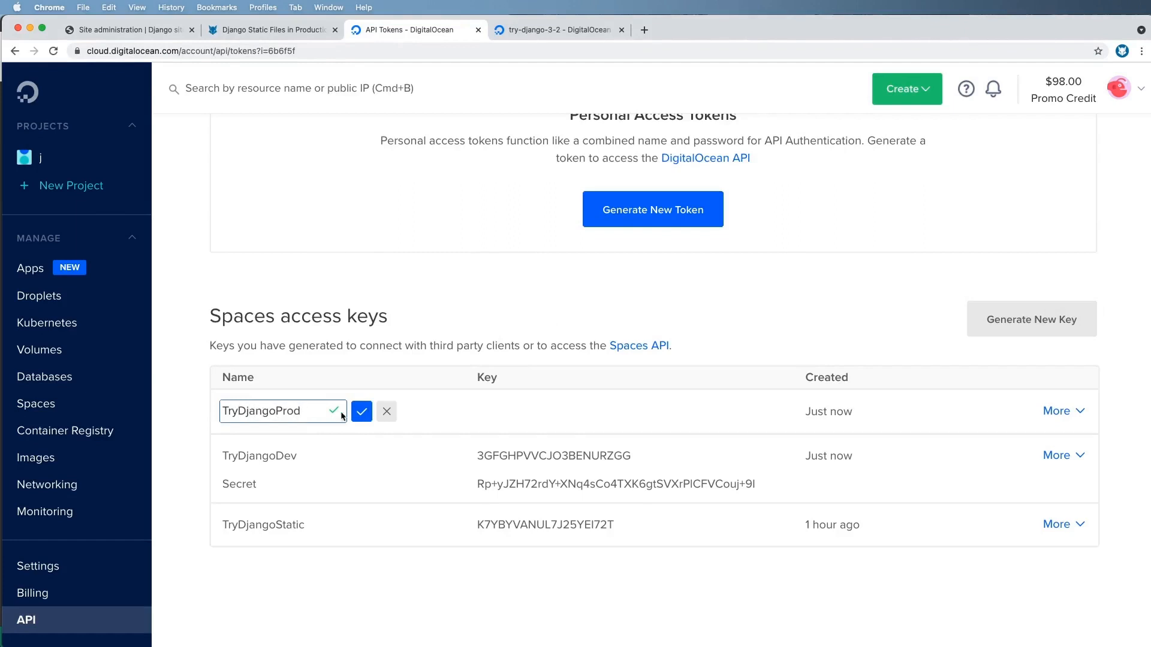
left_click(361, 411)
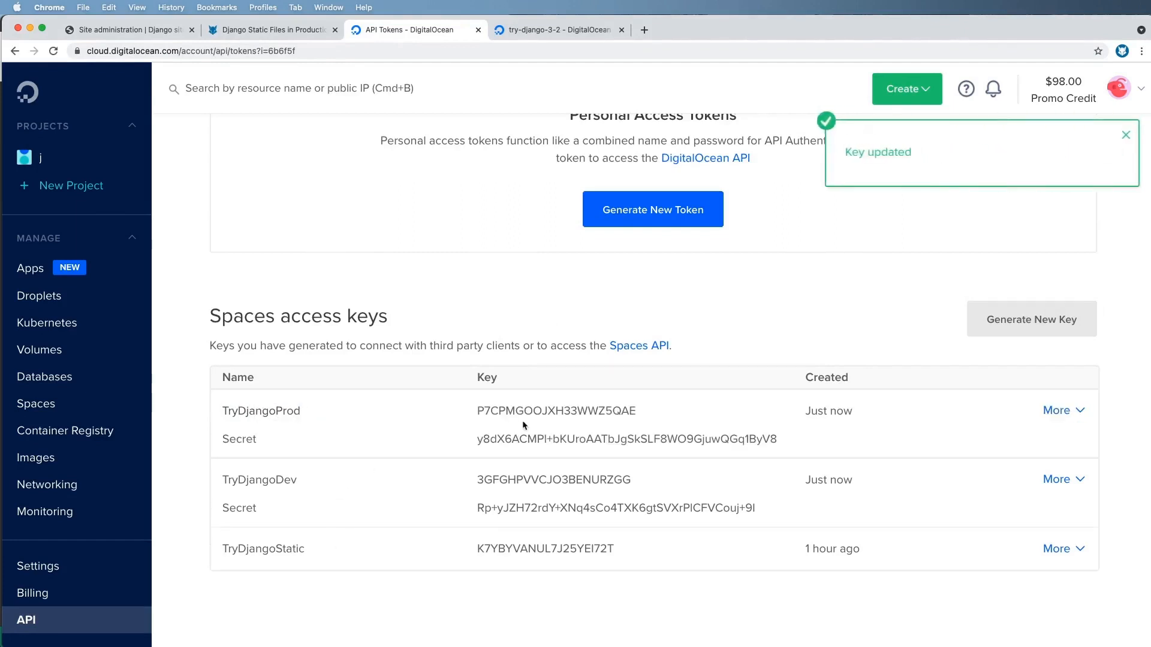
left_click(534, 412)
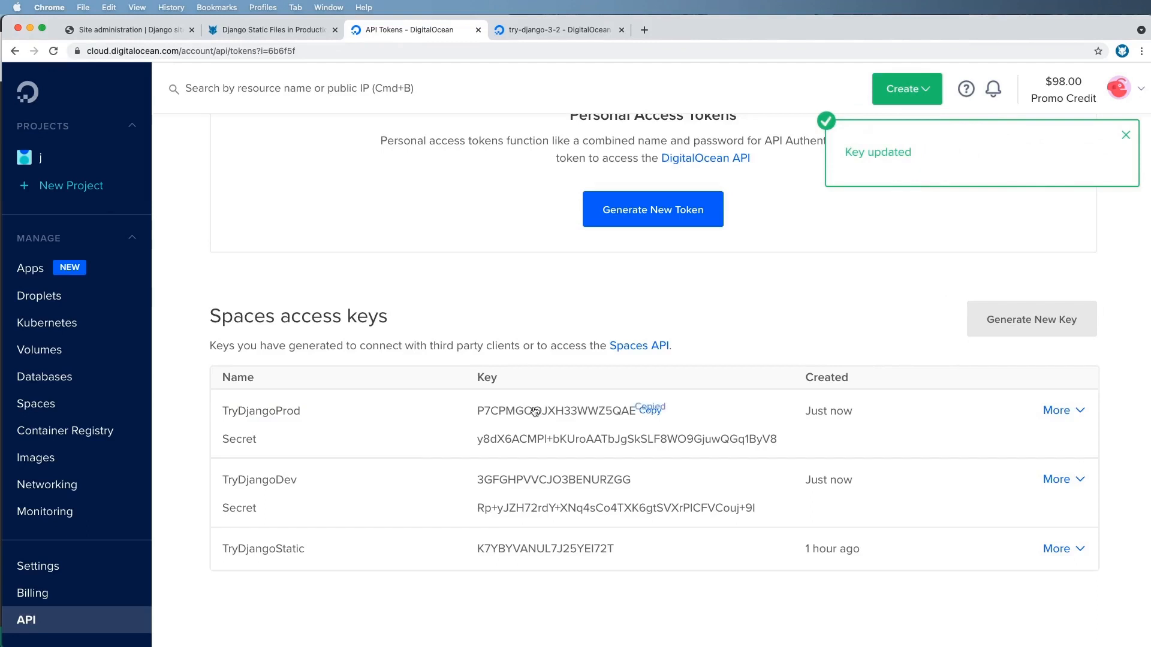
left_click(557, 30)
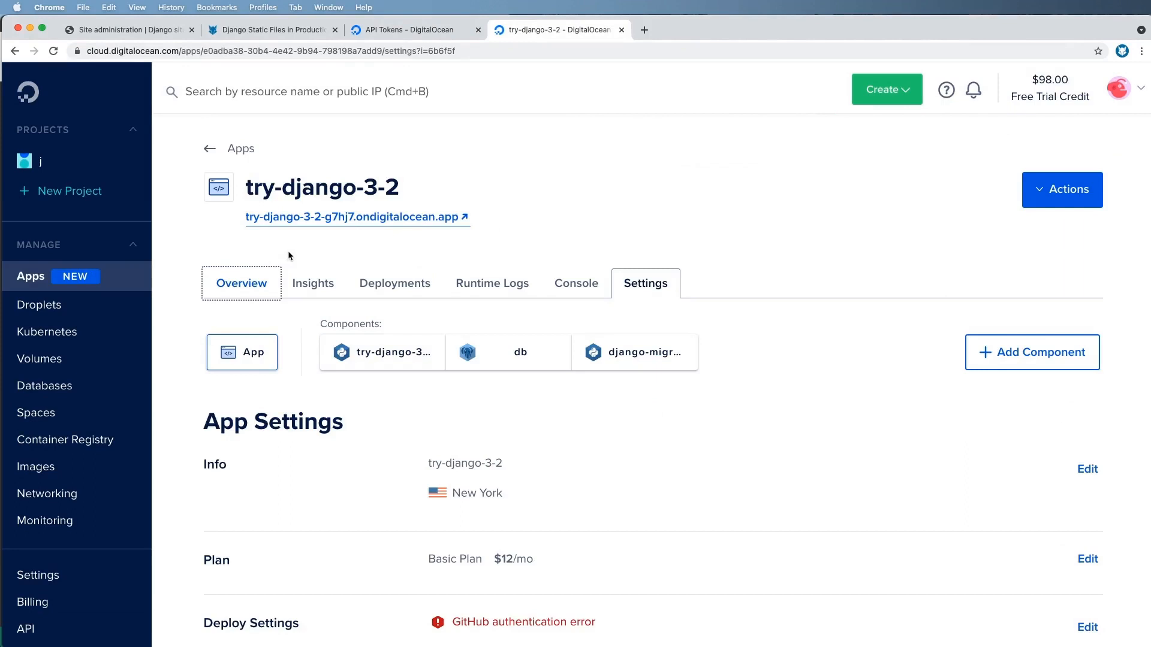
Edit the app-level environment variables and add AWS_ACCESS_KEY_ID
scroll("down", 3)
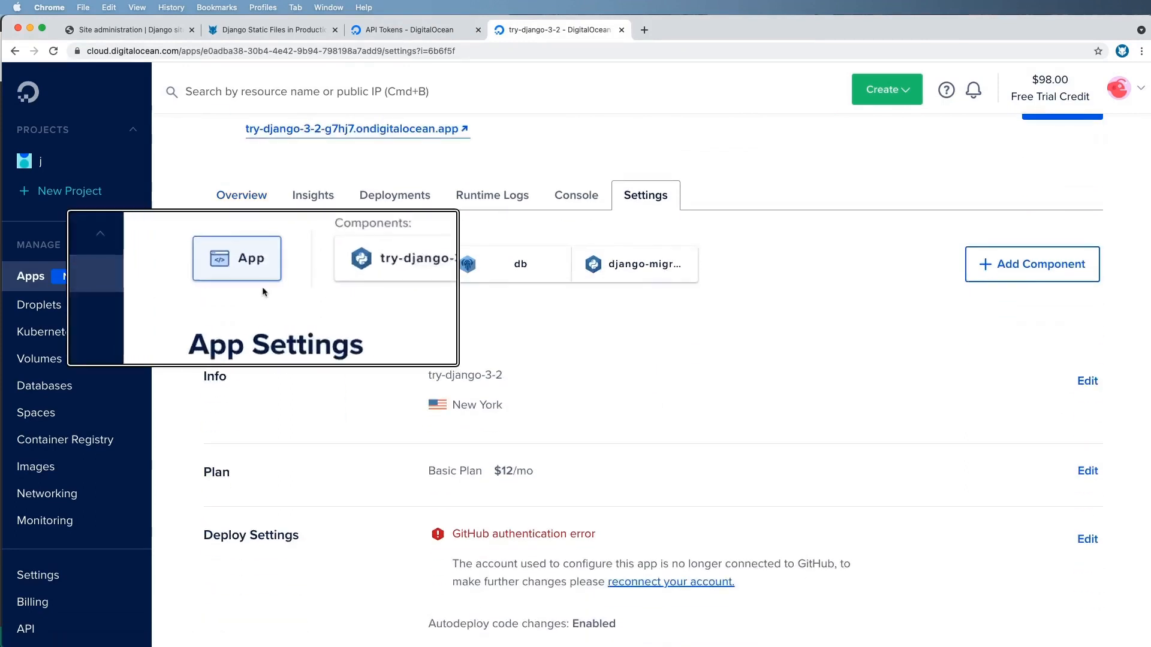
scroll("down", 3)
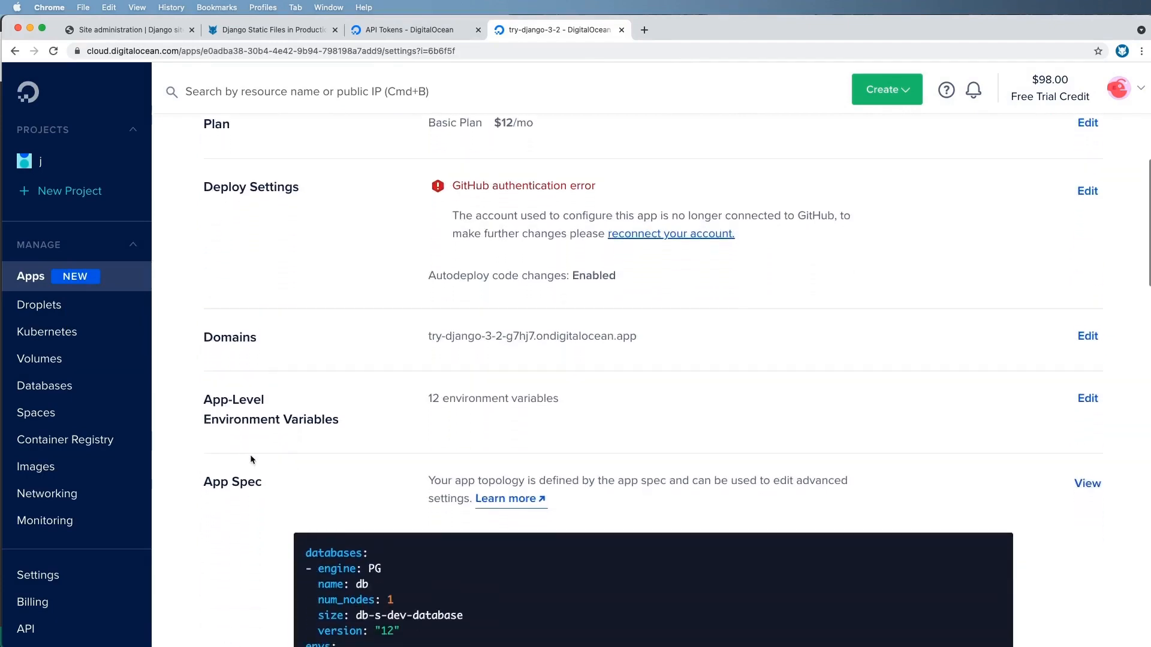
left_click(1087, 398)
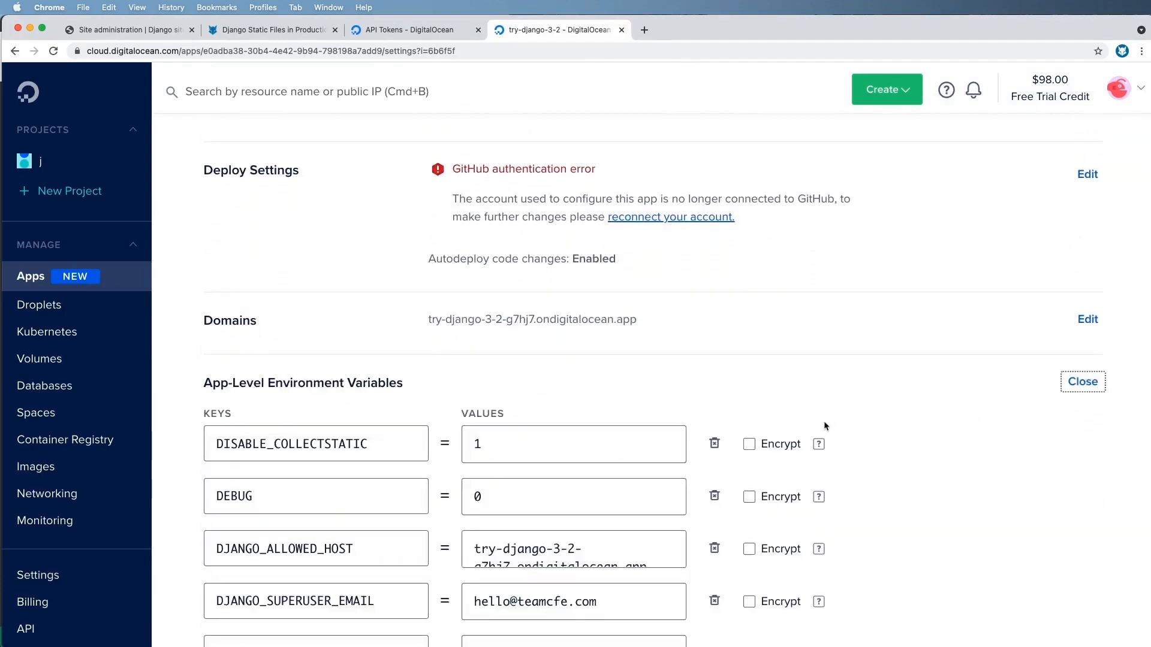
scroll("down", 3)
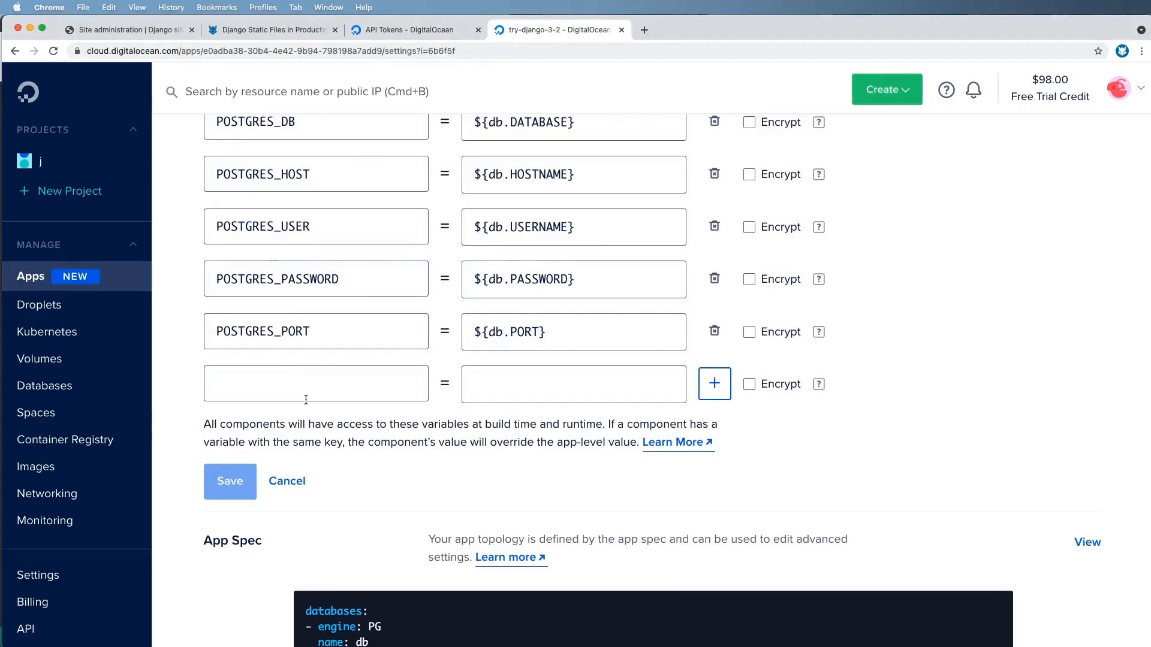
type("AWS_ACCESS_KEY_ID")
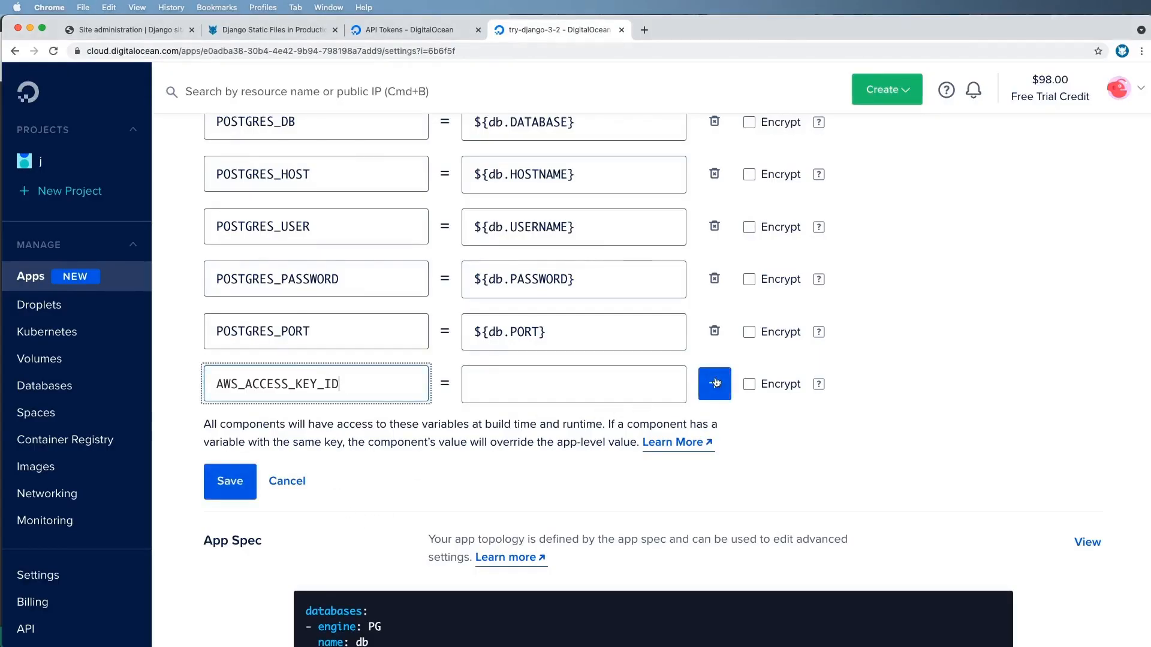
Add an AWS_SECRET_ACCESS_KEY variable row, then go back to the Spaces access keys
left_click(714, 383)
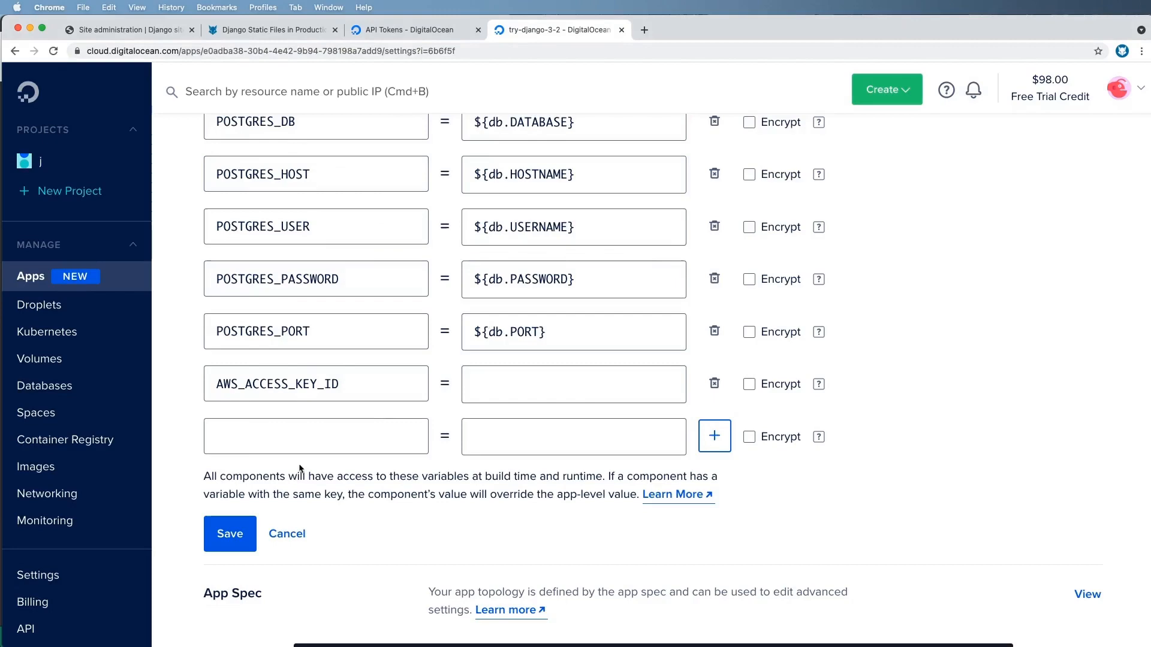
type("AWS_SECRET_ACCESS_KEY")
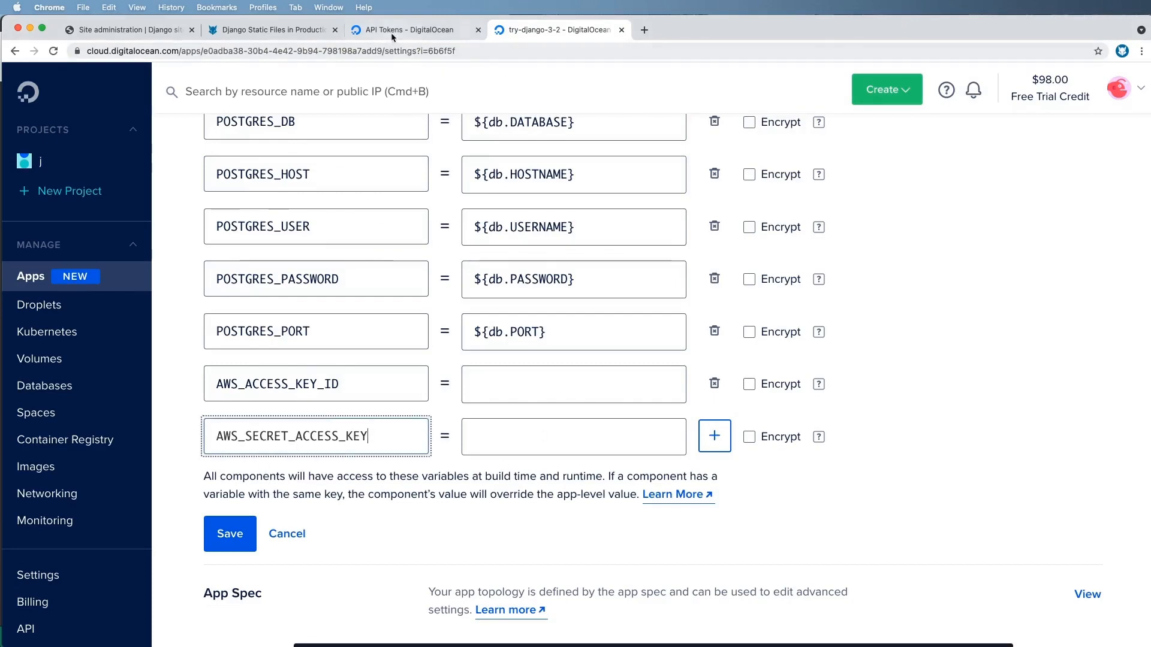
left_click(408, 29)
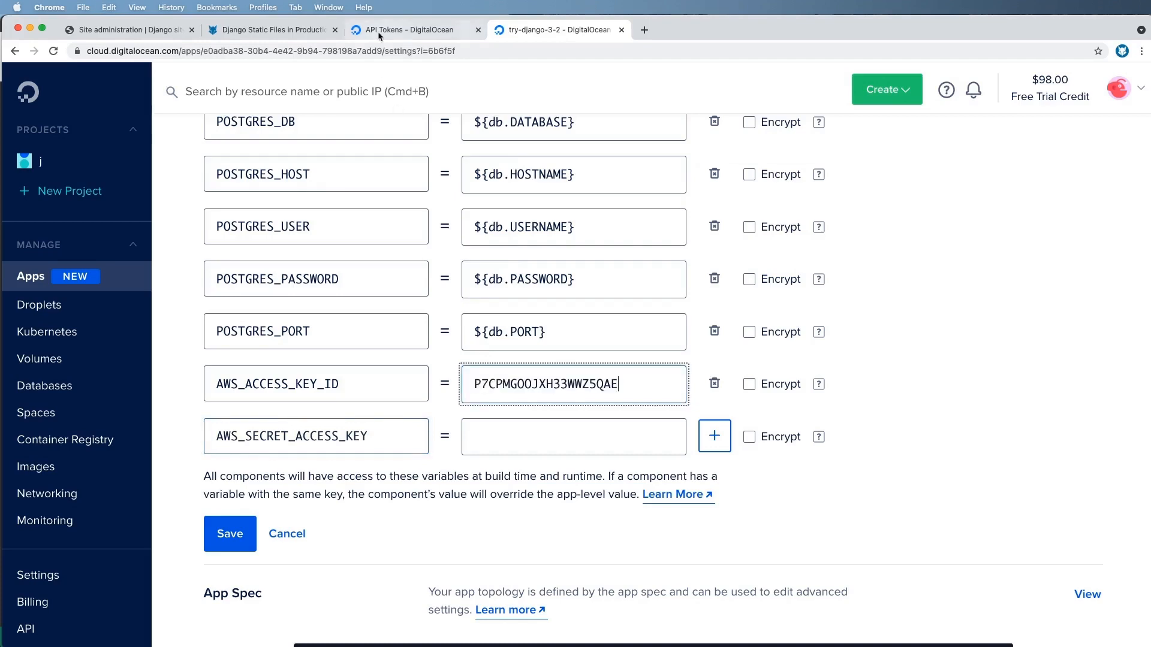
left_click(402, 29)
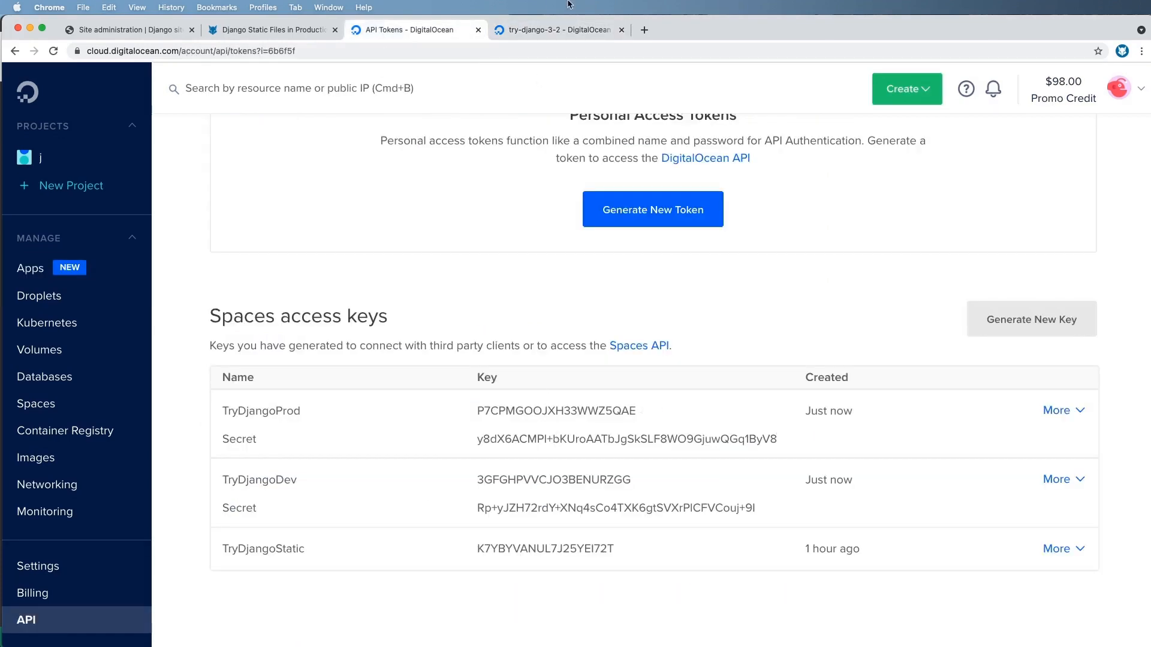
left_click(557, 29)
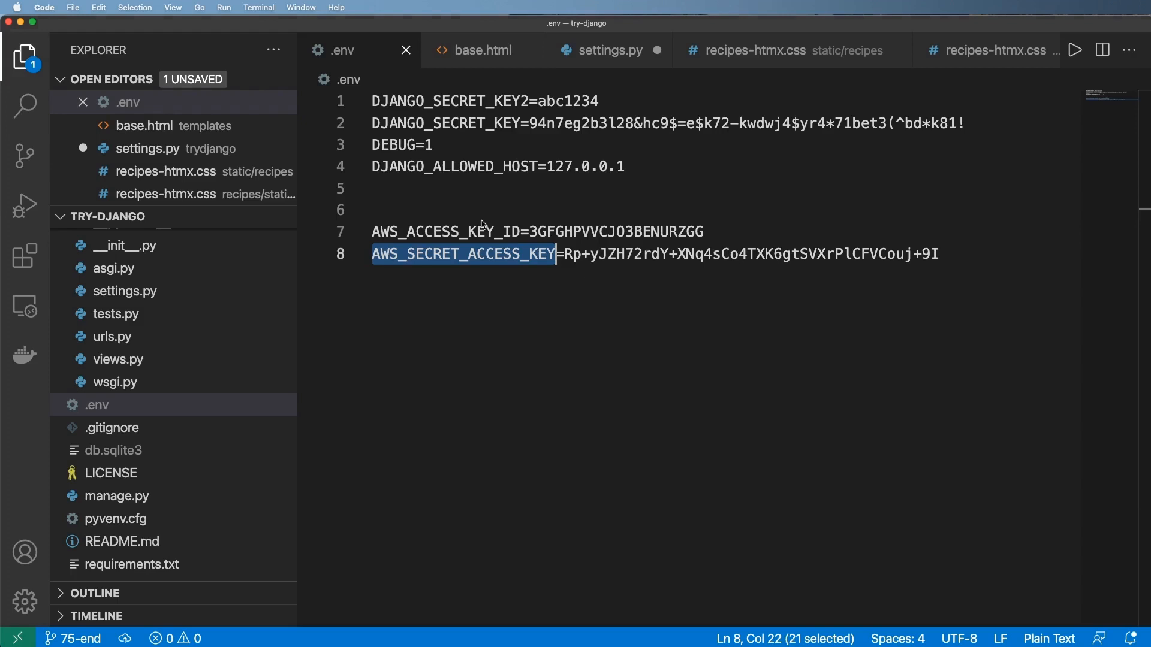
Start a new AWS_BUCKET_NAME=' line in .env after the secret key, beginning the bucket name
left_click(938, 254)
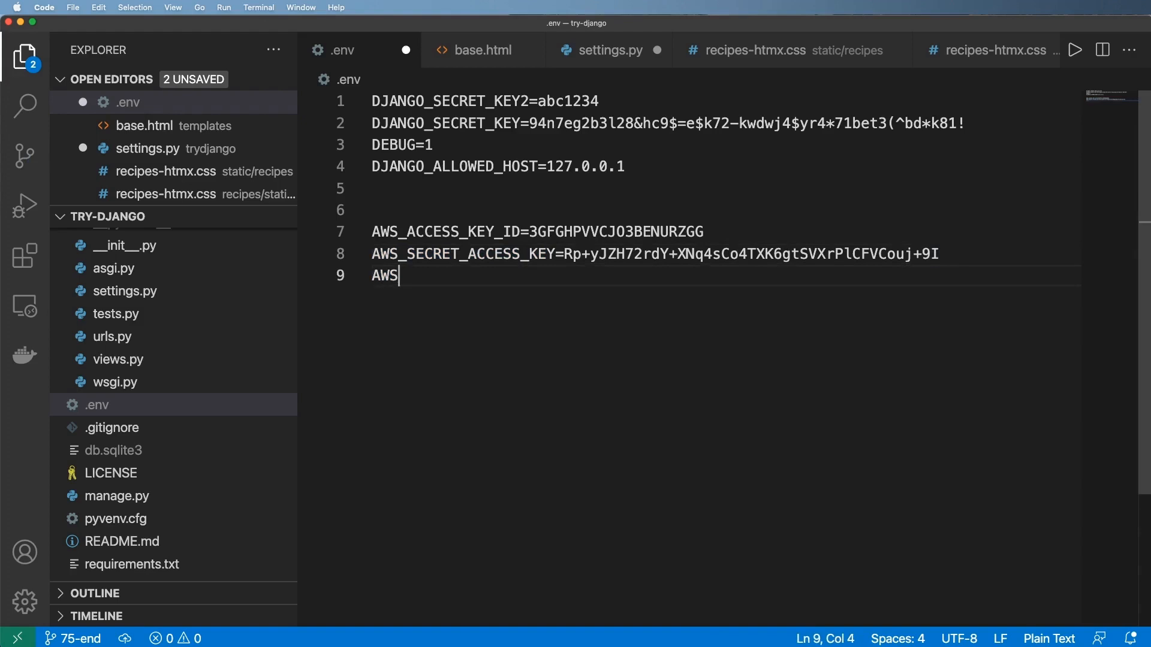
type("_BU")
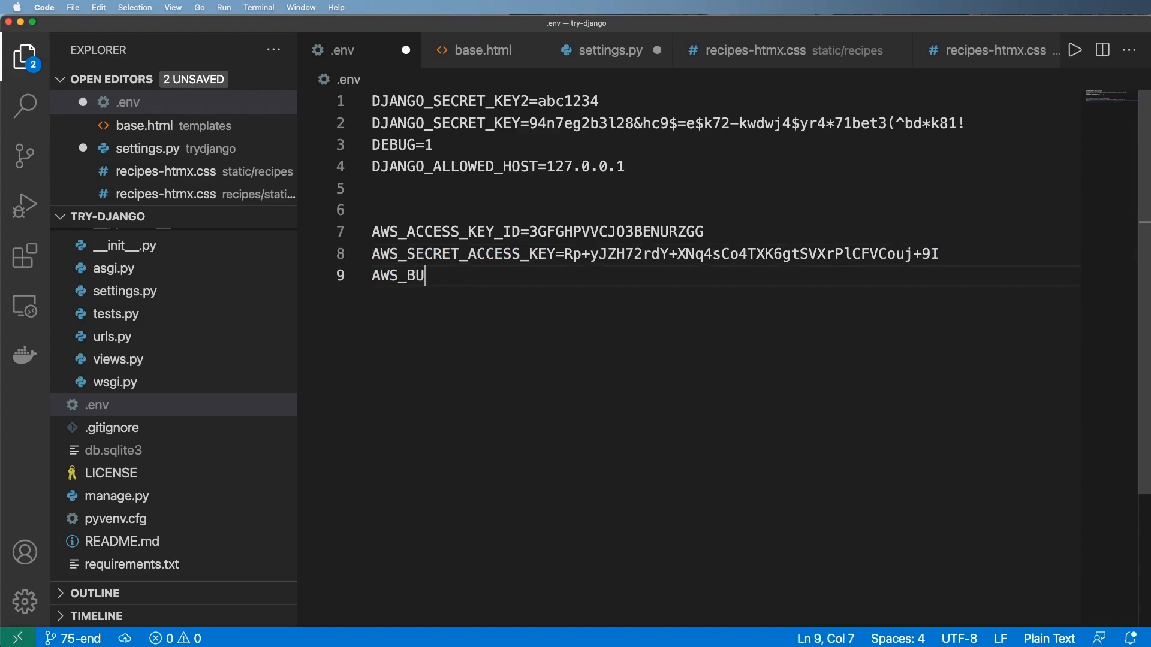
type("CKET_NAME='")
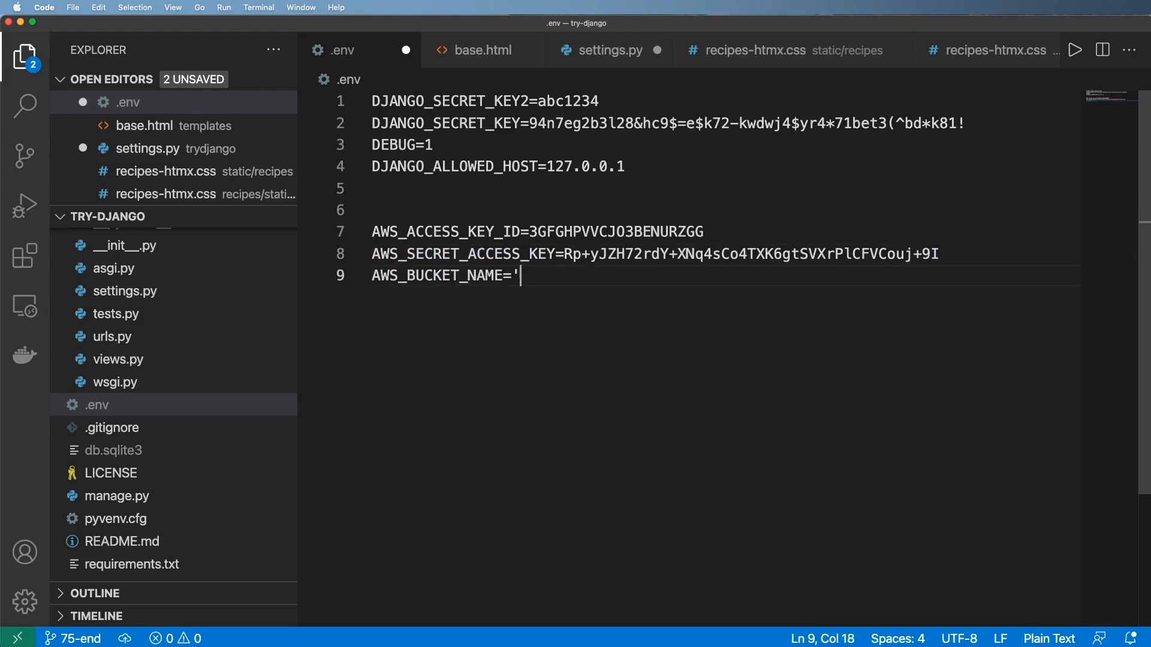
type("try-dja")
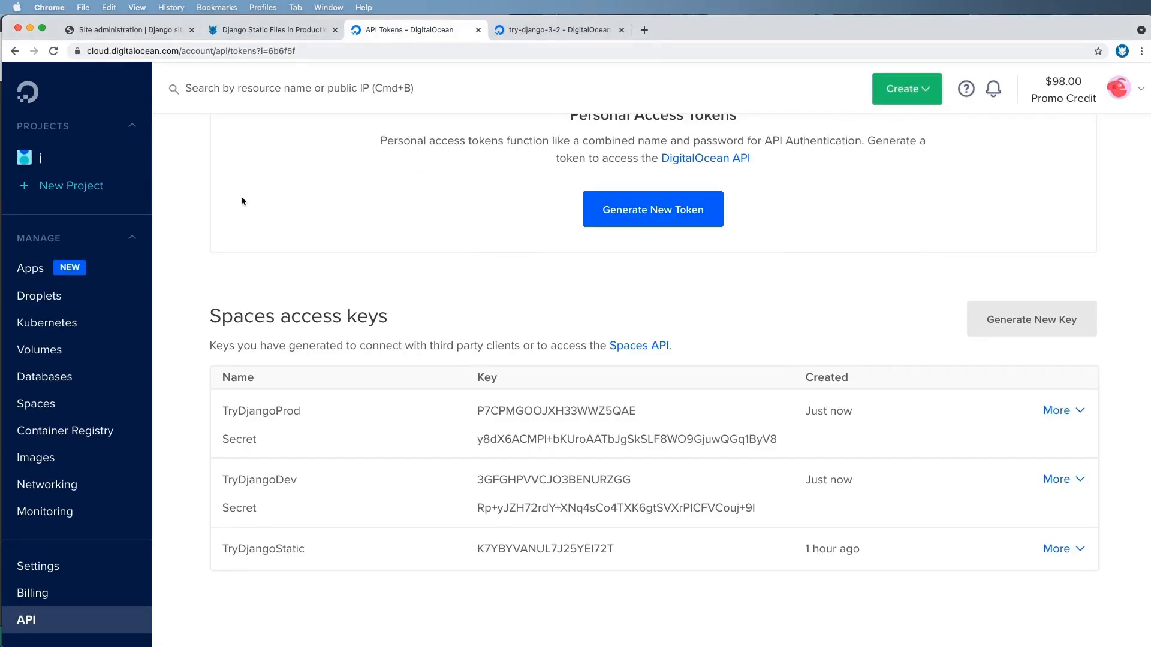
Confirm the trydjango Space appears in the DigitalOcean Spaces list, then return to VS Code
left_click(36, 404)
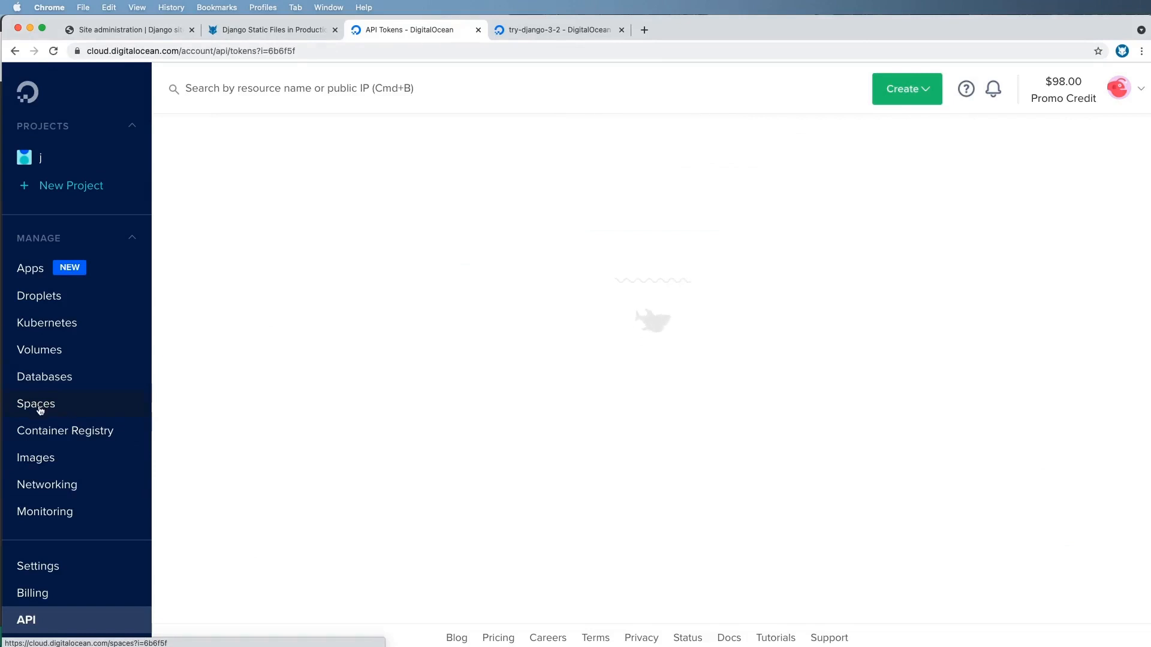
left_click(36, 404)
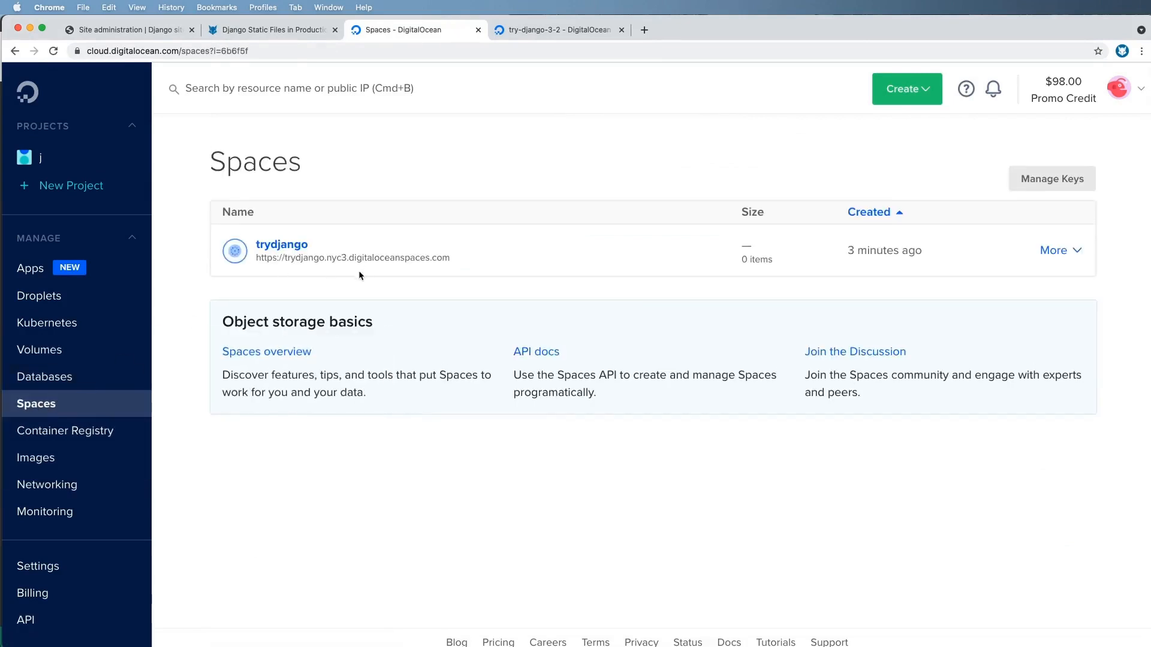
mouse_move(297, 258)
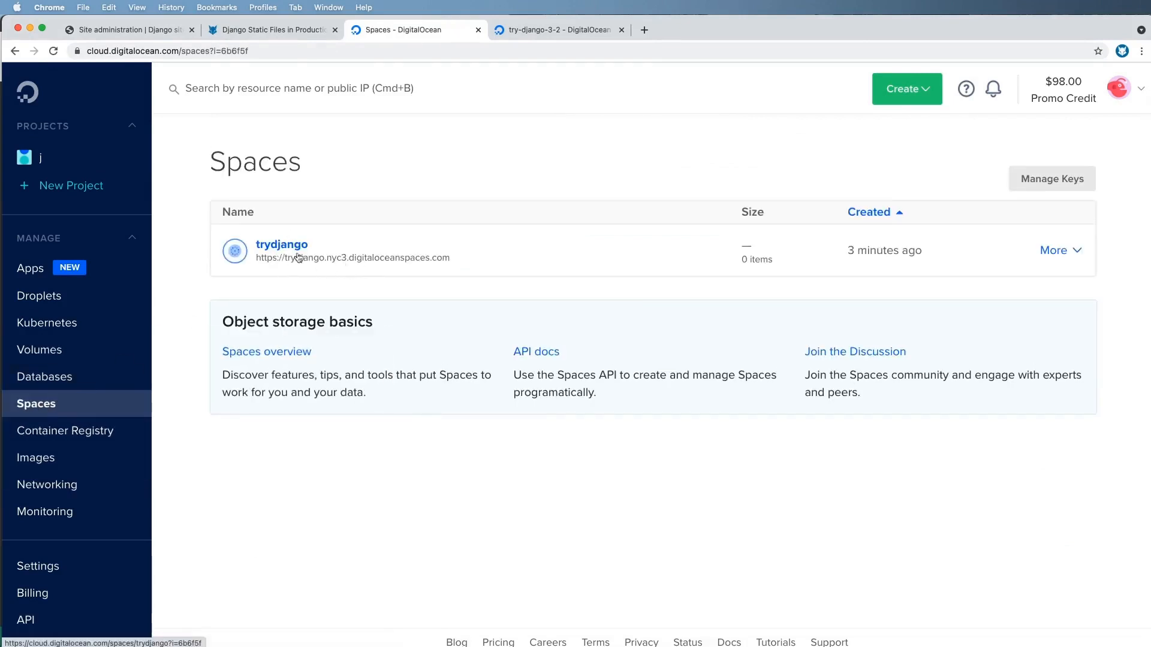
mouse_move(701, 192)
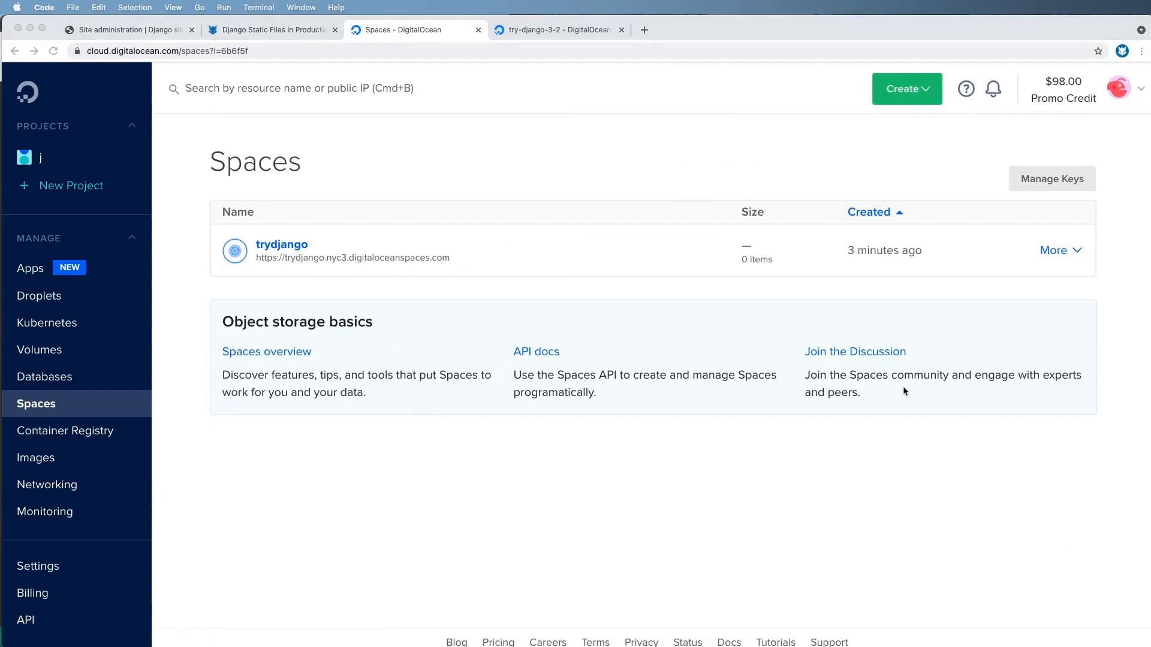
key("cmd+tab")
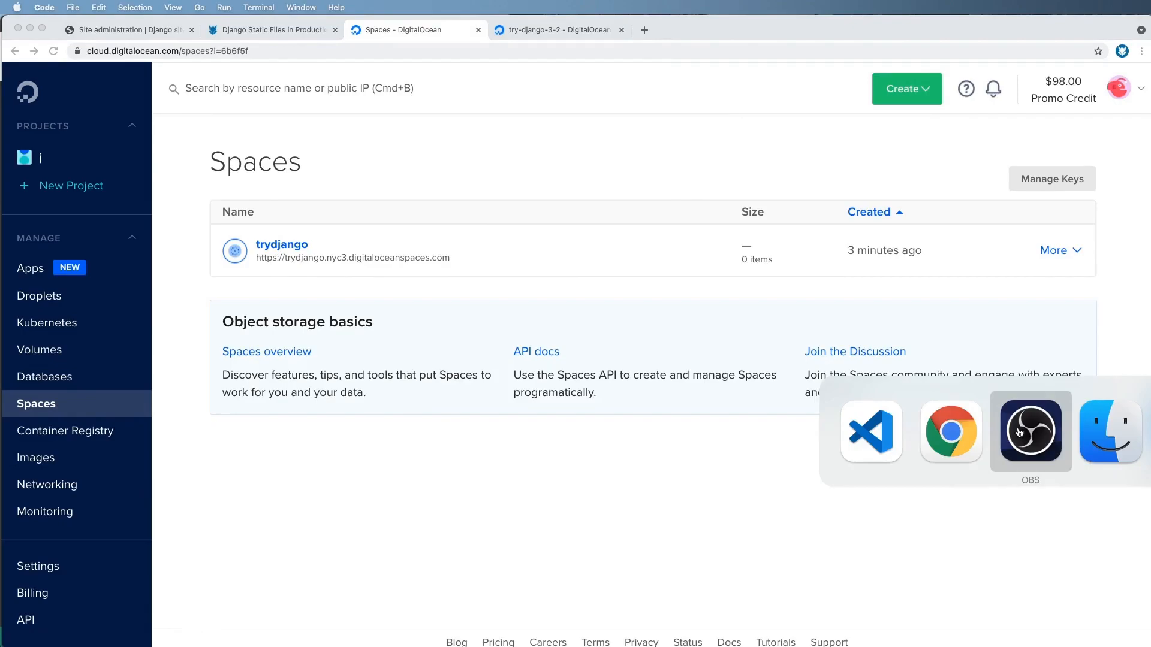
left_click(871, 431)
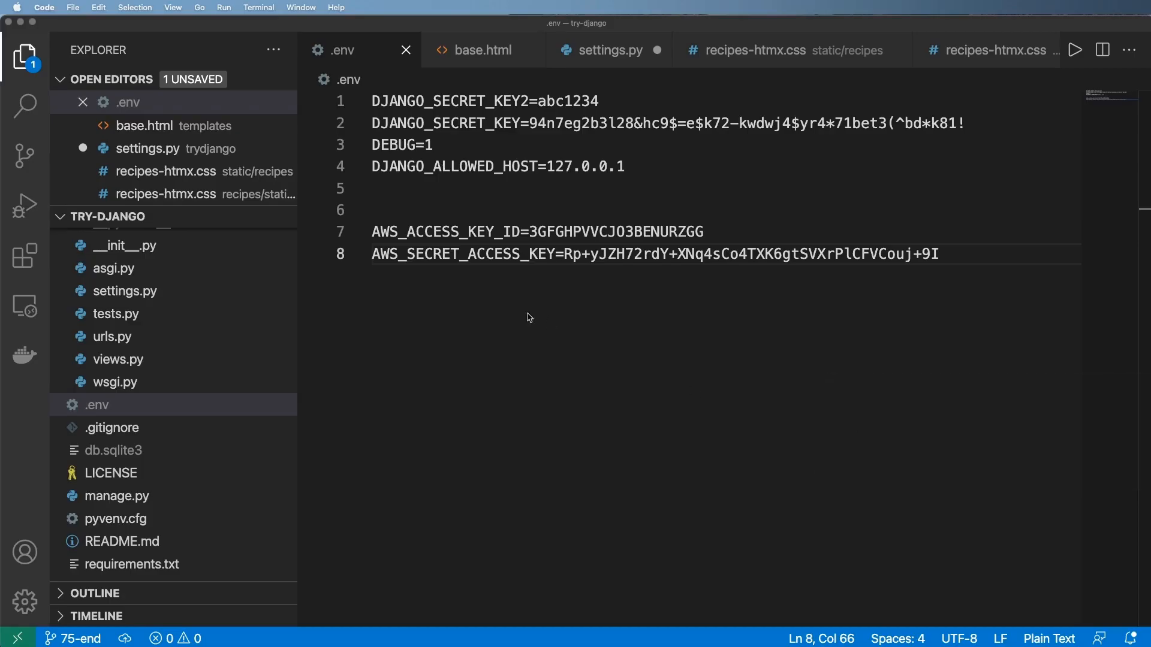
mouse_move(465, 278)
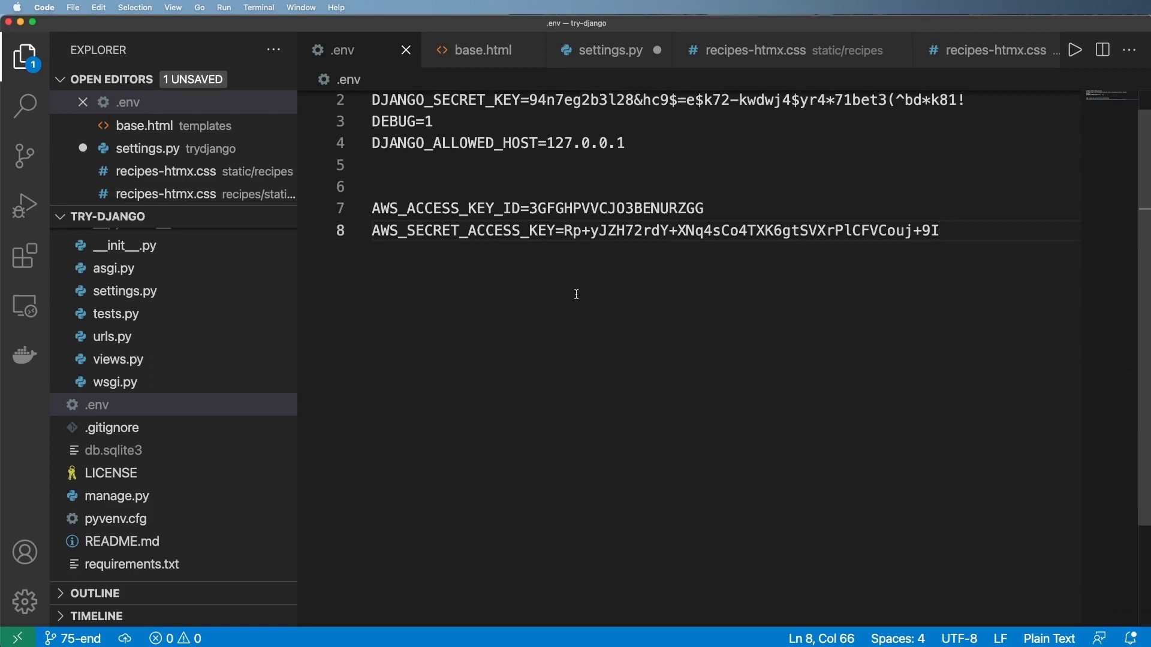
Run pip install django-storages boto3 in the integrated terminal
key("Ctrl+`")
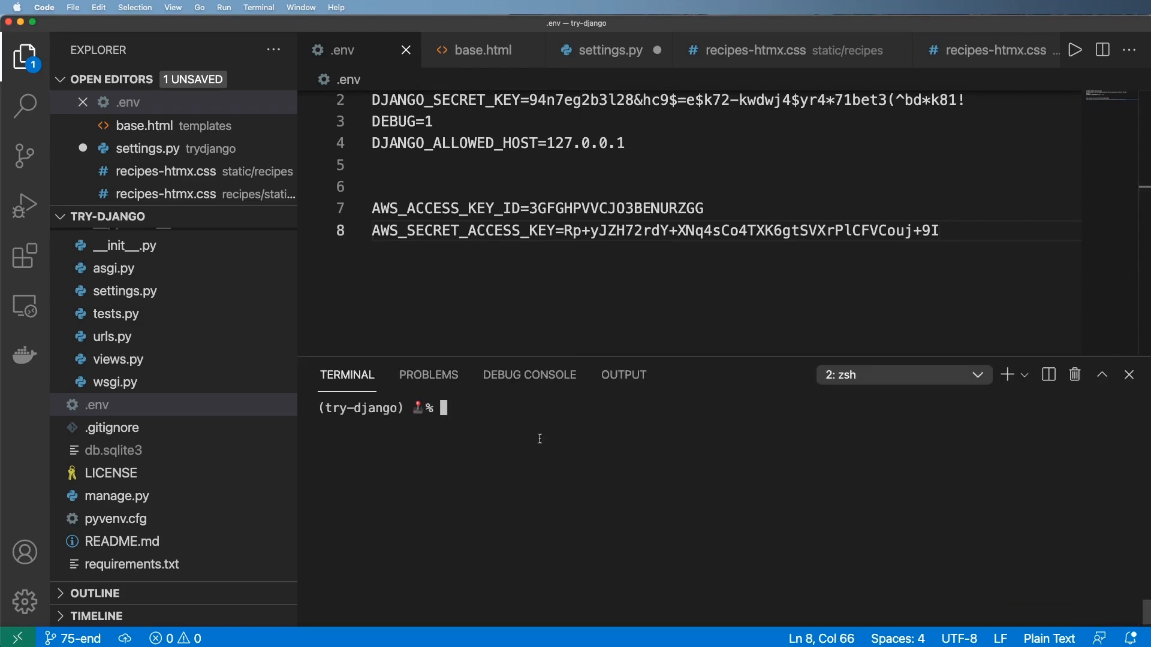
type("pip install")
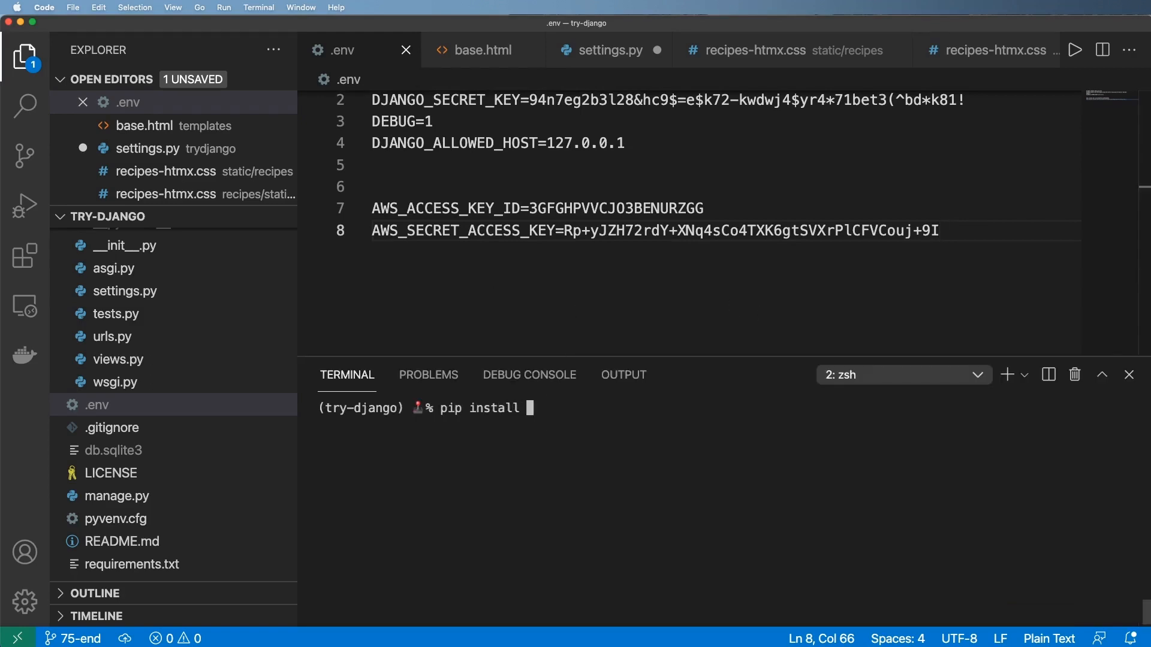
type("django-stor")
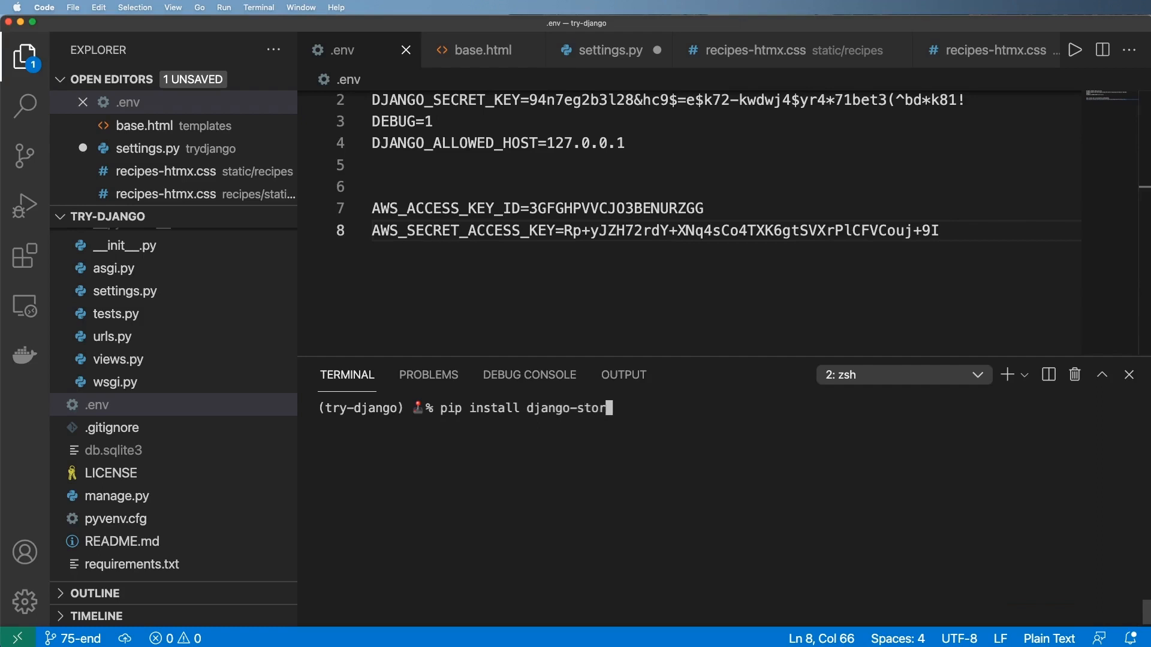
type("ages boto3")
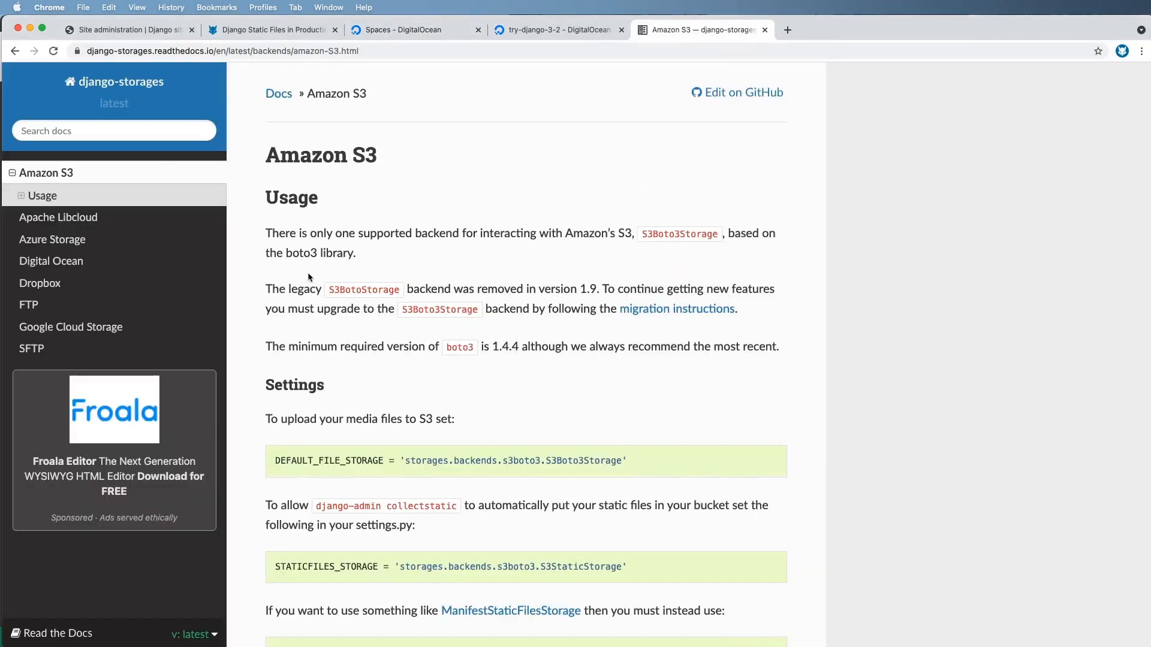
mouse_move(72, 269)
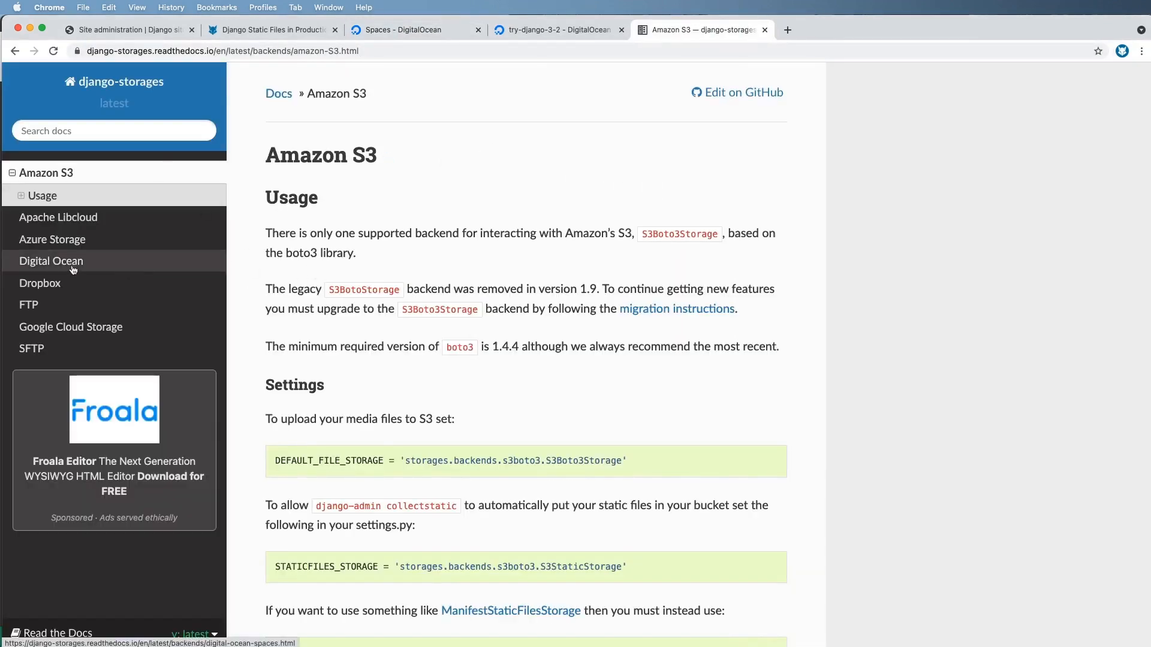
Read the django-storages Digital Ocean caveats, then reopen the Amazon S3 backend page
left_click(51, 261)
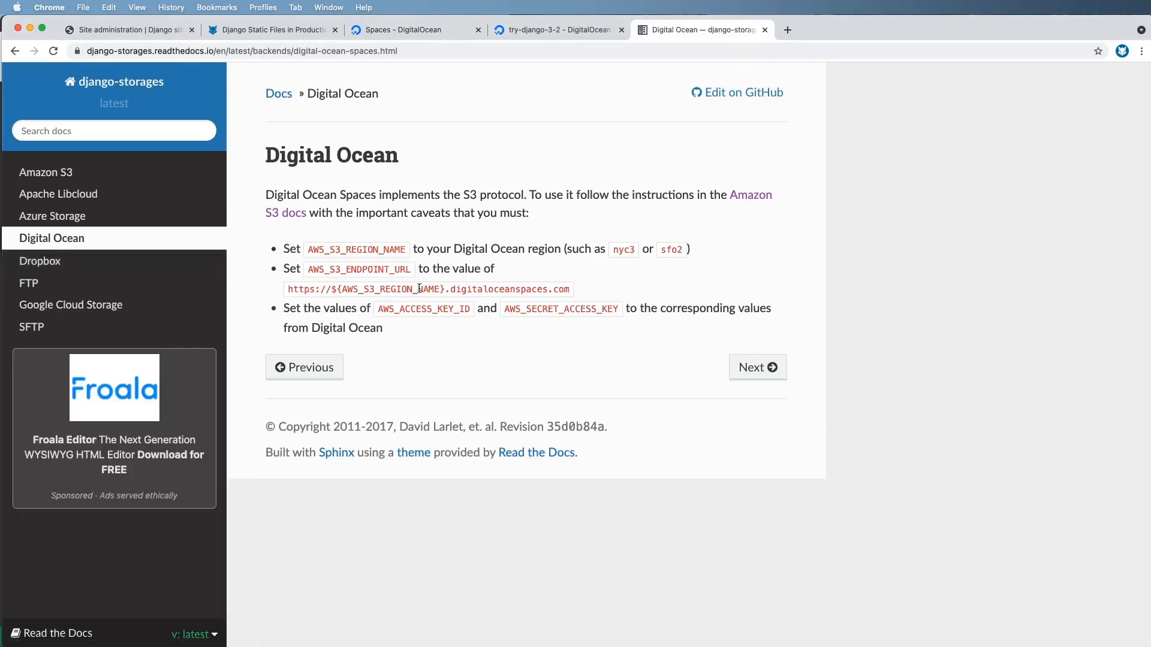
mouse_move(375, 272)
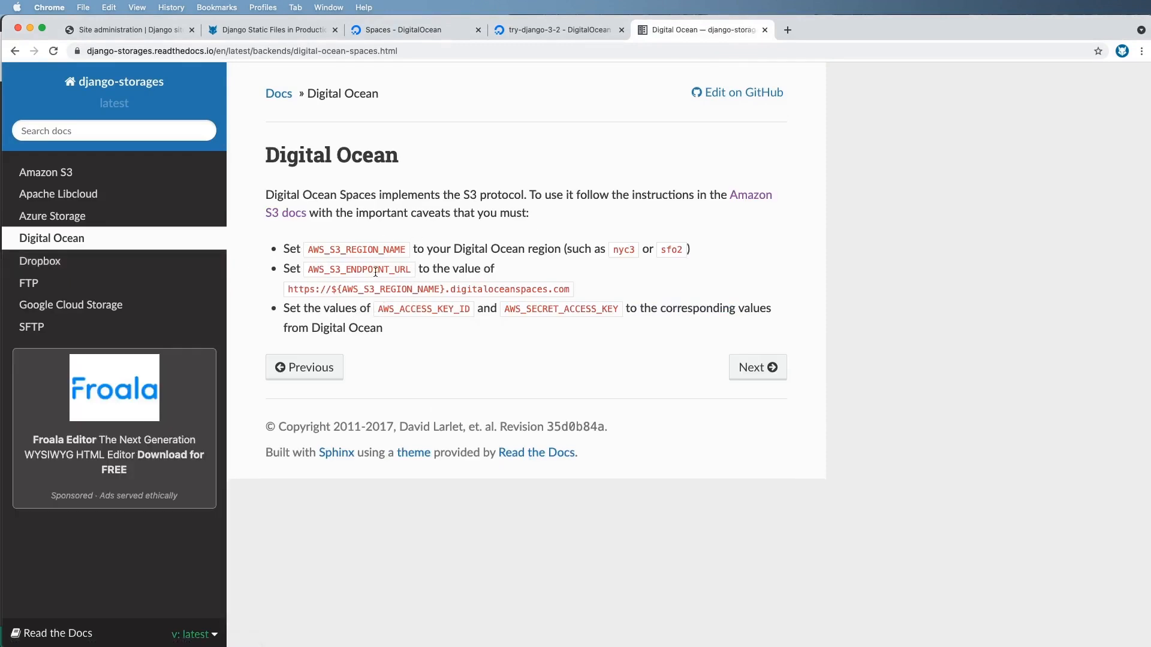
mouse_move(538, 187)
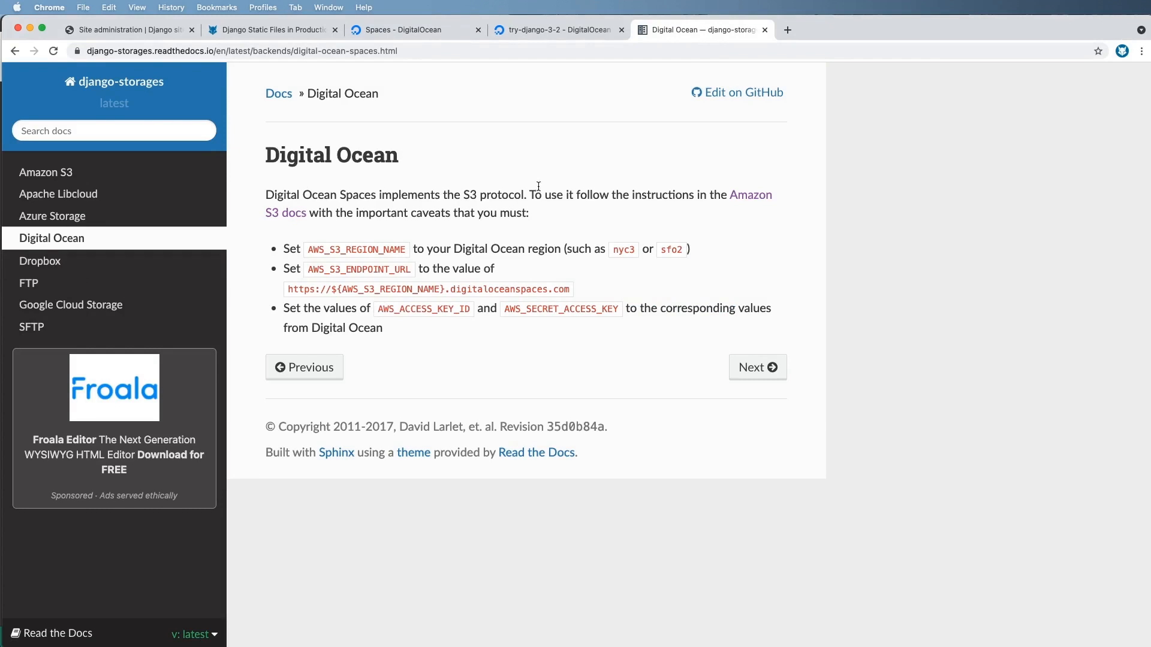
left_click(46, 172)
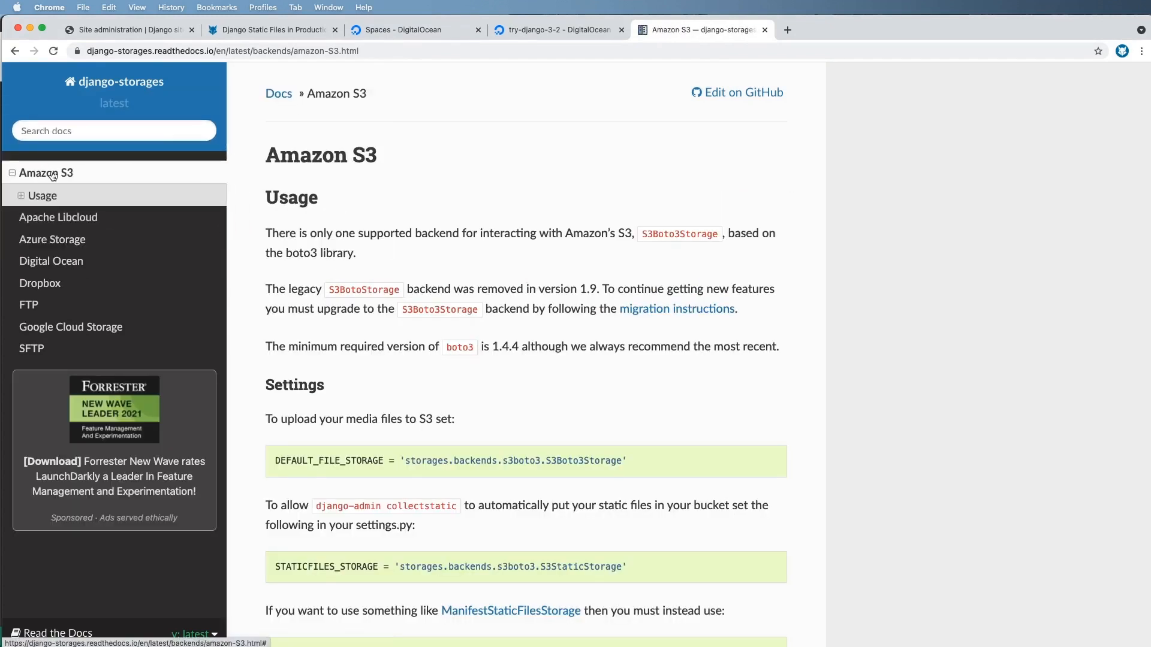
mouse_move(618, 228)
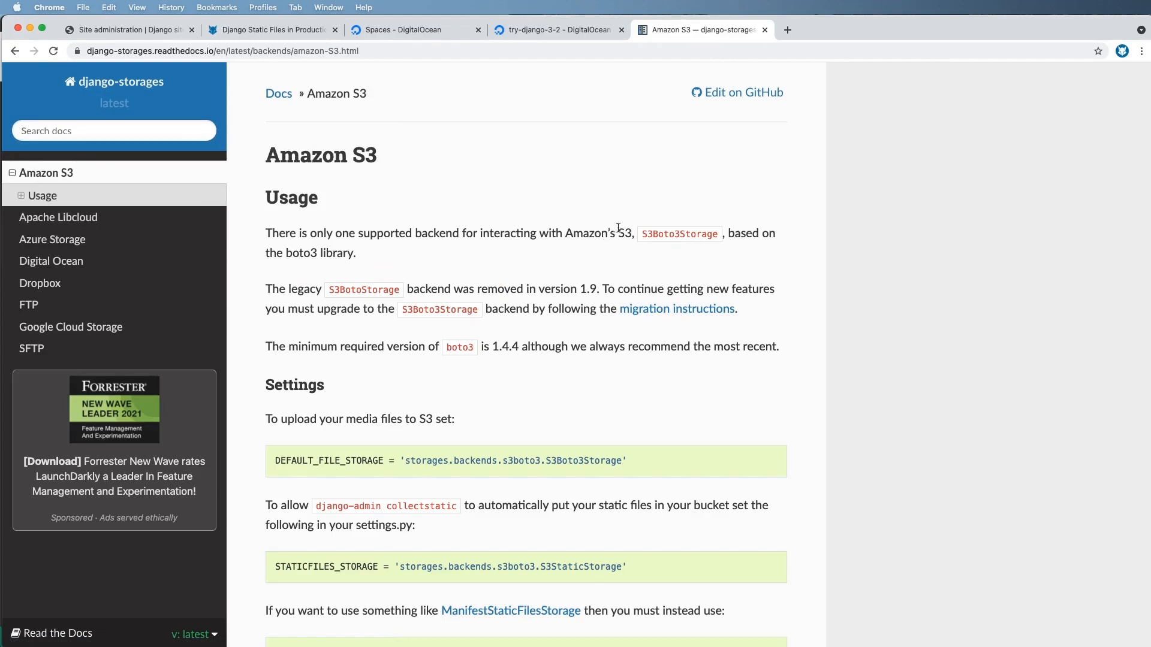
mouse_move(461, 133)
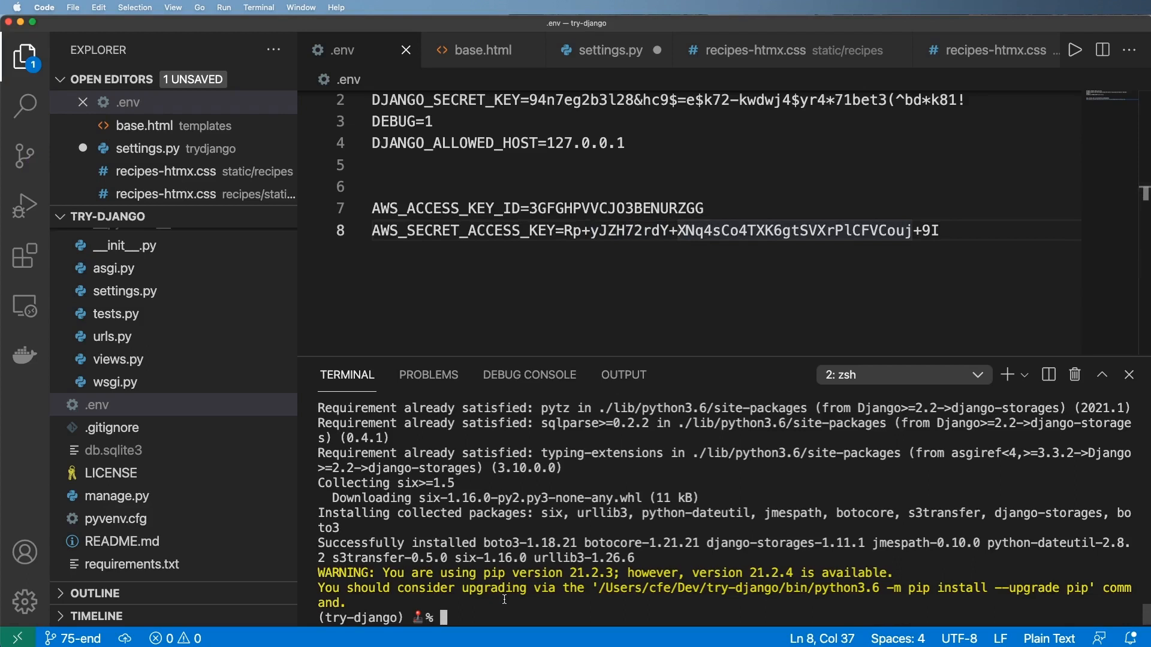
Add django-storages and boto3 to requirements.txt and start a pip upgrade
type("pip instal --upgrade pip")
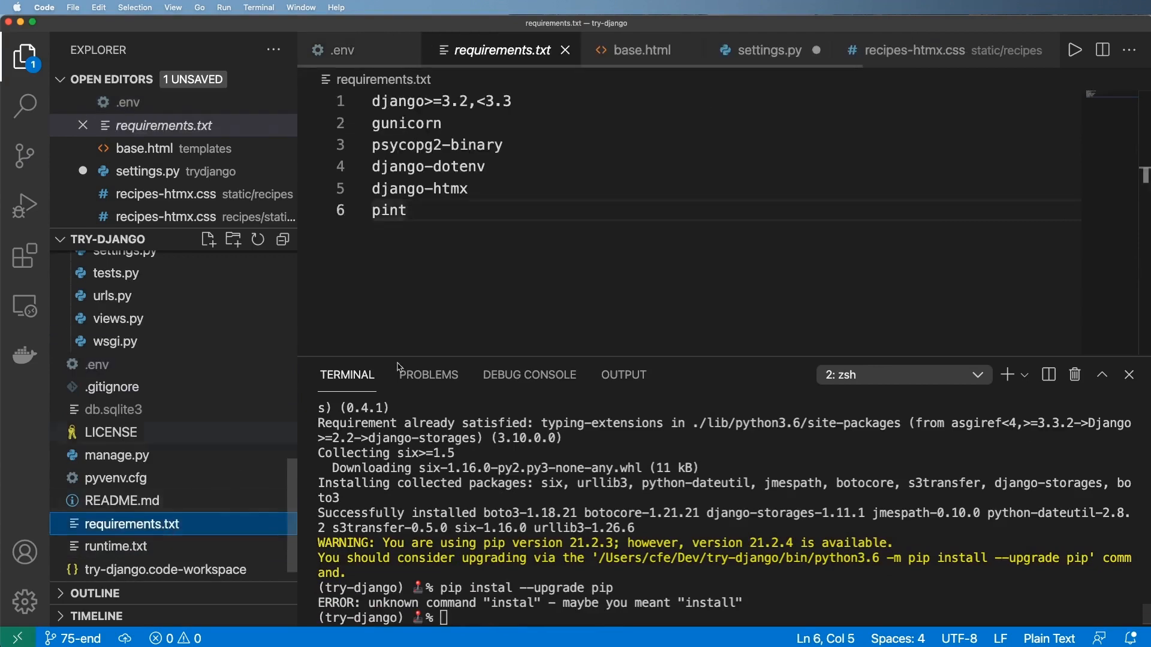
type("django")
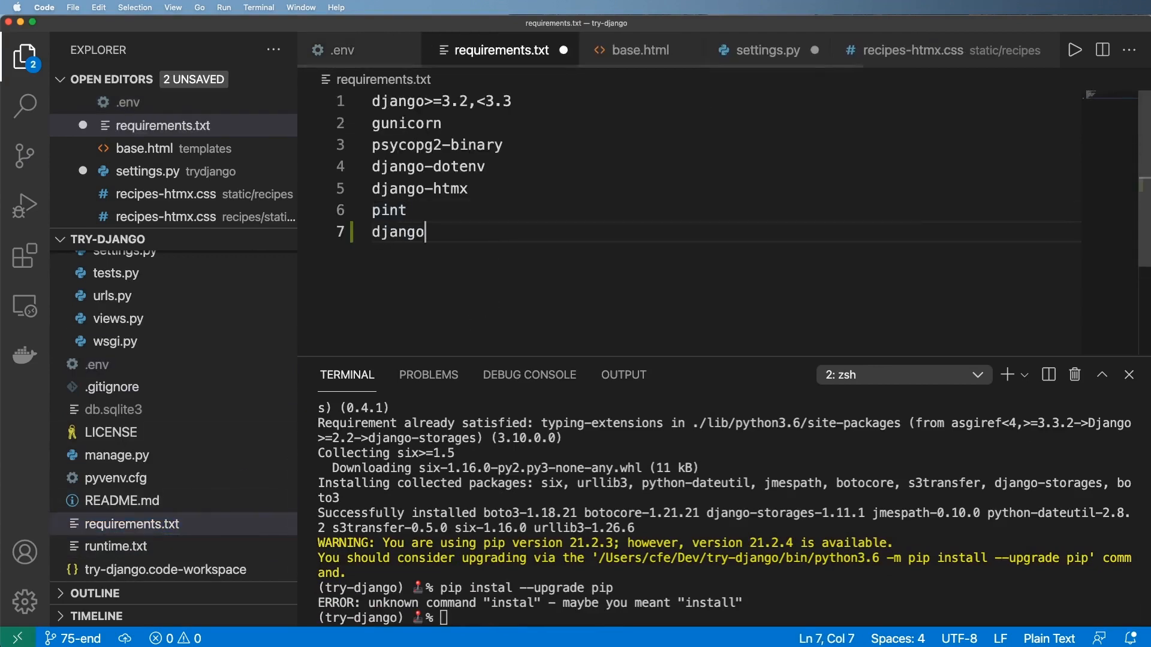
type("-storages")
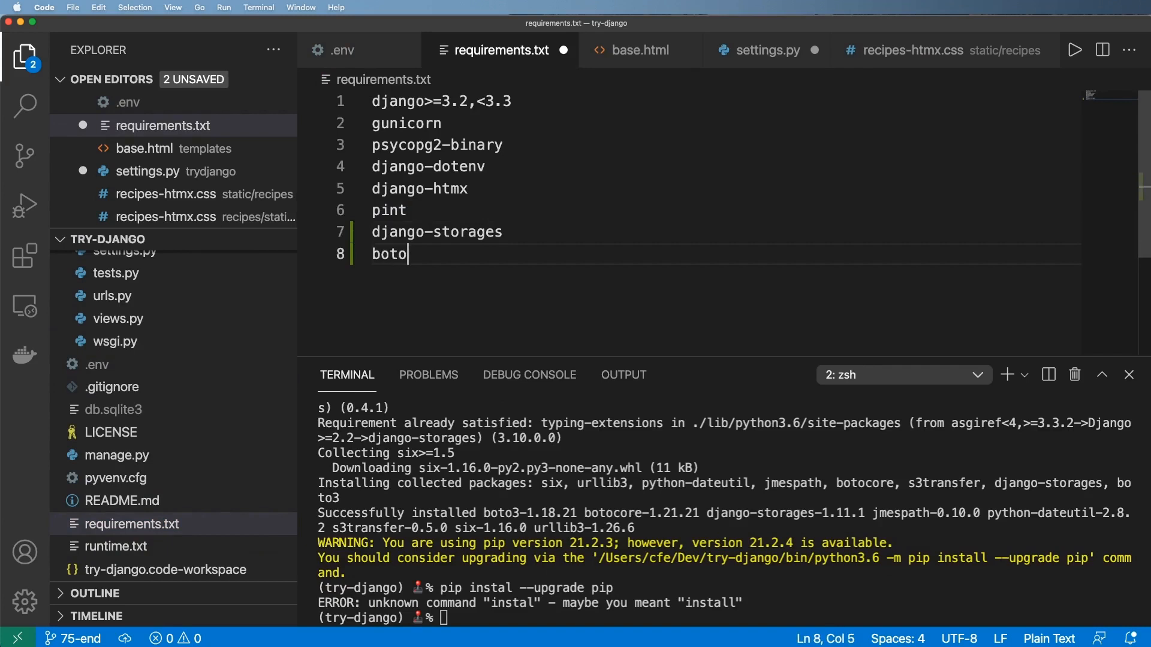
type("3")
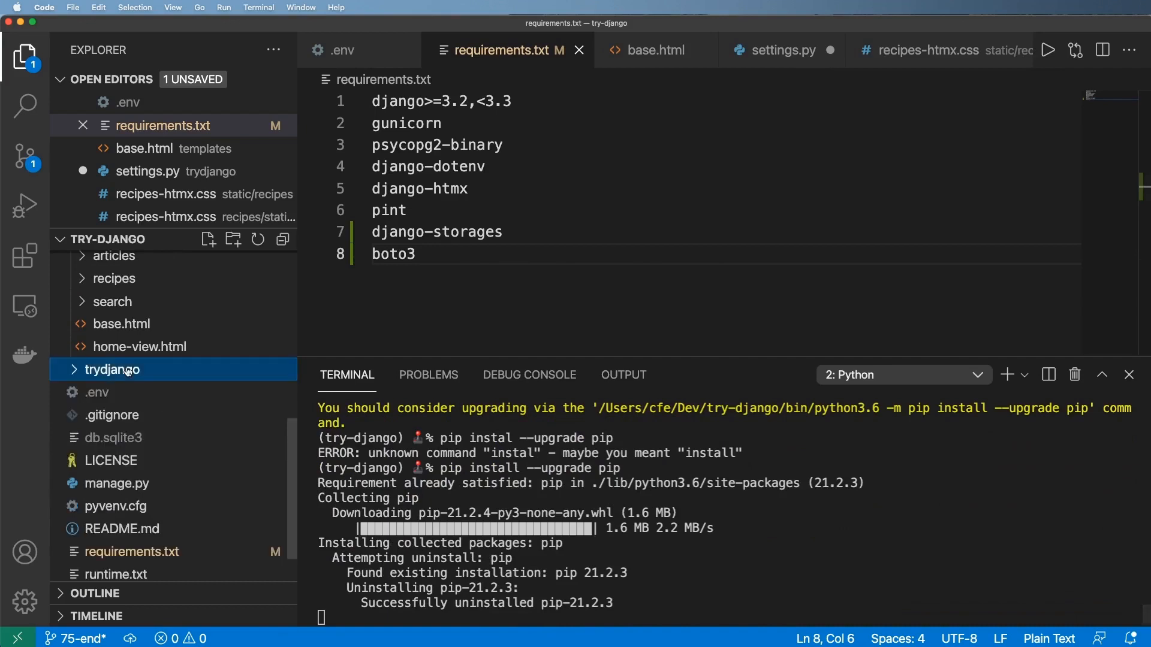
Create empty __init__.py and conf.py files in the trydjango/cdn folder
left_click(114, 369)
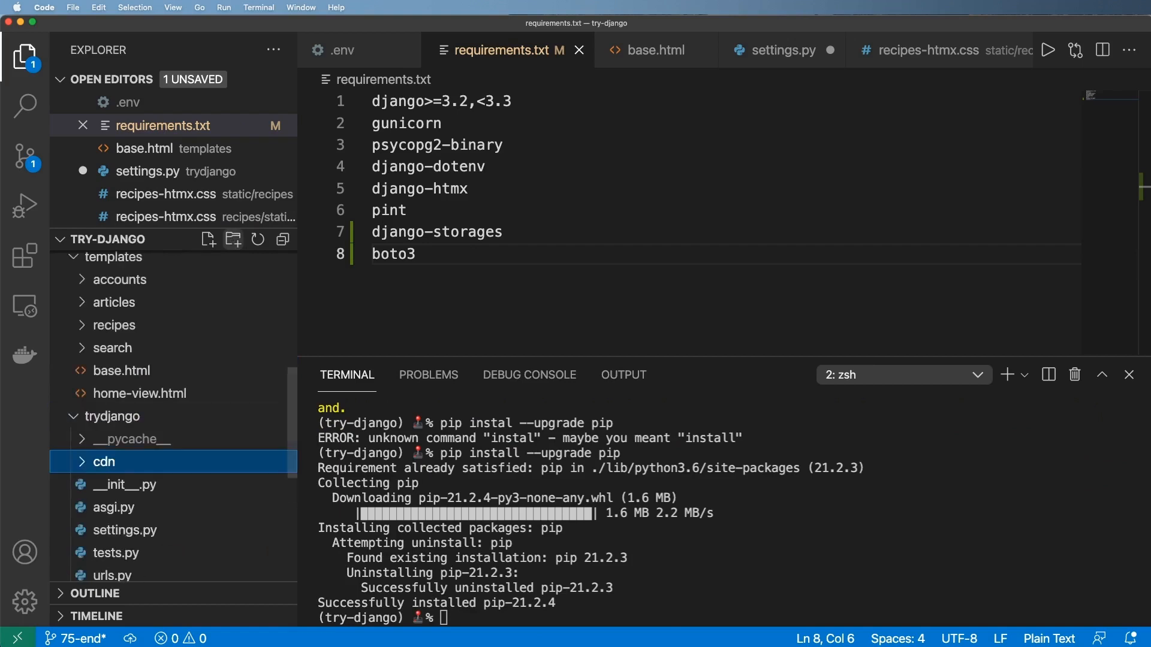
left_click(105, 462)
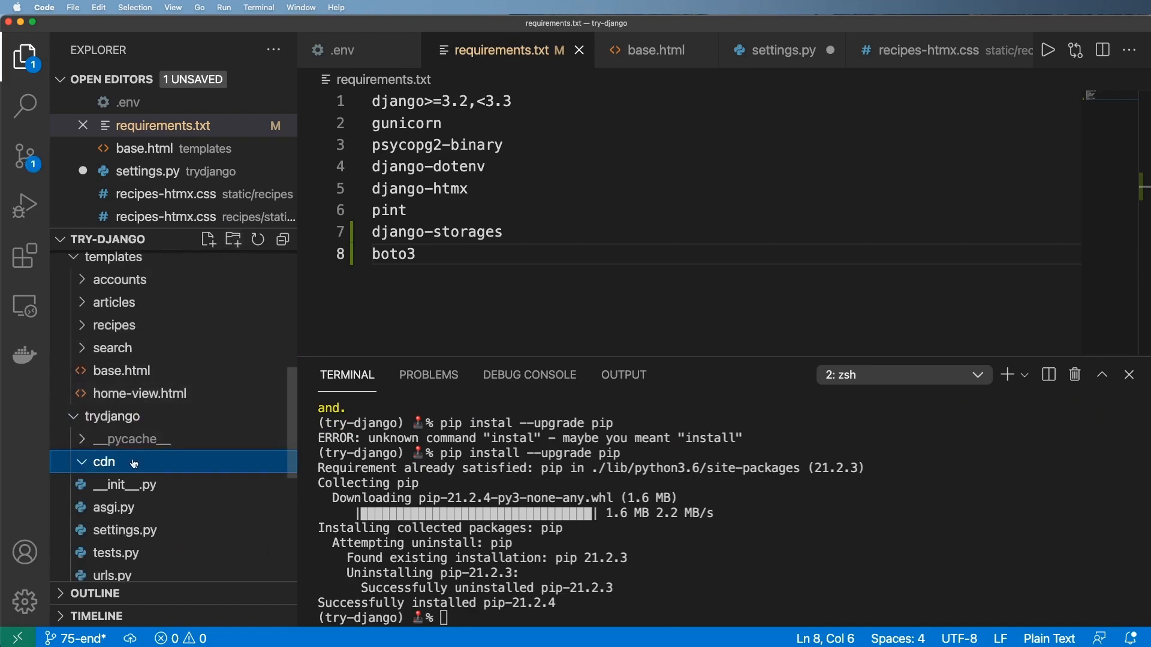
mouse_move(148, 461)
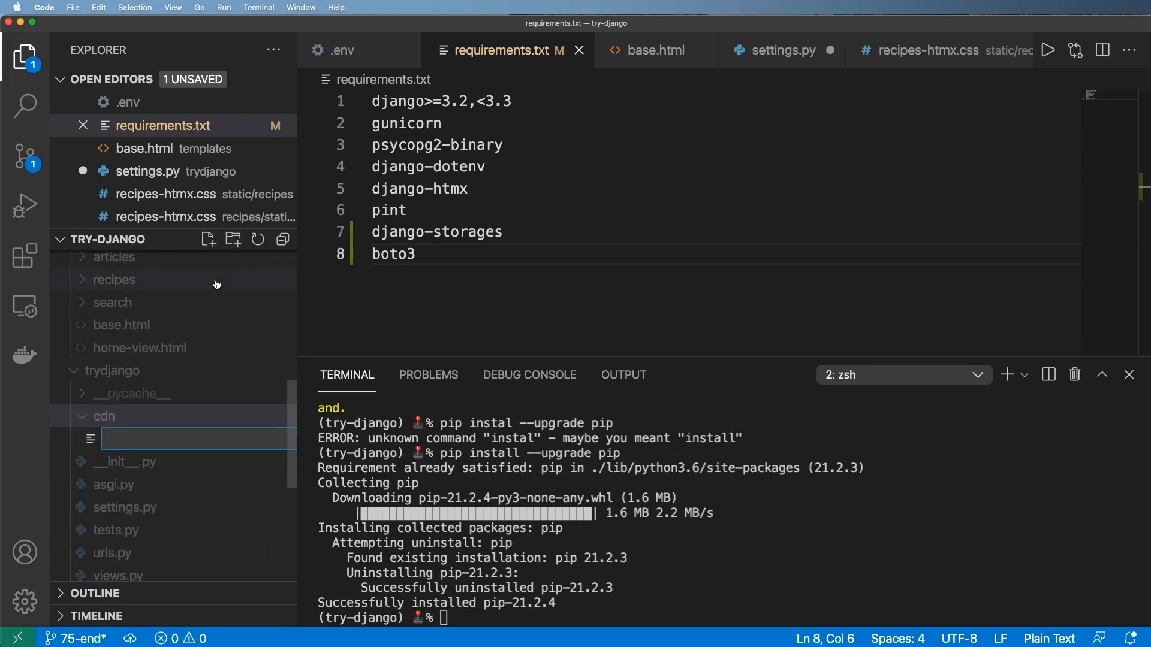
type("__init__")
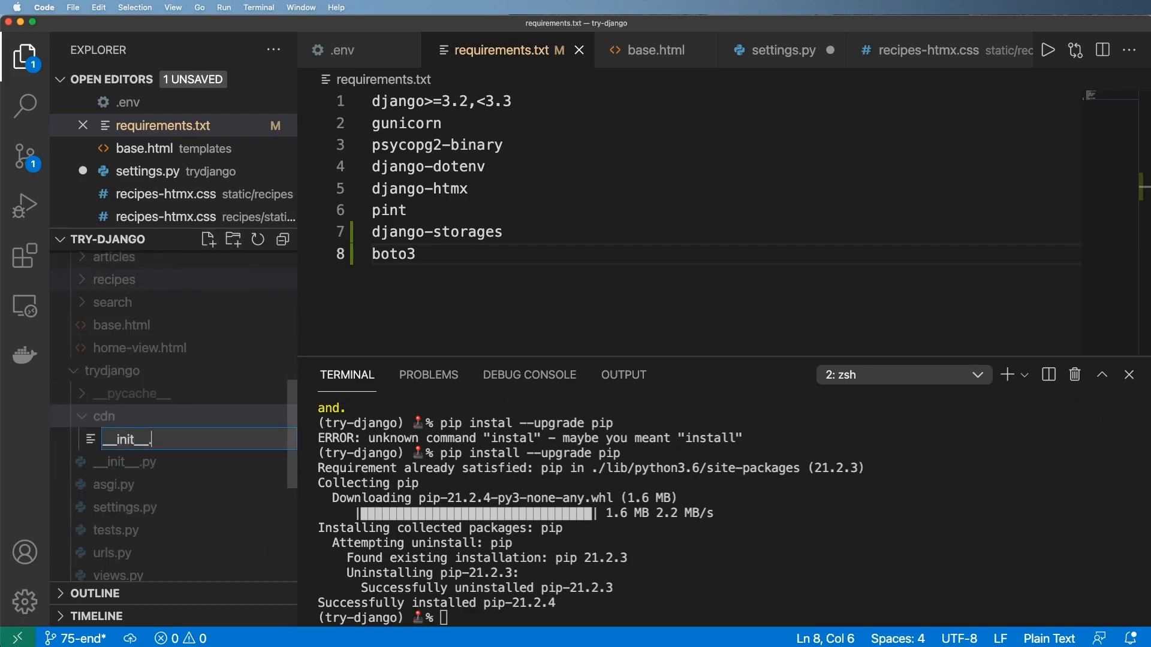
key("Enter")
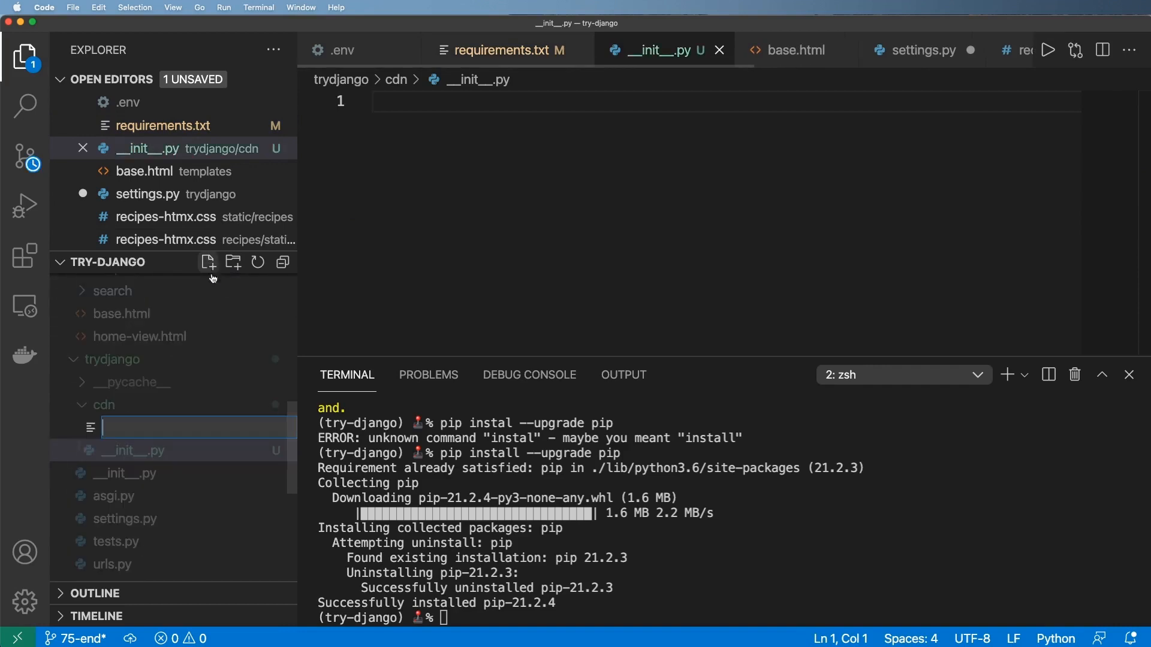
type("conf.py")
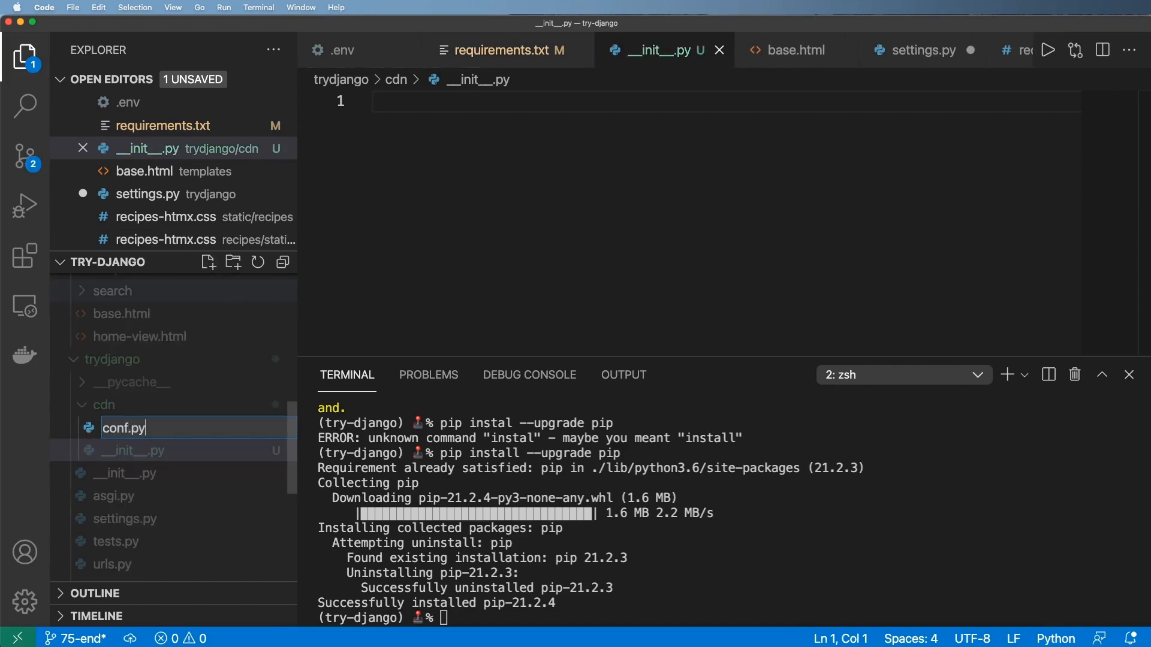
key("Enter")
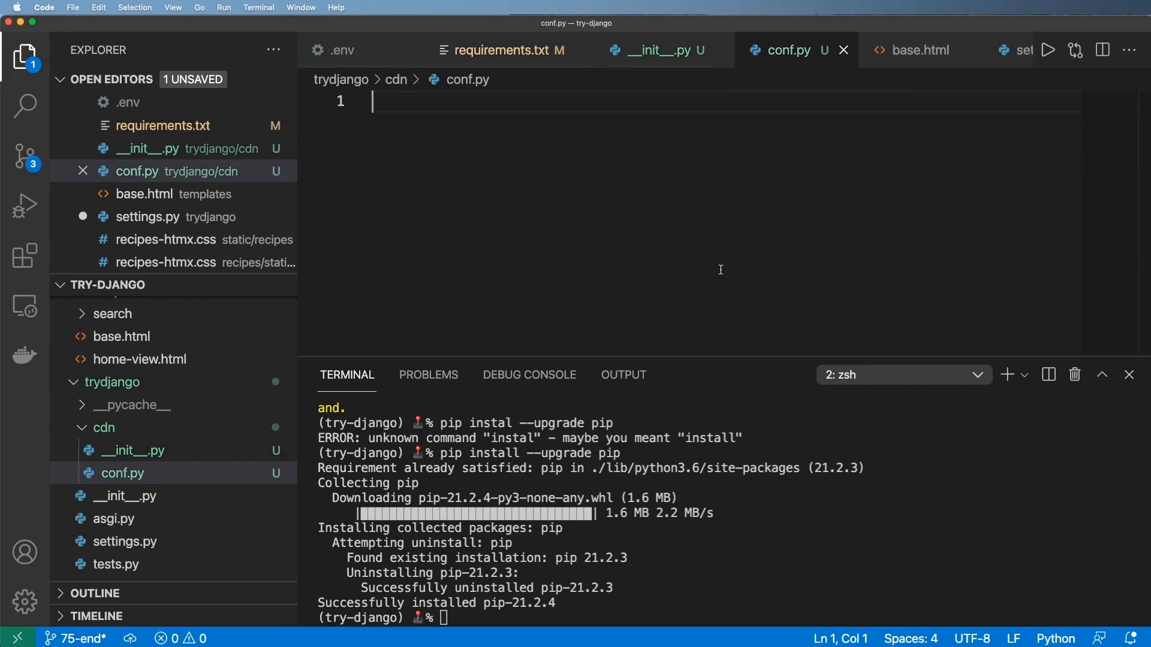
Import os in conf.py and read AWS_ACCESS_KEY_ID and AWS_SECRET_ACCESS_KEY via os.environ
type("import os")
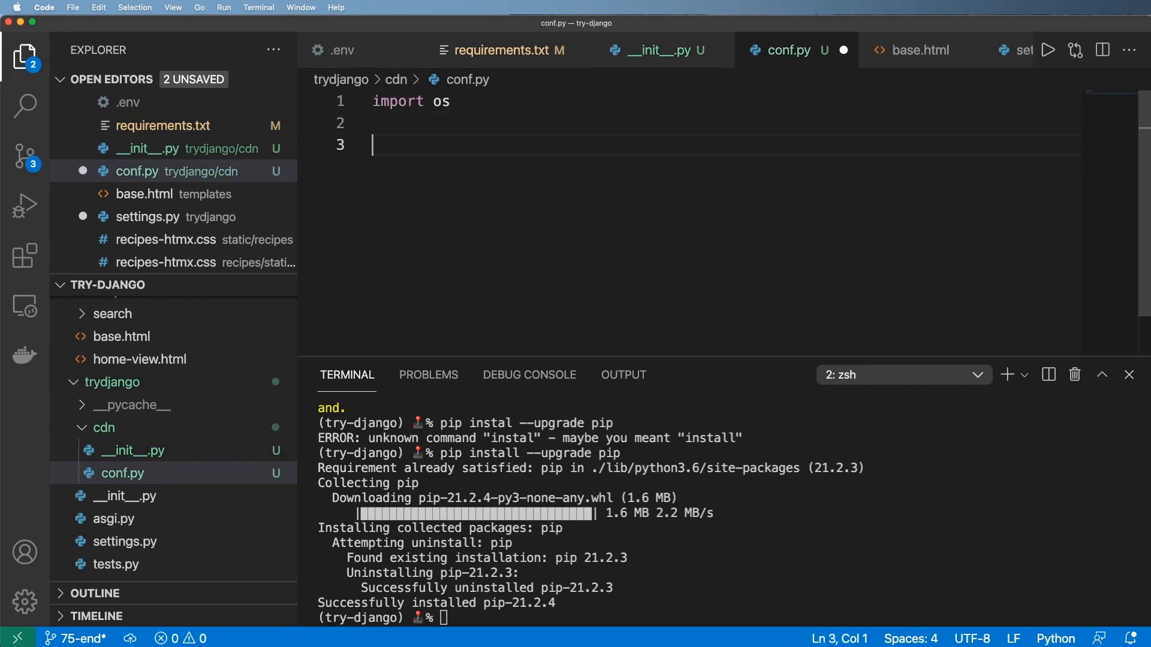
left_click(343, 50)
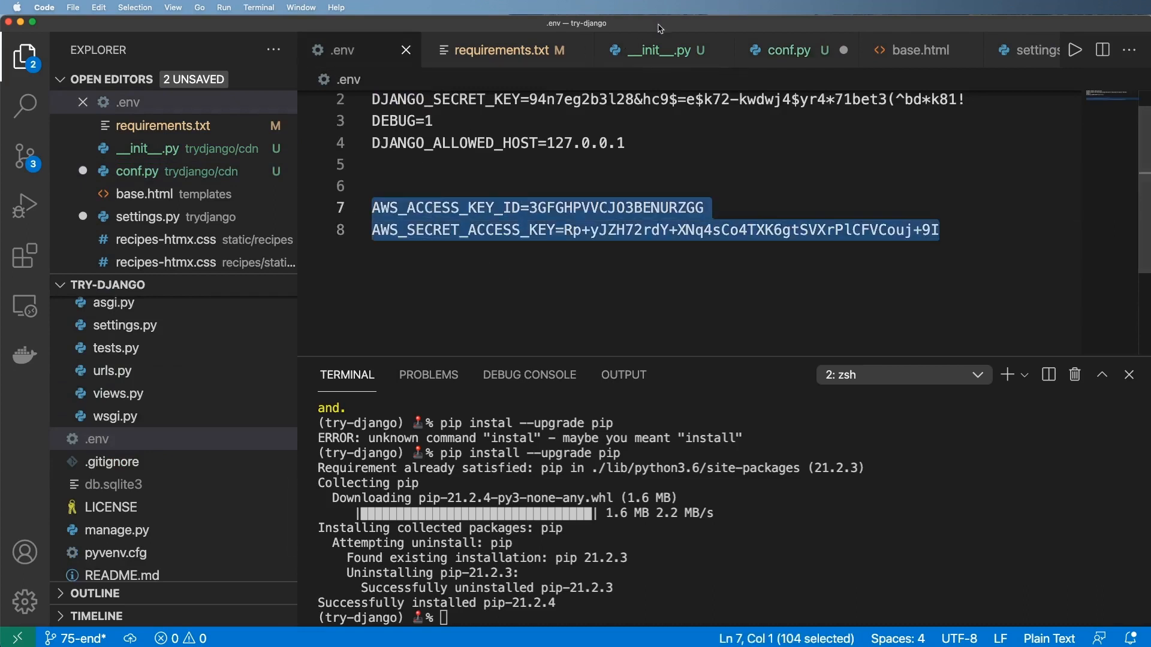
left_click(790, 50)
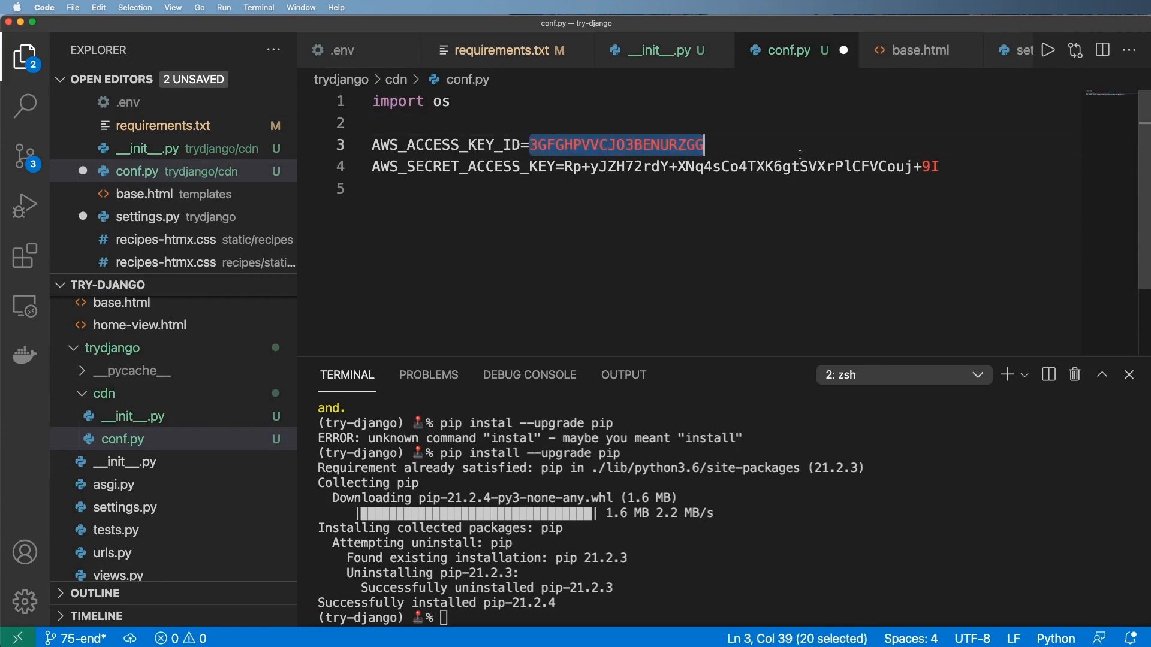
type("os.environ.get(\"AWS_ACCESS_KEY_ID")
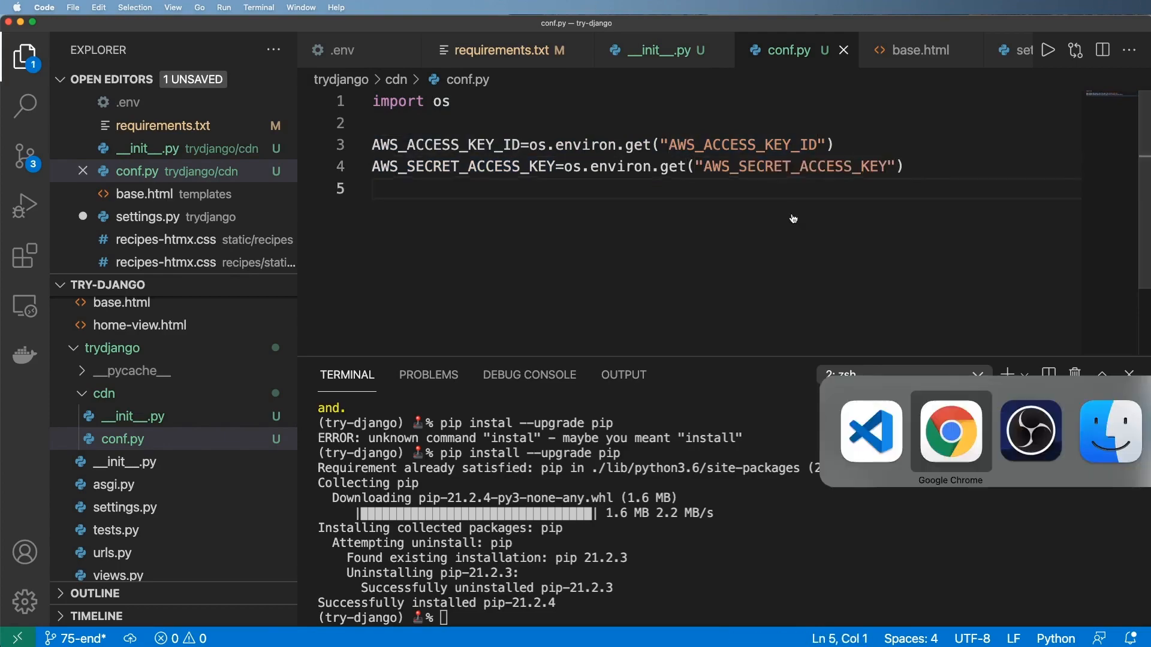
Recheck the region, endpoint and key caveats on the django-storages Digital Ocean page
left_click(950, 431)
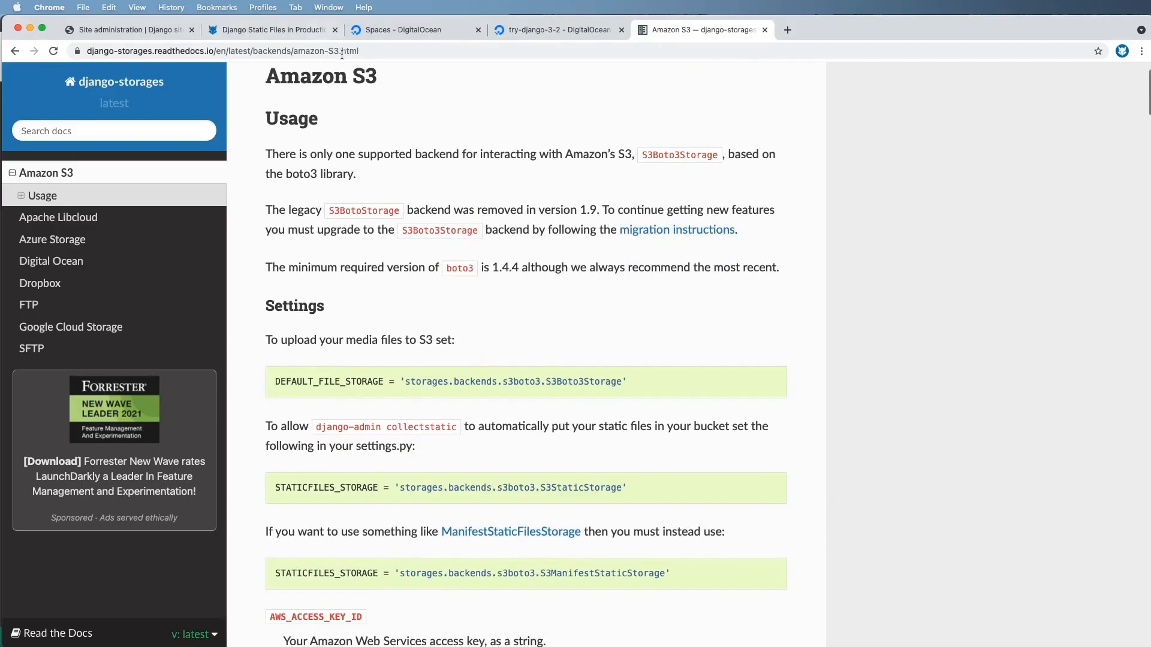
left_click(51, 260)
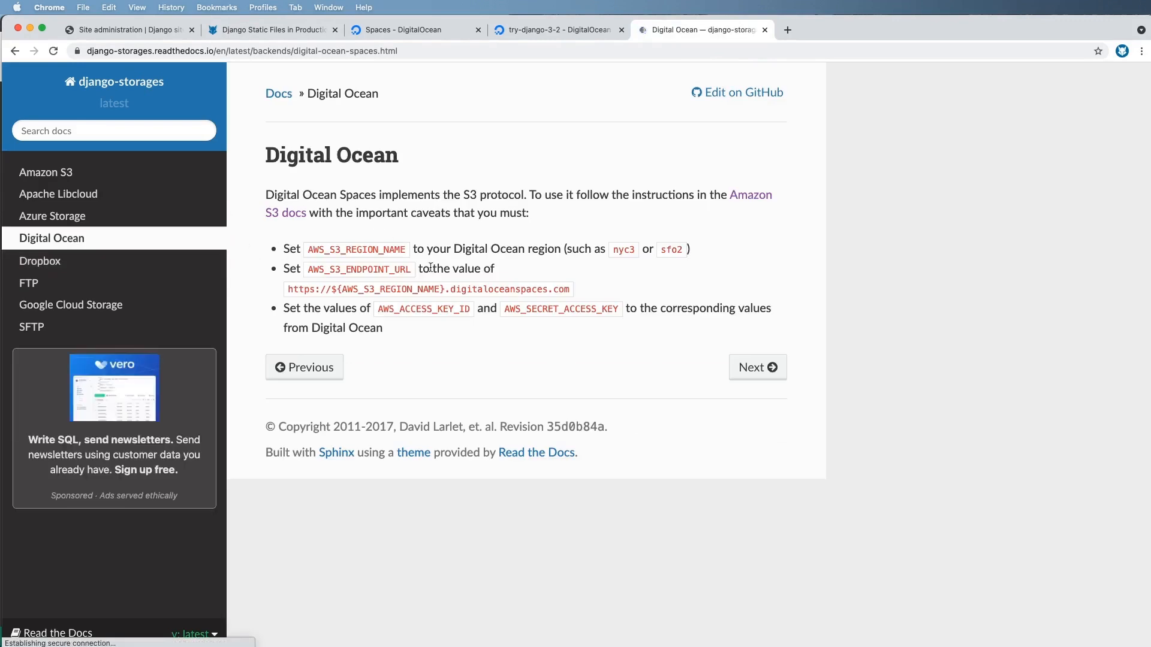
double_click(423, 308)
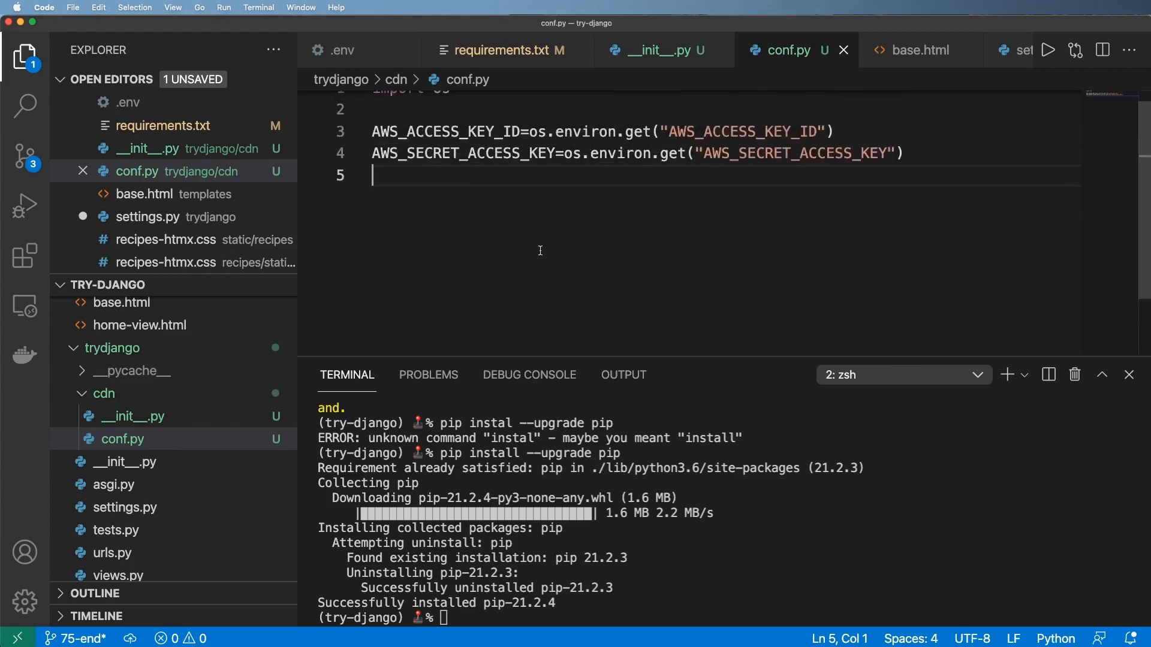
Set AWS_STORAGE_BUCKET_NAME to "trydjango" in conf.py
type("AWS_")
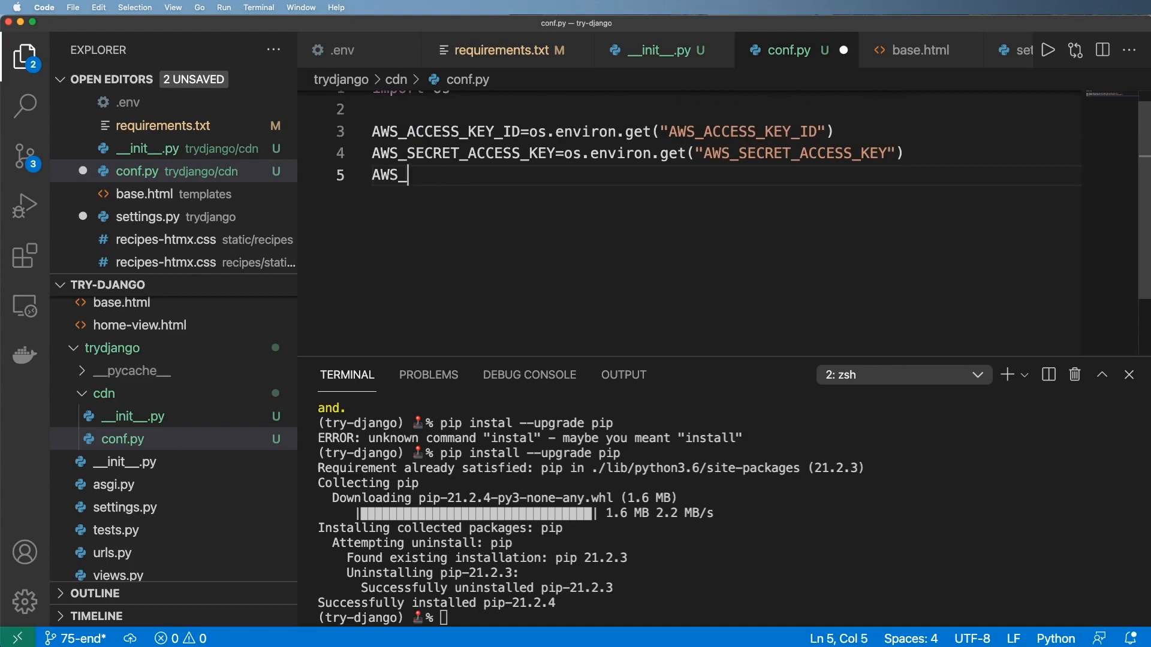
type("STORAGE_BUCKET_NAME='")
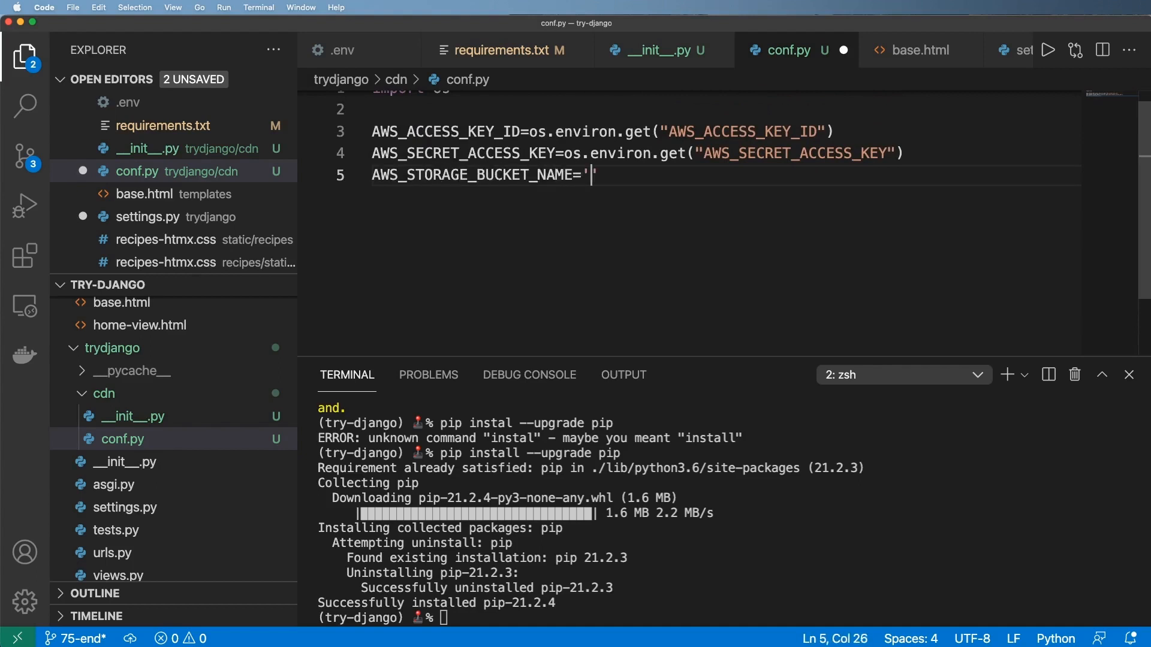
type("trydjan\"")
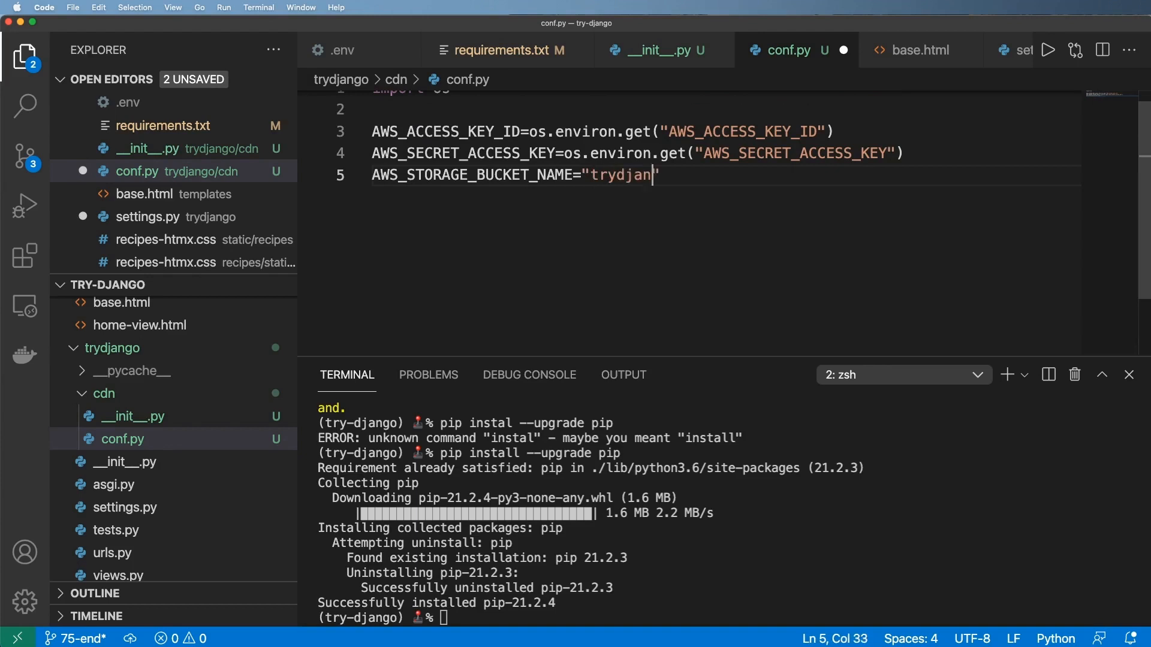
type("go")
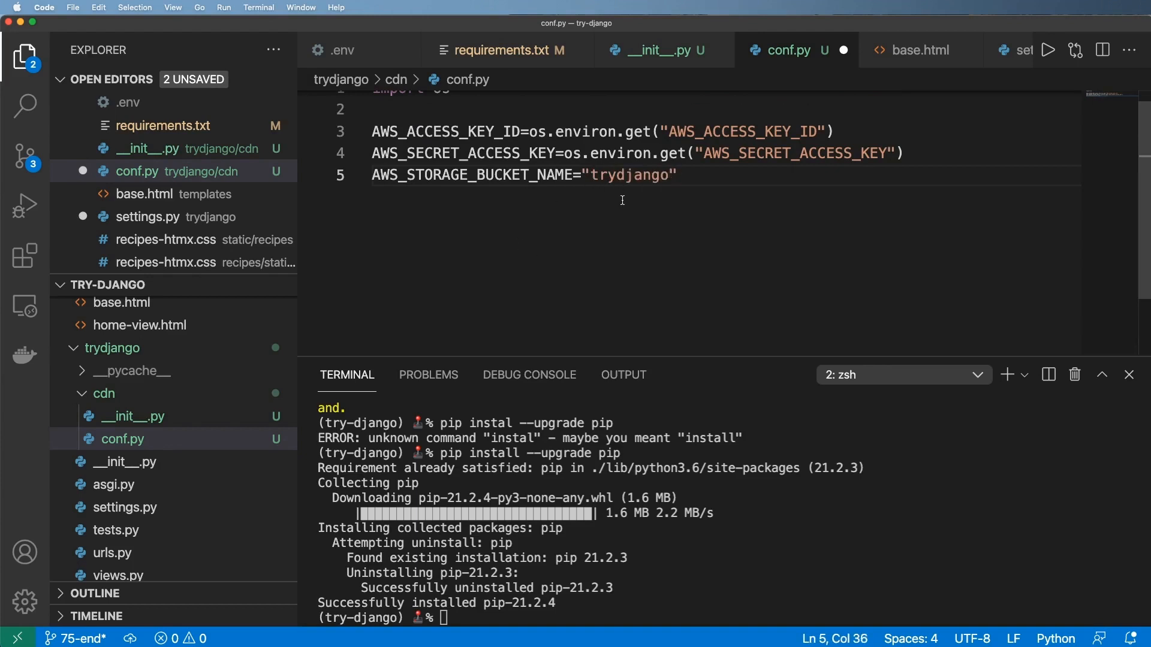
Review the Digital Ocean docs again and begin an AWS_S3_ setting on the next line
left_click(950, 432)
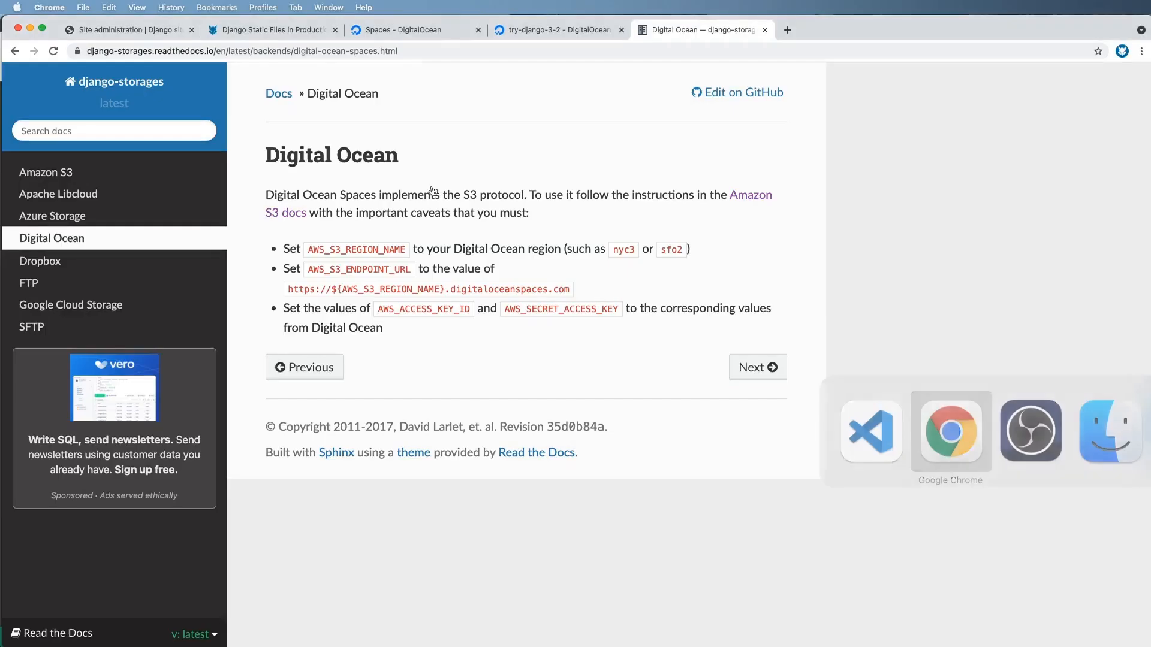
left_click(403, 30)
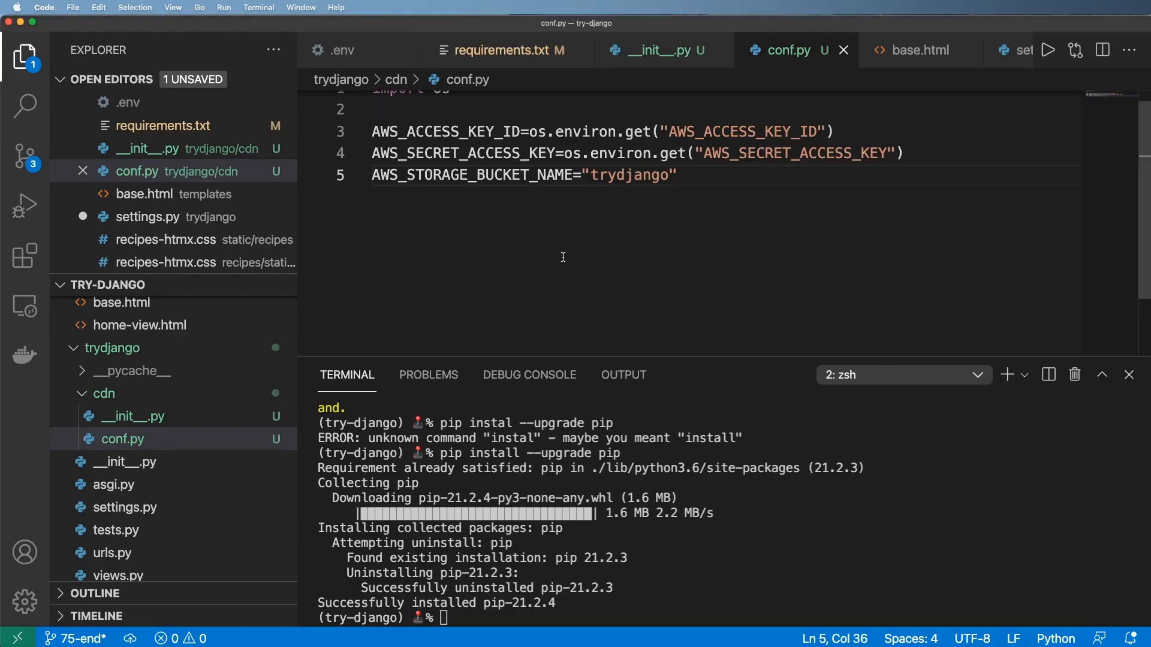
mouse_move(574, 246)
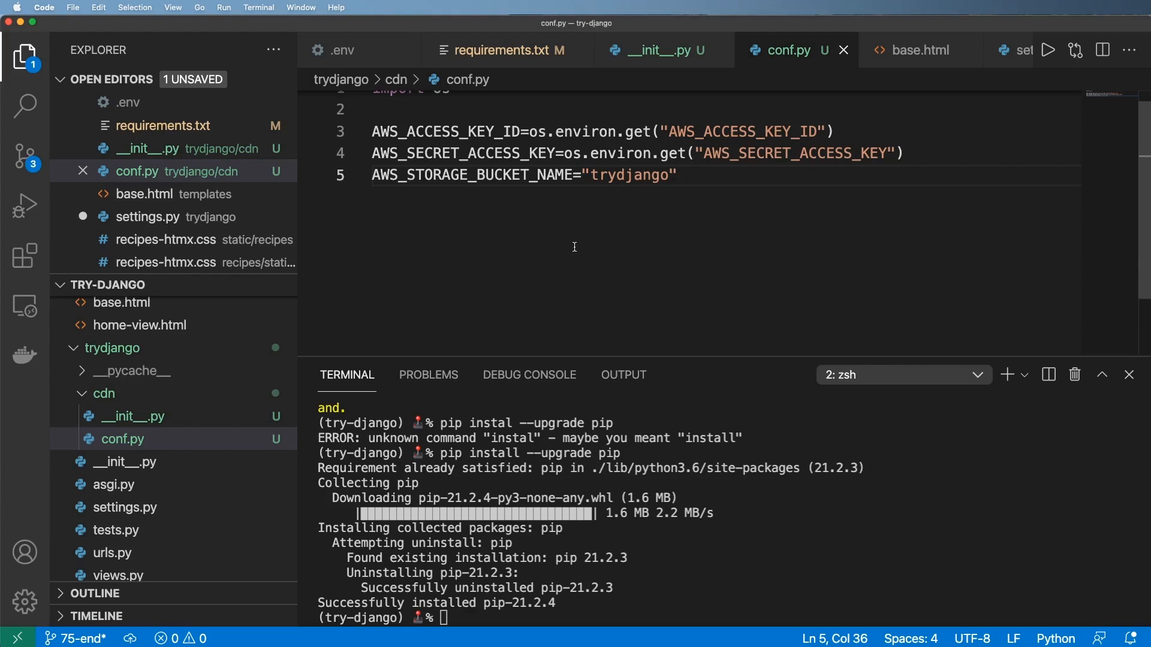
type("AWS")
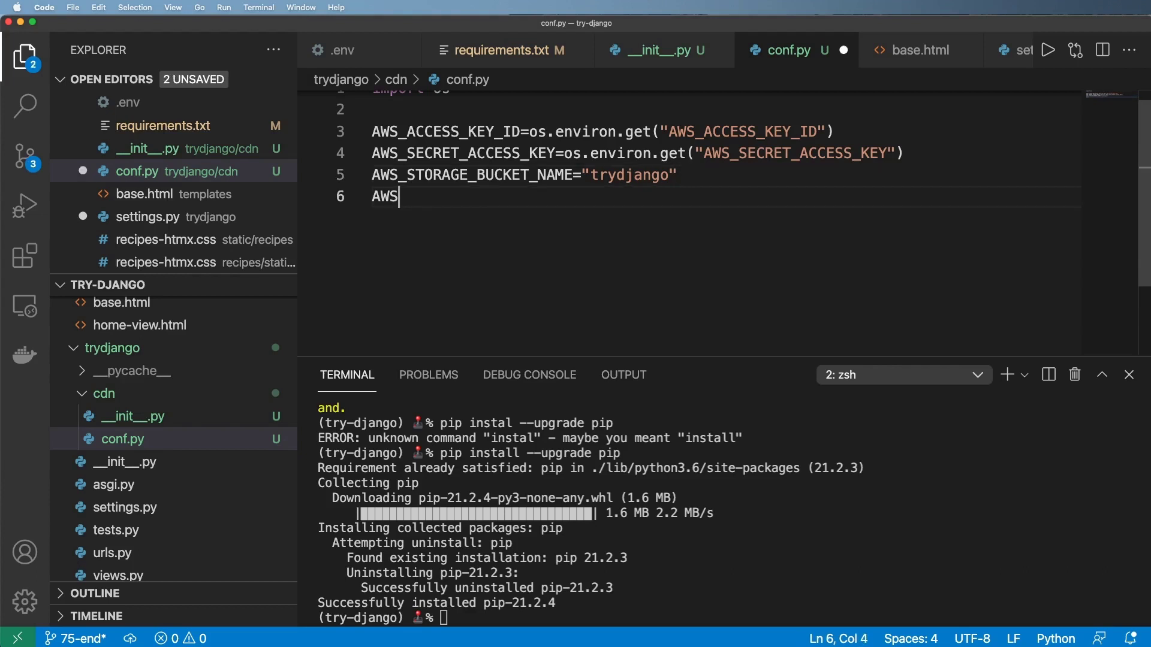
type("_S3_")
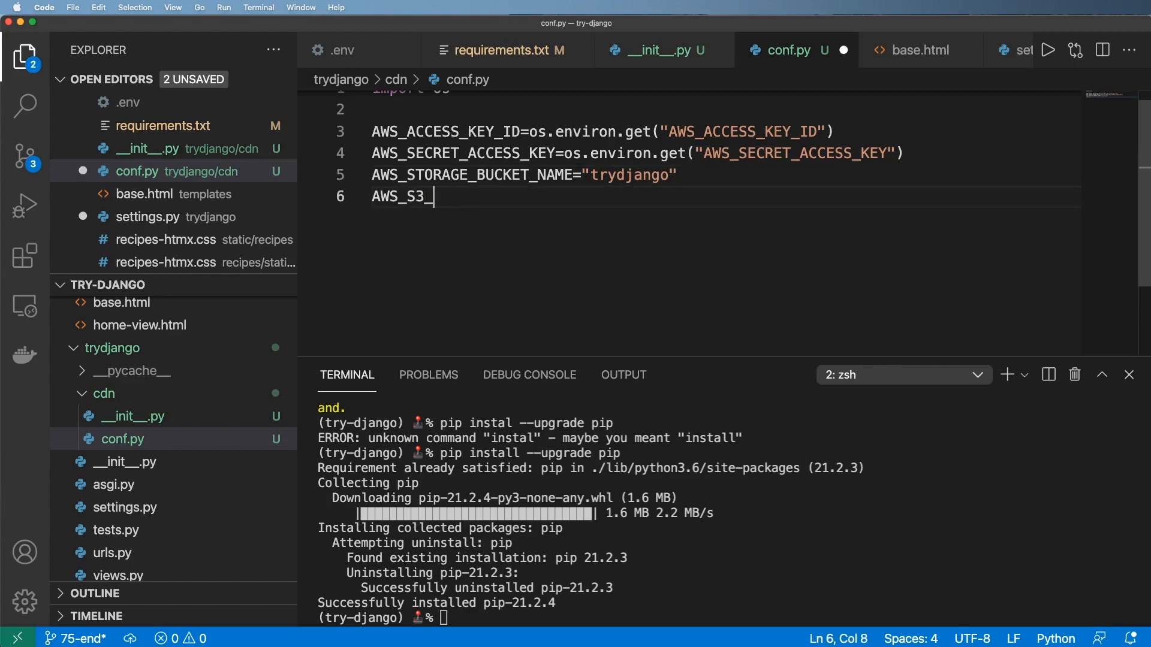
type("ENDPOINT_URL='")
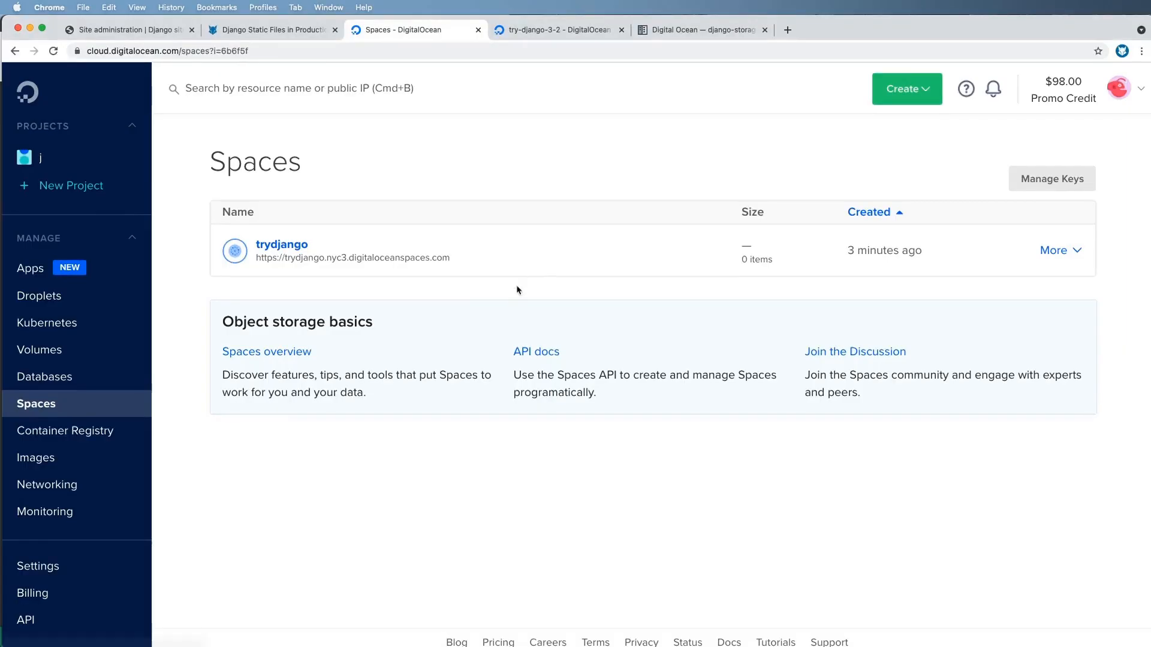
mouse_move(266, 261)
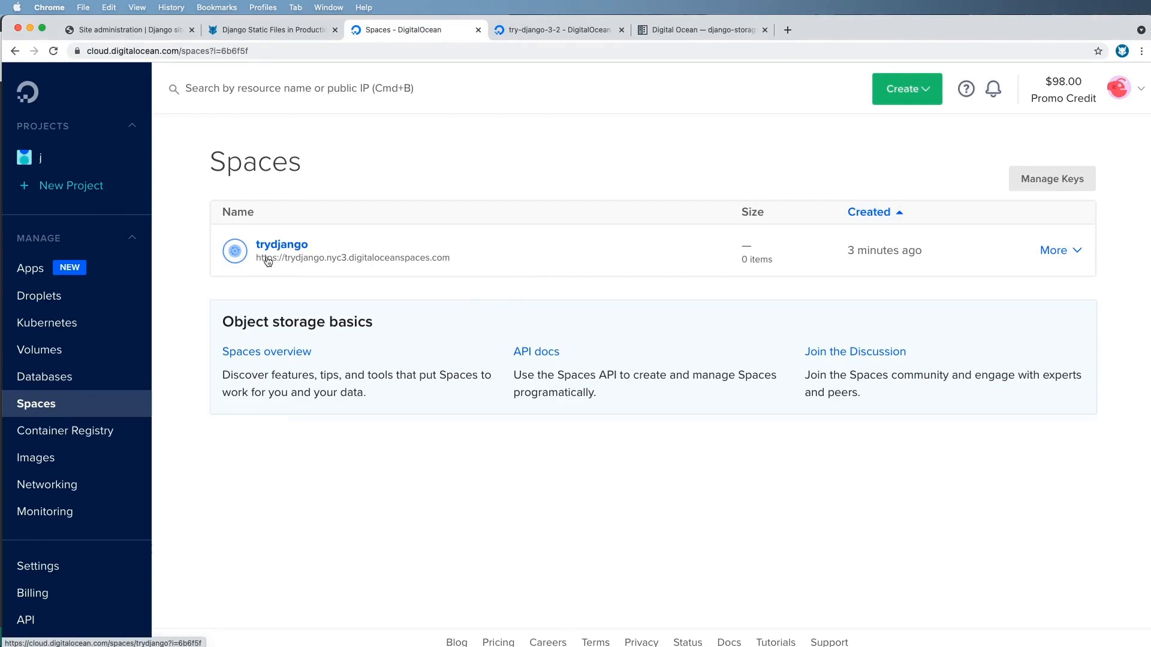
left_click(281, 244)
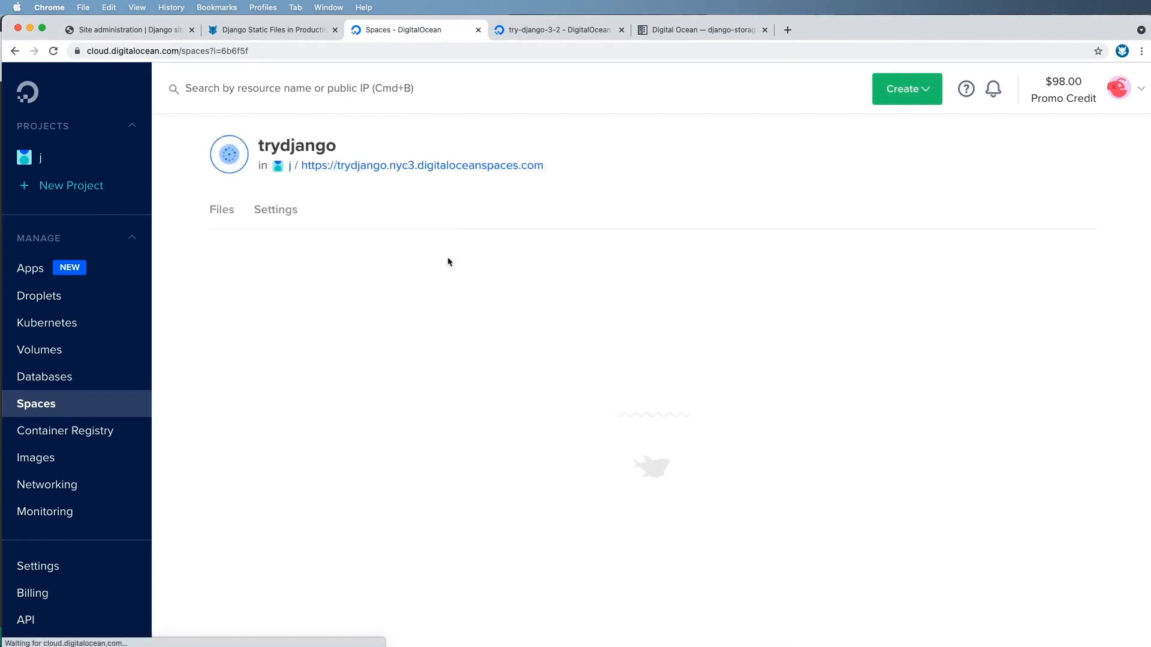
left_click(222, 210)
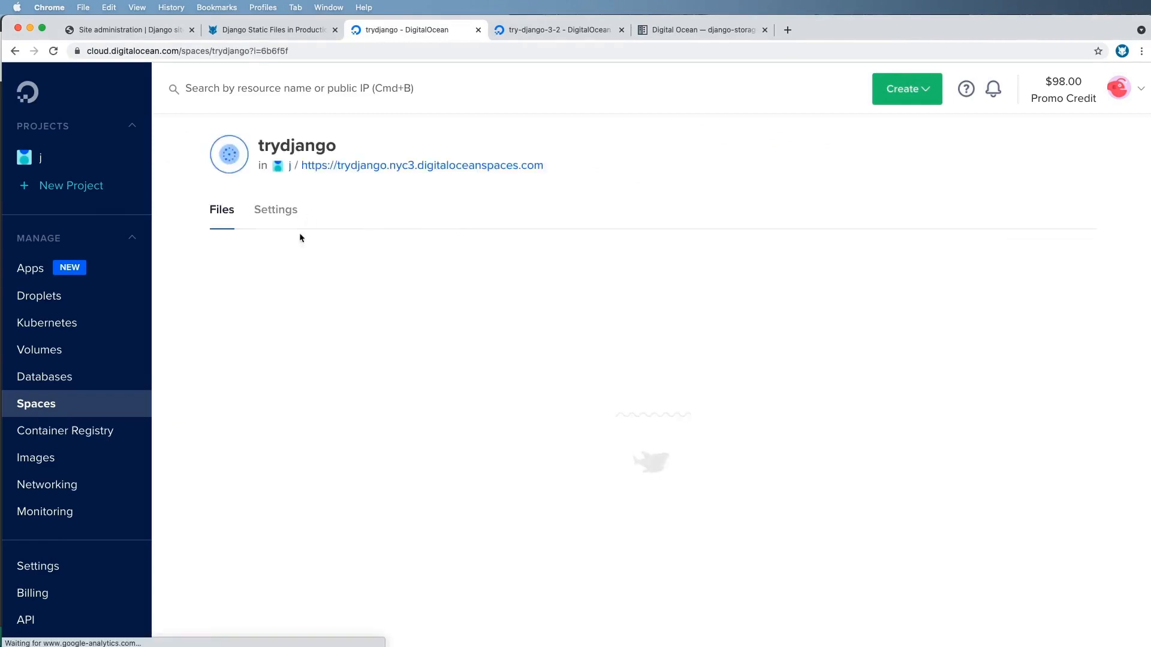
left_click(275, 209)
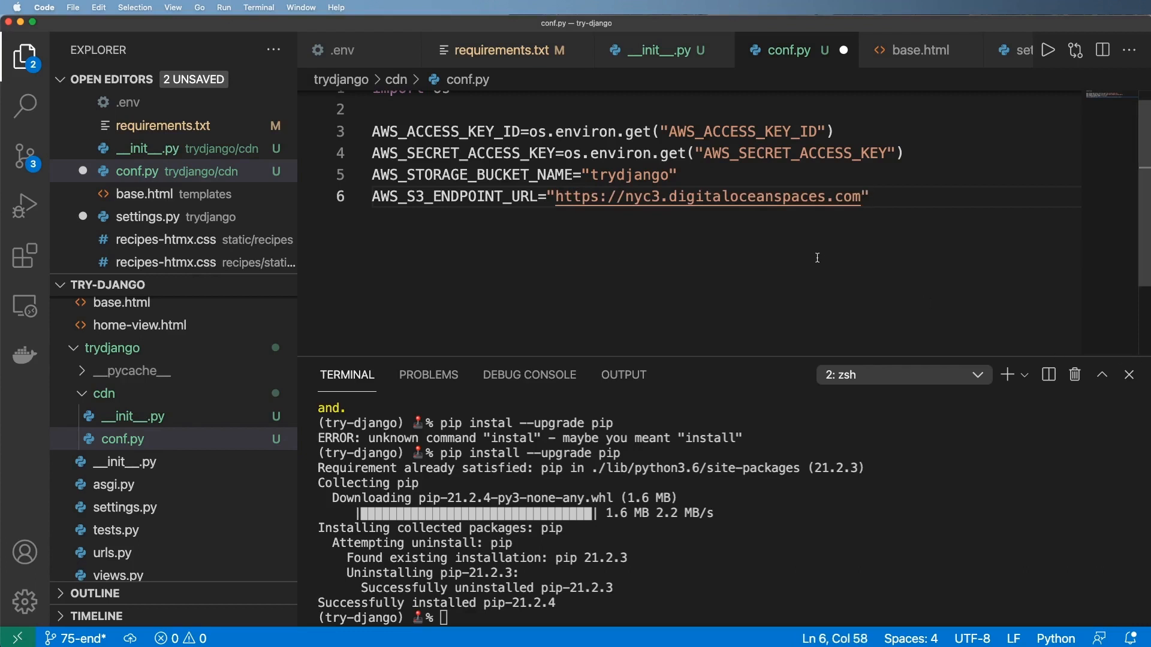
Save conf.py, adding CacheControl max-age=86400 object parameters and the trydjango nyc3 AWS_LOCATION
key("Cmd+S")
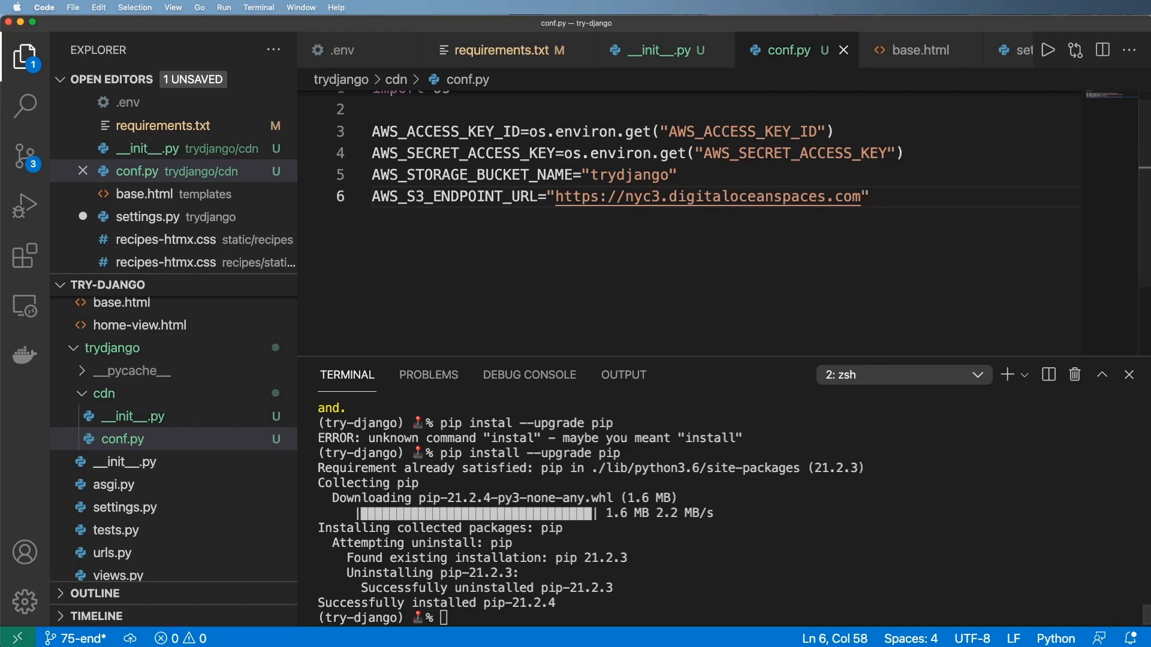
mouse_move(683, 250)
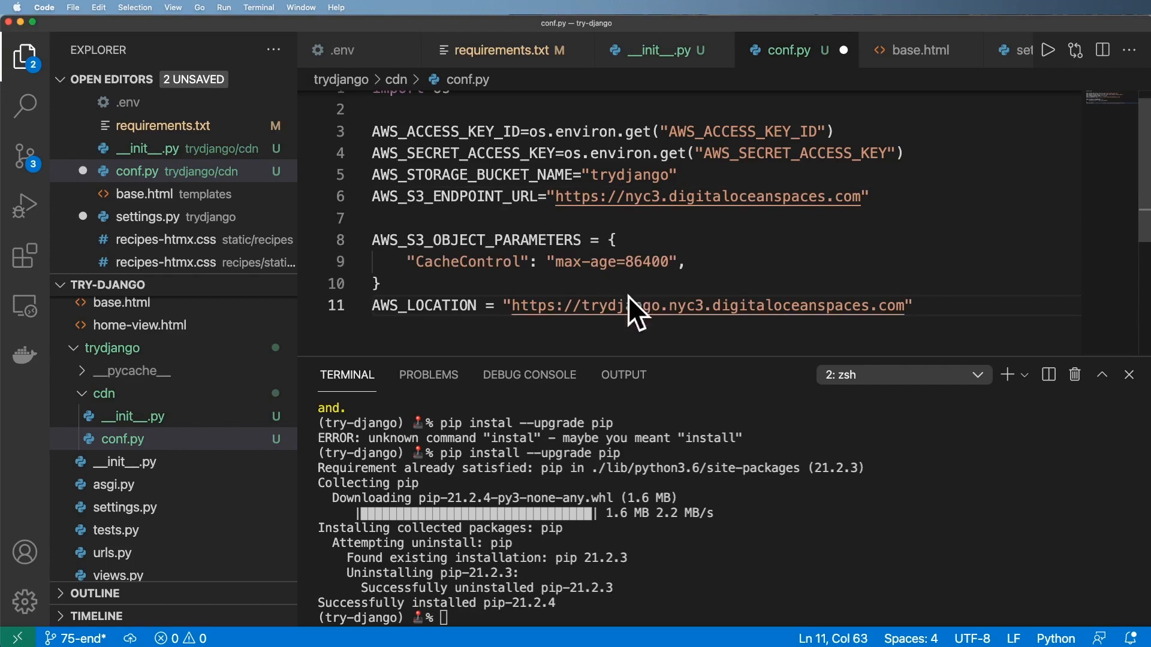
double_click(423, 306)
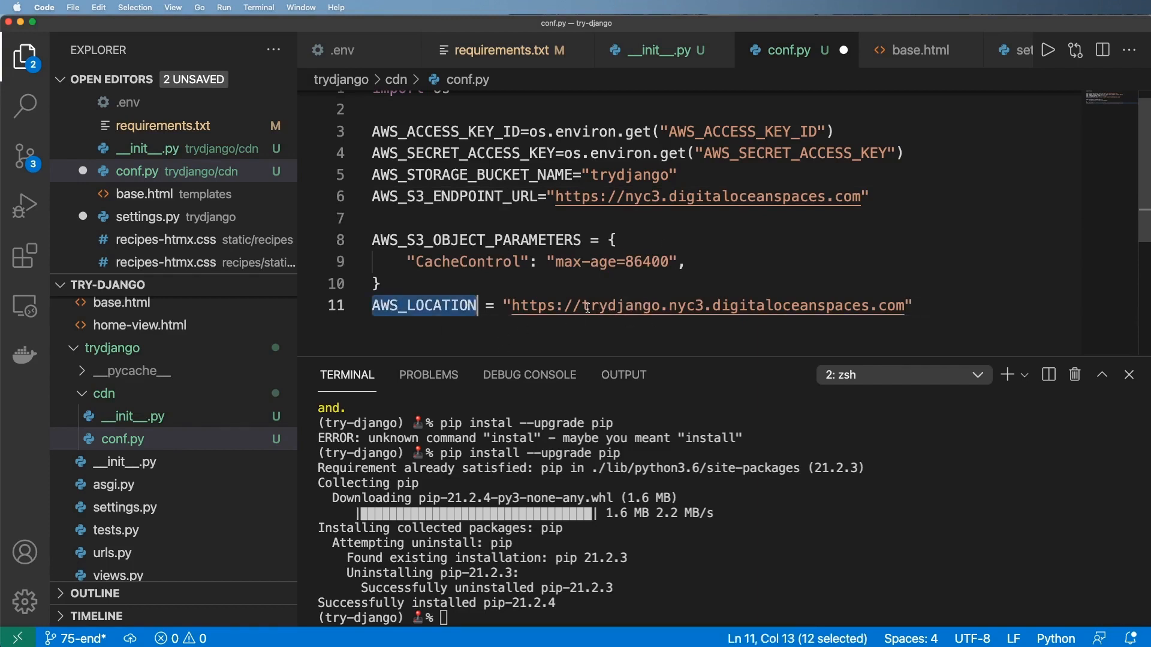
double_click(617, 306)
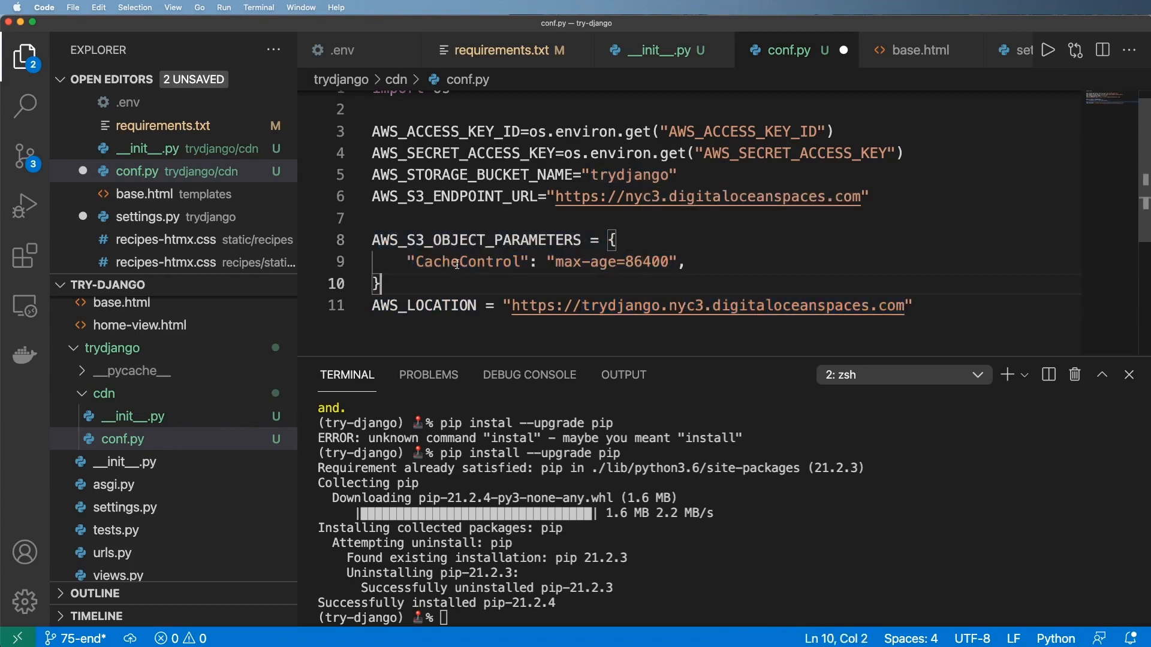
double_click(644, 262)
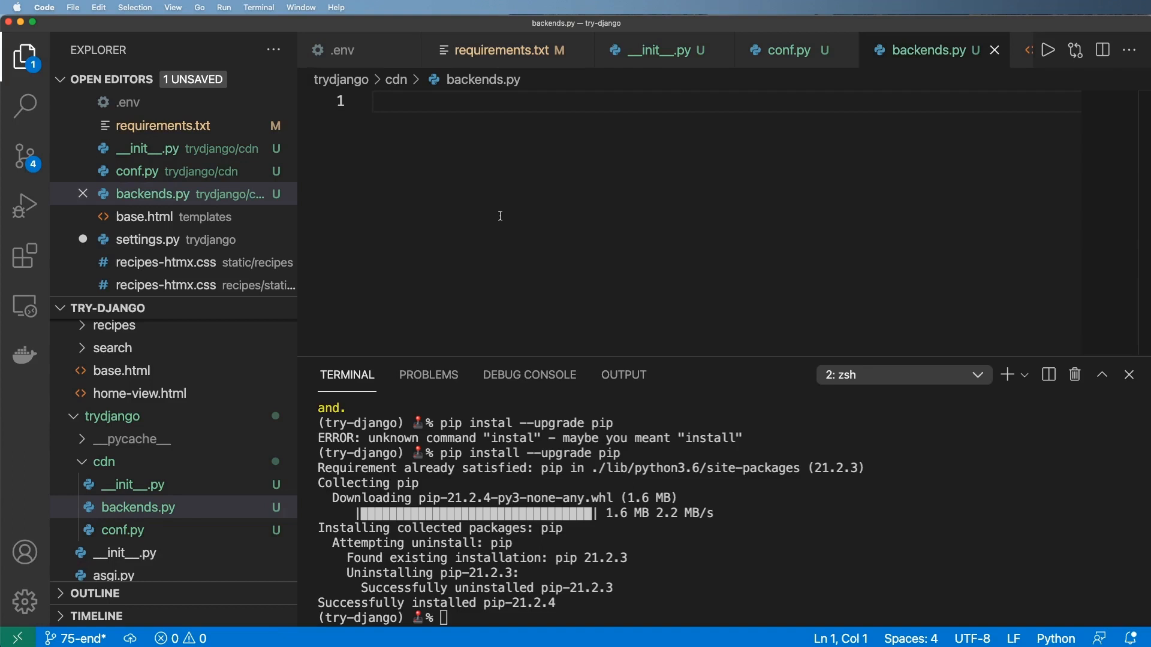
mouse_move(525, 210)
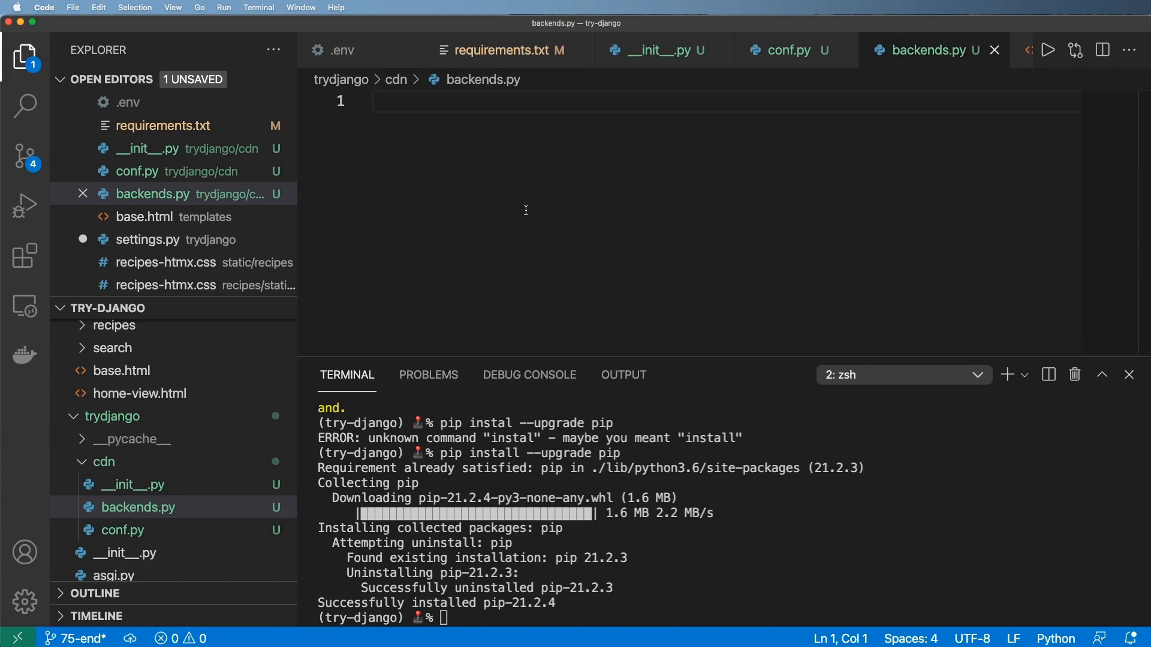
mouse_move(529, 209)
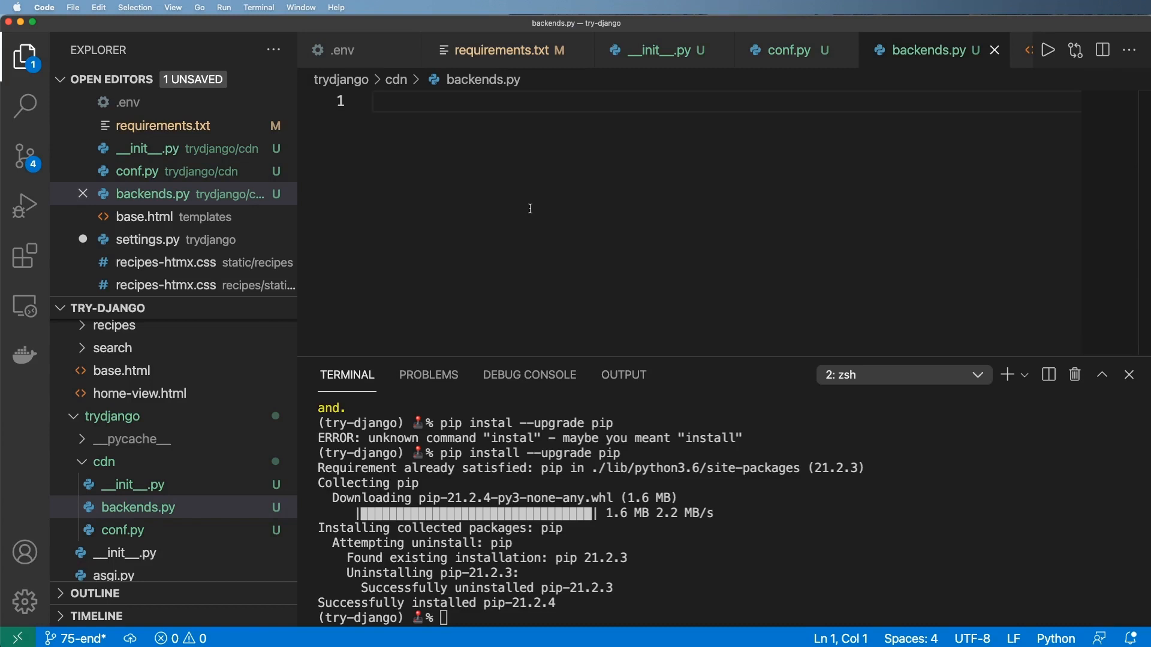
Import S3Boto3Storage from storages.backends.s3boto3 in backends.py
type("form")
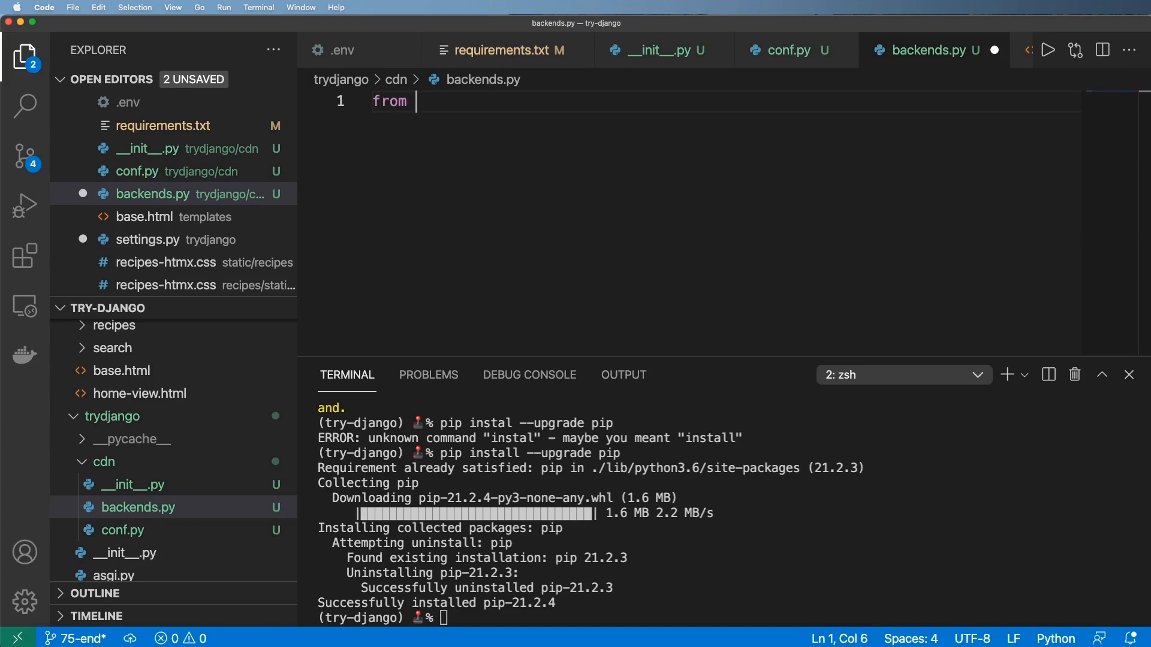
type("storages.backends.s3")
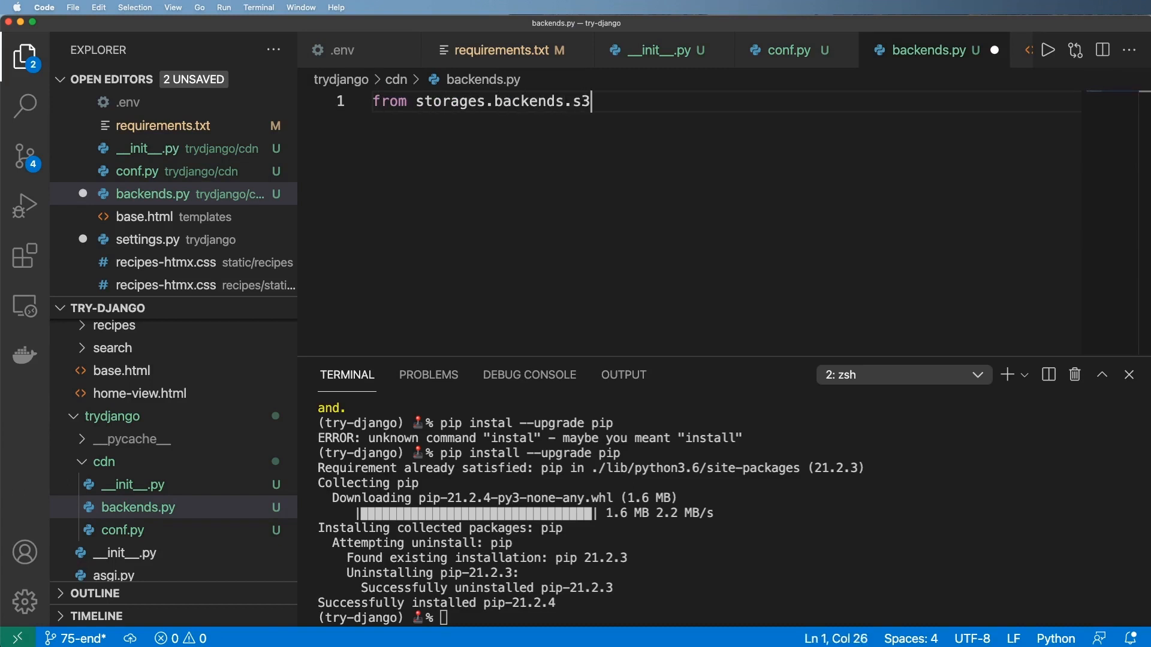
type("boto3 import S3Boto")
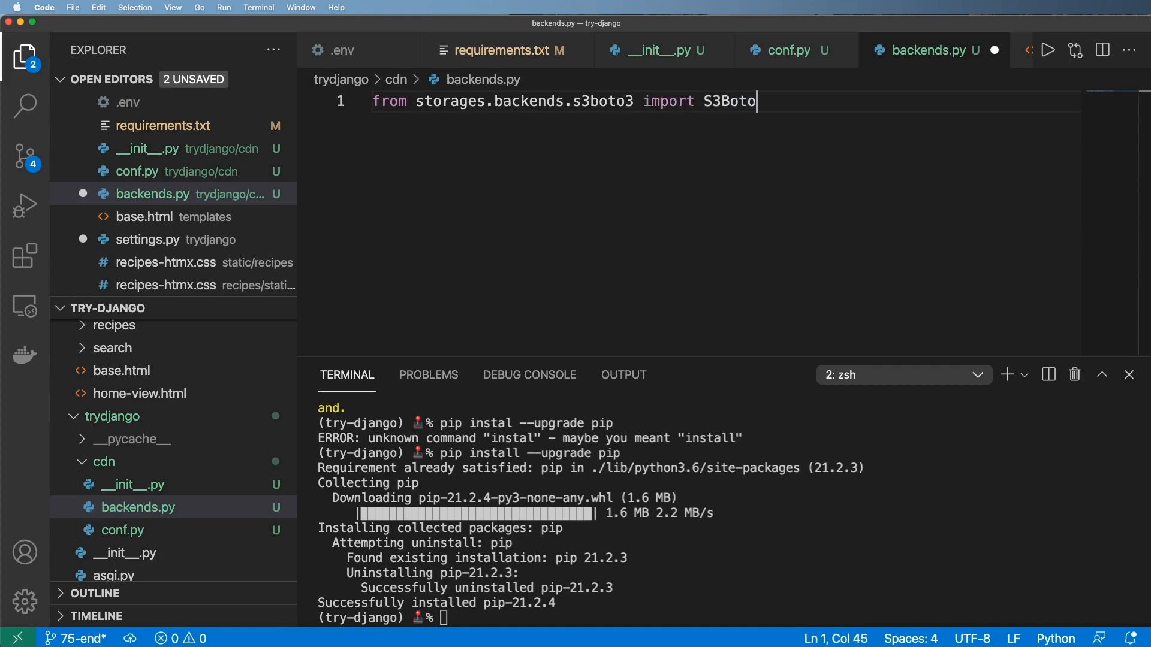
type("3Storage")
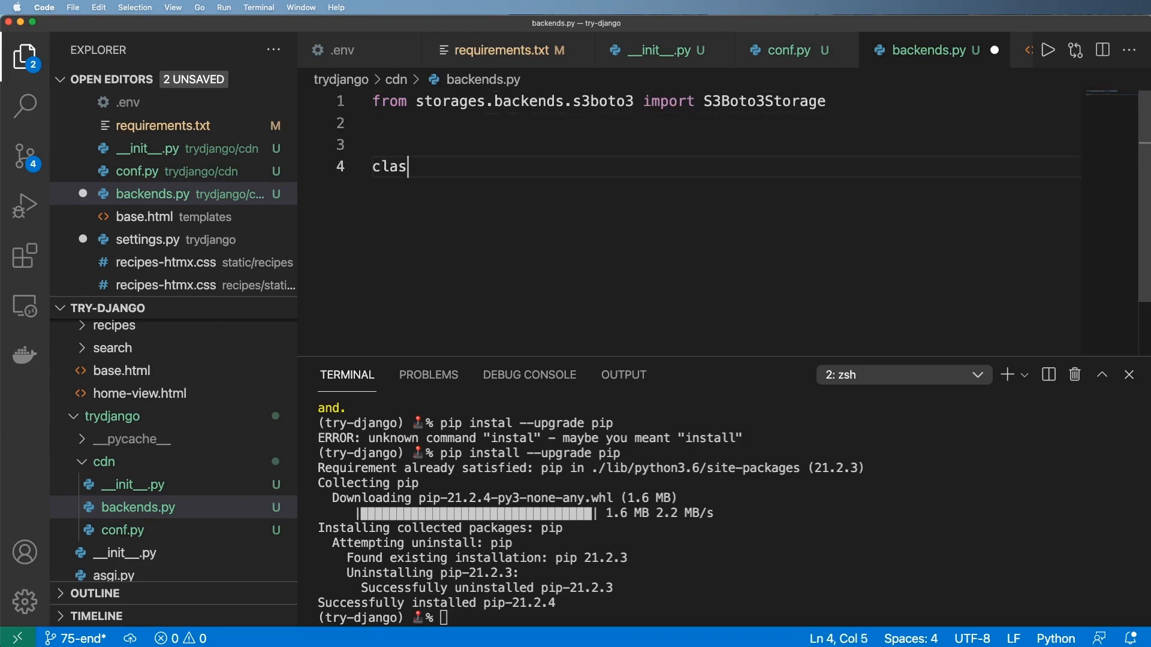
type("s")
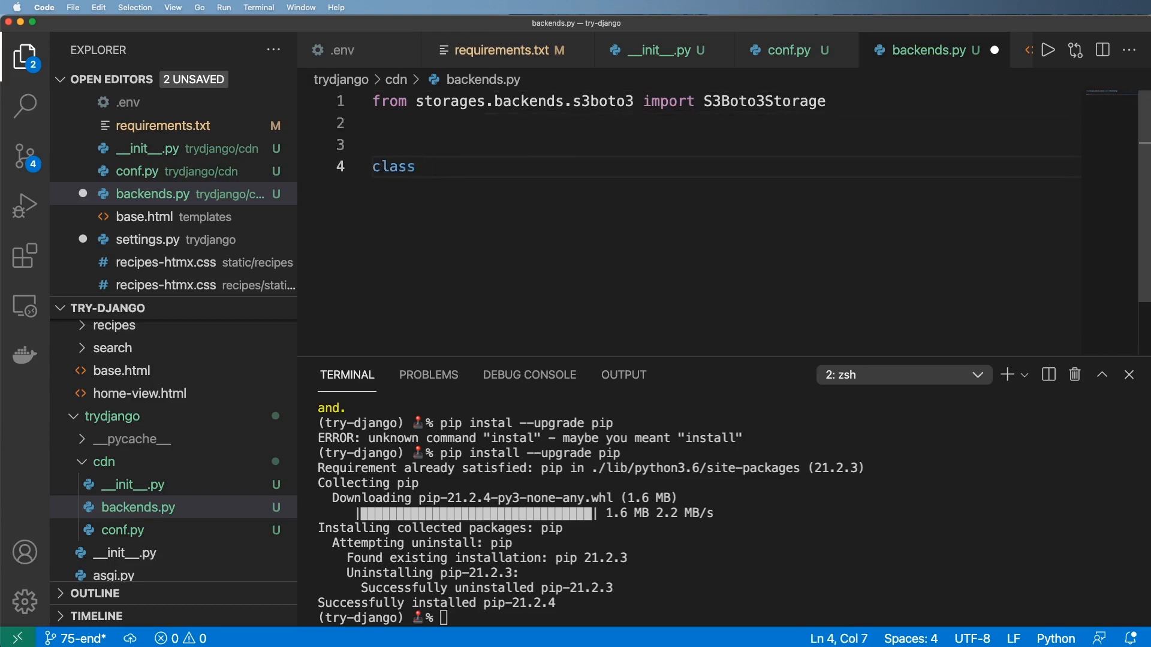
Define StaticRootS3Boto3Storage with location = 'static', checking the Space's Files tab in Chrome
type("StaticRoot")
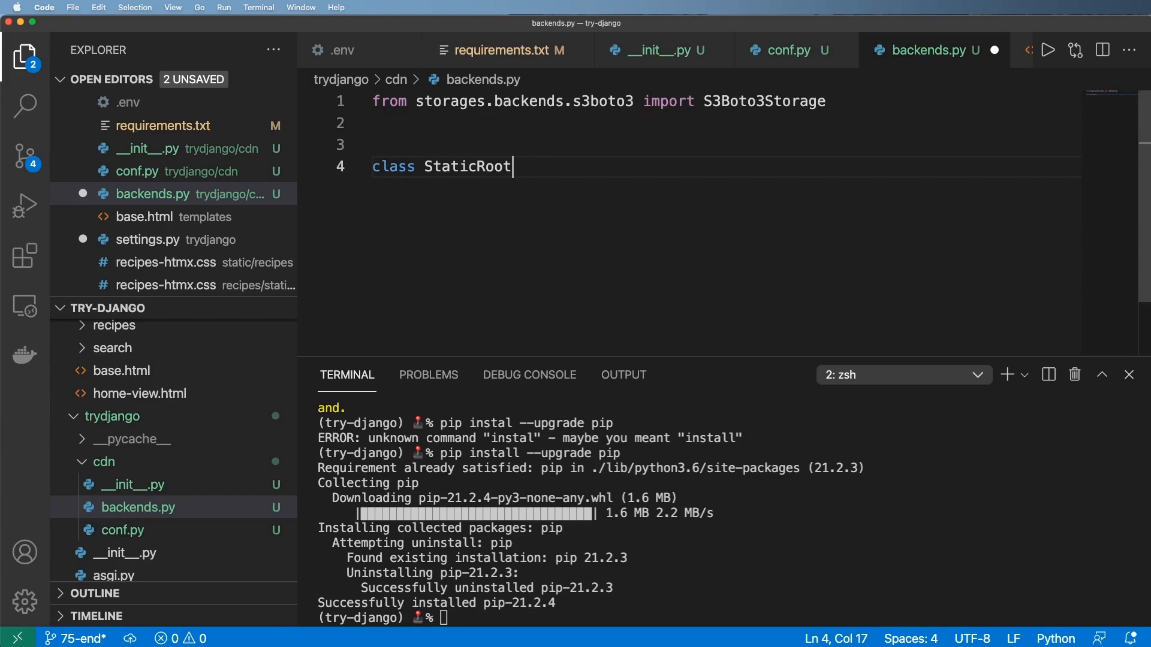
mouse_move(607, 159)
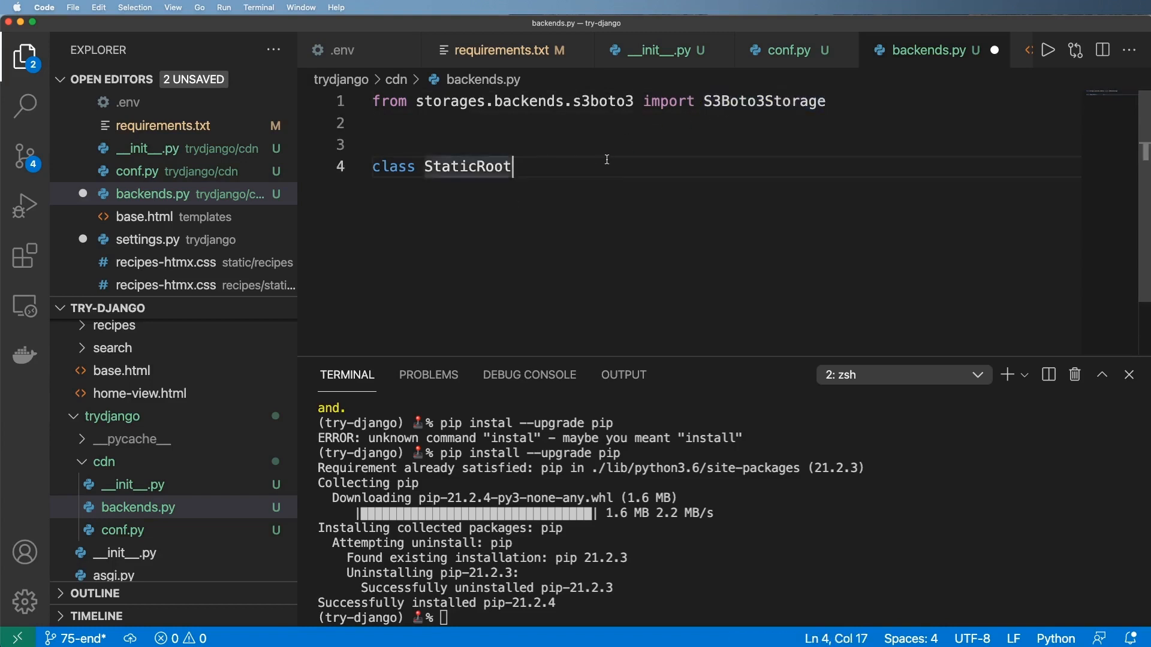
type("S3Boto3Storage(S3Boto3Storage):")
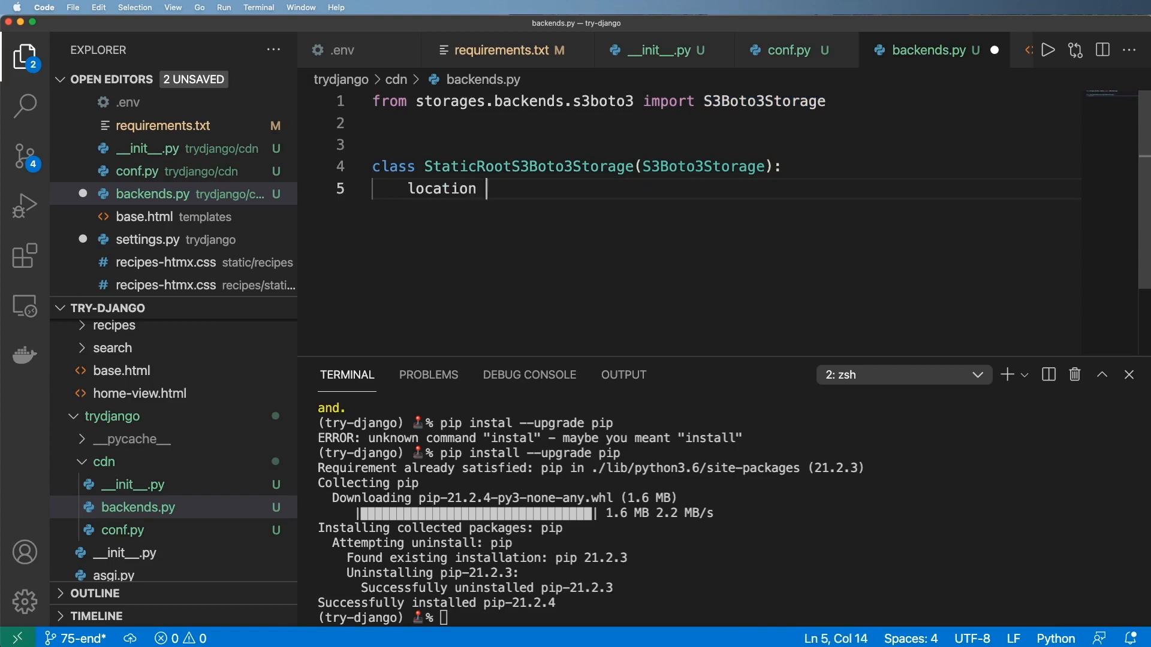
type("= 'static'")
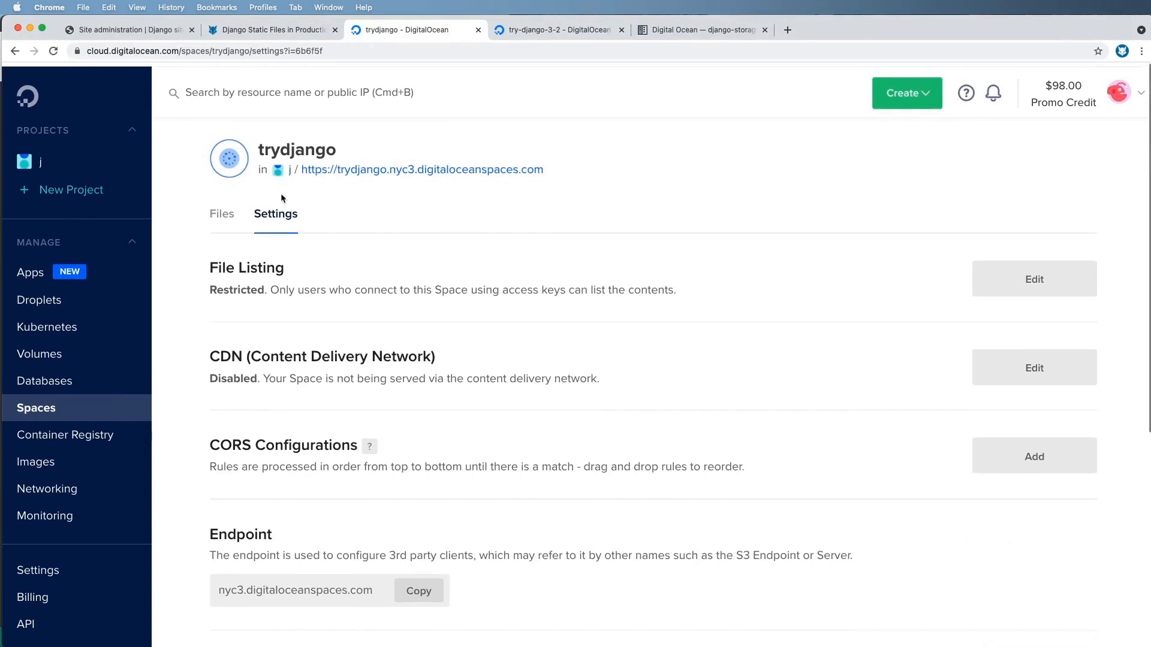
left_click(222, 213)
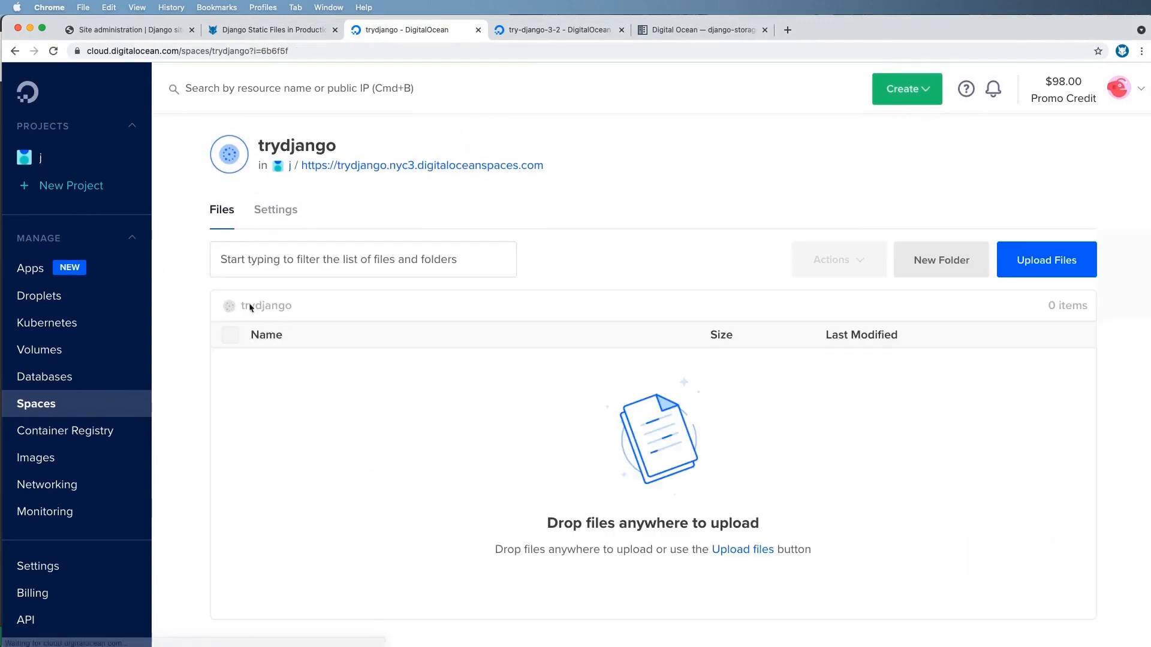
mouse_move(353, 365)
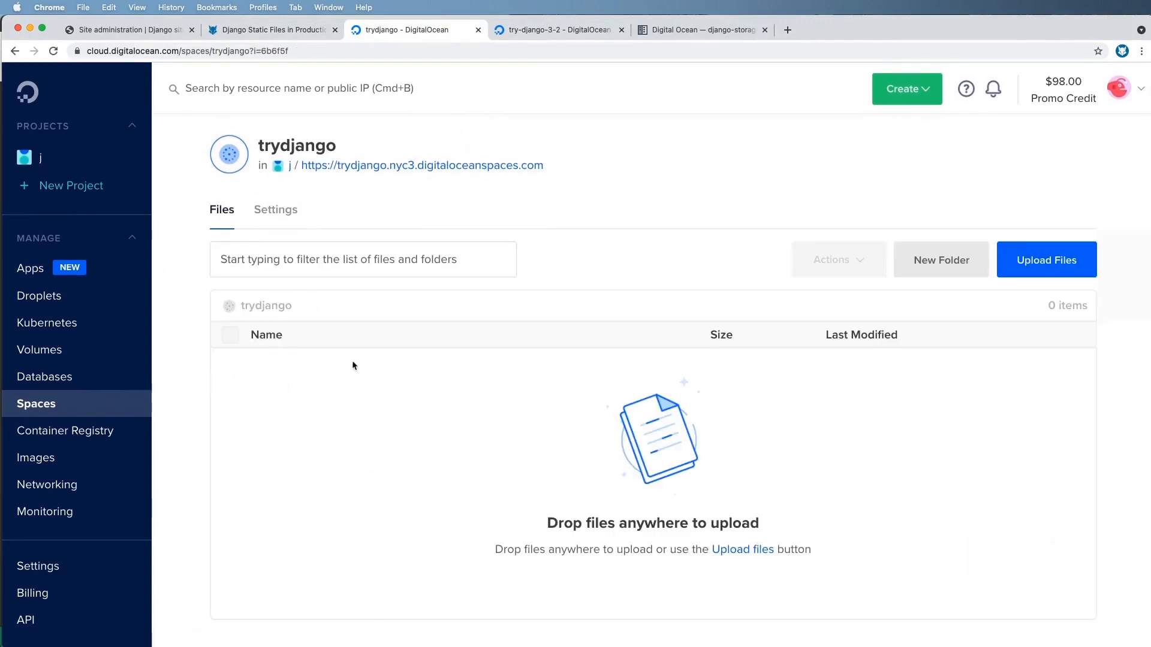
key("Cmd+Tab")
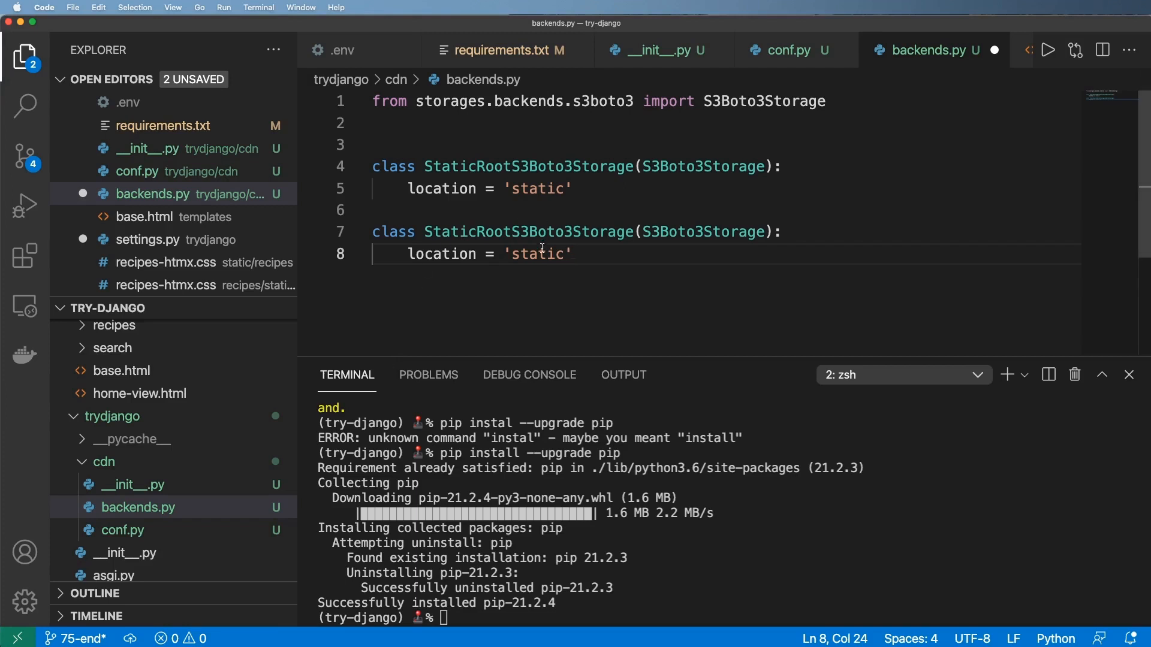
Rename the copied class to MediaRootS3Boto3Storage with location 'media' and save backends.py
double_click(451, 231)
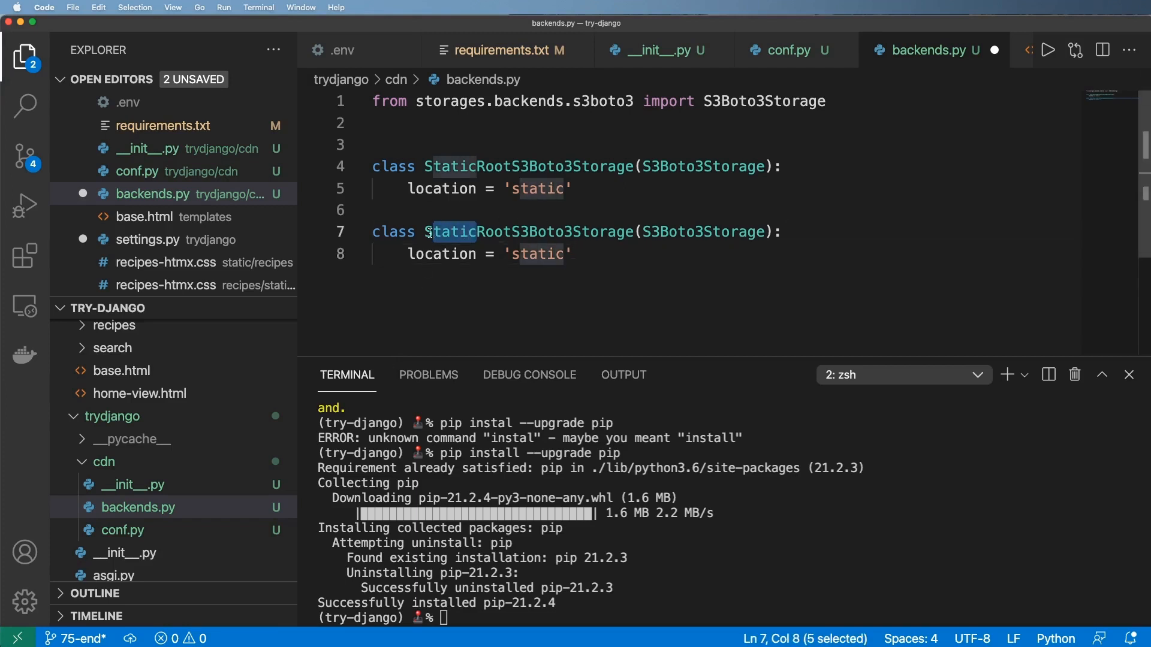
type("Medi")
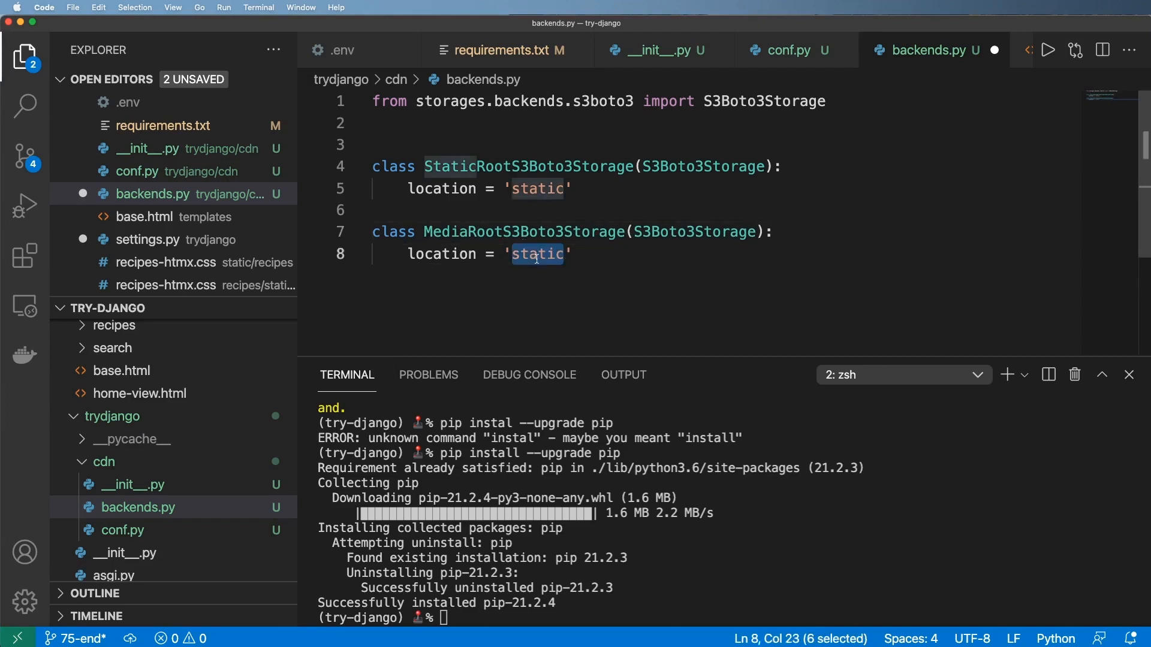
type("media")
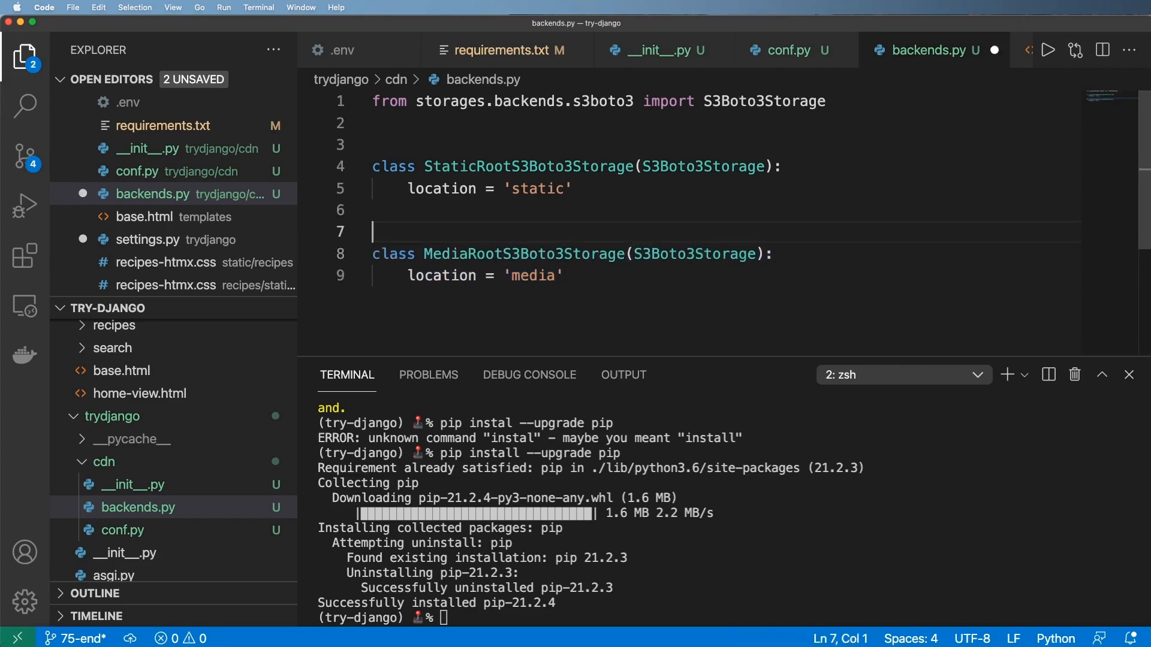
key("Cmd+S")
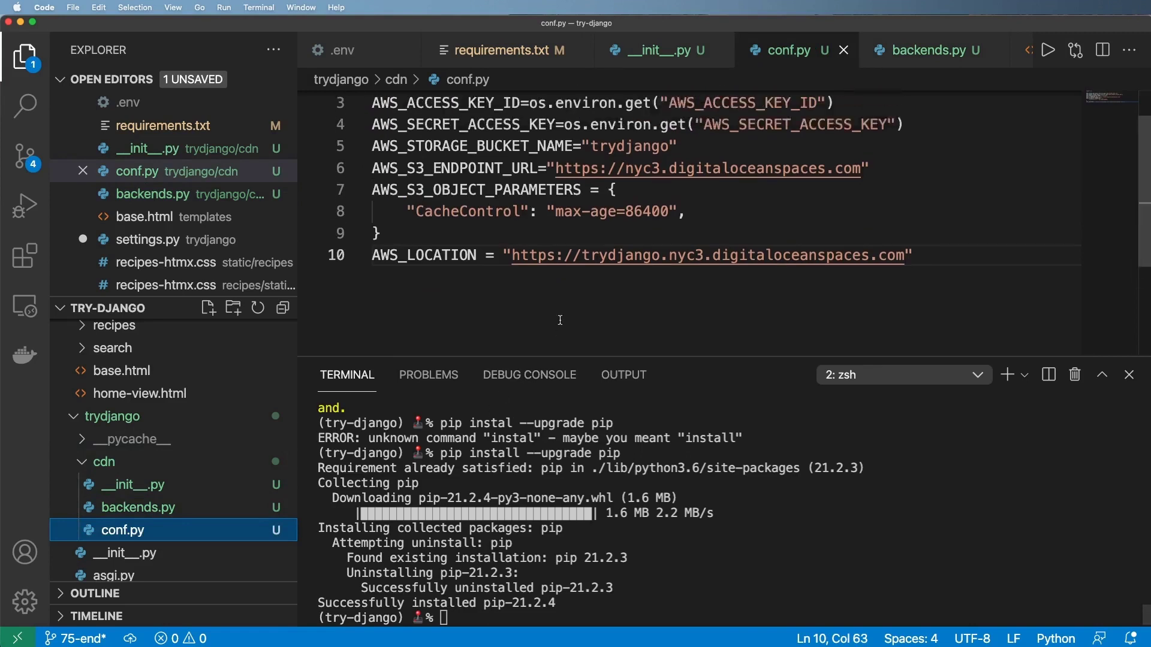
Set DEFAULT_FILE_STORAGE to 'trydjango.cdn.backends.MediaRootS3Boto3Storage' in conf.py
scroll("up", 3)
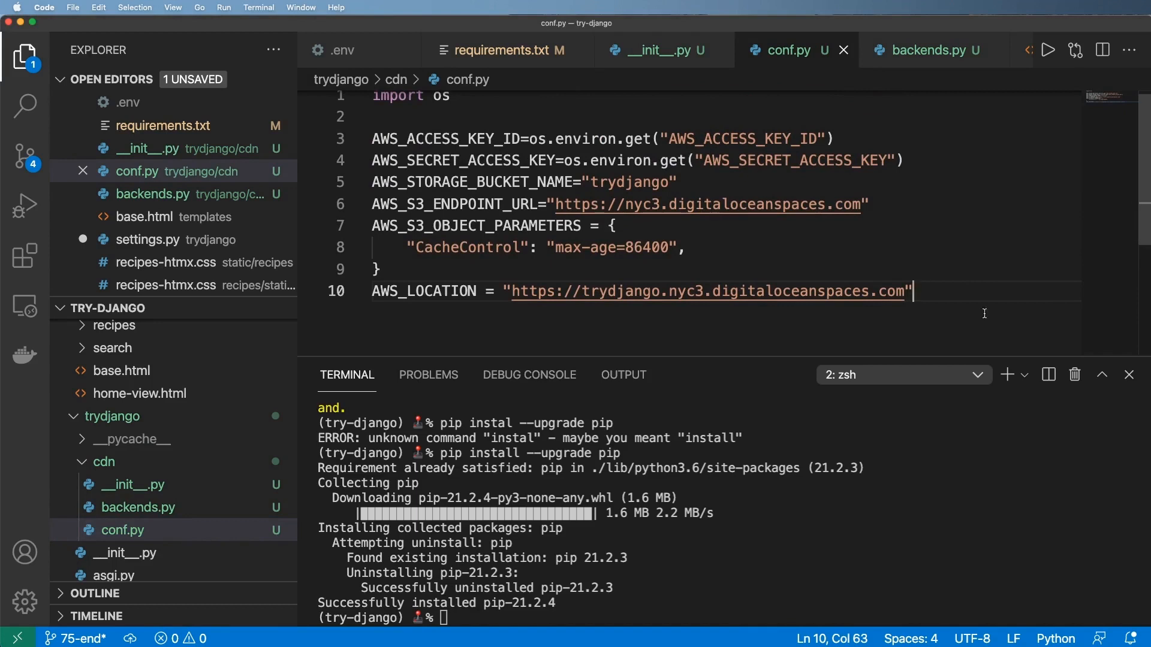
mouse_move(933, 292)
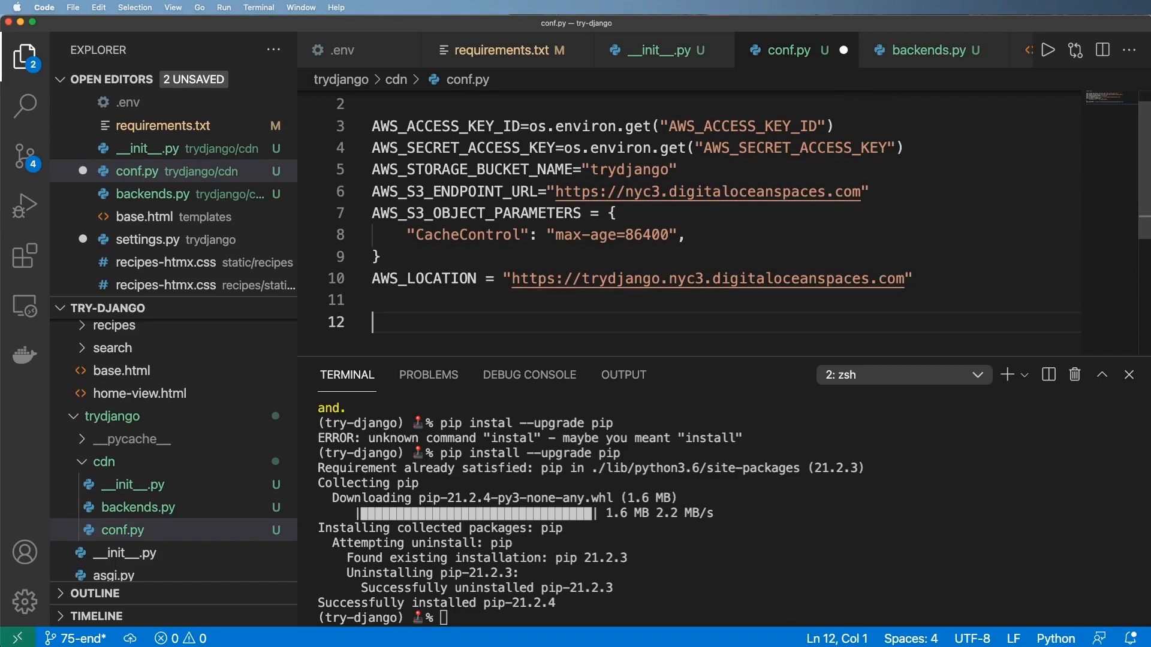
type("DEFU")
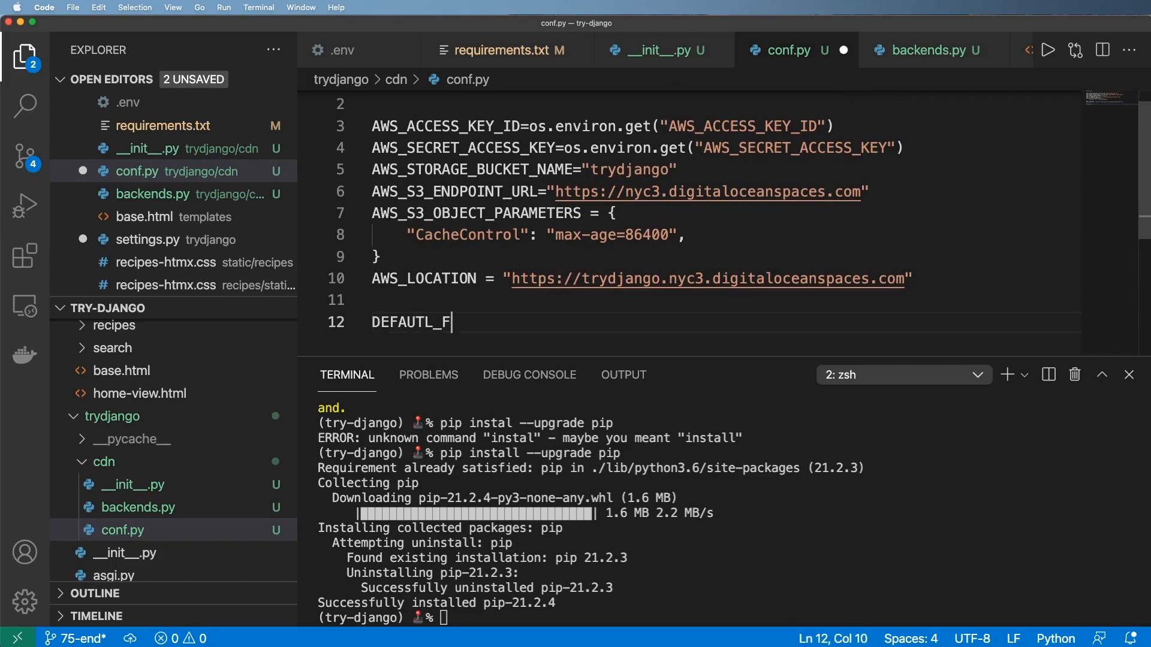
type("ILE_STORAGE = \"trydj")
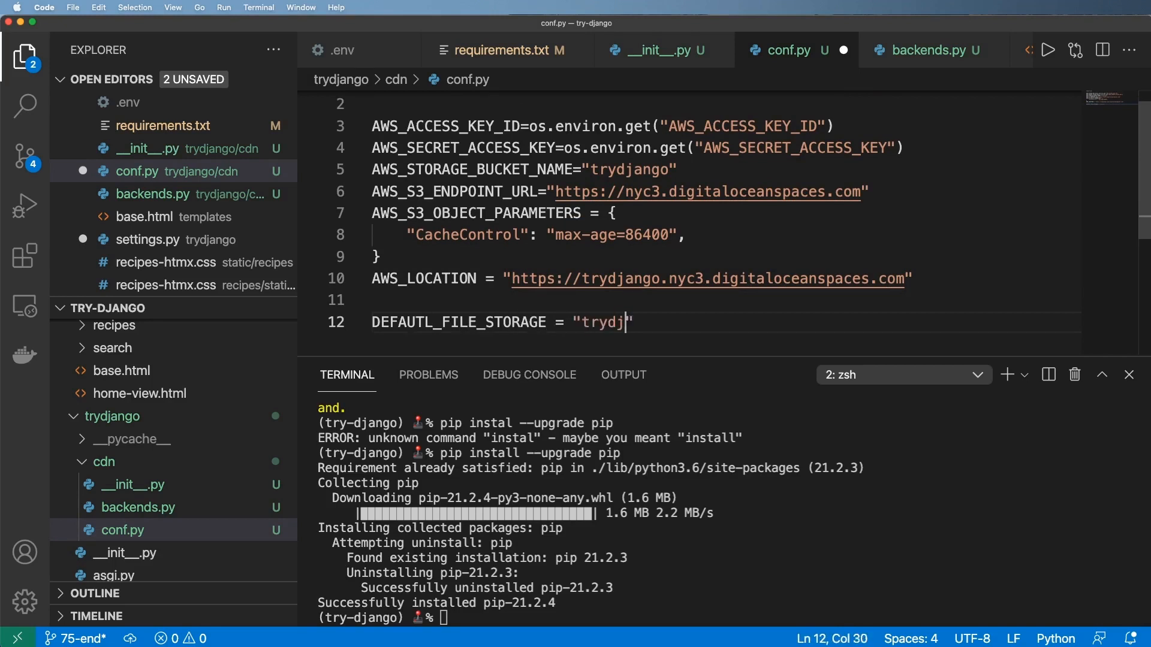
type("ango.cdn.b")
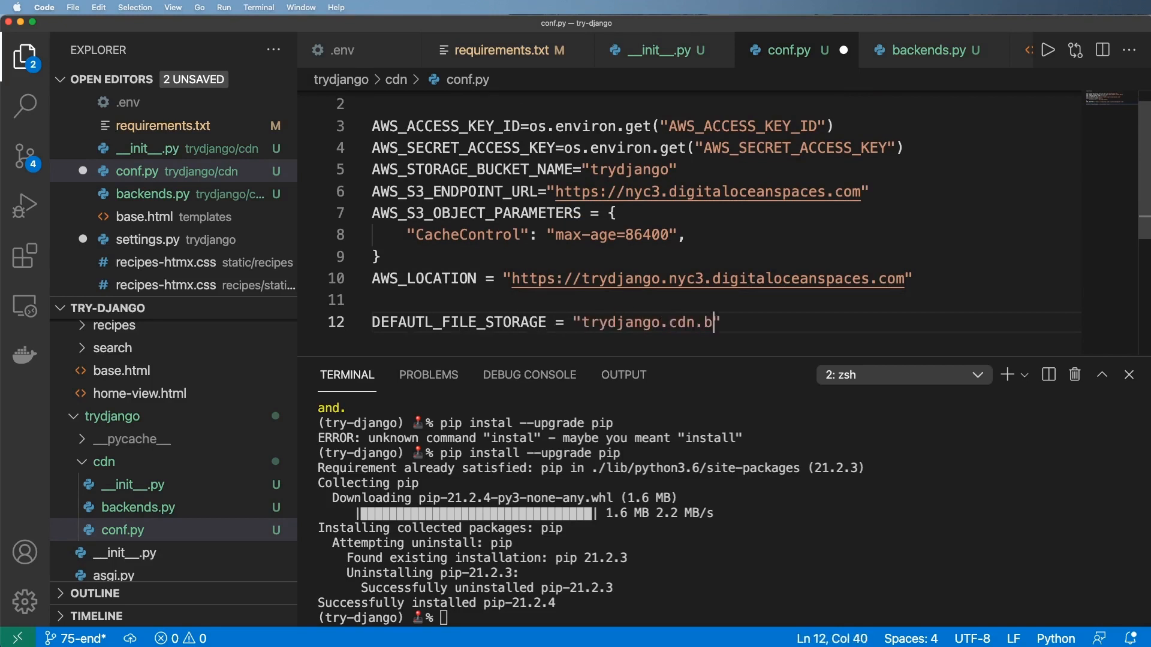
type("ackends.Me")
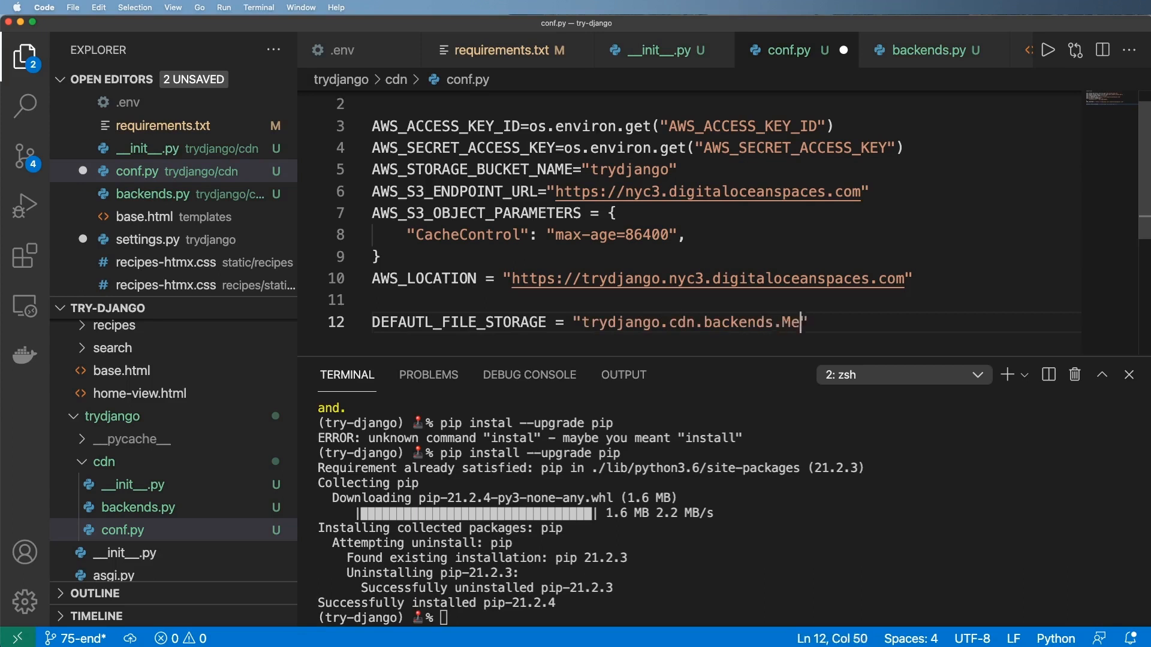
type("diaRoot")
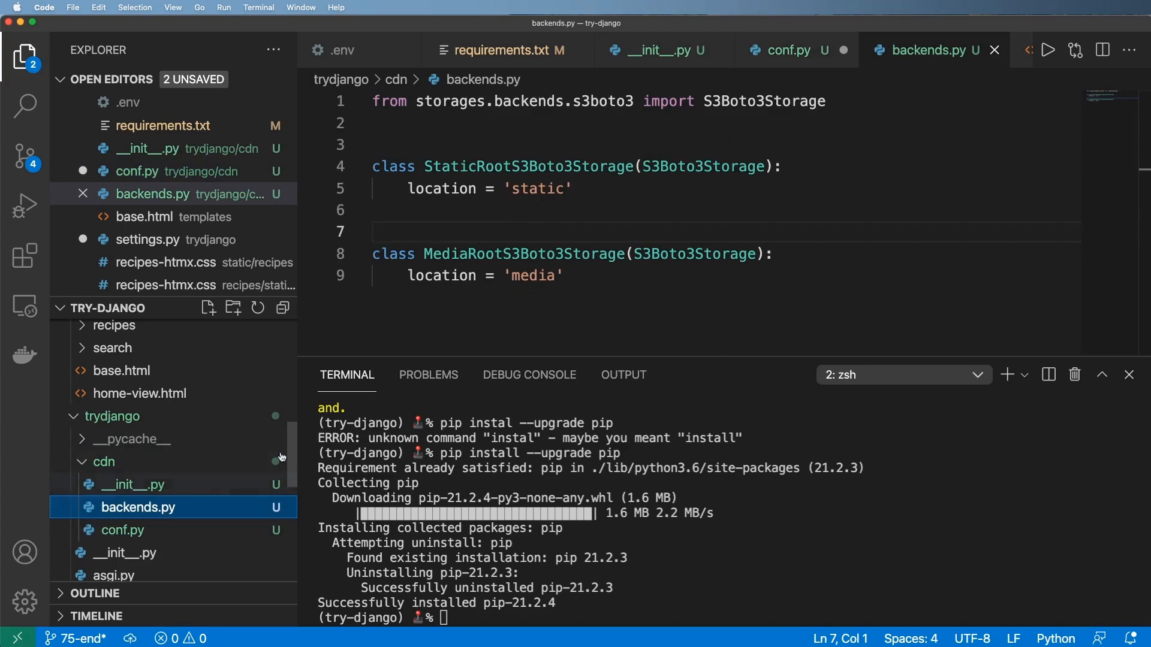
Add a STATICFILES_STORAGE line with the same class path, cross-checking class names in backends.py
double_click(529, 167)
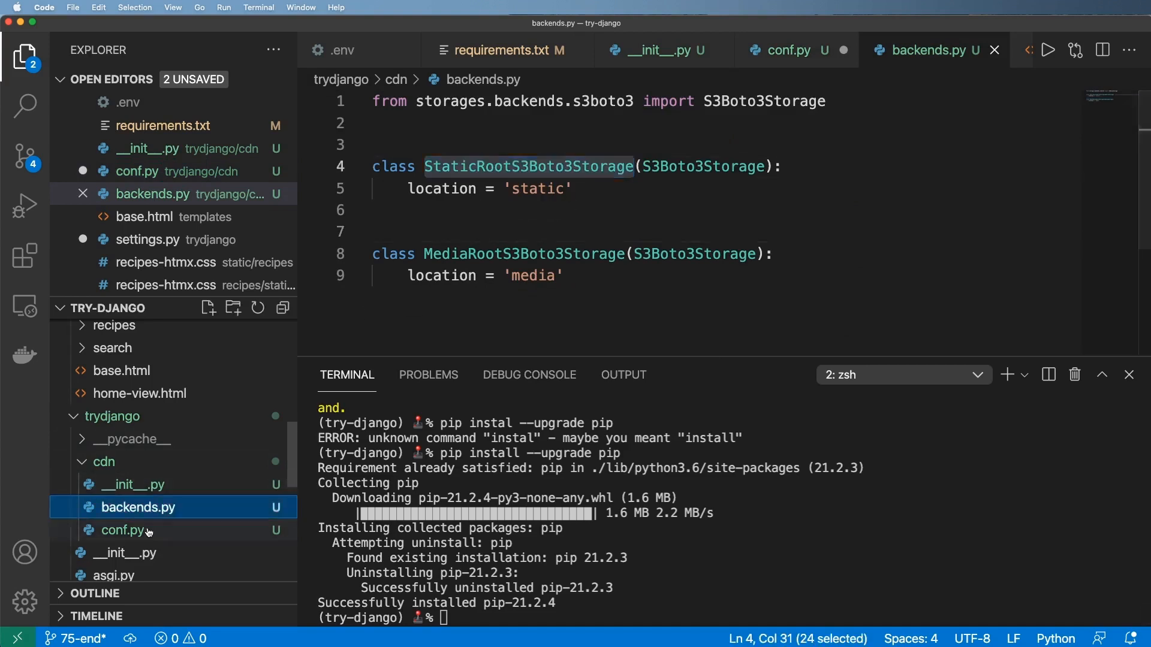
left_click(122, 531)
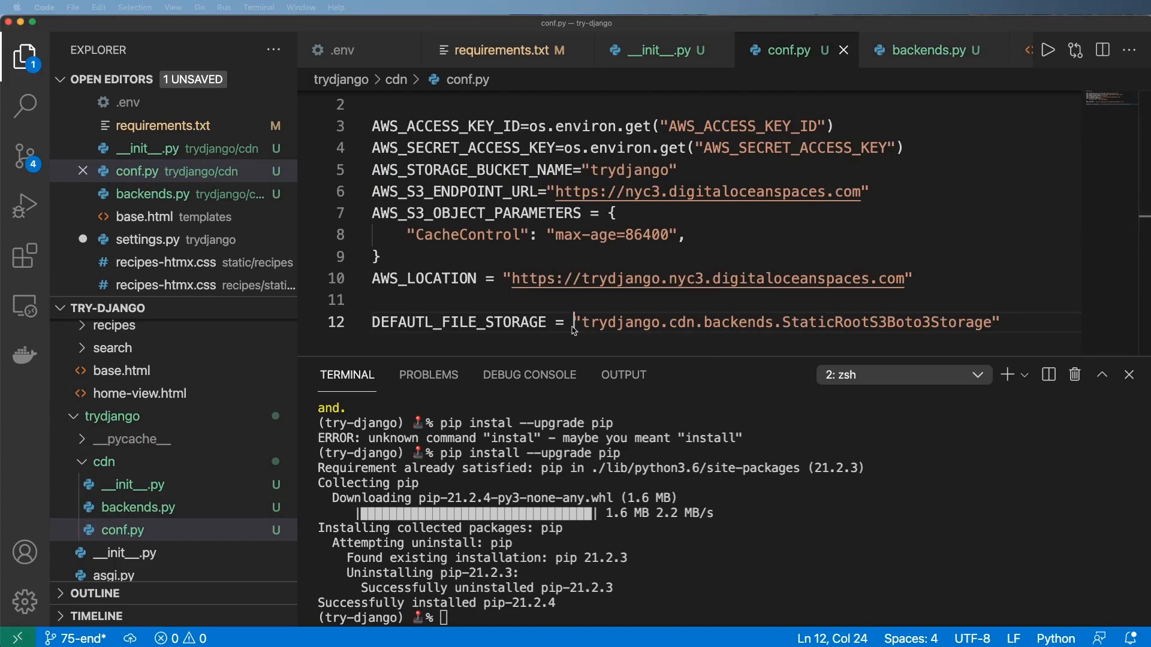
left_click(931, 50)
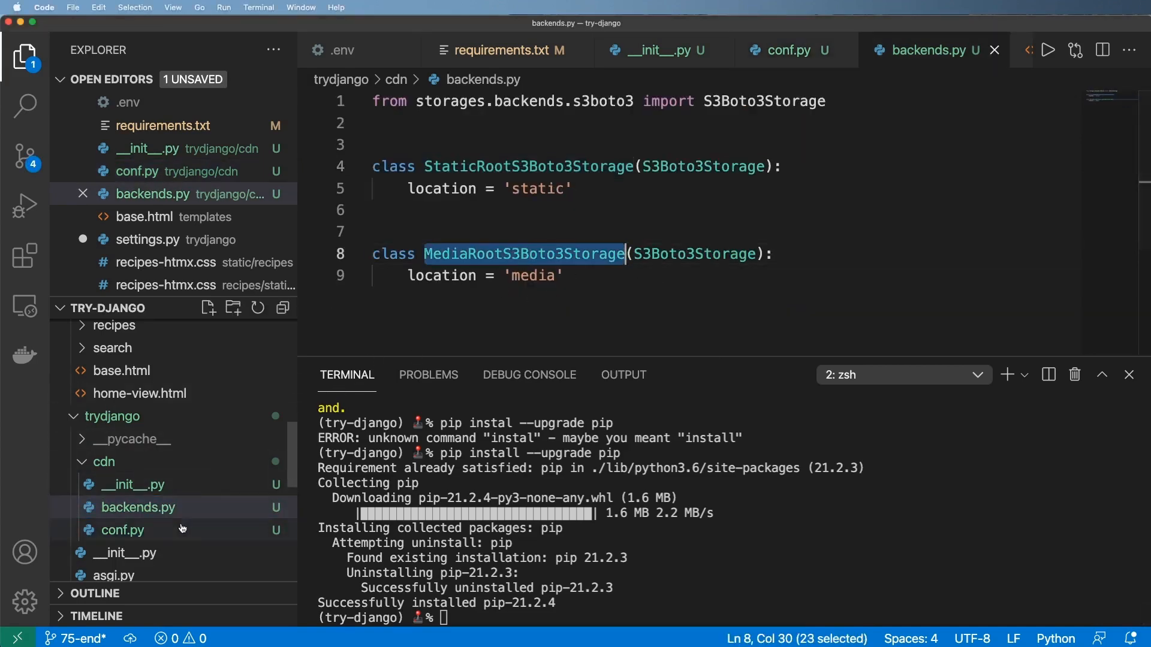
left_click(790, 51)
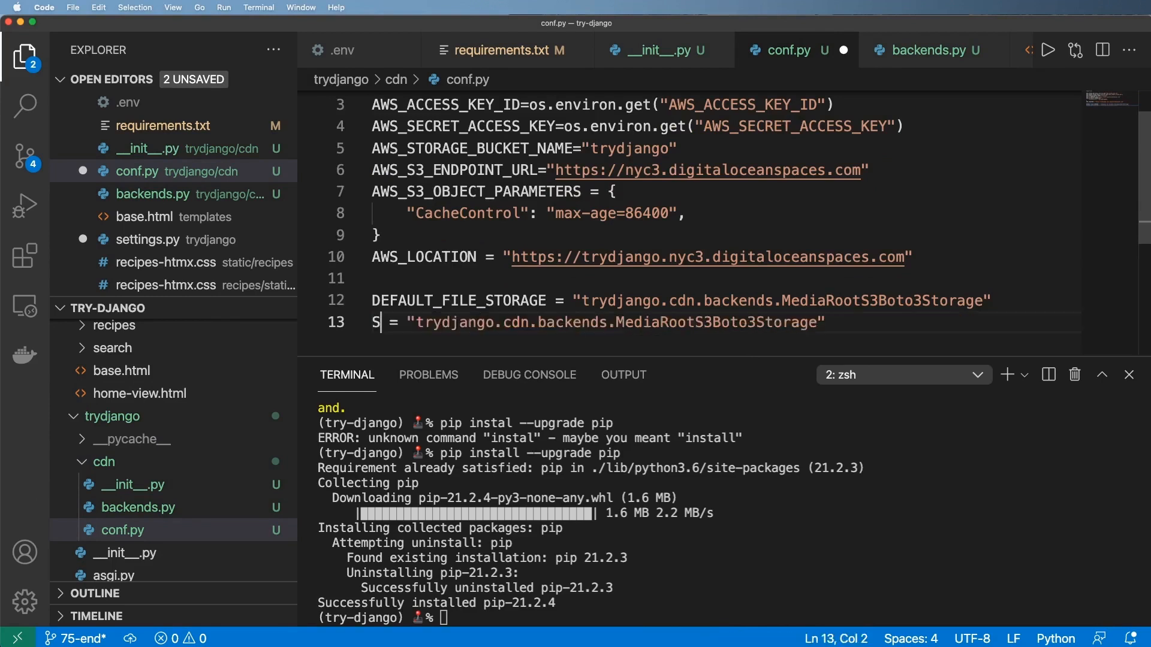
type("TATICFILES")
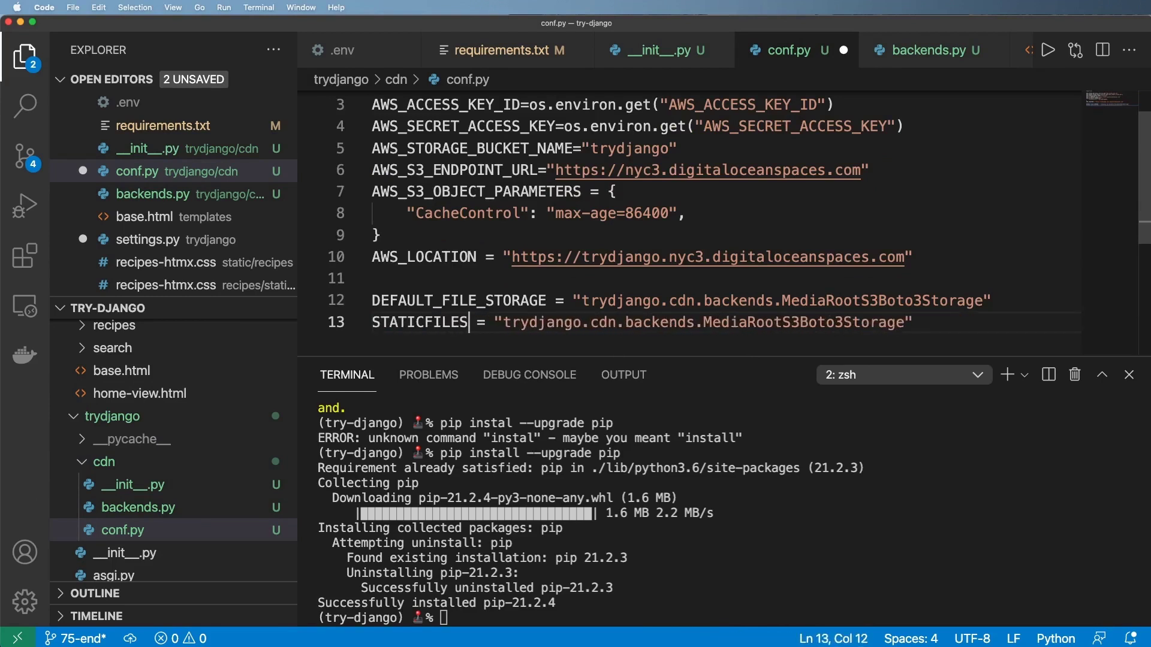
type("_STORAGE")
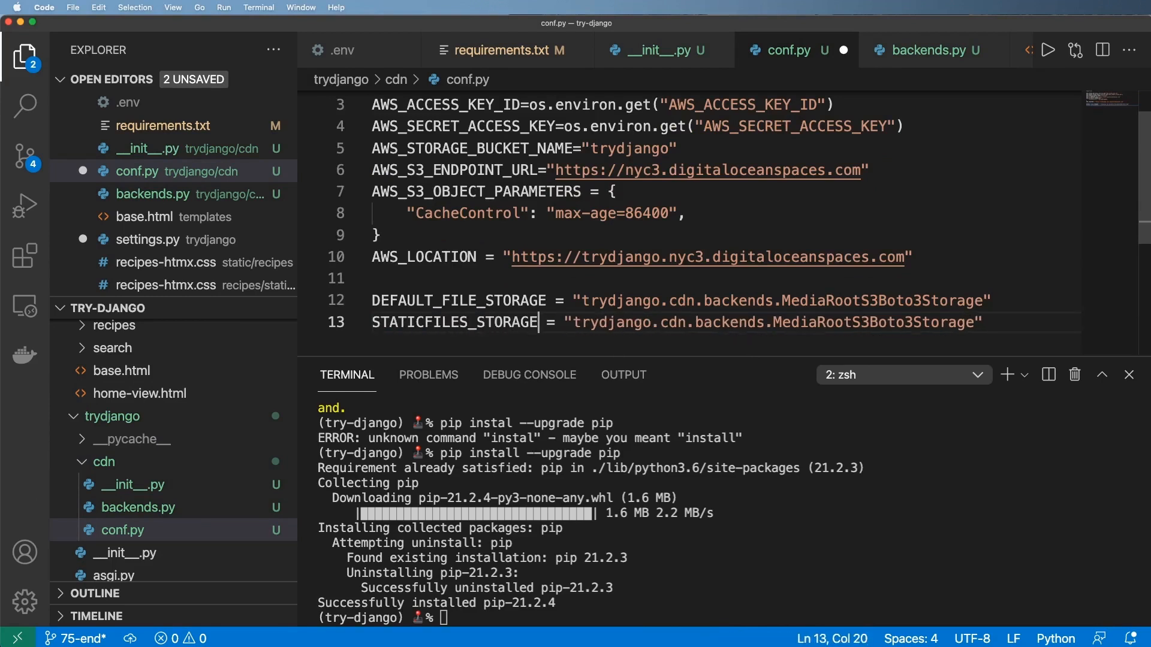
left_click(929, 50)
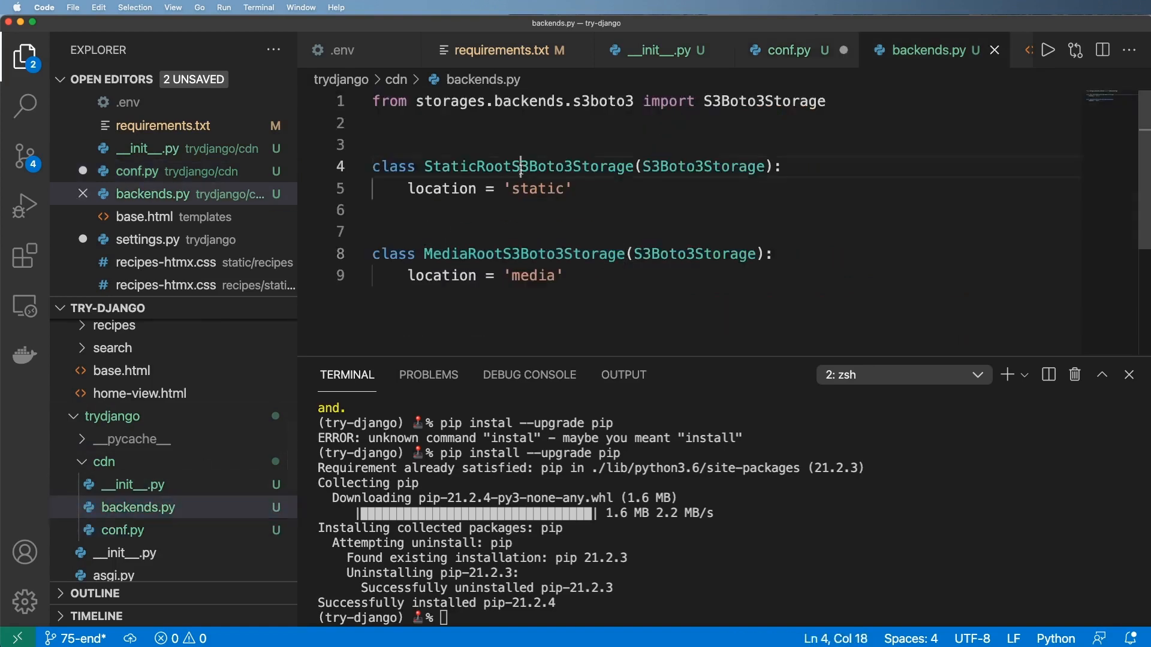
left_click(788, 50)
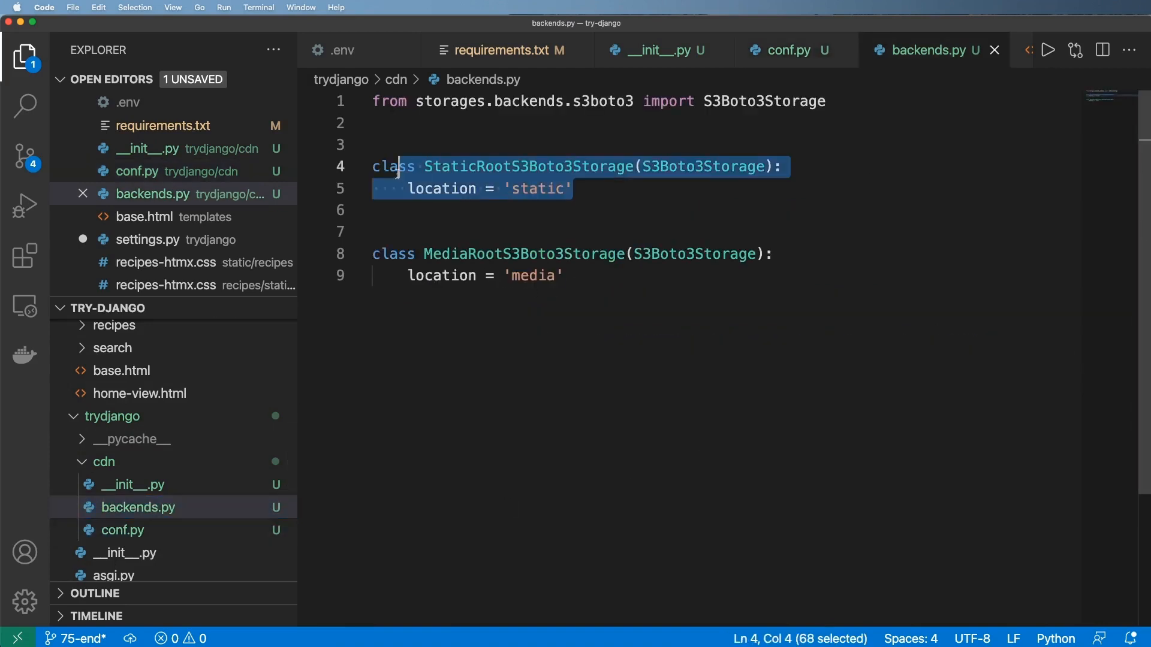
Try 'user-uploads', revert to 'media', and point STATICFILES_STORAGE at StaticRootS3Boto3Storage
left_click(788, 51)
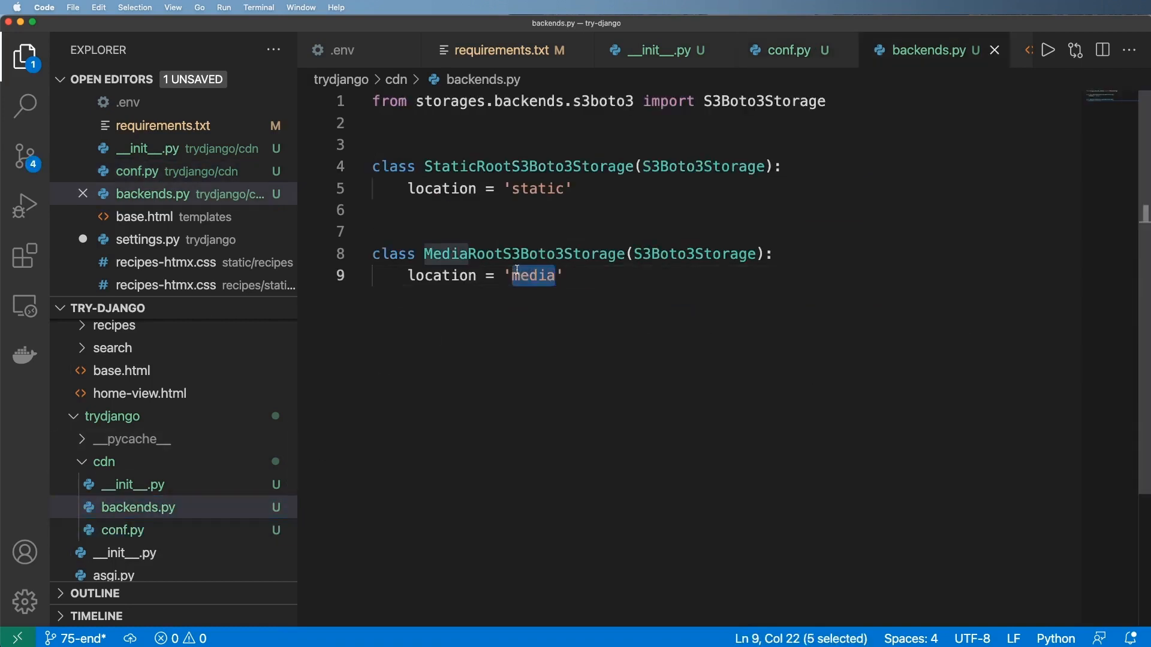
type("user")
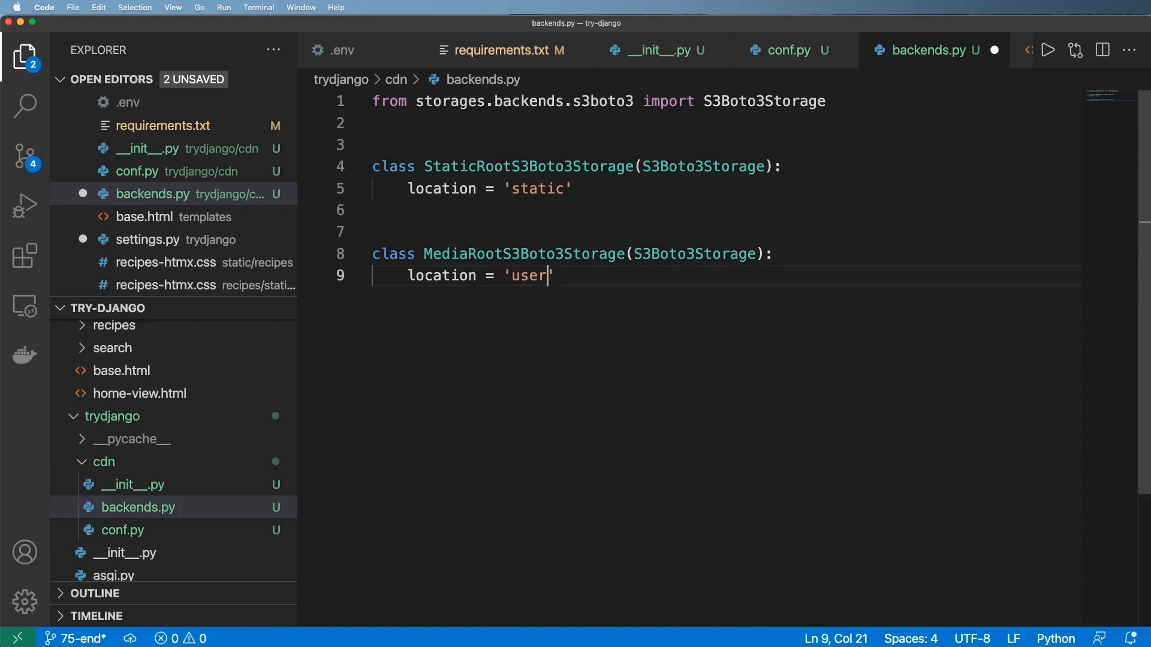
type("-uploads")
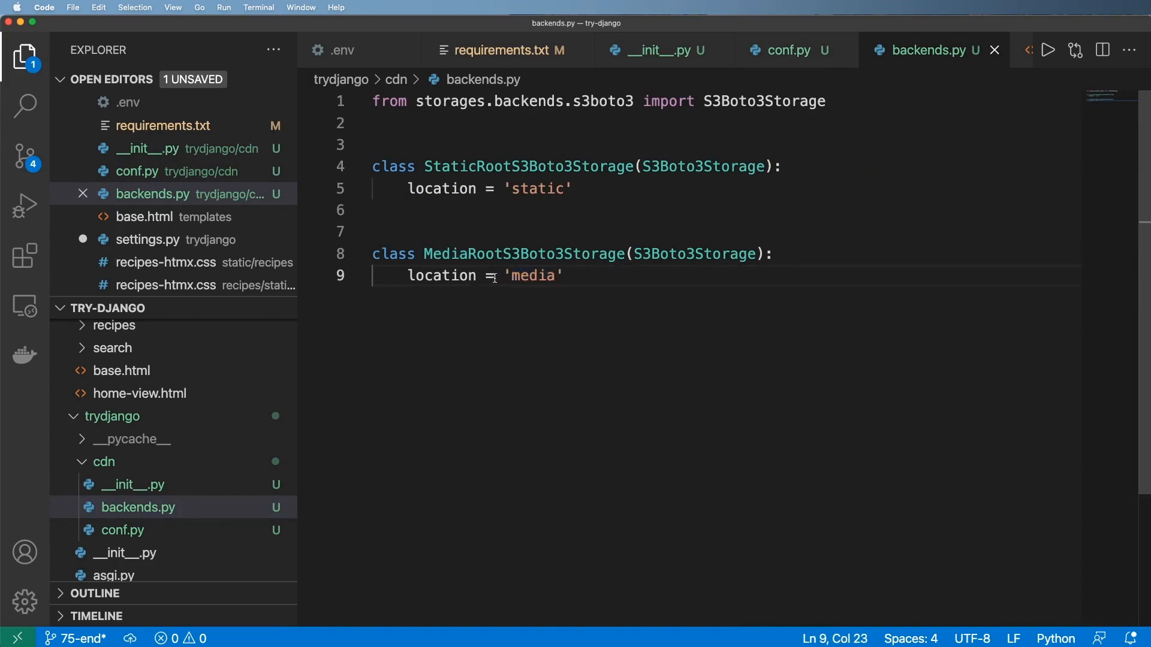
left_click(788, 51)
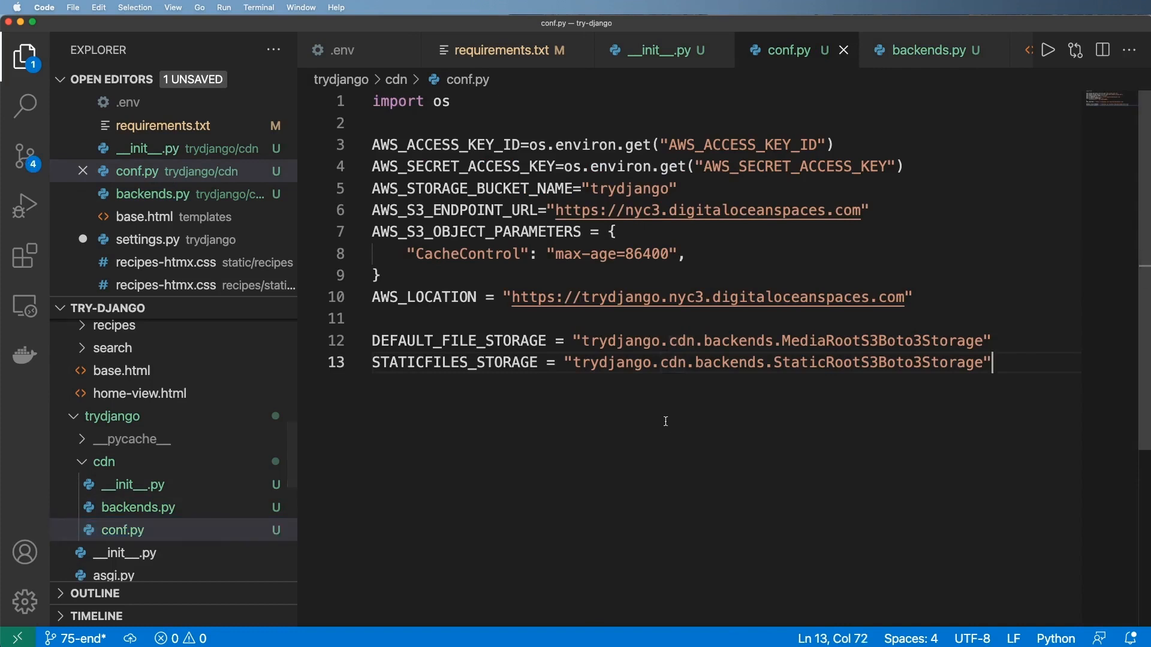
mouse_move(695, 404)
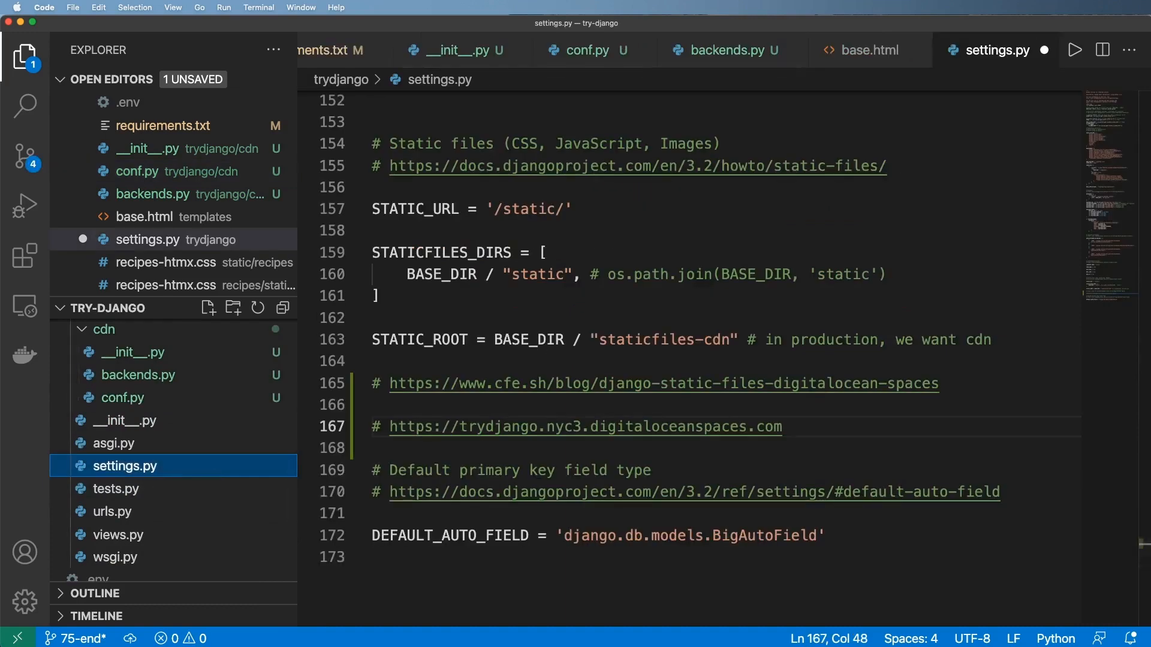
Add 'storages' to INSTALLED_APPS with '# third-party' and '# internal' comment groups
left_click(657, 321)
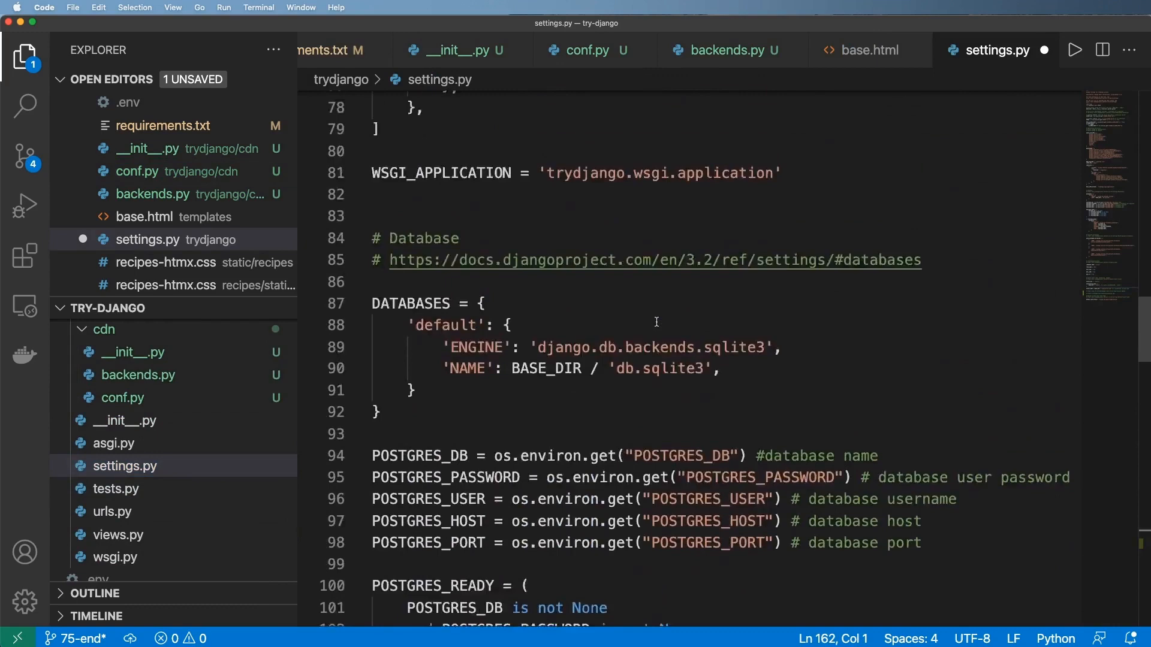
scroll("up", 3)
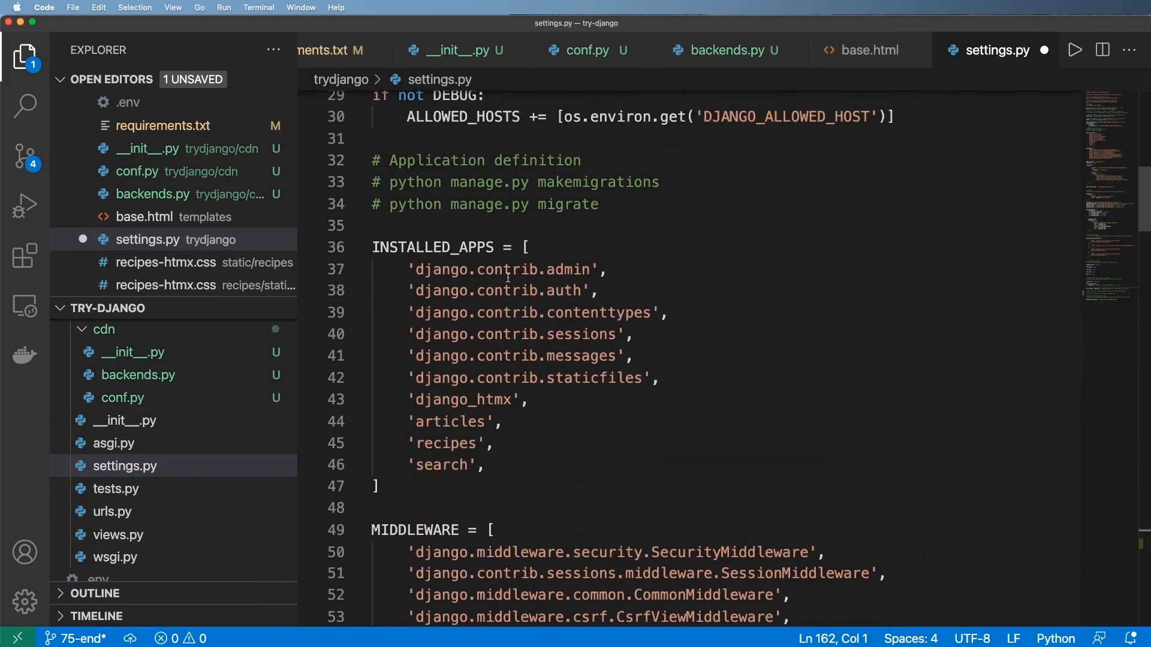
mouse_move(613, 406)
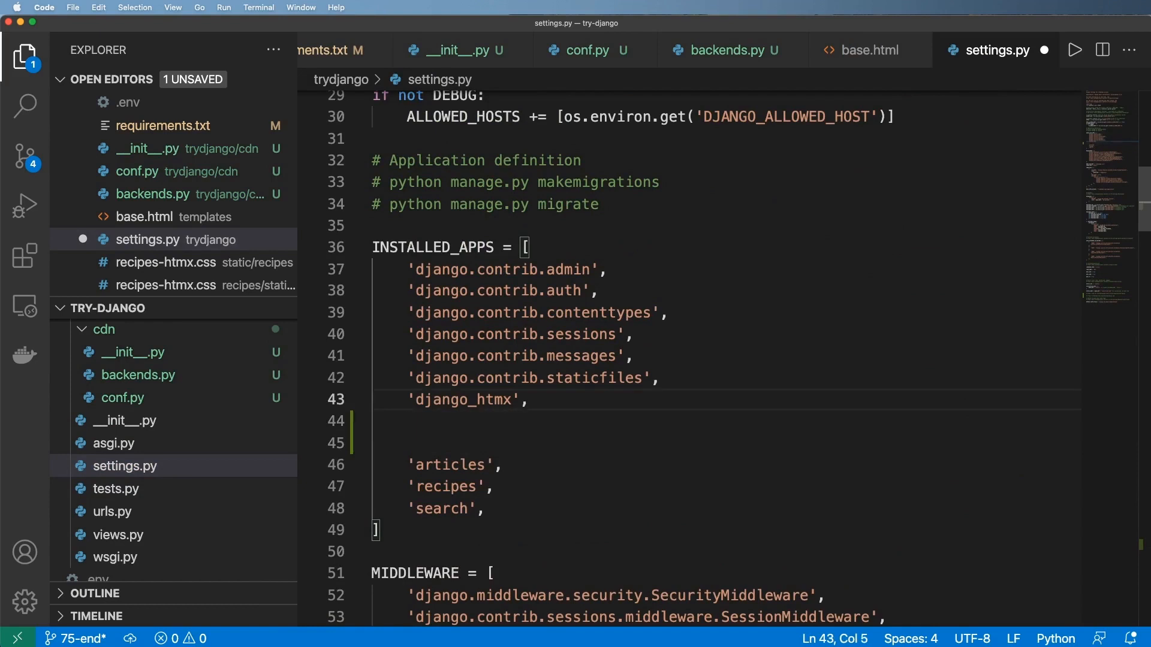
type("#")
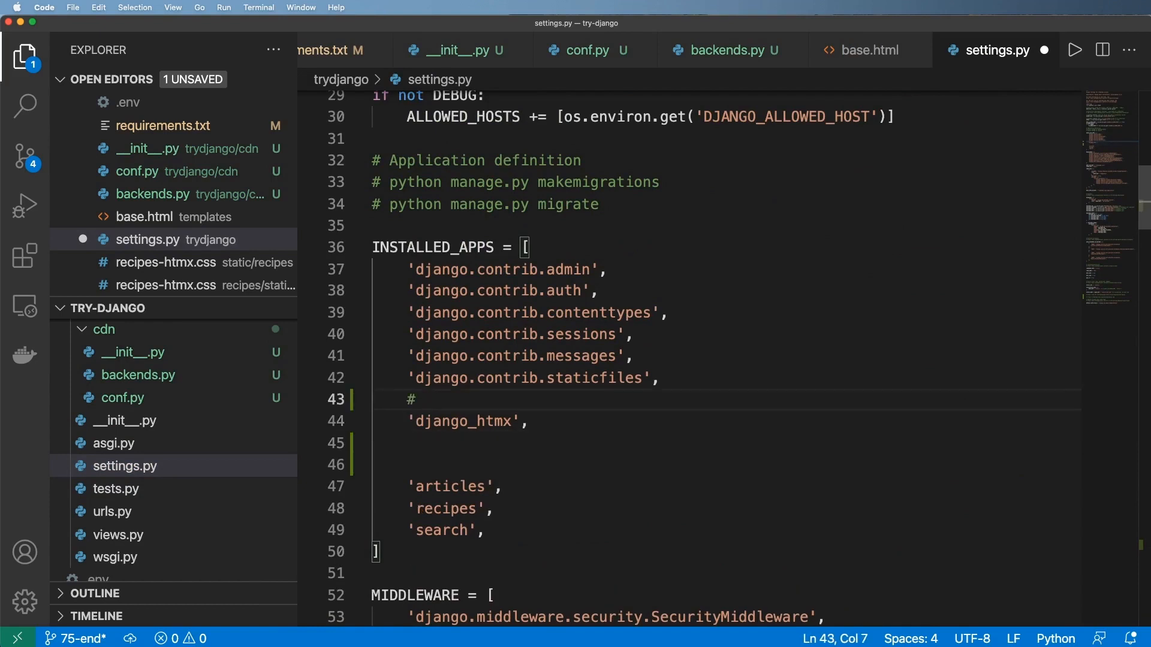
type("third-party")
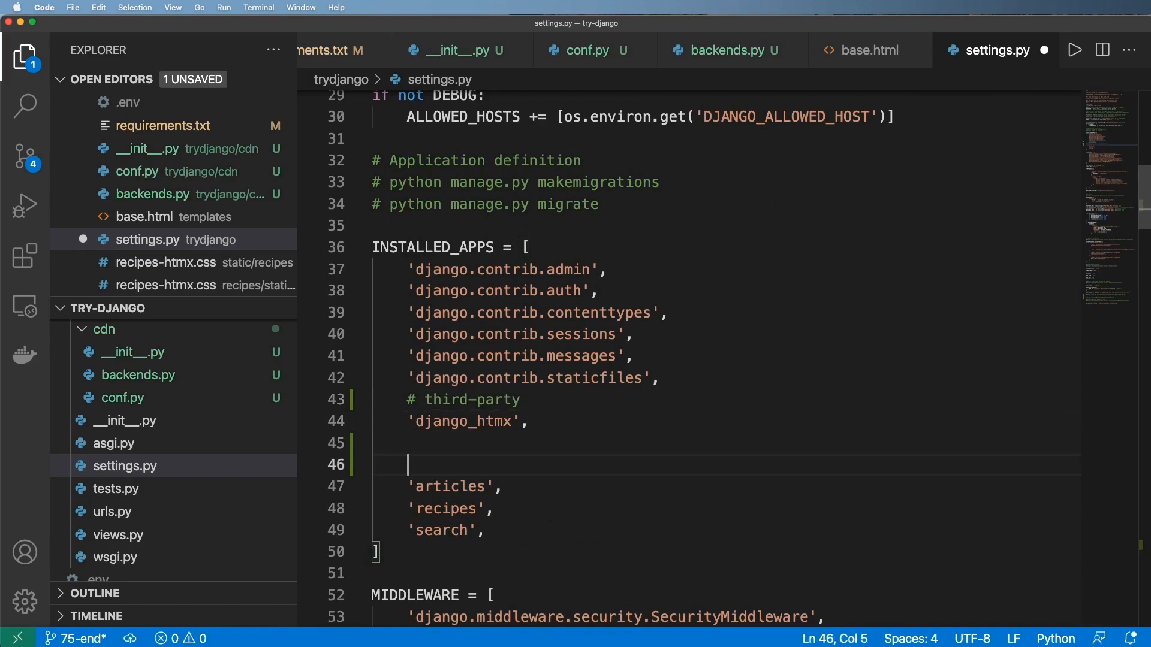
type("# internal")
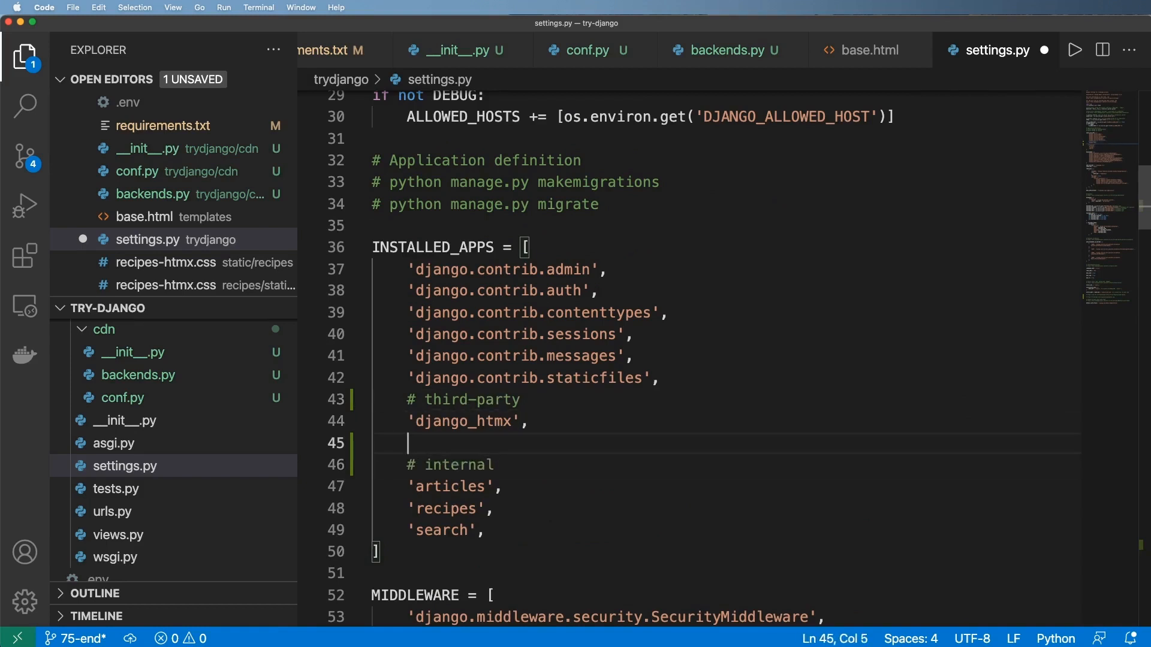
type("'storag'")
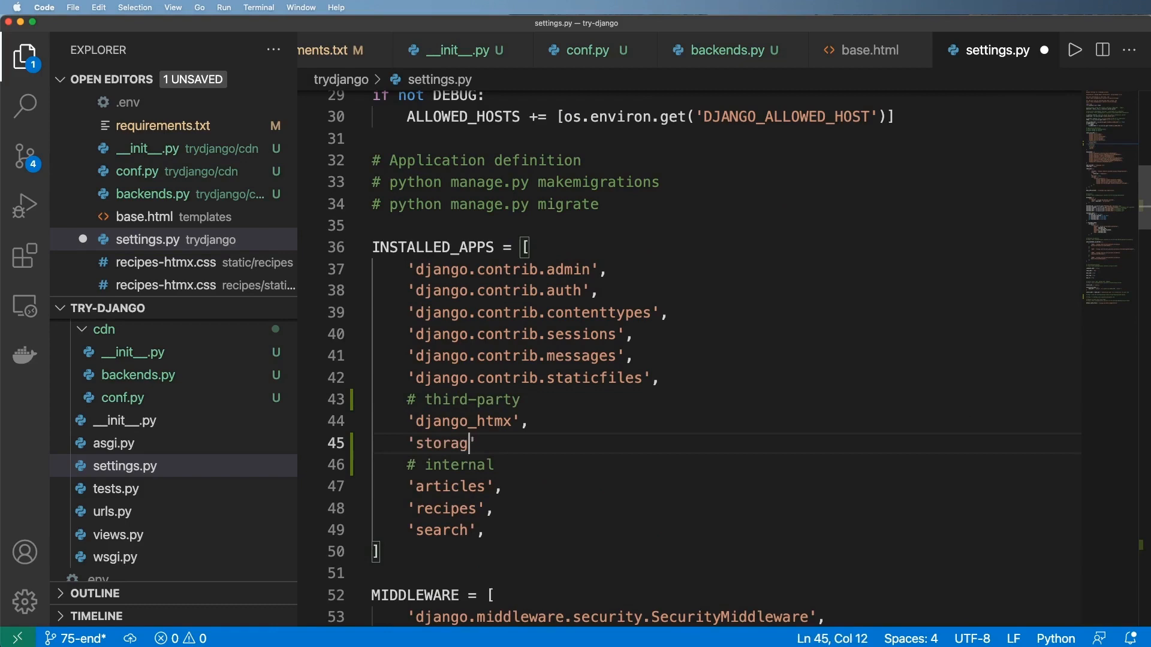
type("es',")
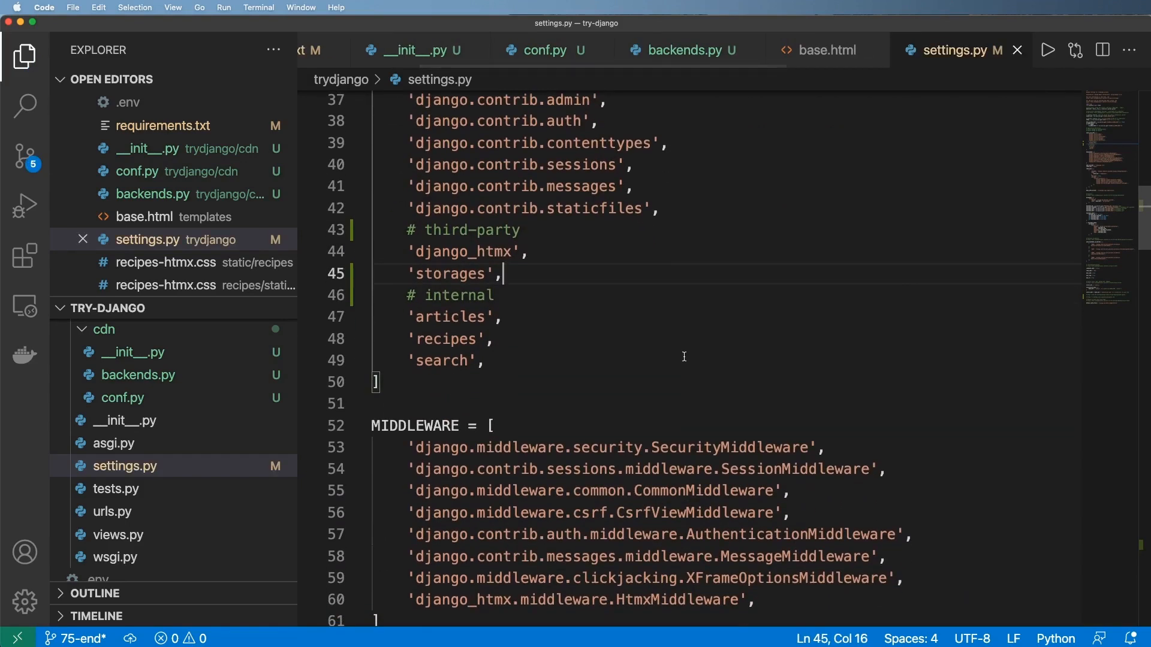
Add 'from .cdn.conf import * # noqa' below STATIC_ROOT in settings.py
scroll("down", 3)
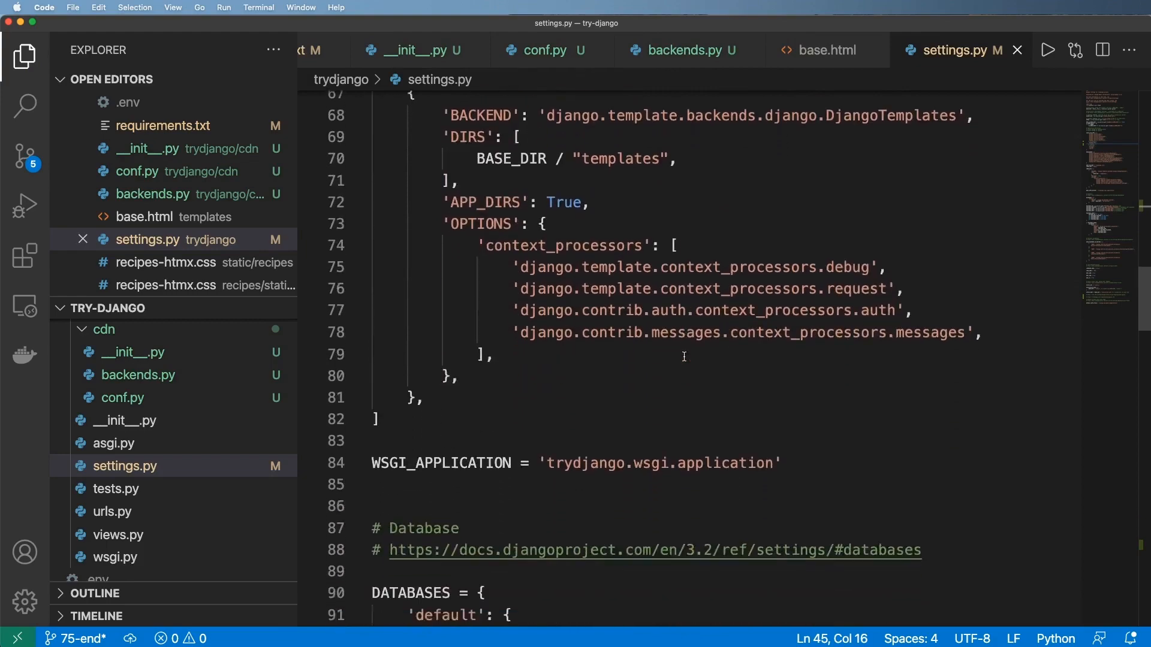
scroll("down", 3)
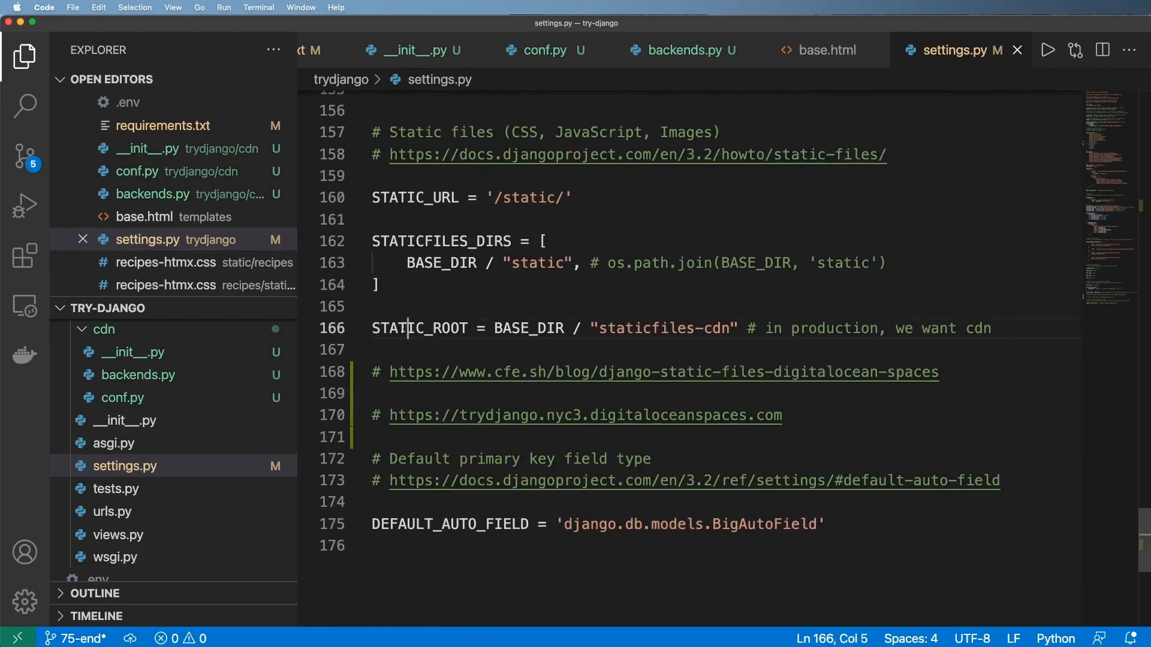
key("Enter")
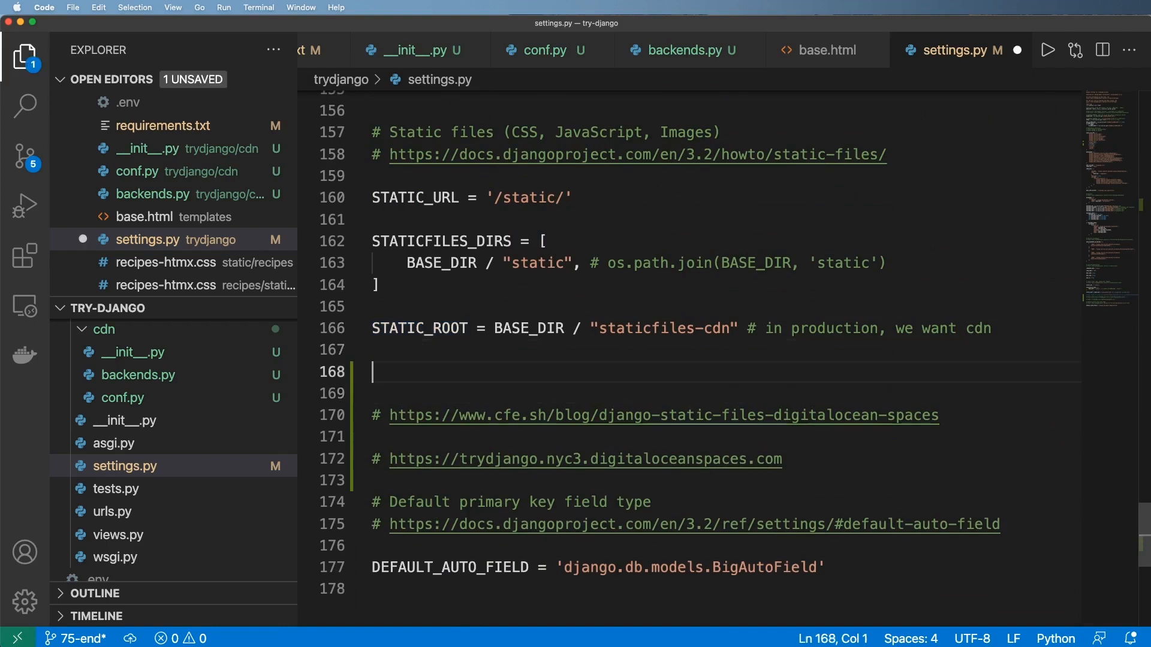
type("from .c")
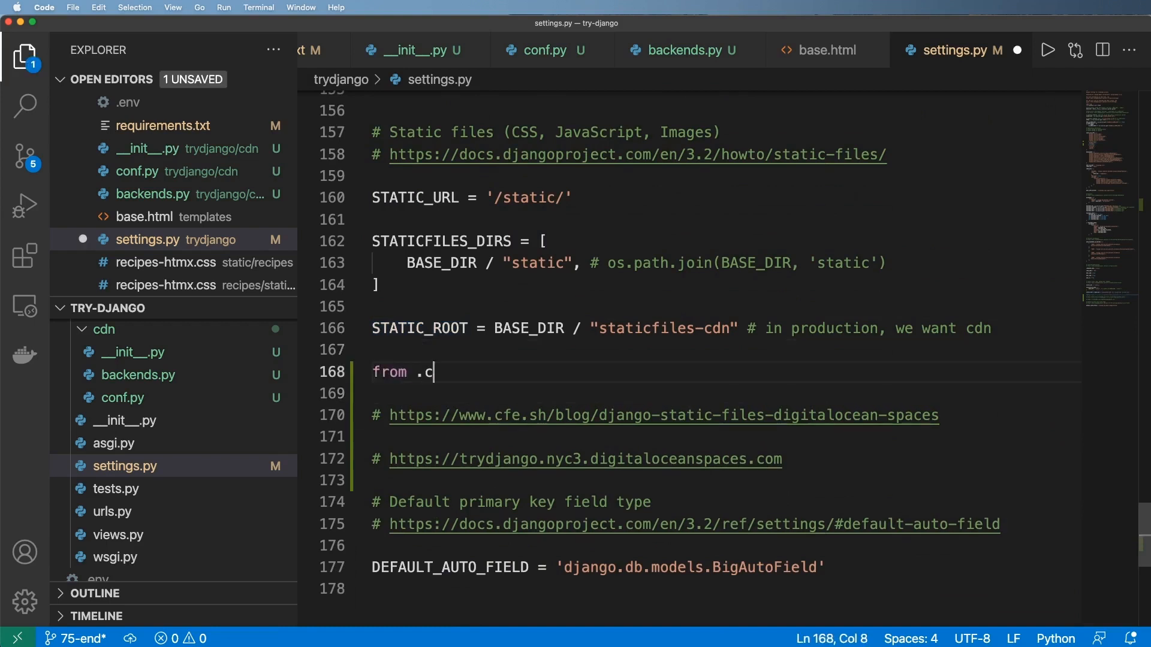
type("dn.conf import")
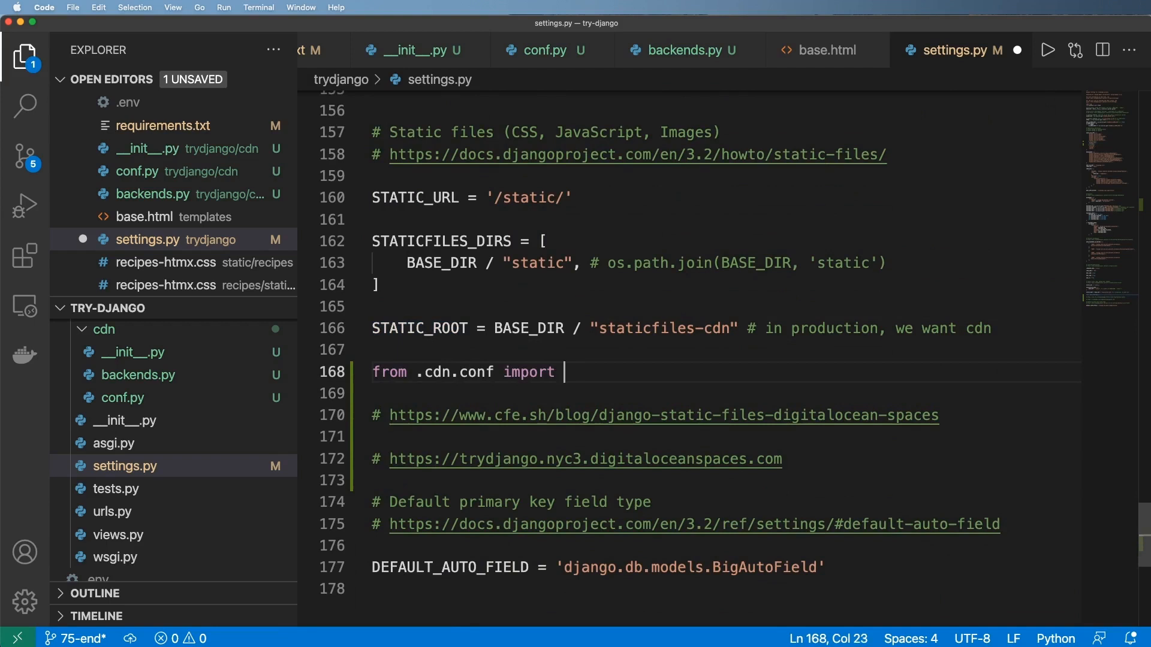
type("* # no")
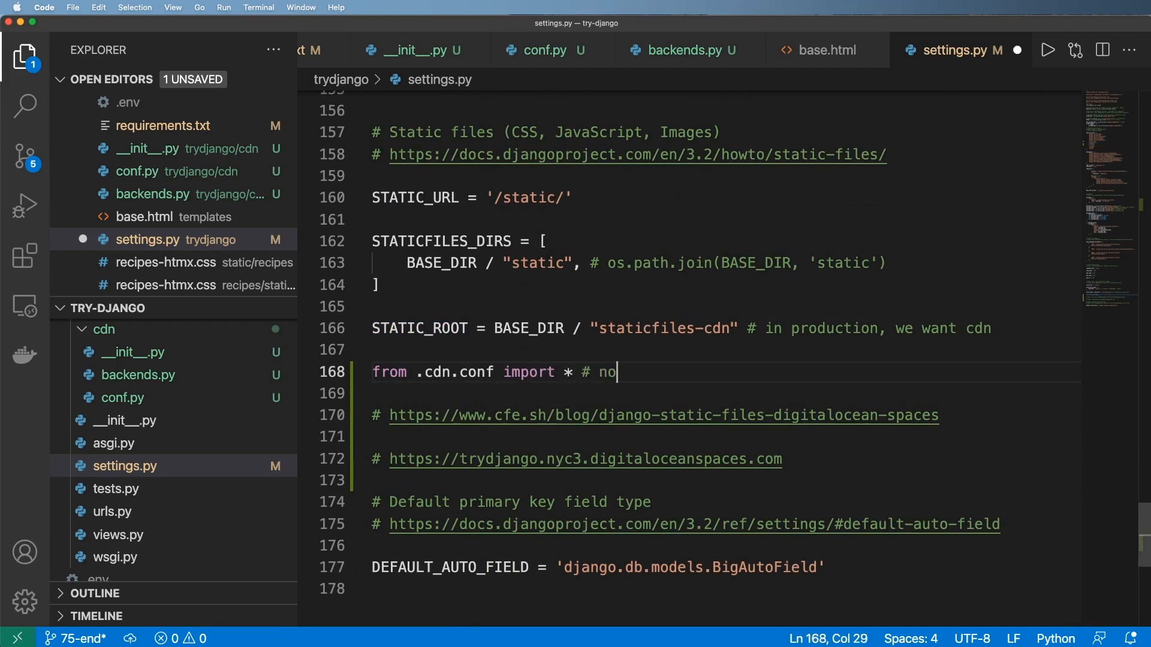
type("qa")
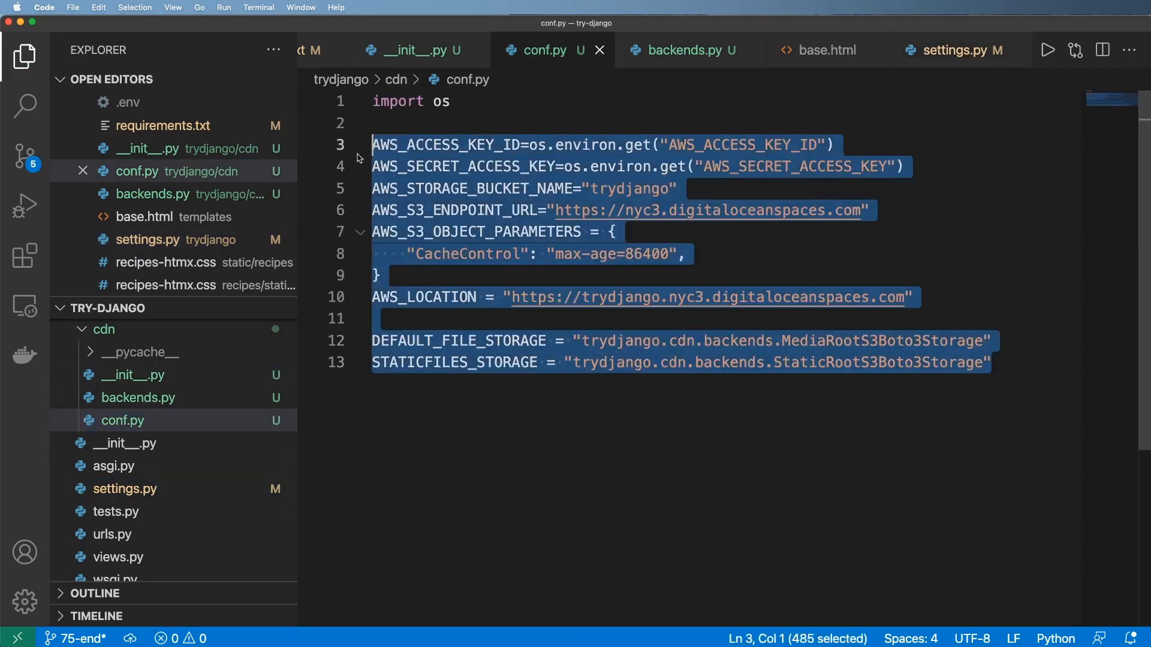
mouse_move(154, 469)
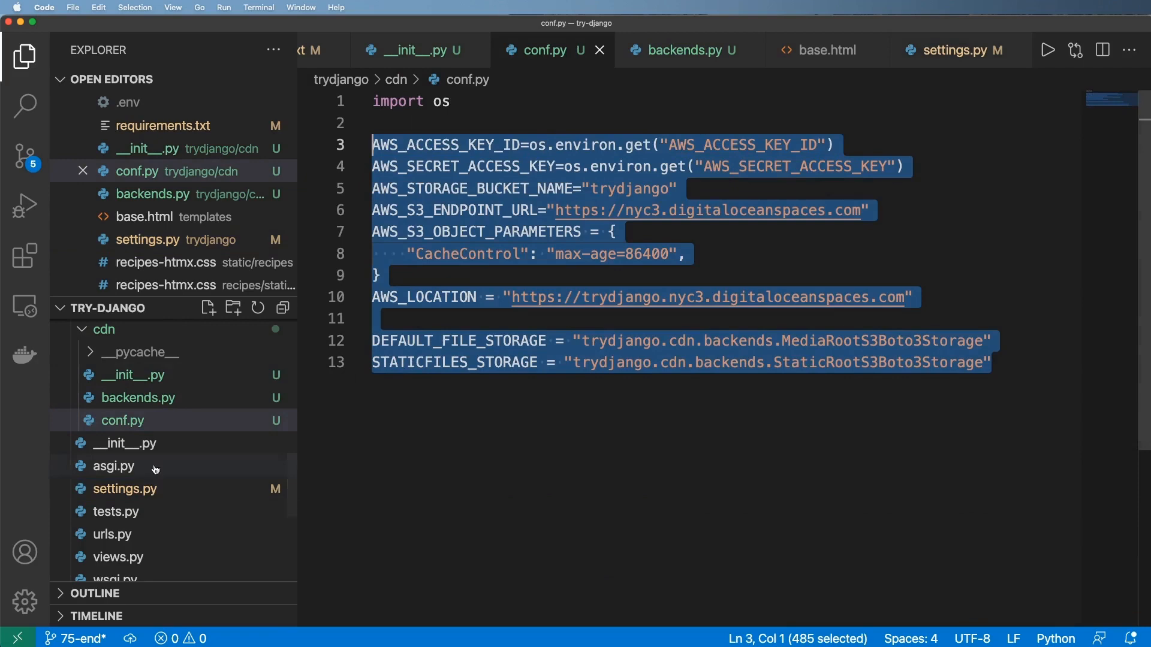
Revisit settings.py, then select and deselect a line of conf.py's storage settings
left_click(124, 489)
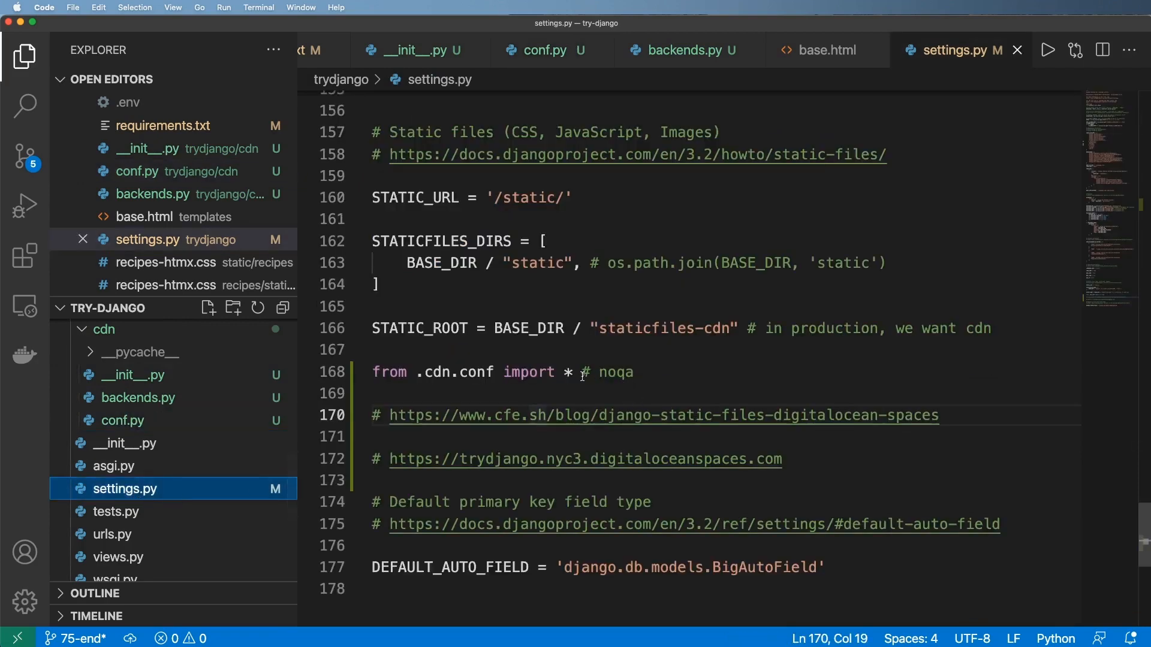
left_click(633, 372)
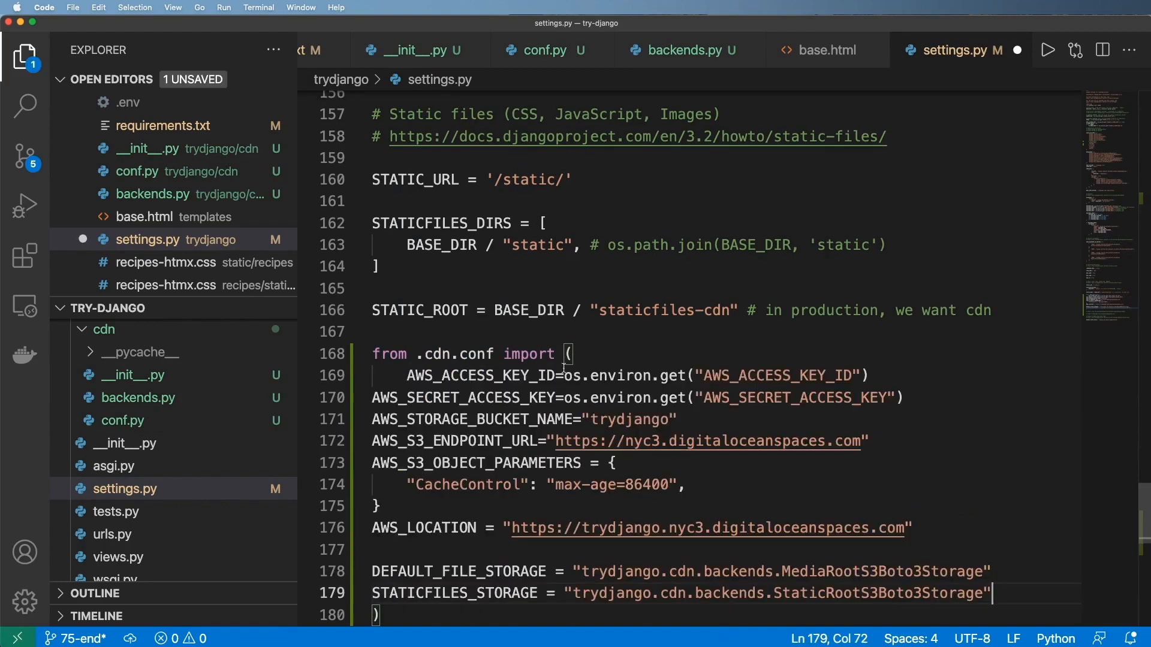
left_click_drag(567, 376, 862, 376)
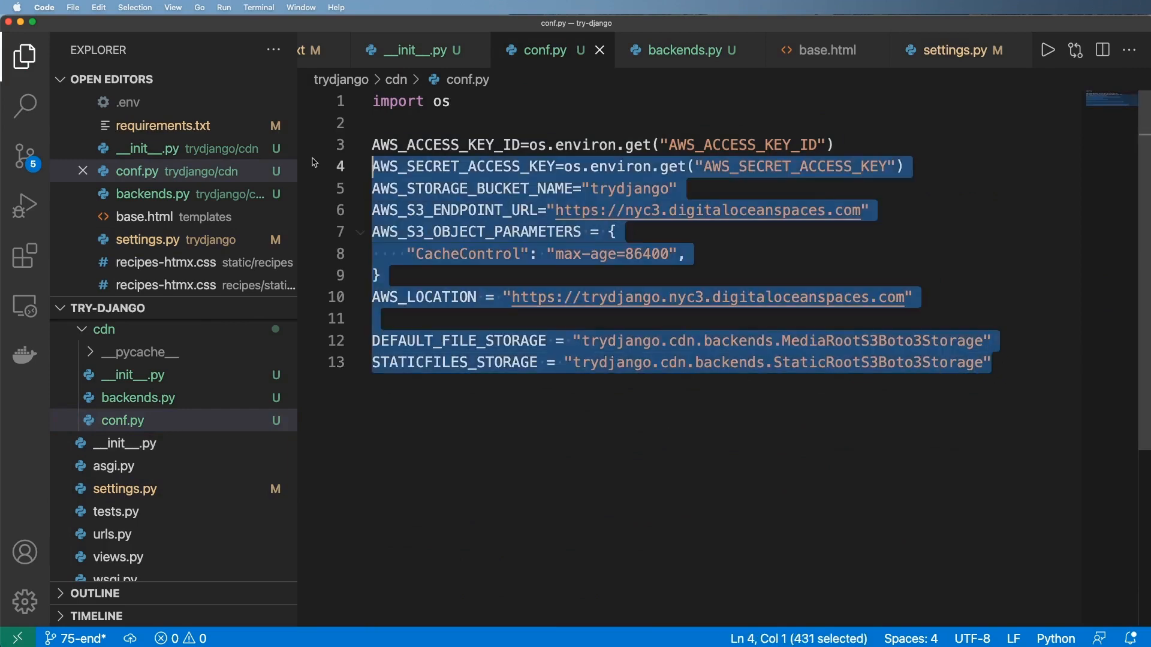
left_click(956, 49)
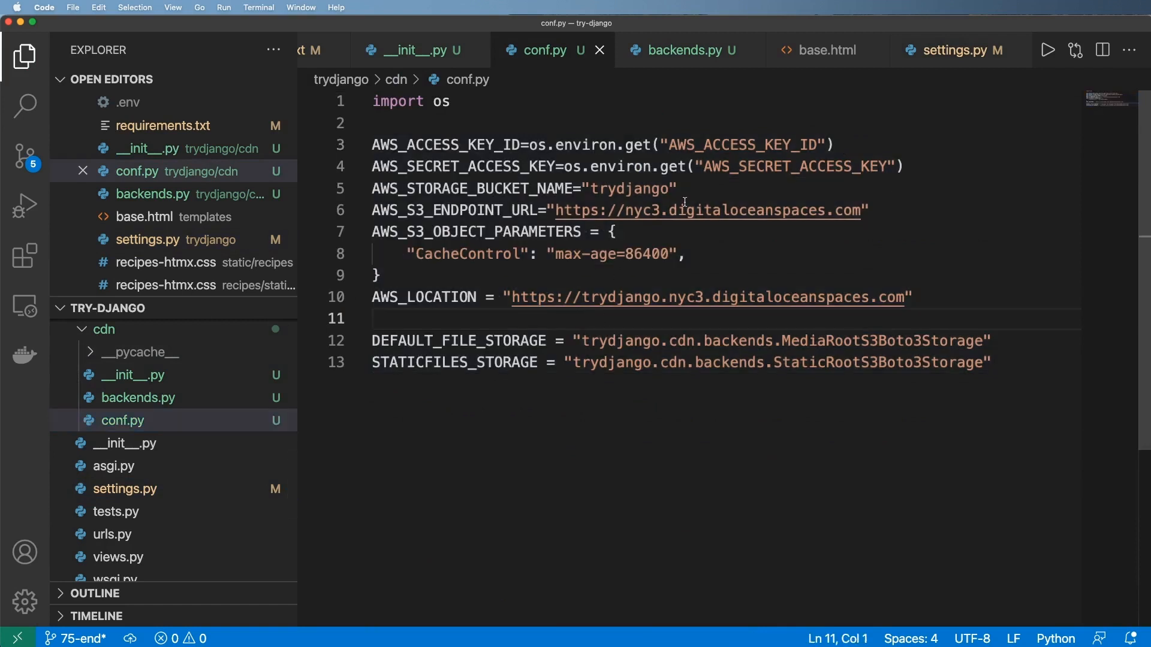
mouse_move(617, 333)
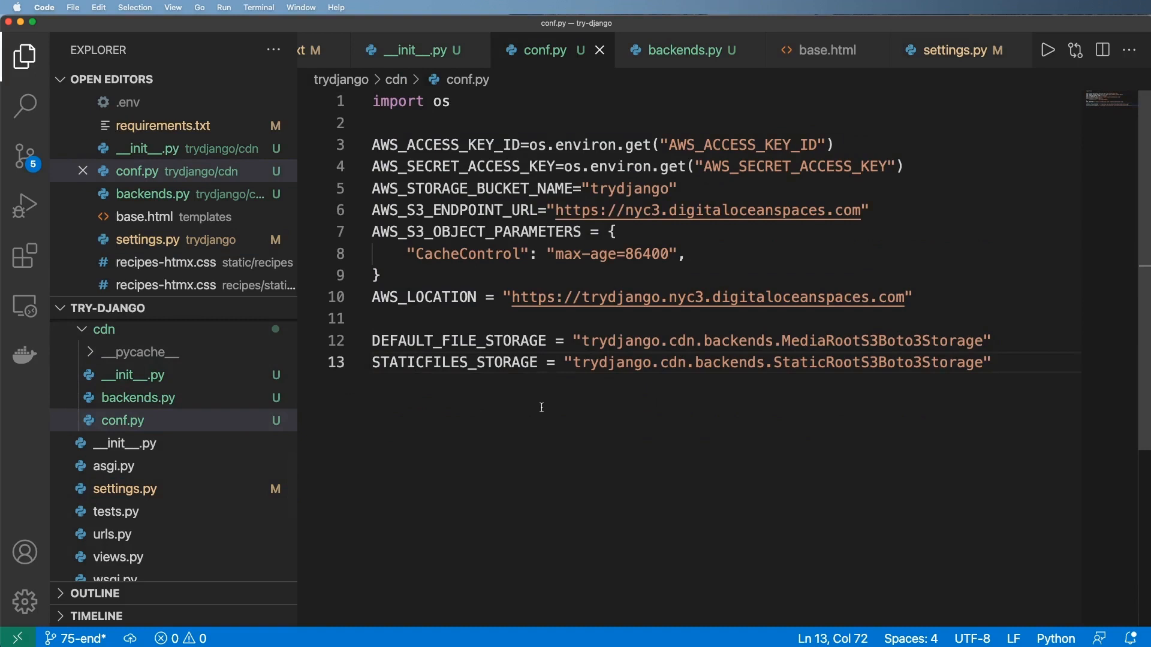
mouse_move(638, 338)
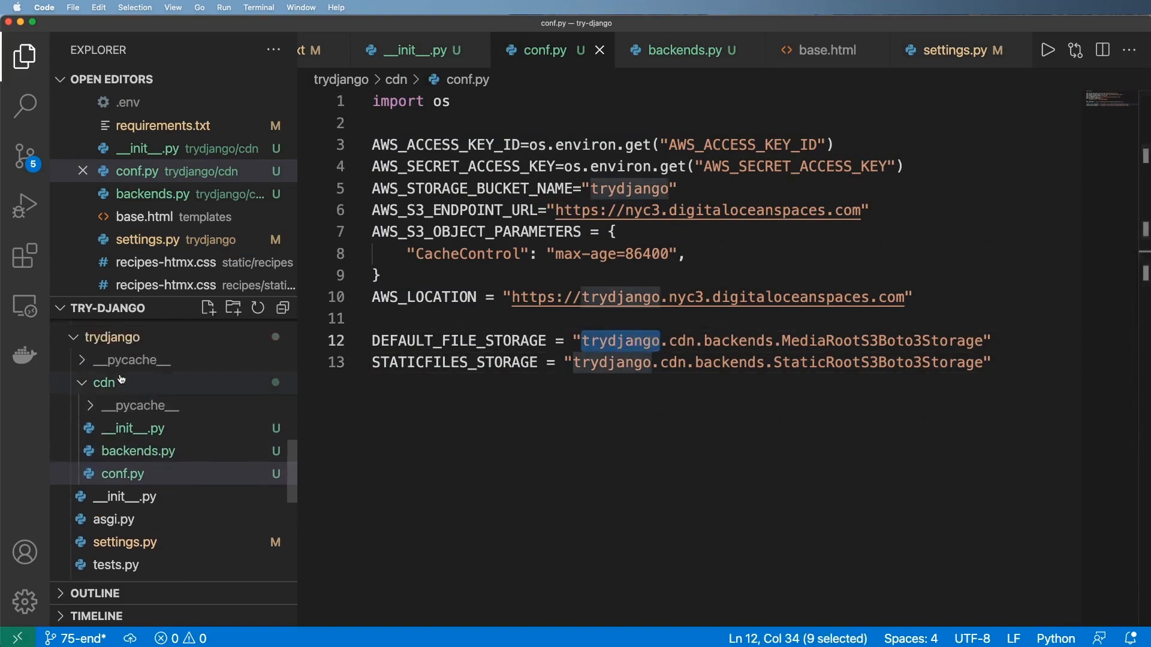
left_click(113, 337)
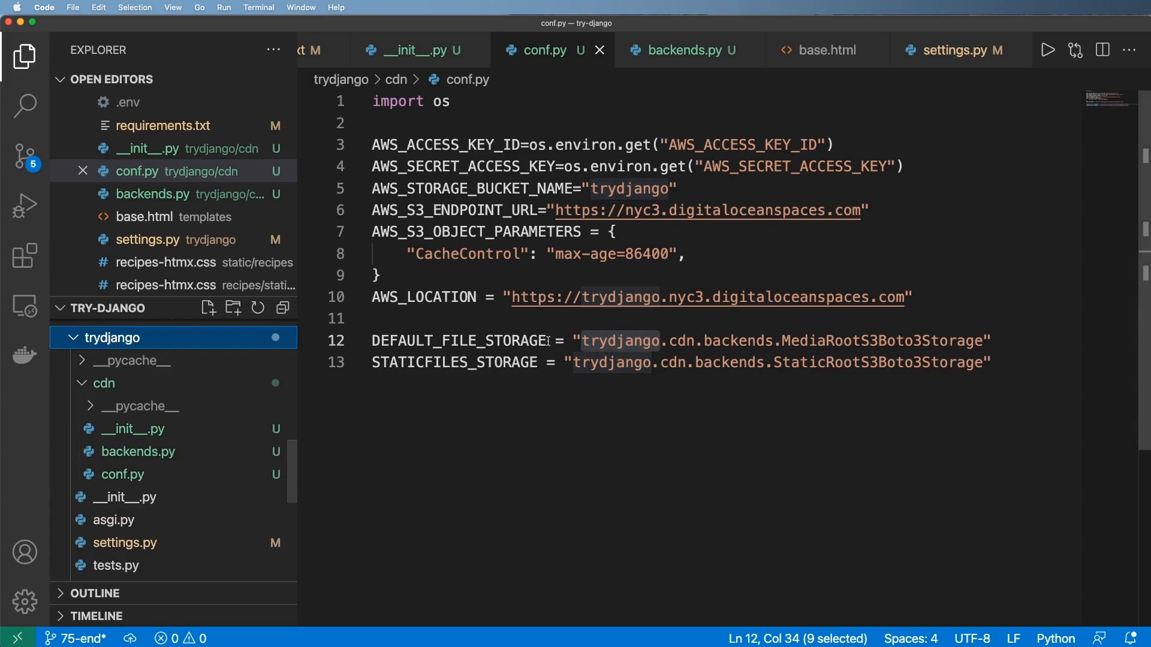
double_click(682, 340)
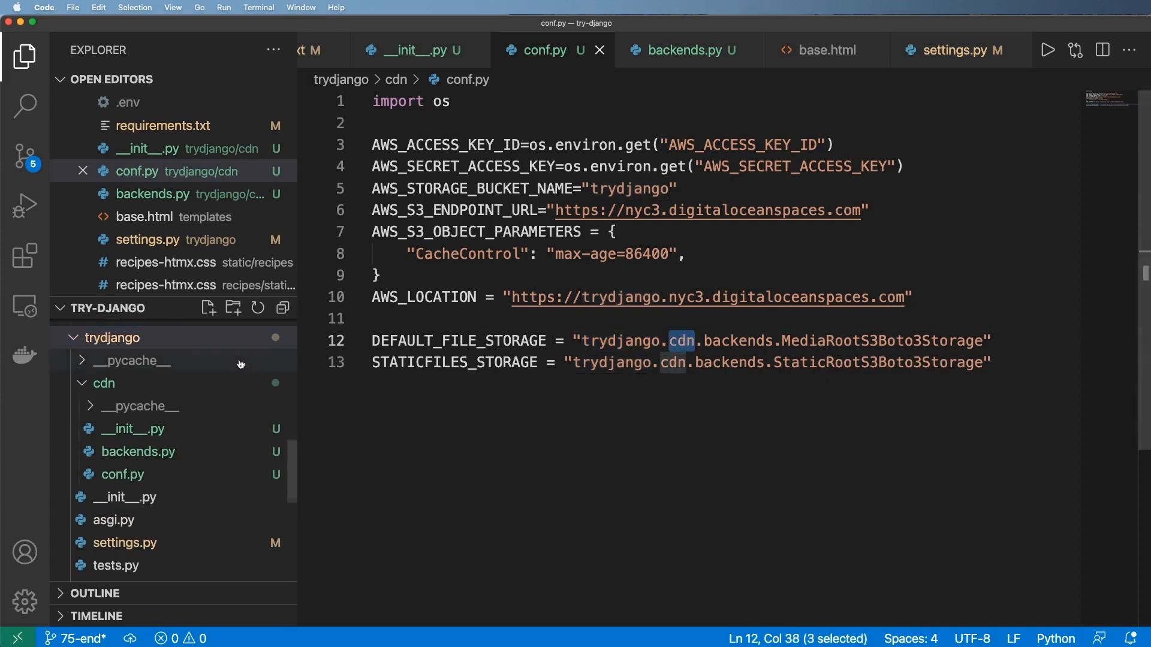
left_click(104, 383)
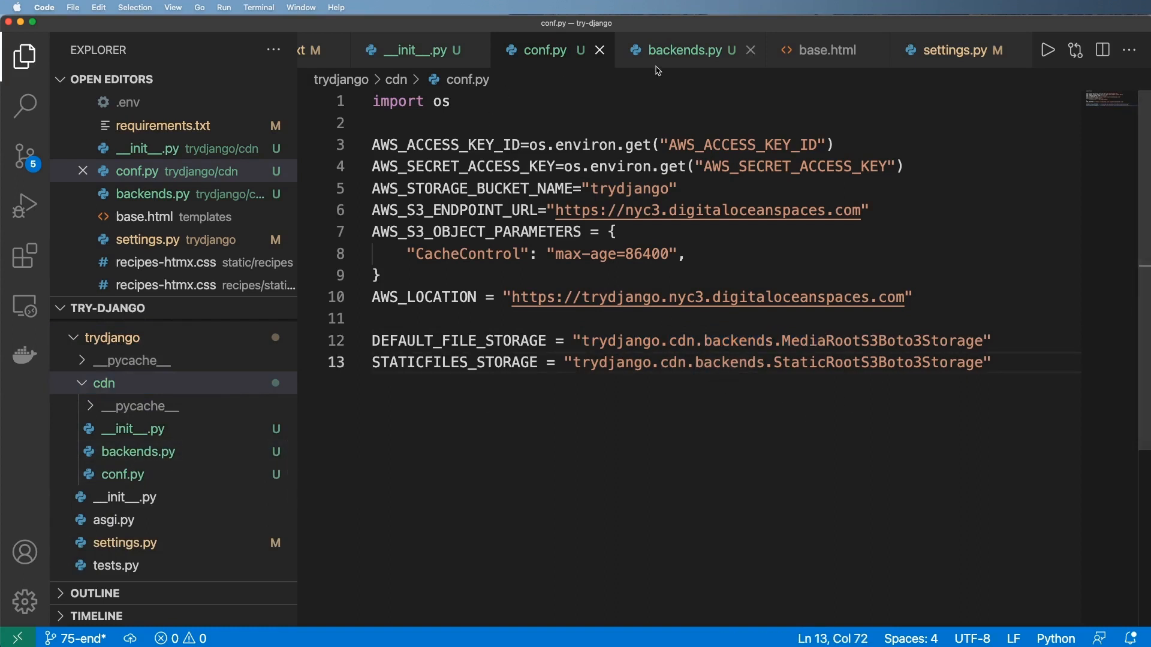
left_click(686, 50)
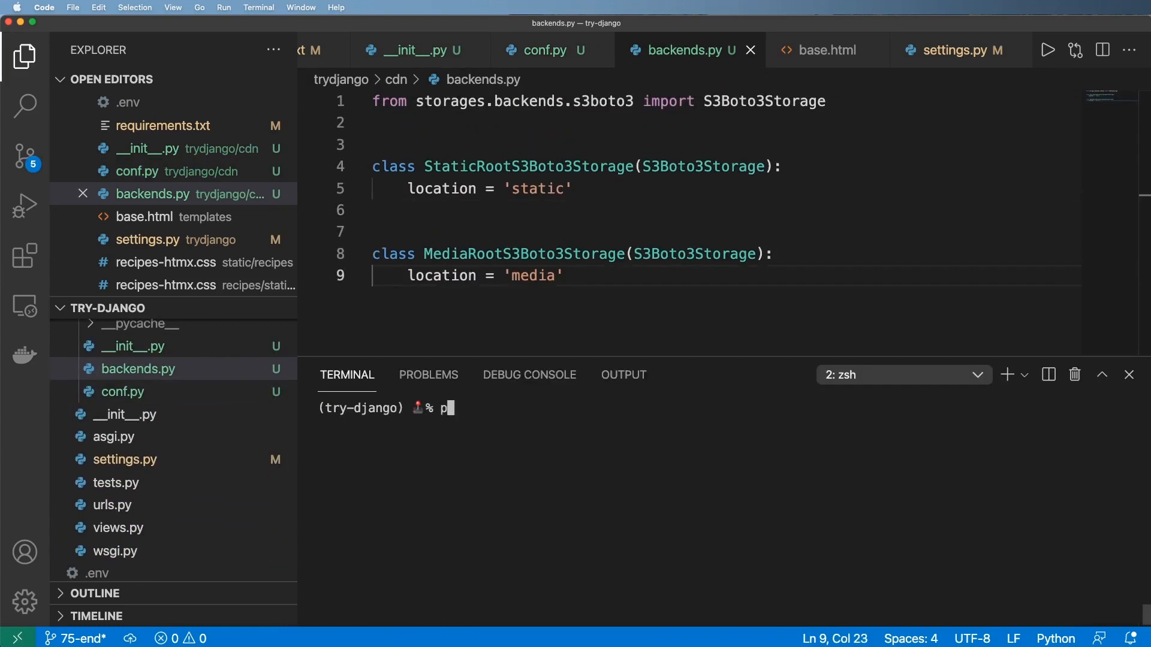
Run 'python manage.py collectstatic' in the terminal, confirm with 'yes', and switch to Chrome
type("ython manage.py co")
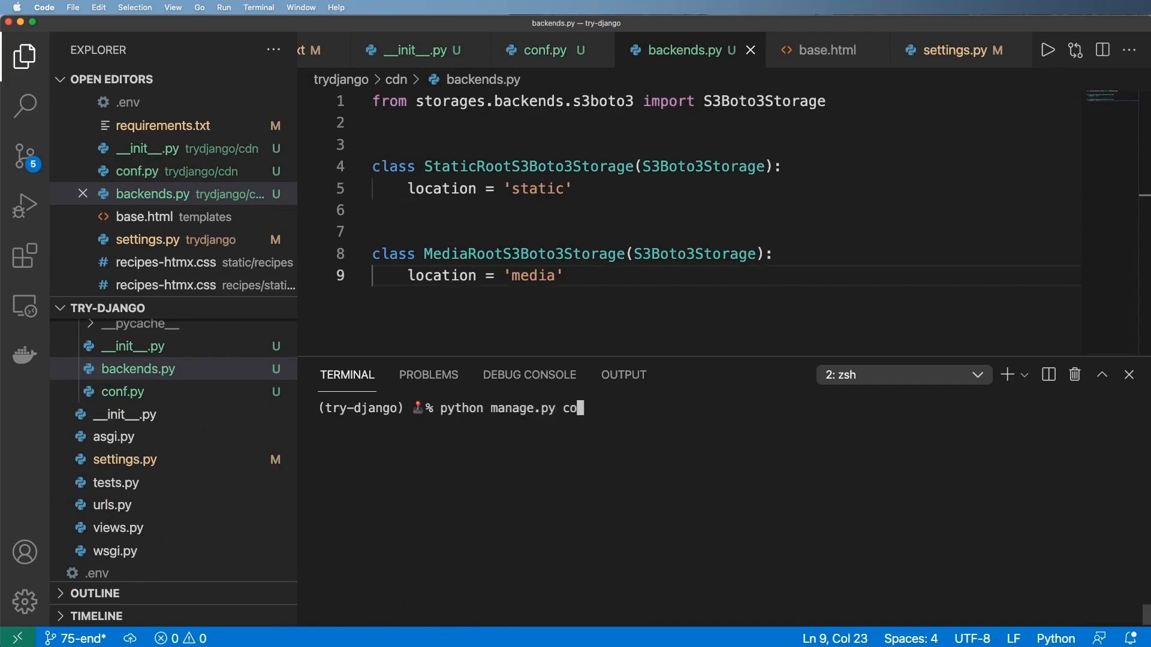
key("Enter")
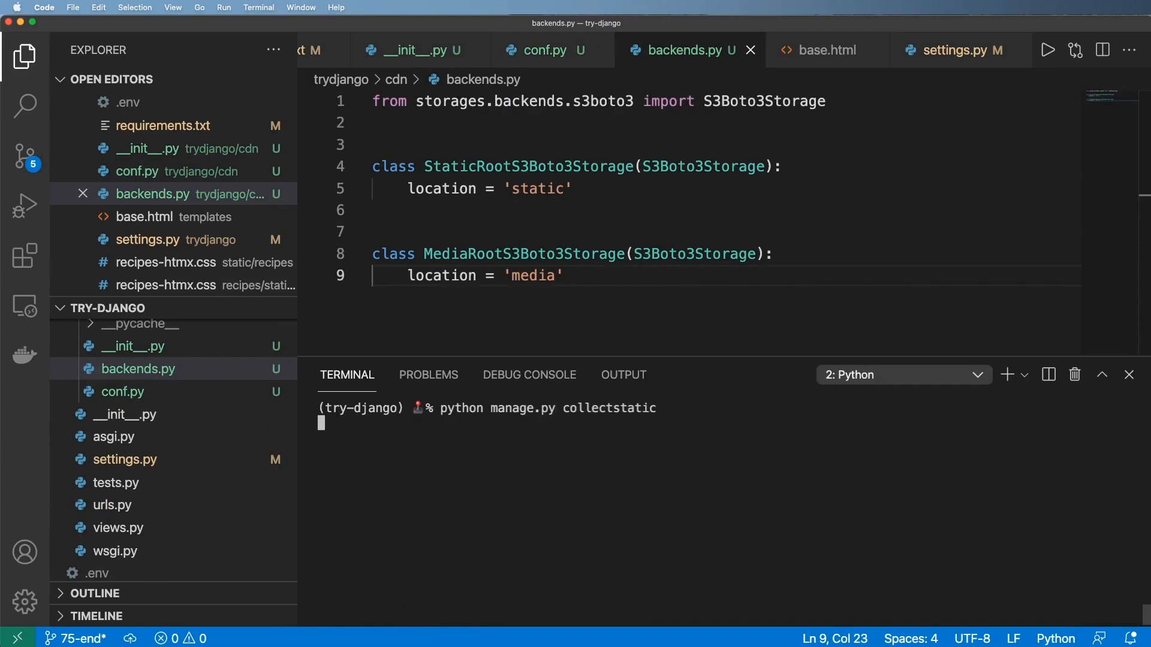
type("yes")
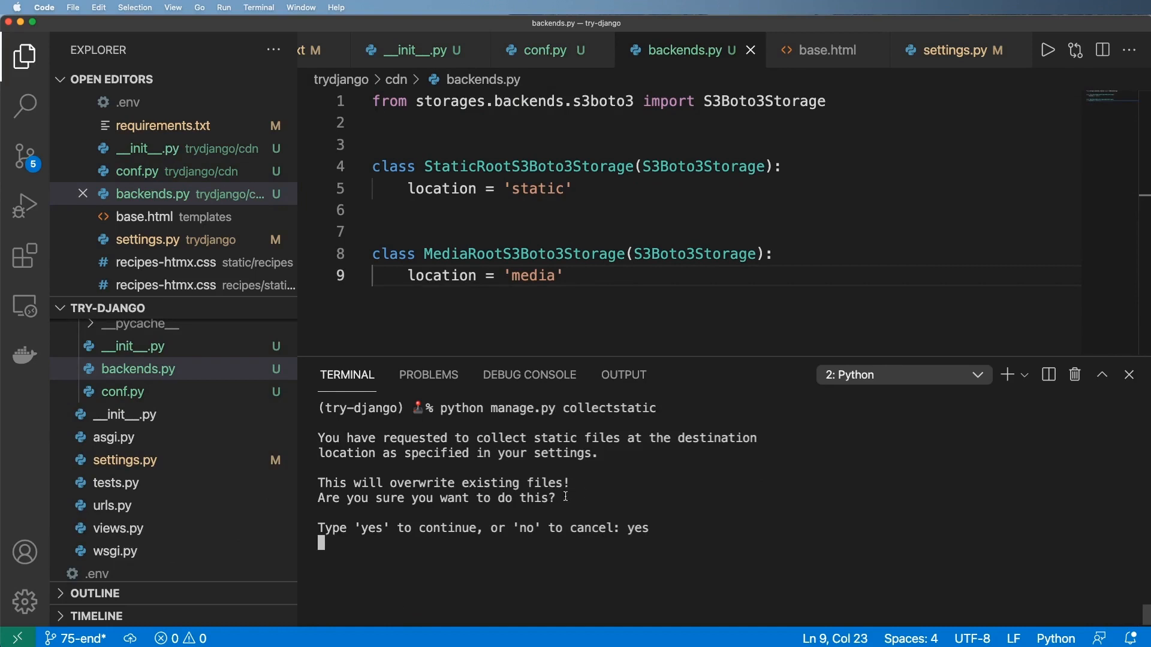
mouse_move(352, 361)
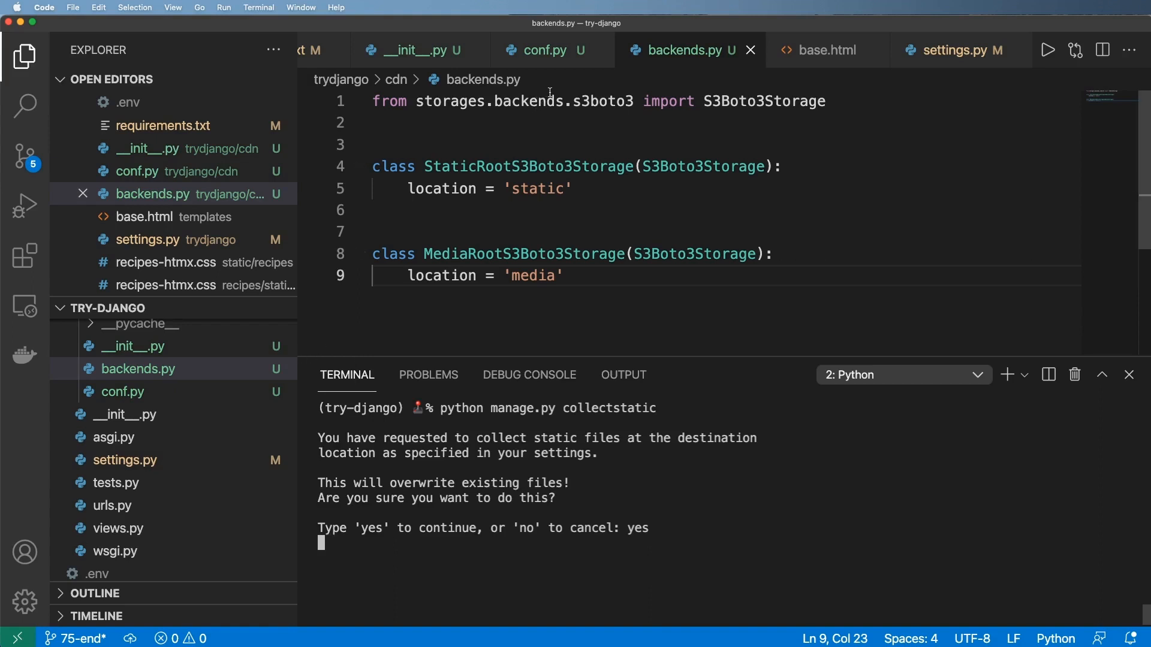
key("Cmd+Tab")
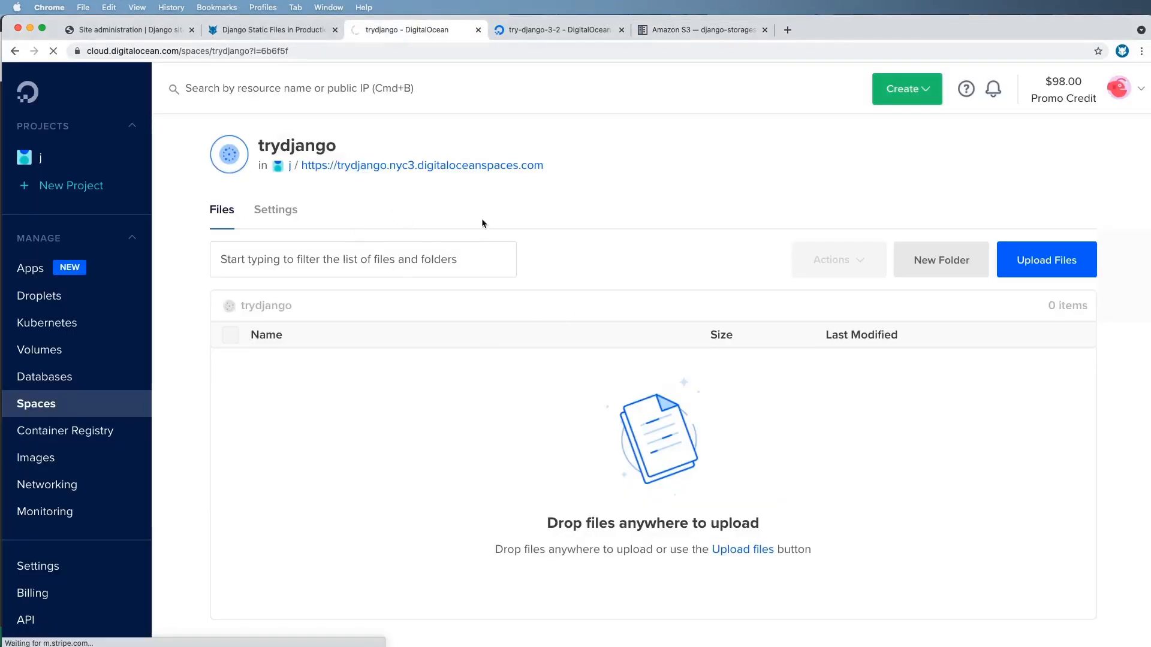
mouse_move(496, 208)
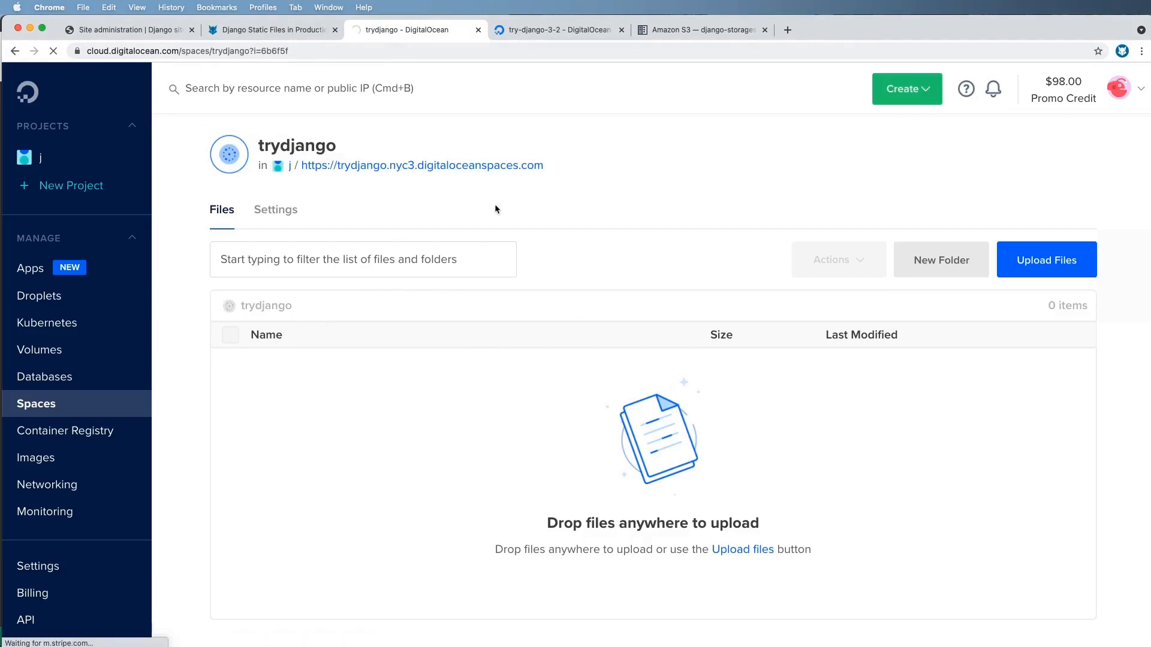
mouse_move(397, 201)
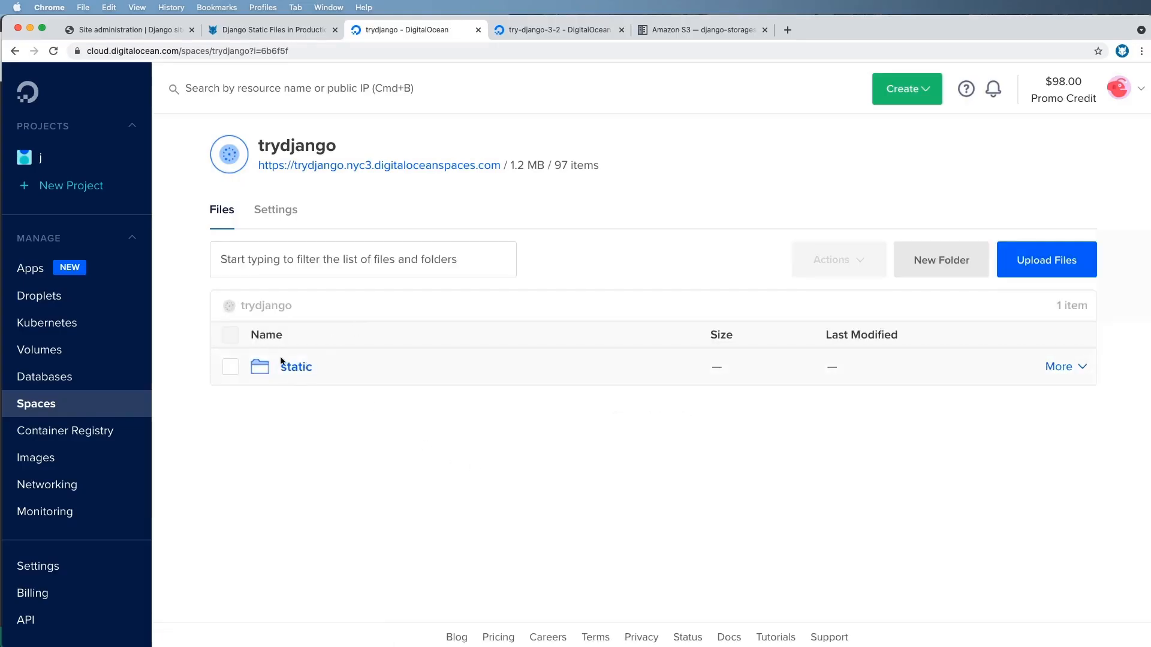
Open the newly uploaded 'static' folder in the trydjango Space
left_click(296, 367)
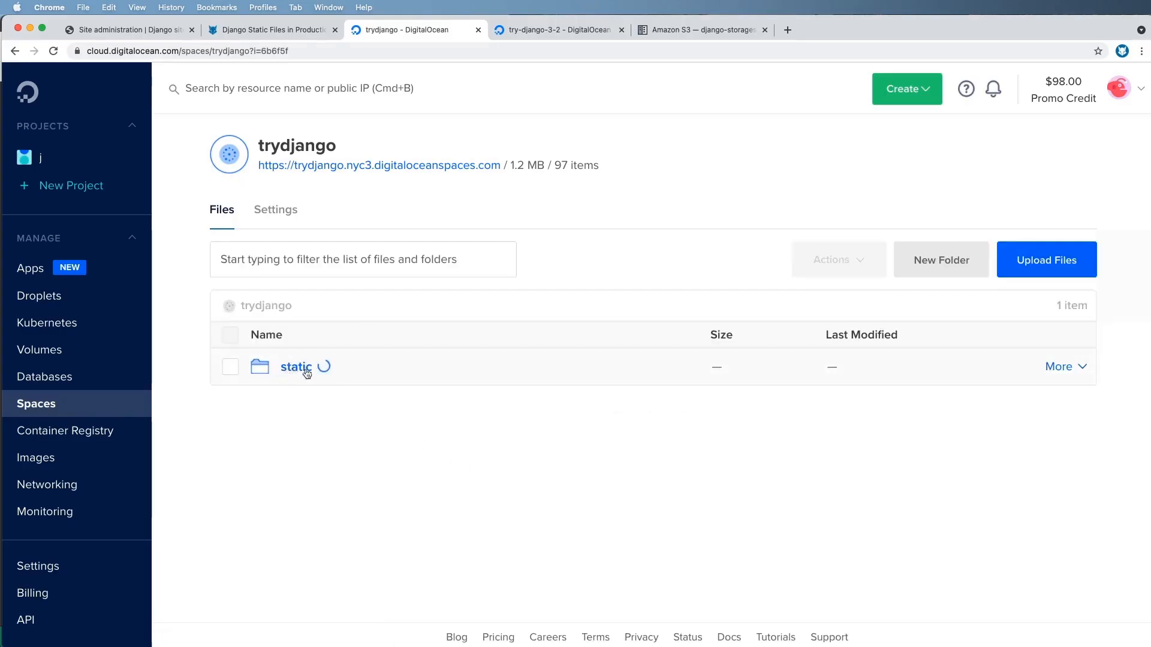
left_click(295, 367)
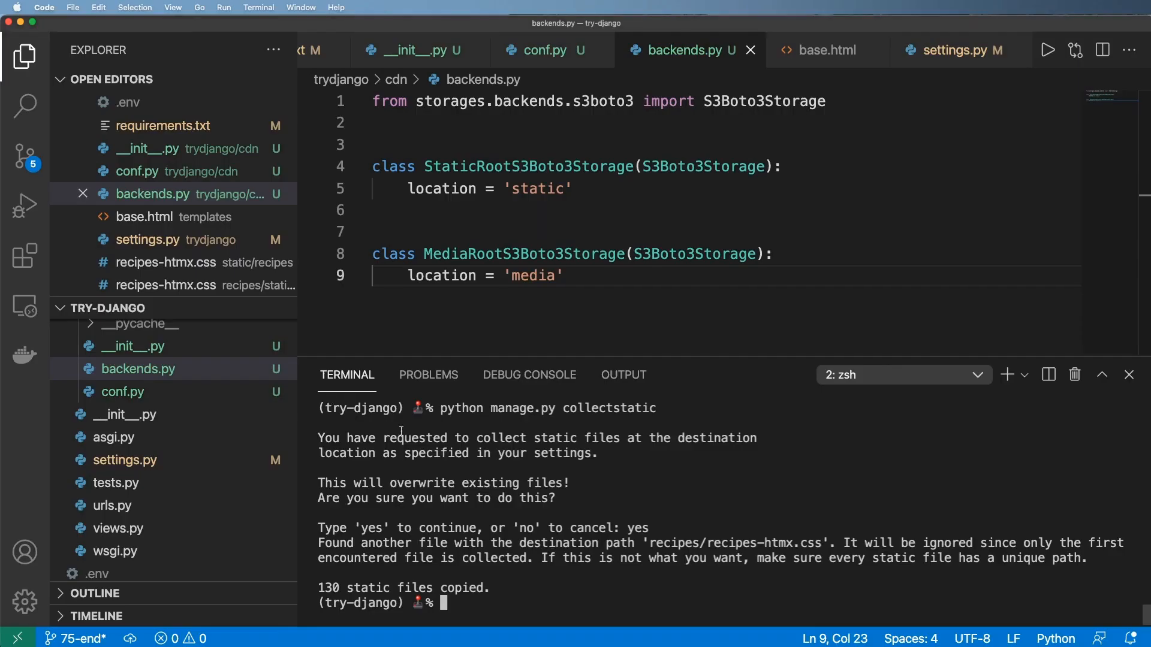
mouse_move(510, 590)
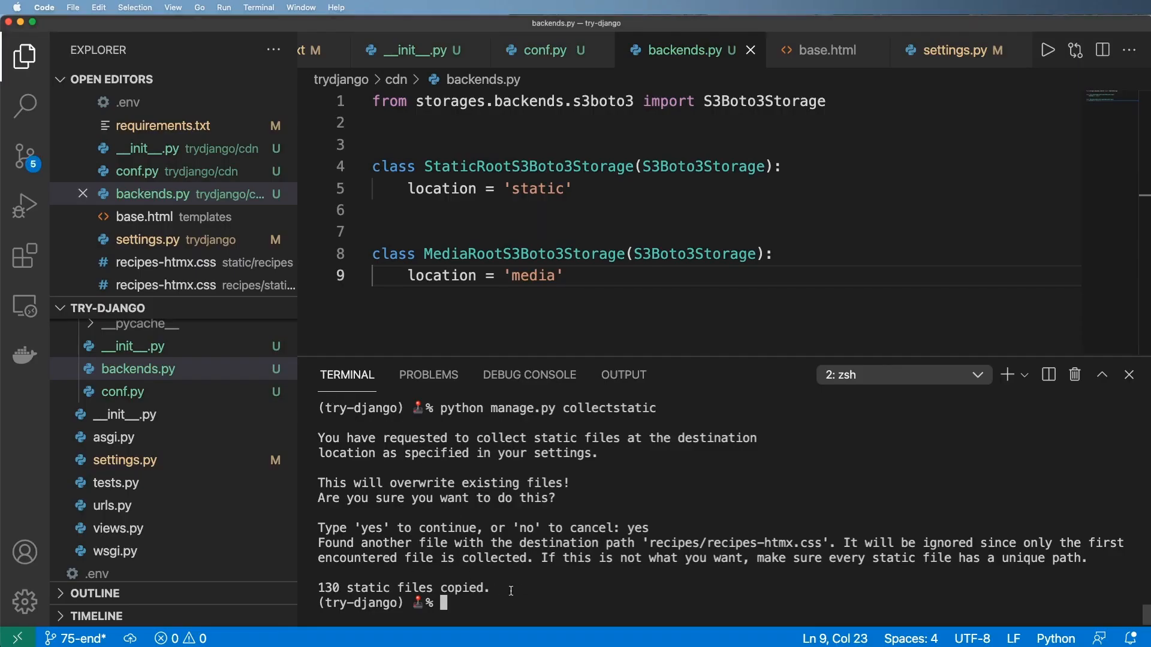
mouse_move(560, 576)
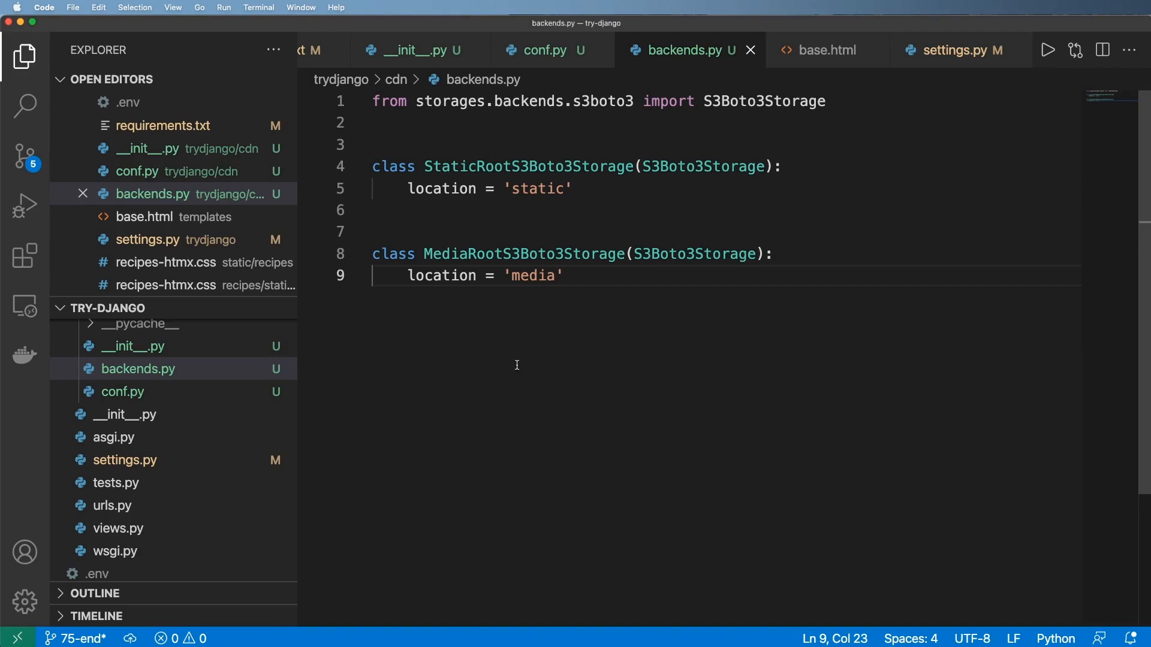
Scroll the terminal's 130-files-copied output and bring the Django admin browser window forward
scroll("down", 3)
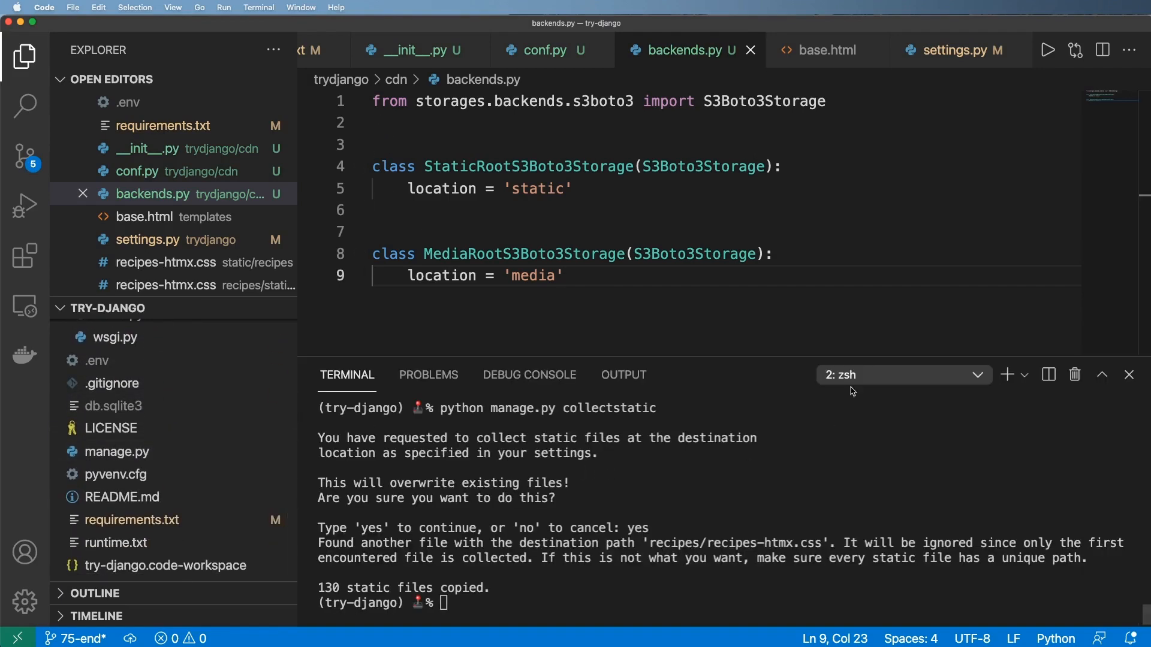
left_click(904, 376)
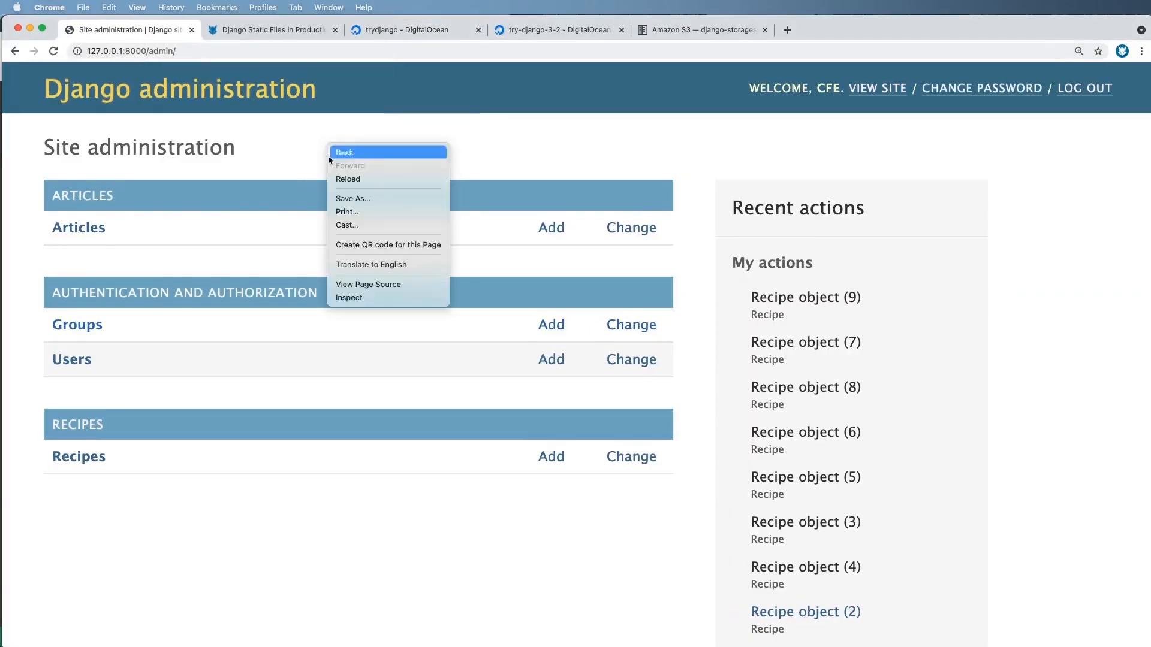
View the admin page source and open its base.css stylesheet link from the Space
left_click(368, 284)
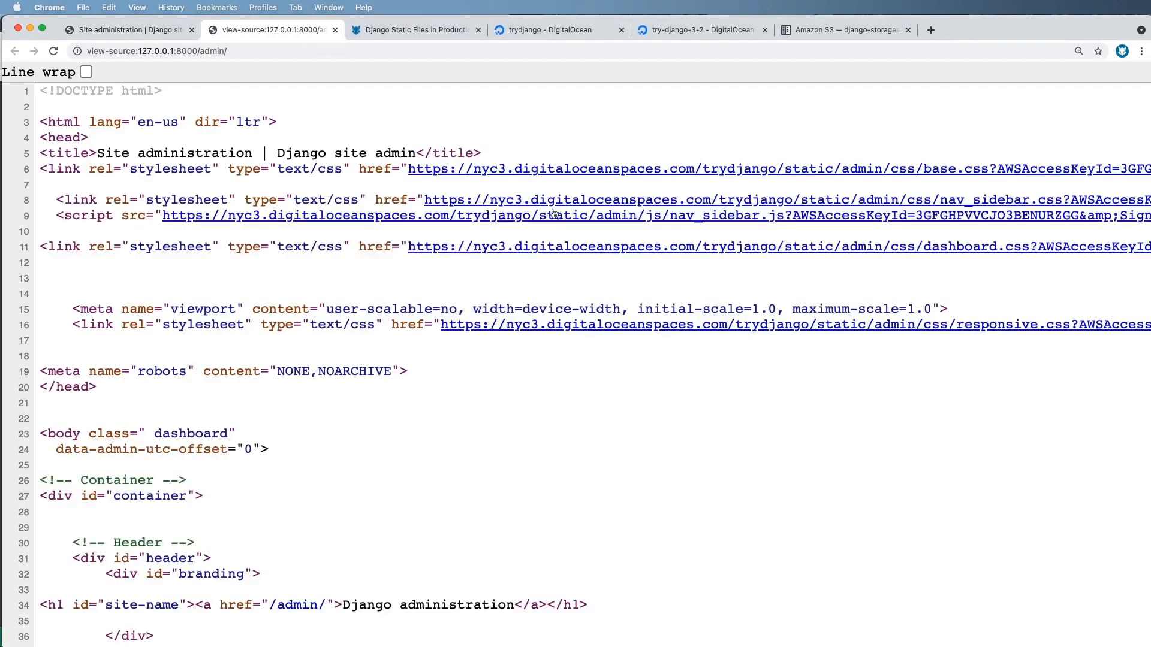
scroll("right", 3)
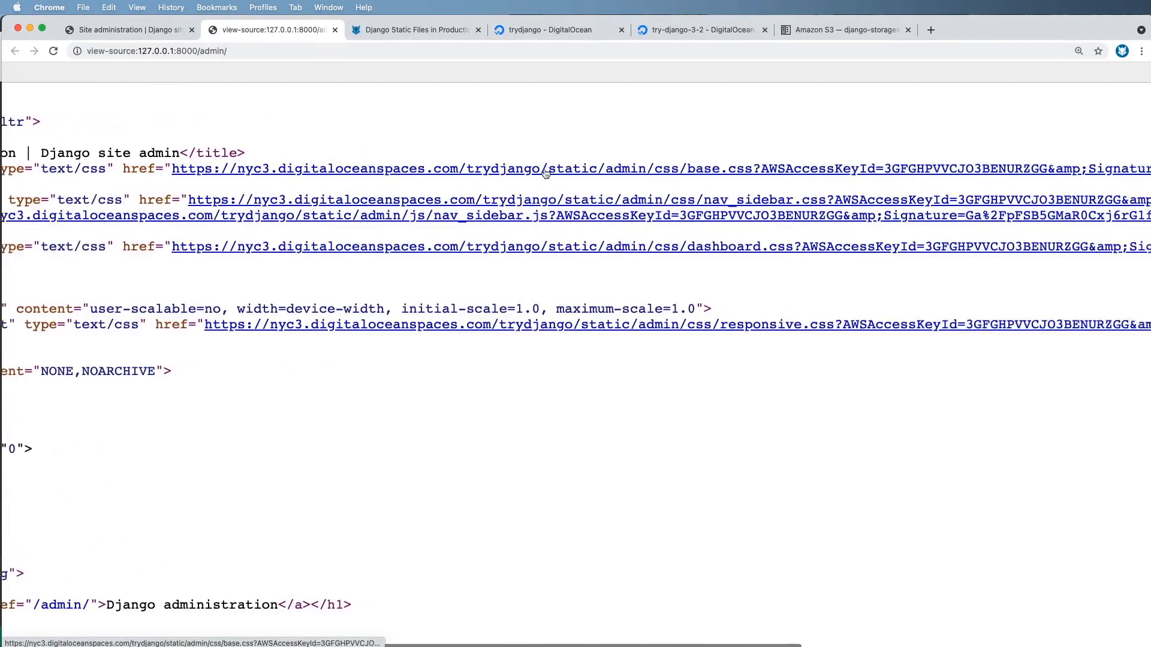
scroll("right", 3)
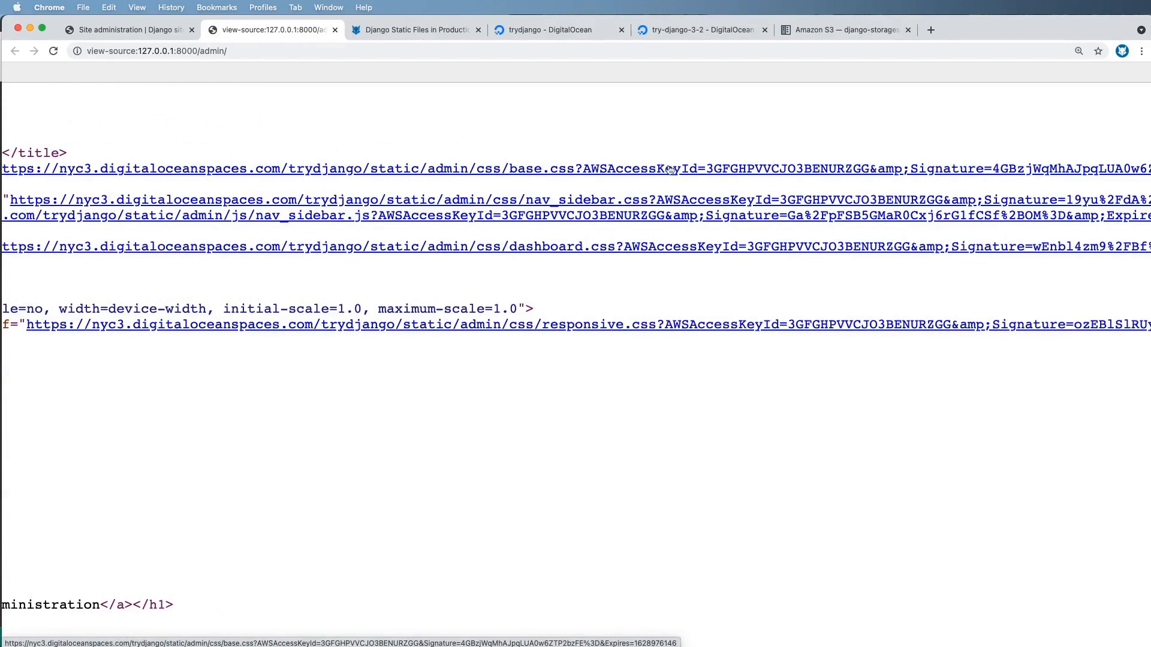
scroll("right", 3)
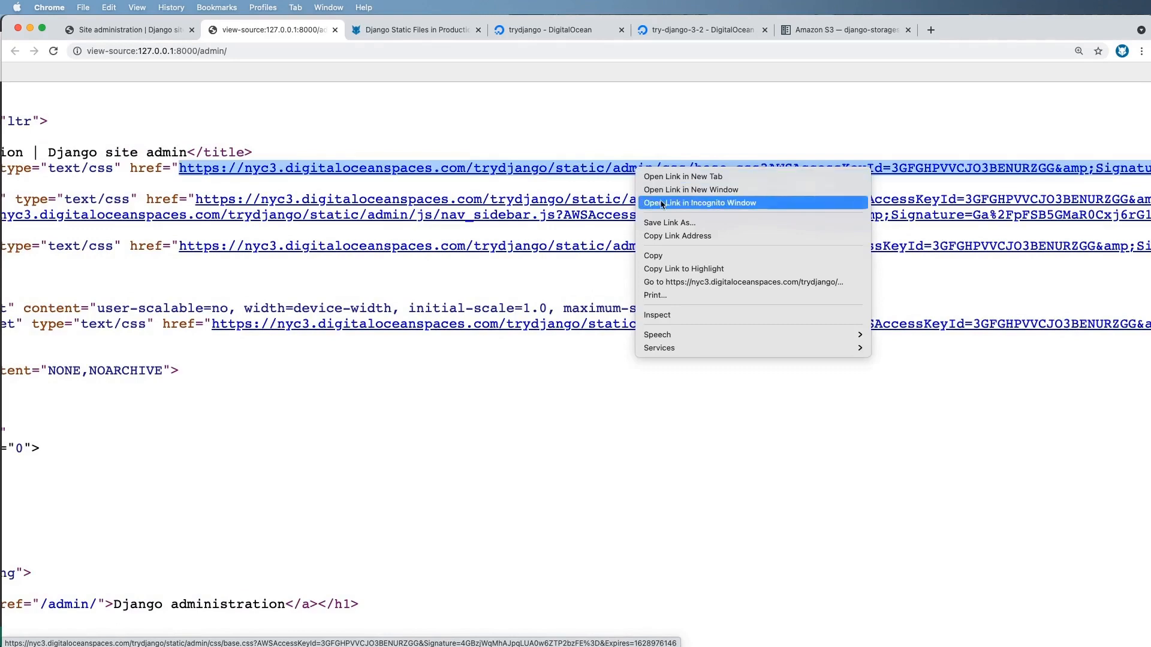
left_click(683, 176)
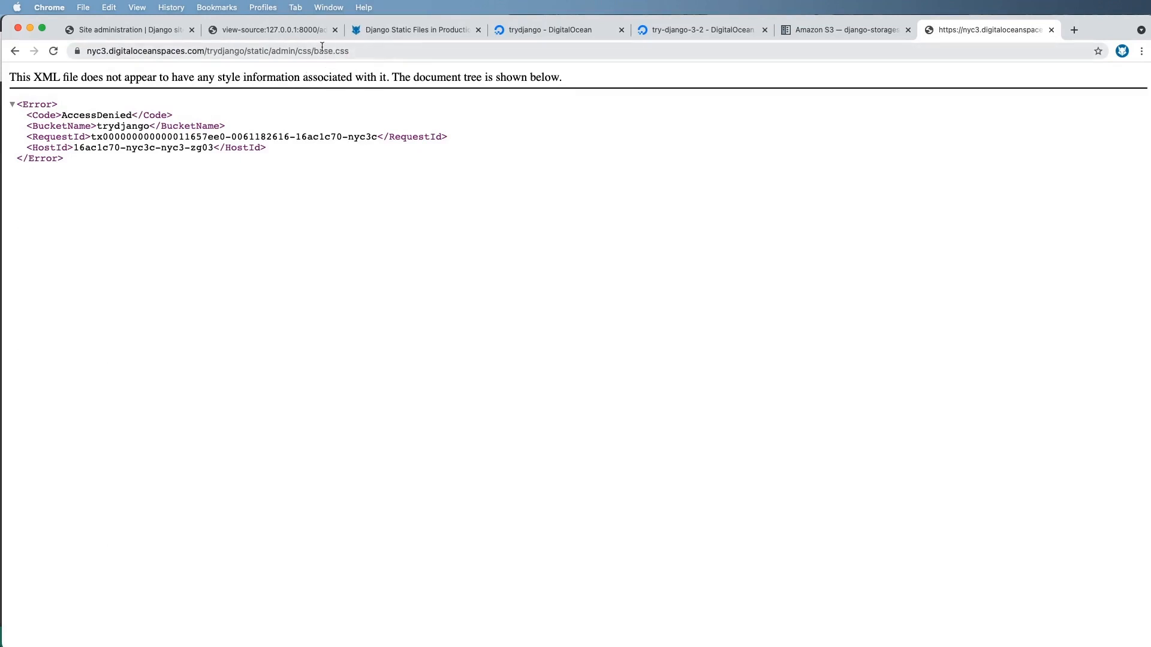
mouse_move(332, 51)
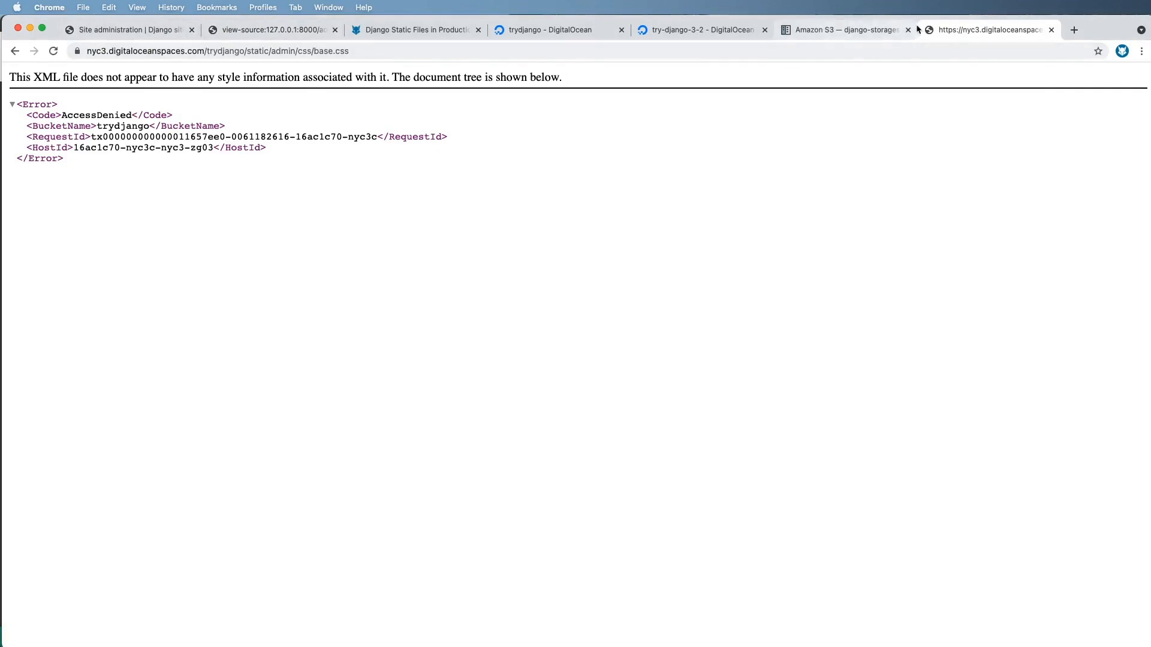
Open the homepage's recipes-htmx.css Spaces URL in a new tab without its signature, getting AccessDenied
left_click(129, 30)
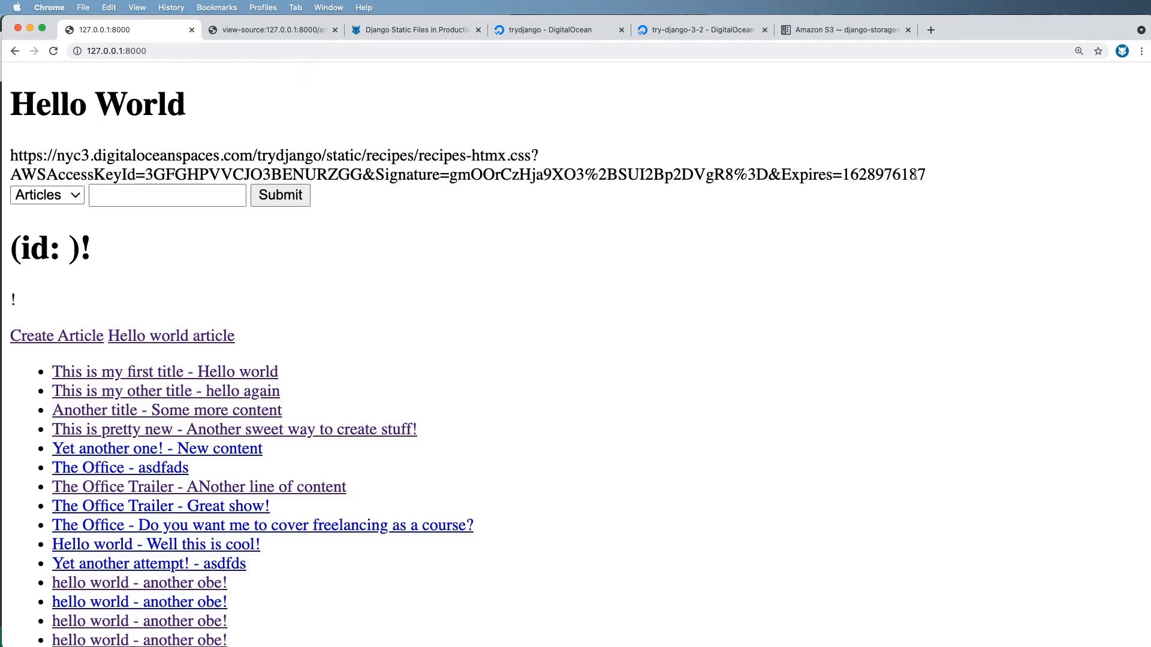
left_click_drag(10, 155, 926, 174)
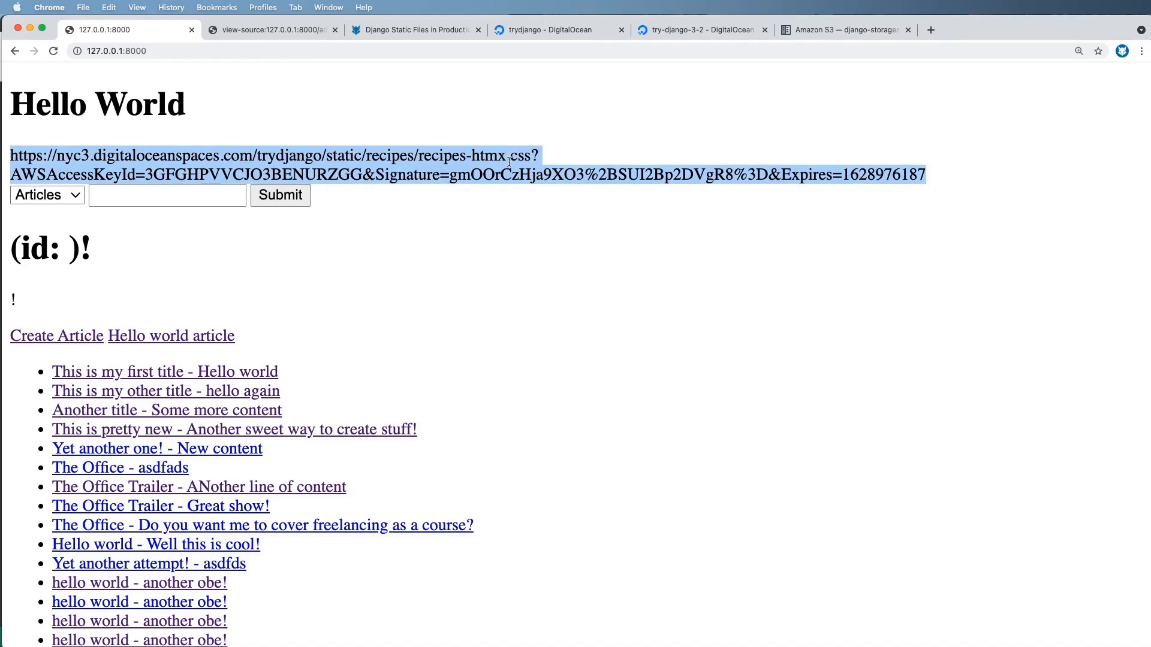
left_click(630, 166)
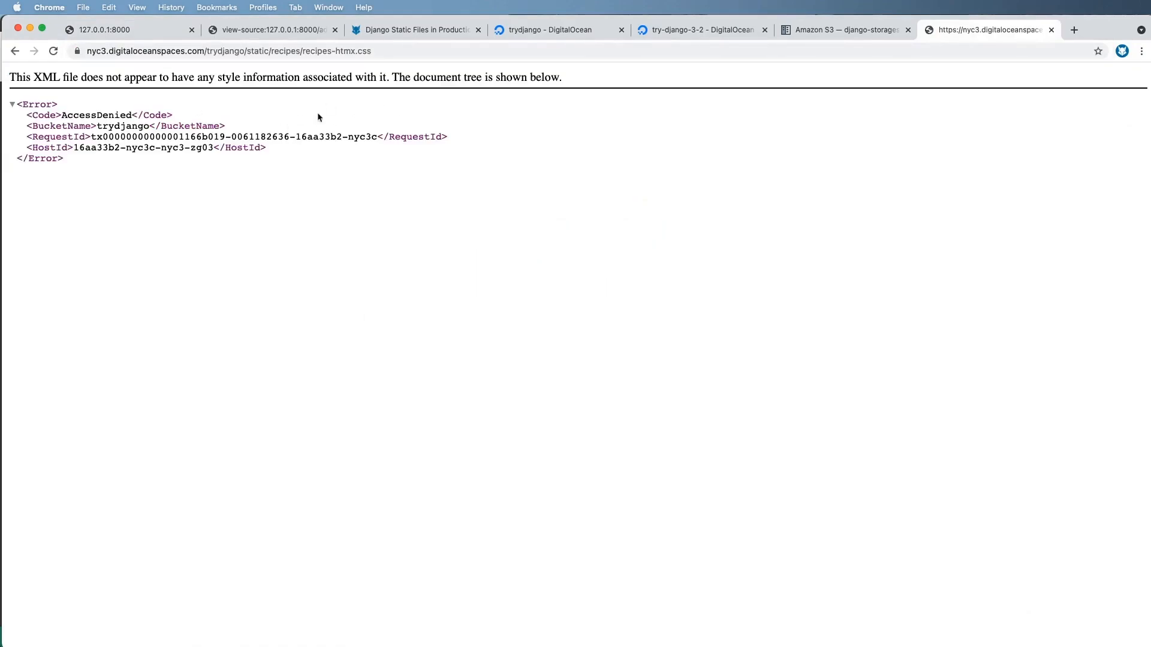
Open the static/recipes folder in the trydjango Space
left_click(552, 29)
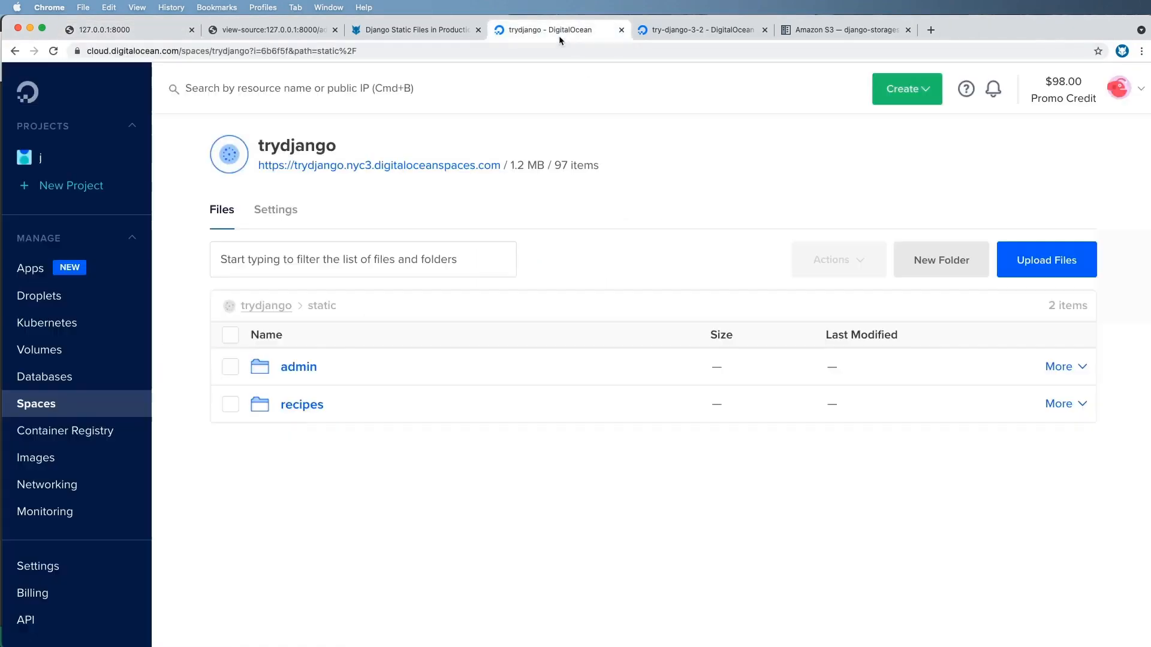
left_click(302, 405)
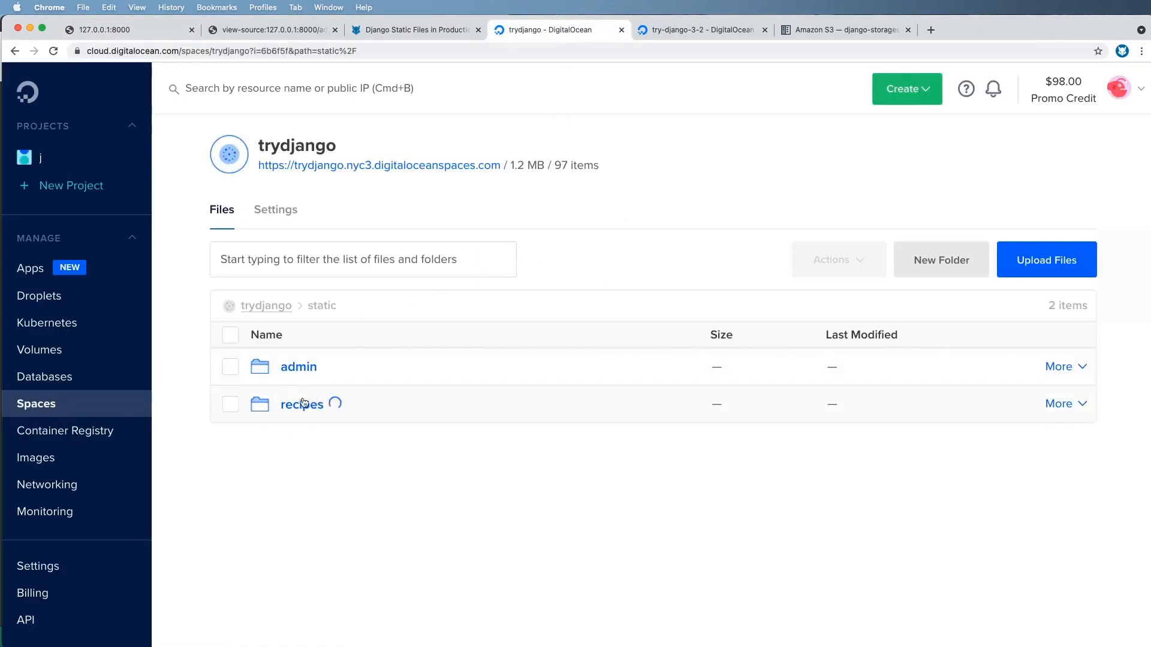
left_click(301, 405)
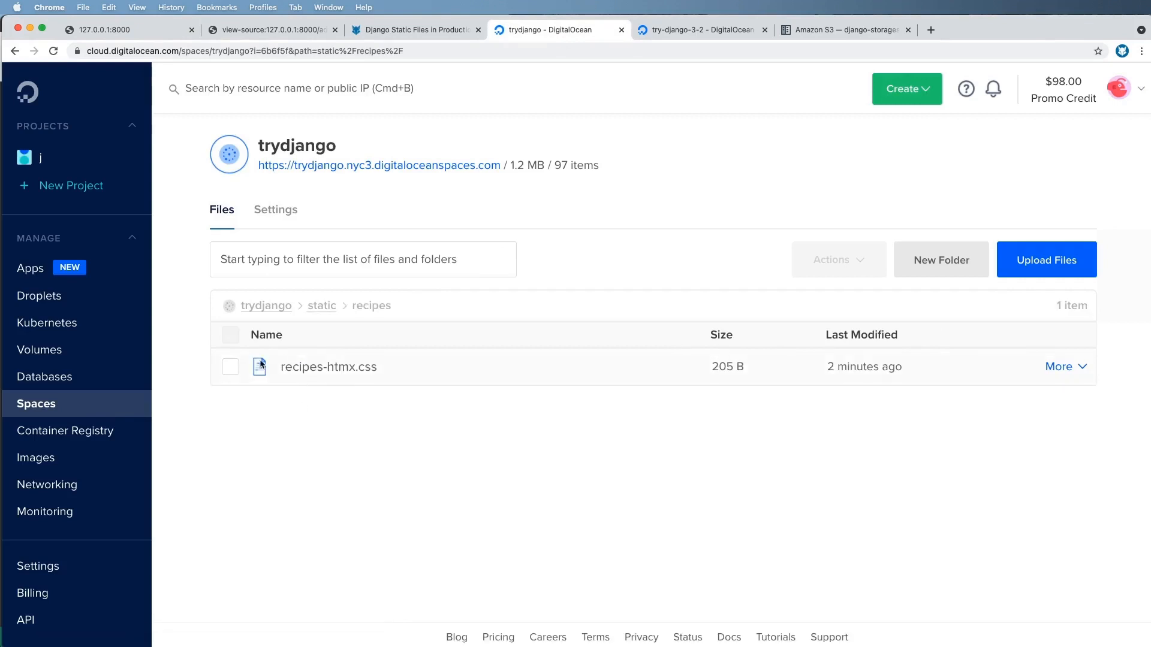
Set recipes-htmx.css permissions to Public and apply the update
left_click(1066, 367)
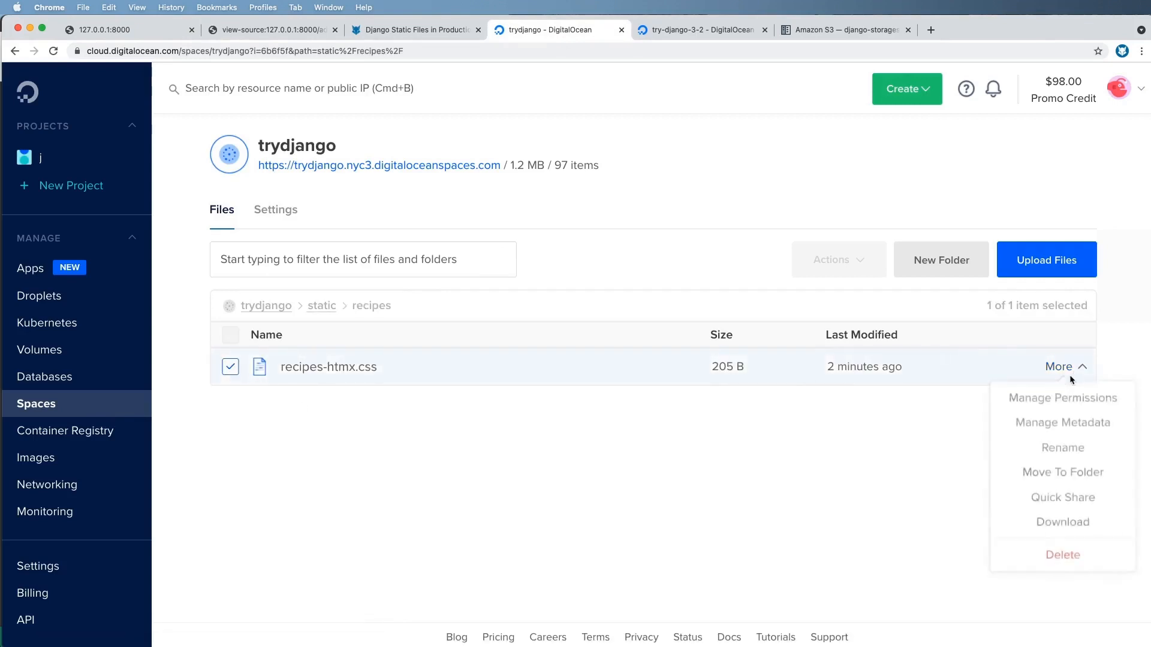
mouse_move(1068, 405)
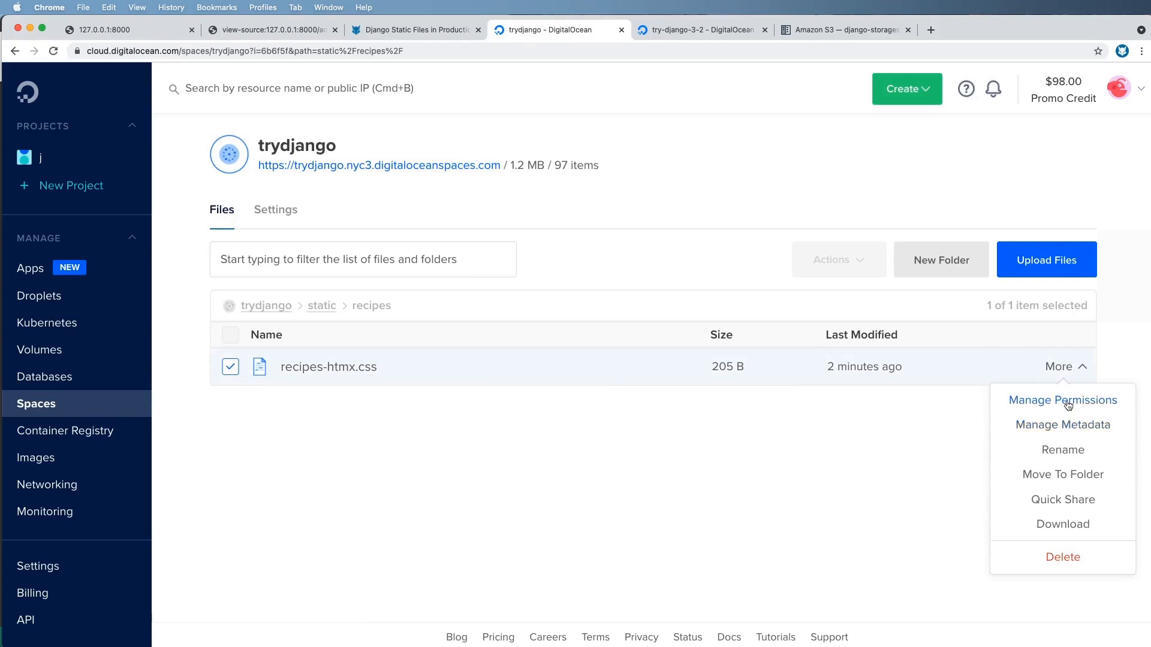
left_click(1062, 401)
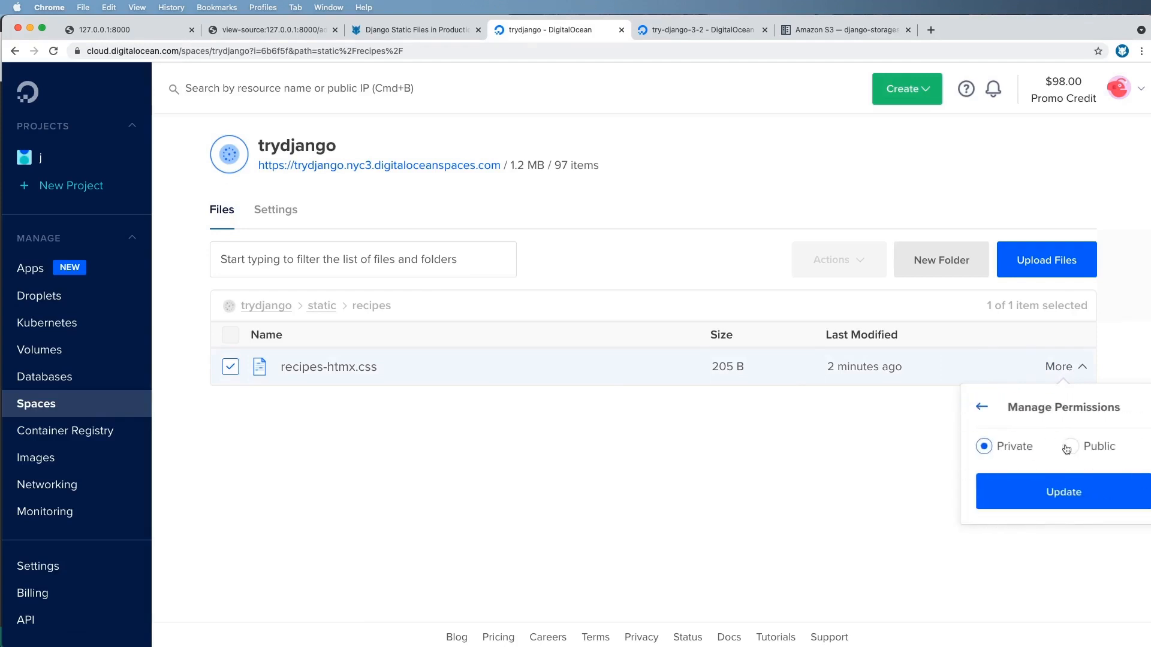
left_click(1069, 447)
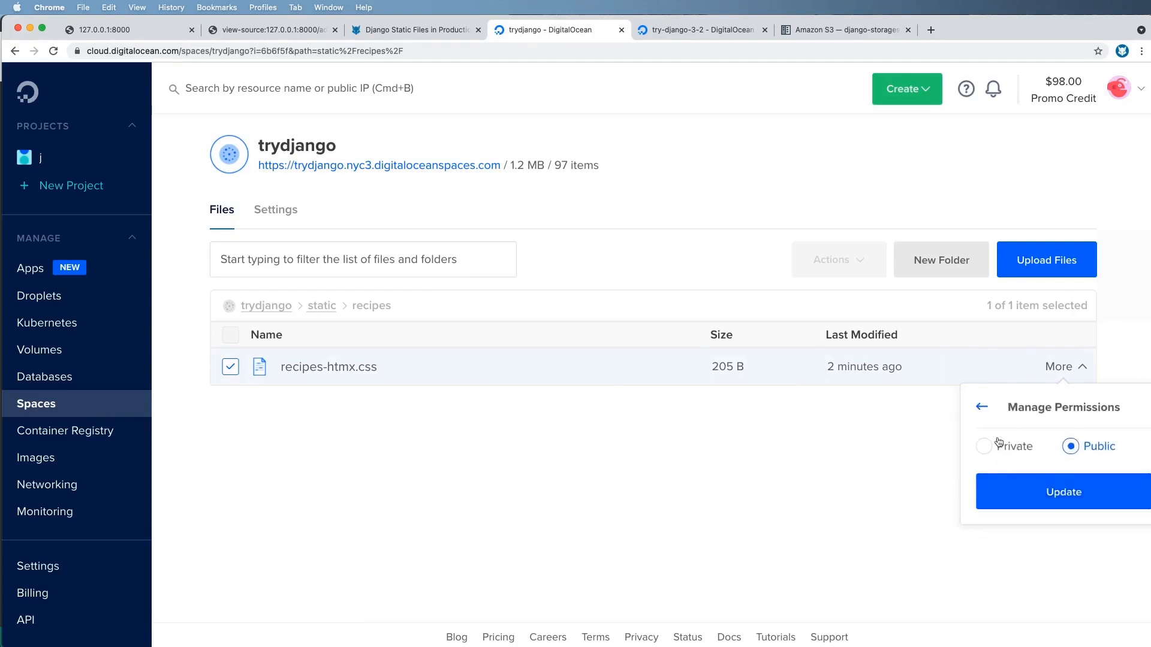
left_click(982, 407)
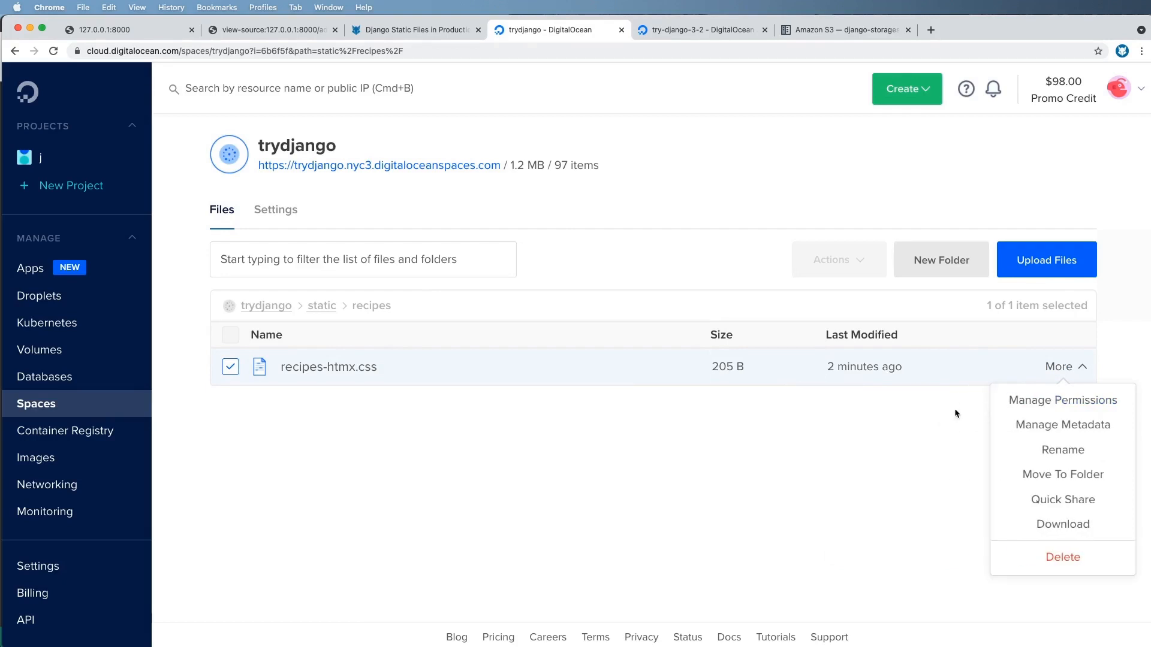
left_click(609, 178)
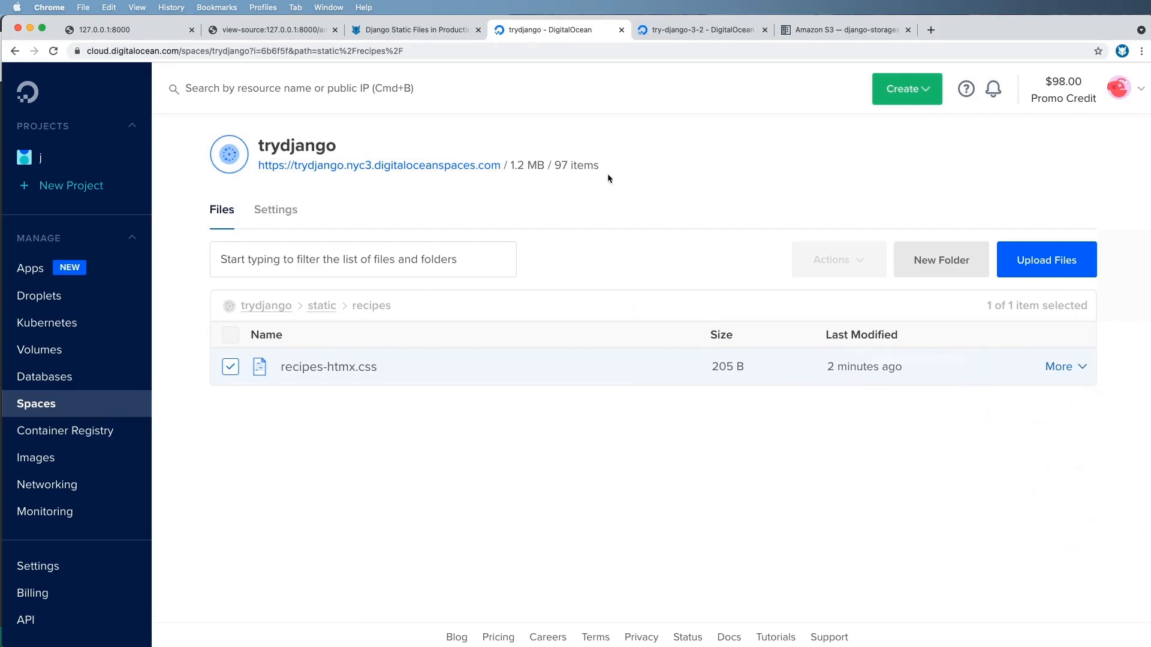
left_click(230, 367)
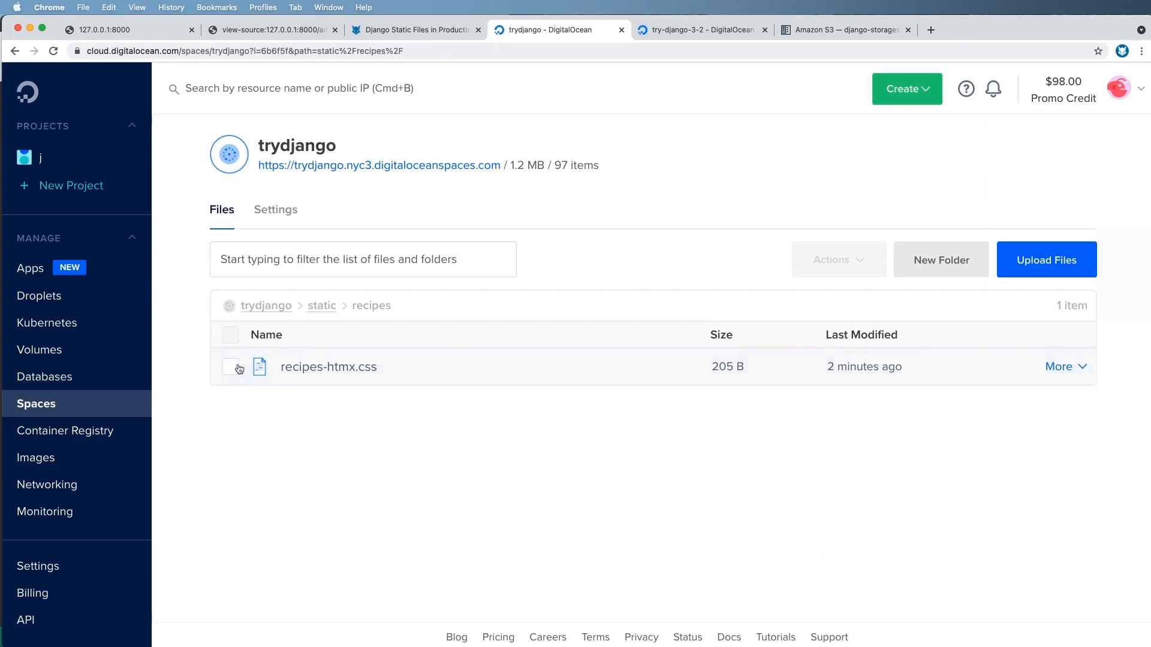
mouse_move(973, 185)
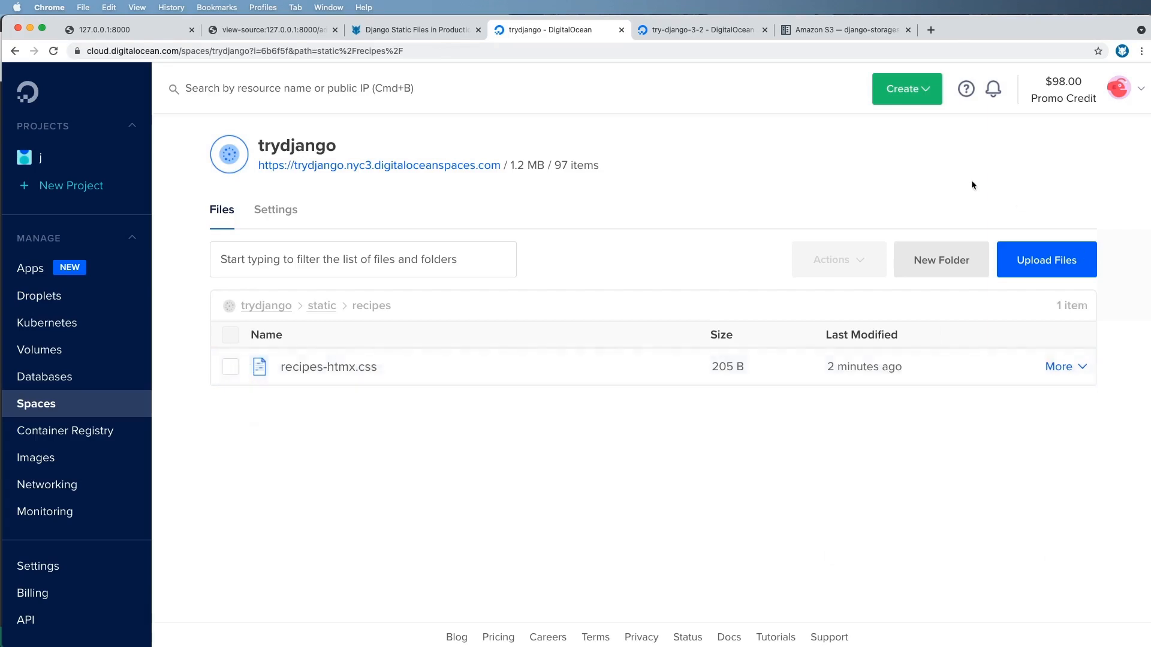
Review the Boto3 docs, dismiss the boto3 find bar on the guide, and return to backends.py
left_click(421, 29)
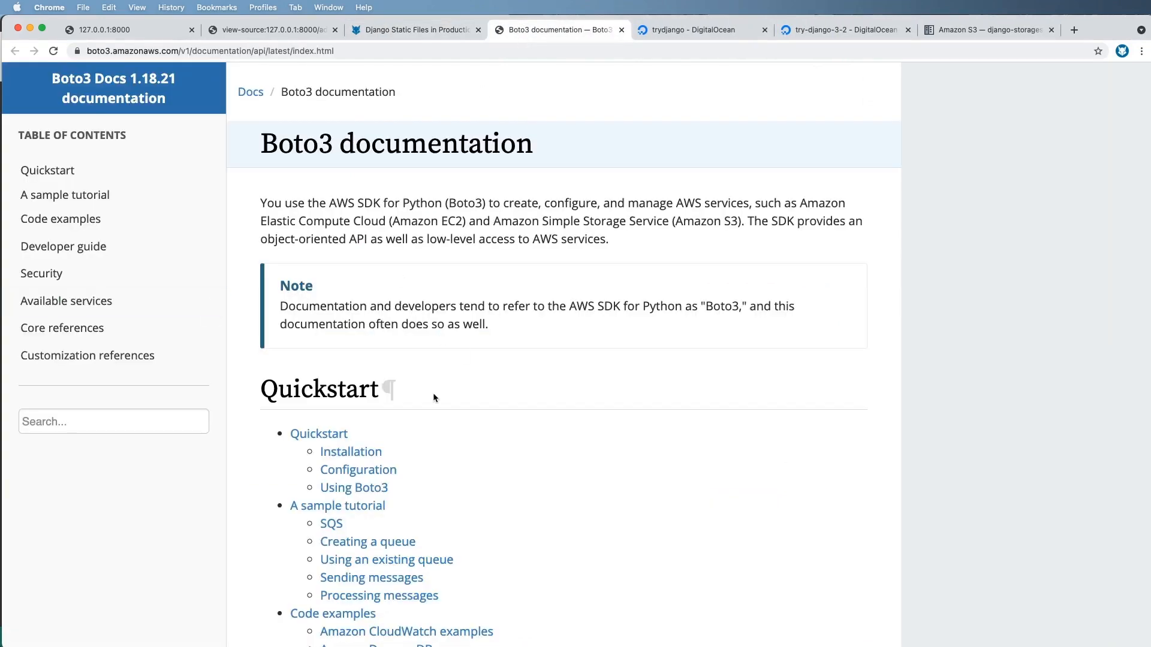
scroll("down", 3)
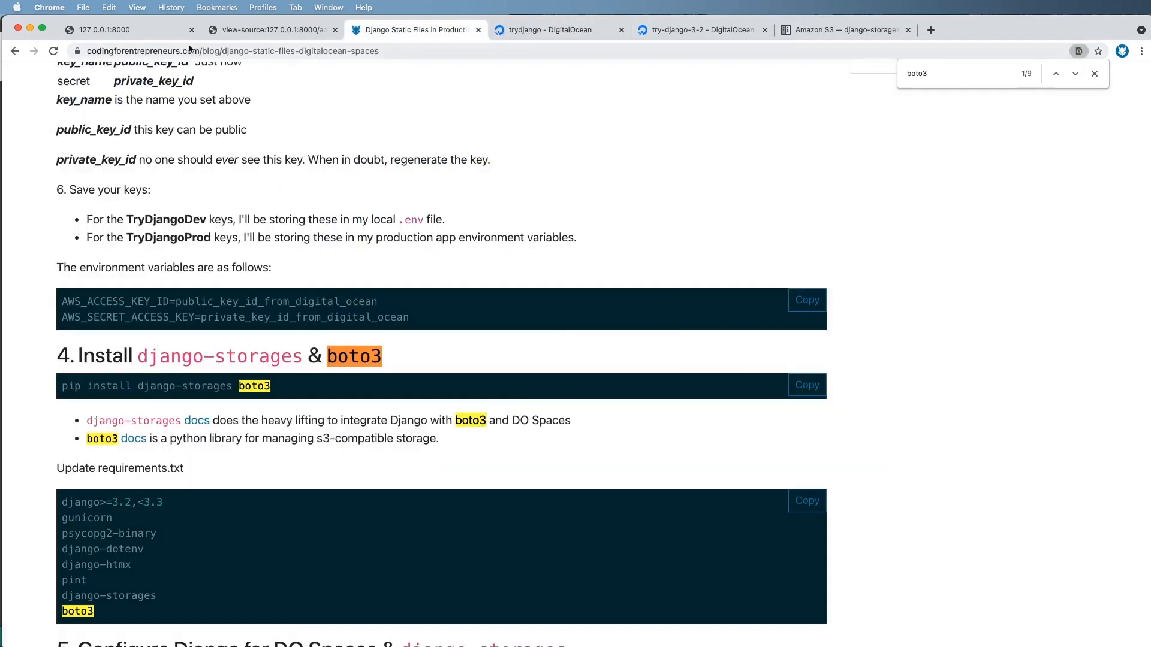
left_click(1094, 73)
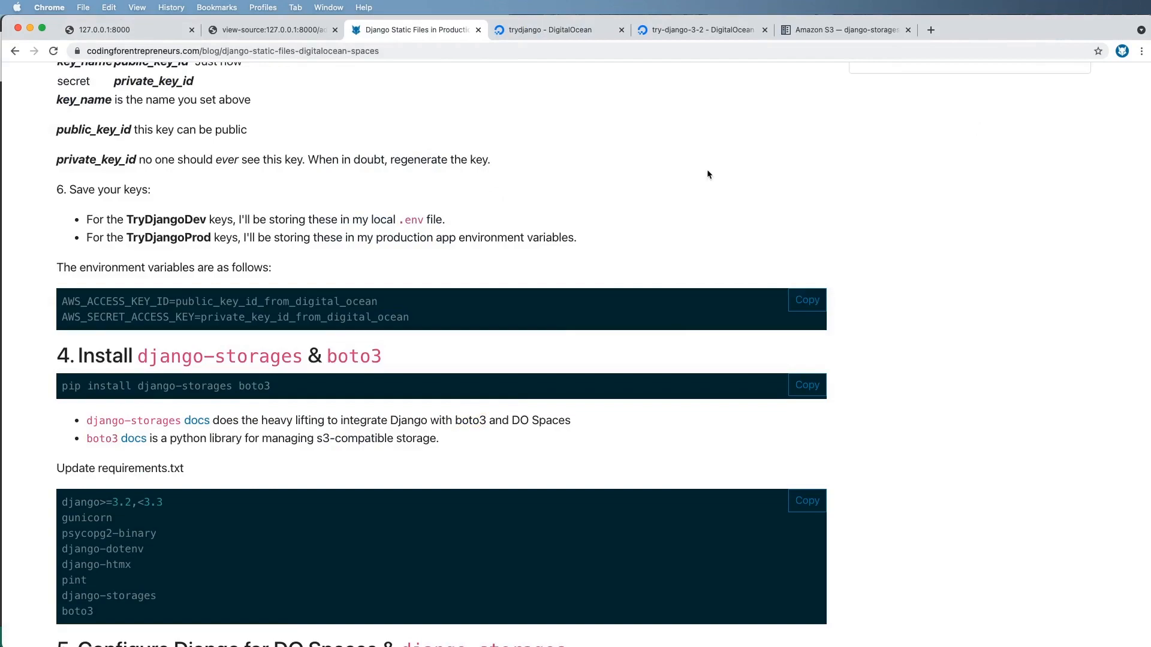
scroll("up", 3)
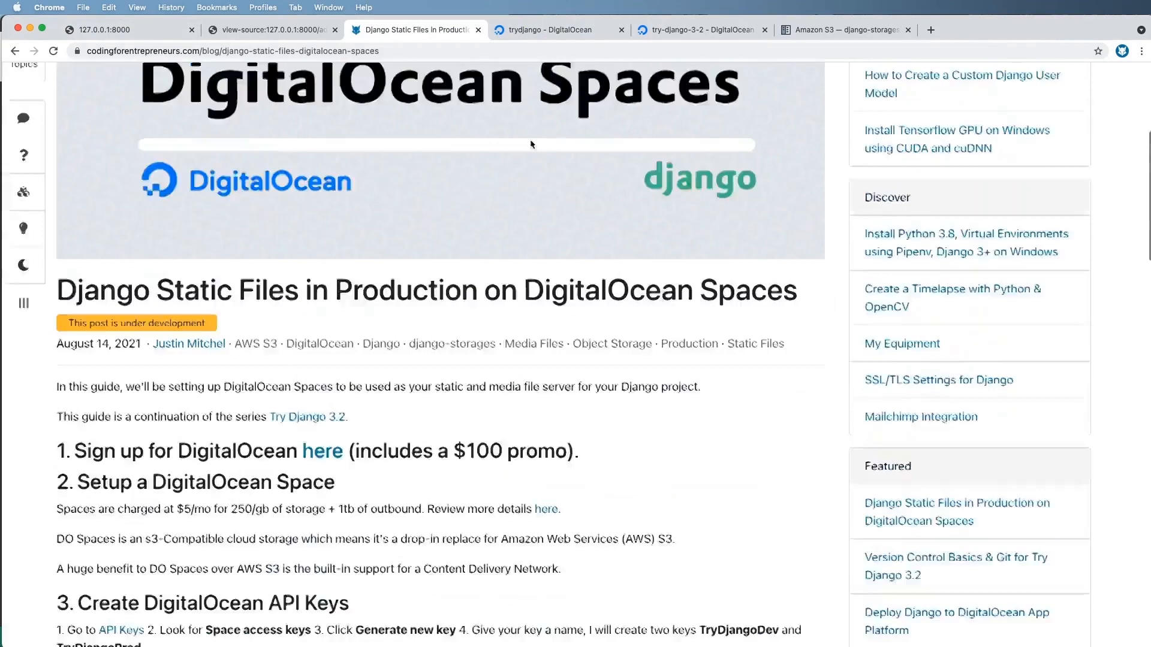
left_click(126, 29)
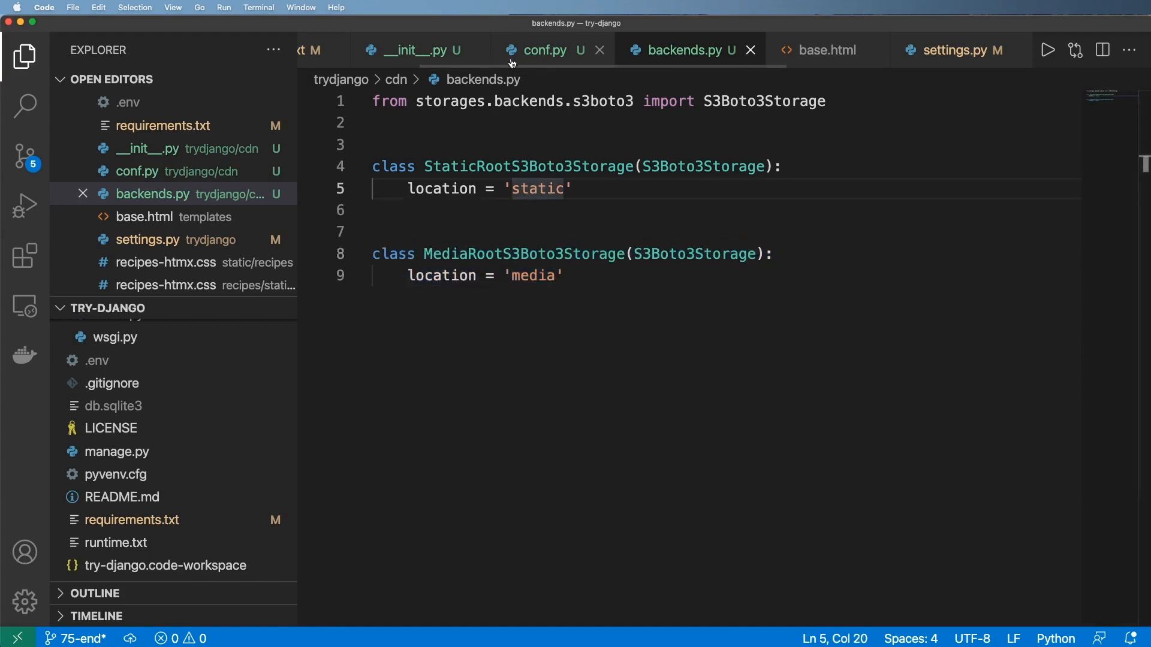
Add AWS_STORAGE_BUCKET_NAME=trydjango to .env and have conf.py read it via os.environ.get
left_click(541, 50)
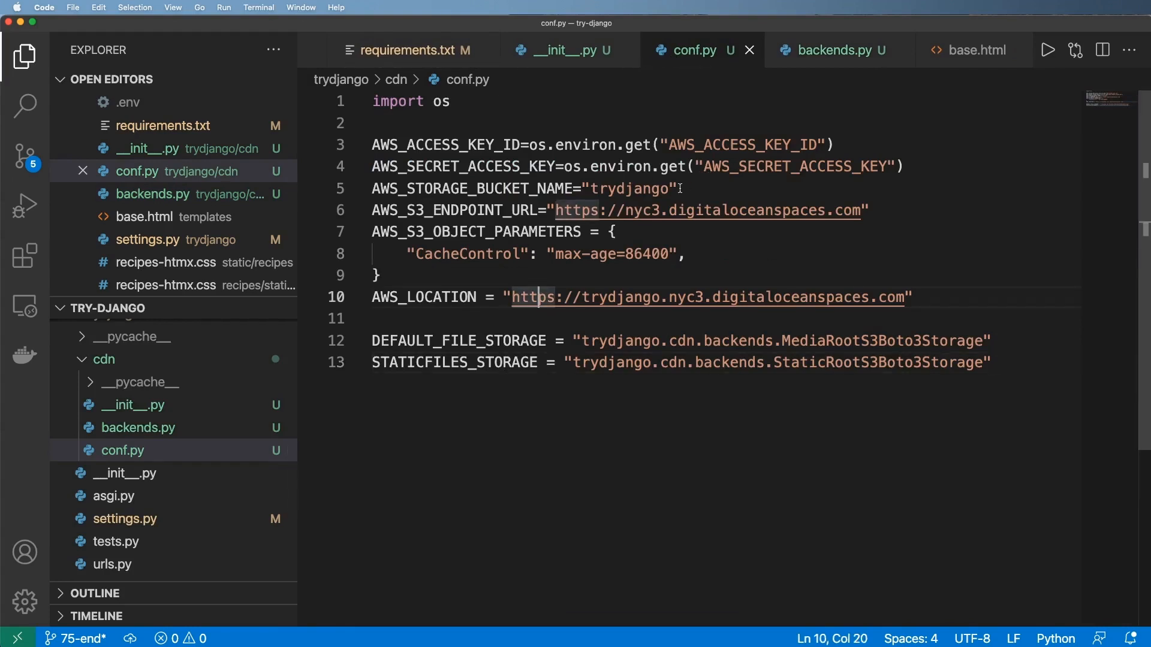
double_click(470, 188)
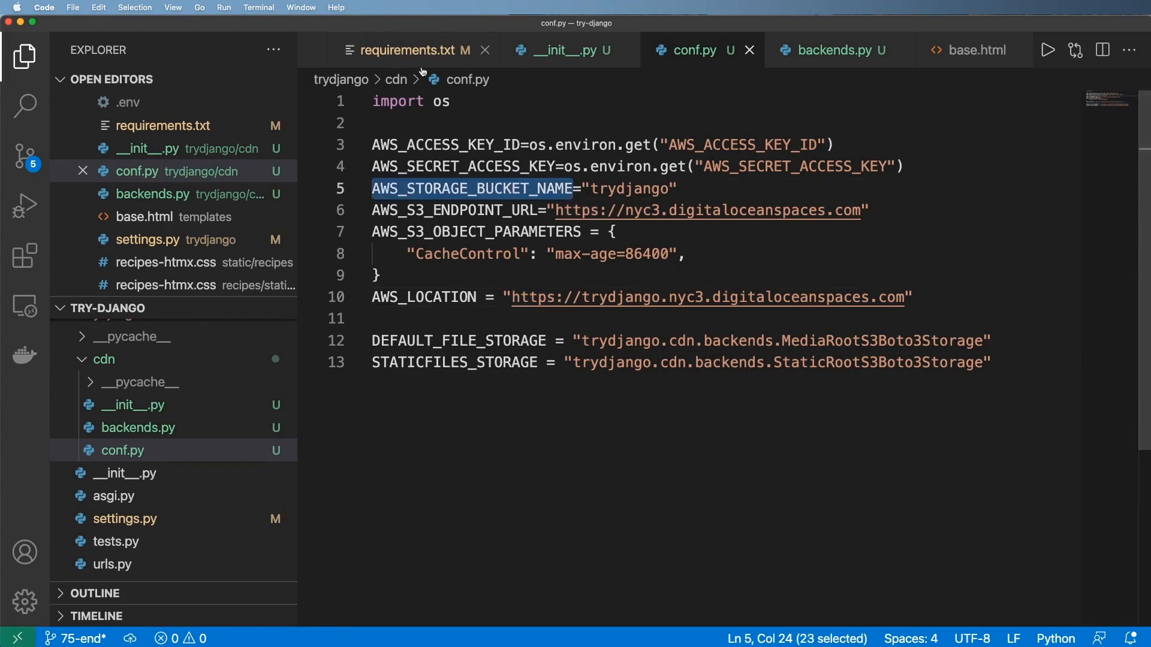
left_click(457, 188)
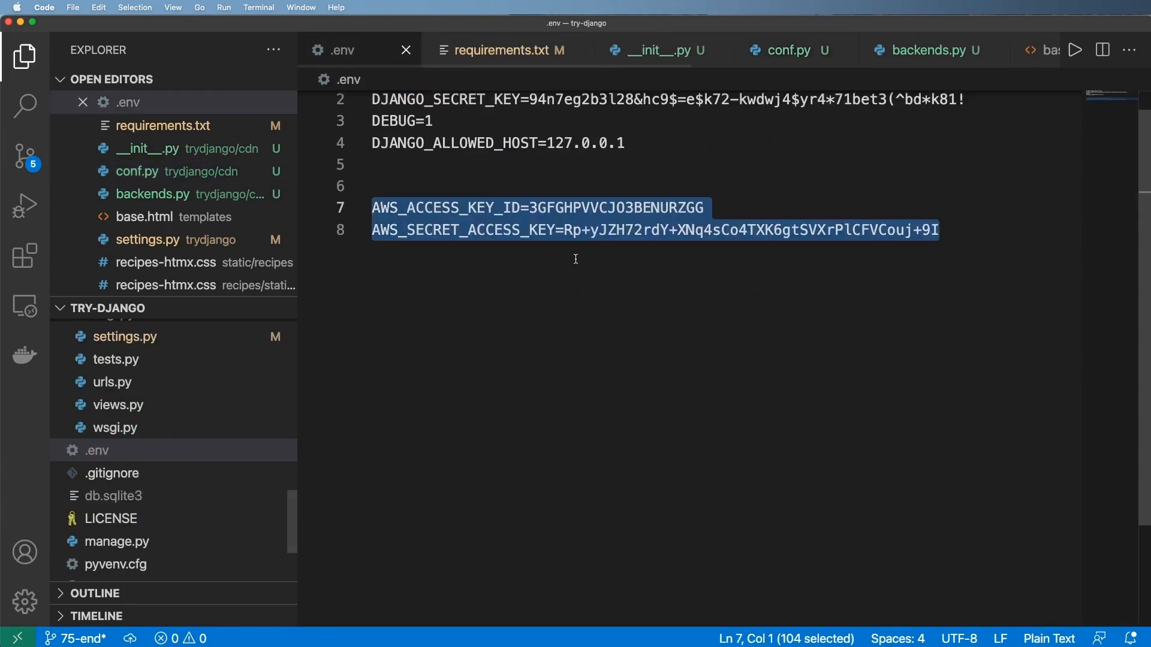
type("AWS_STORAGE_BUCKET_NAME=")
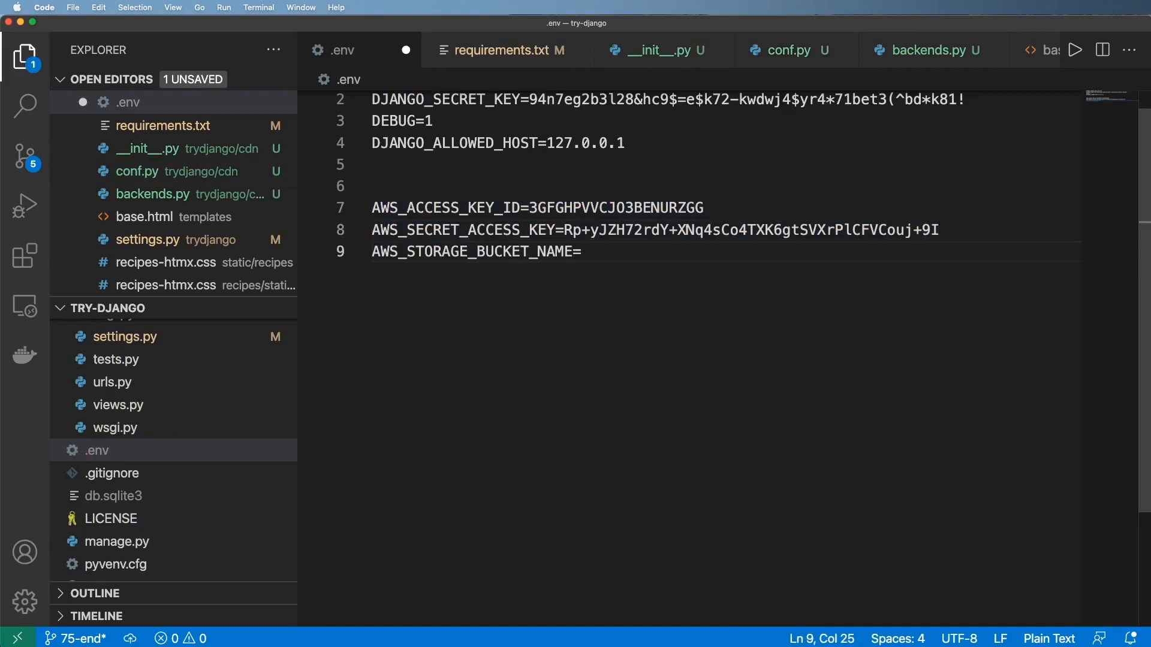
type("trydjango")
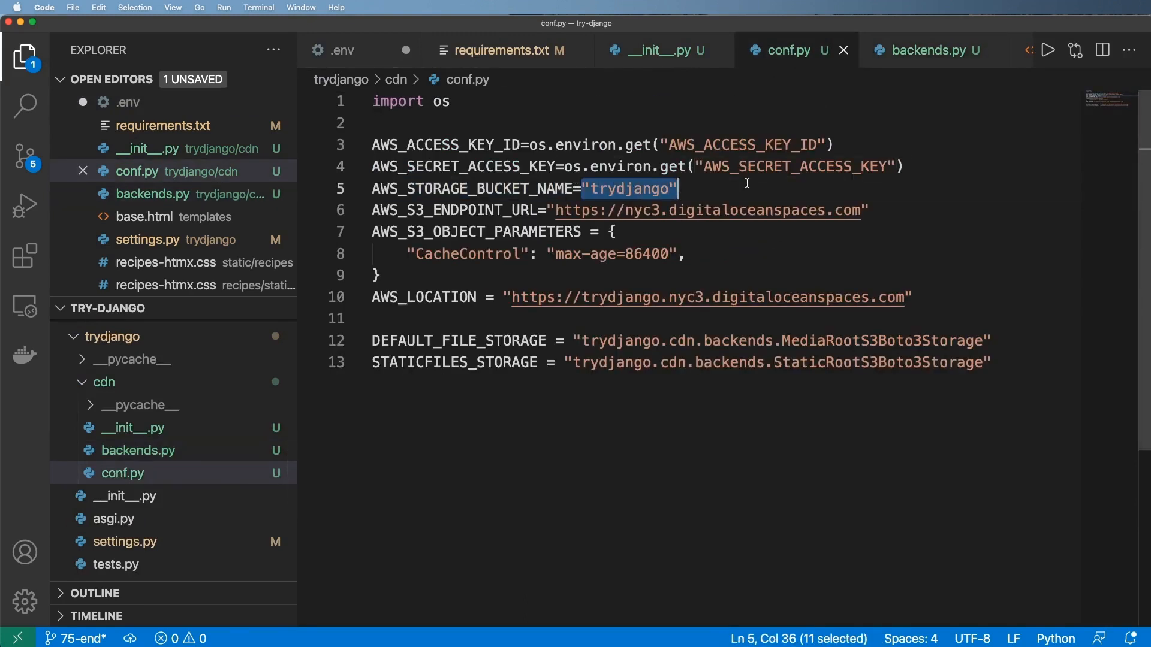
type("os.environ.get(")
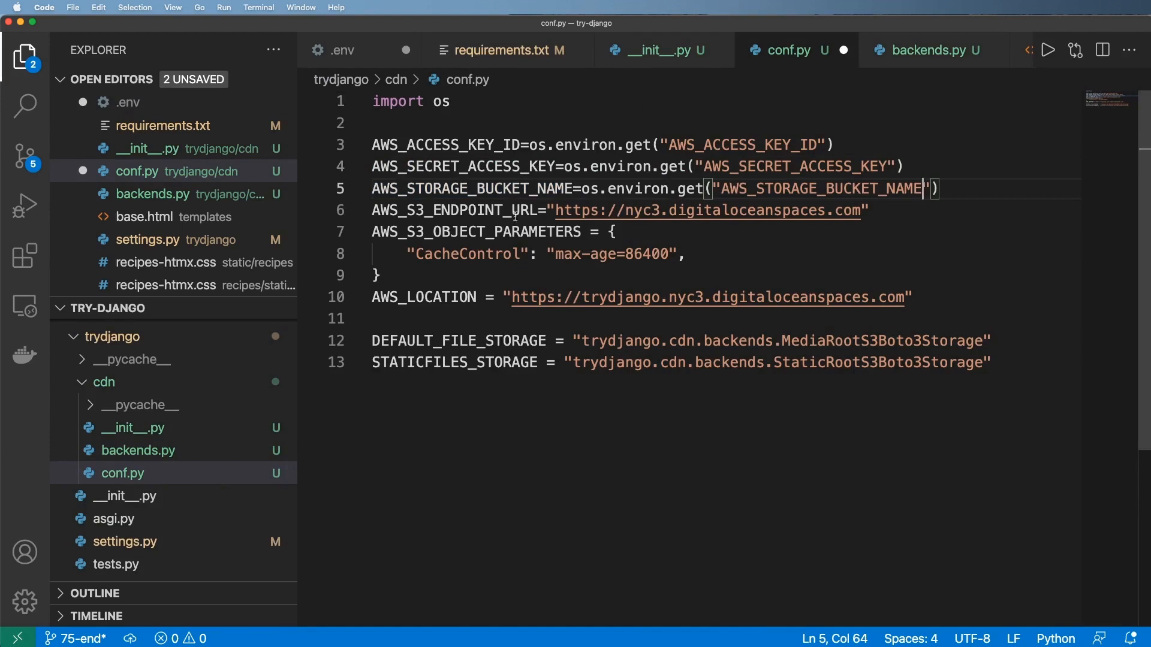
double_click(470, 189)
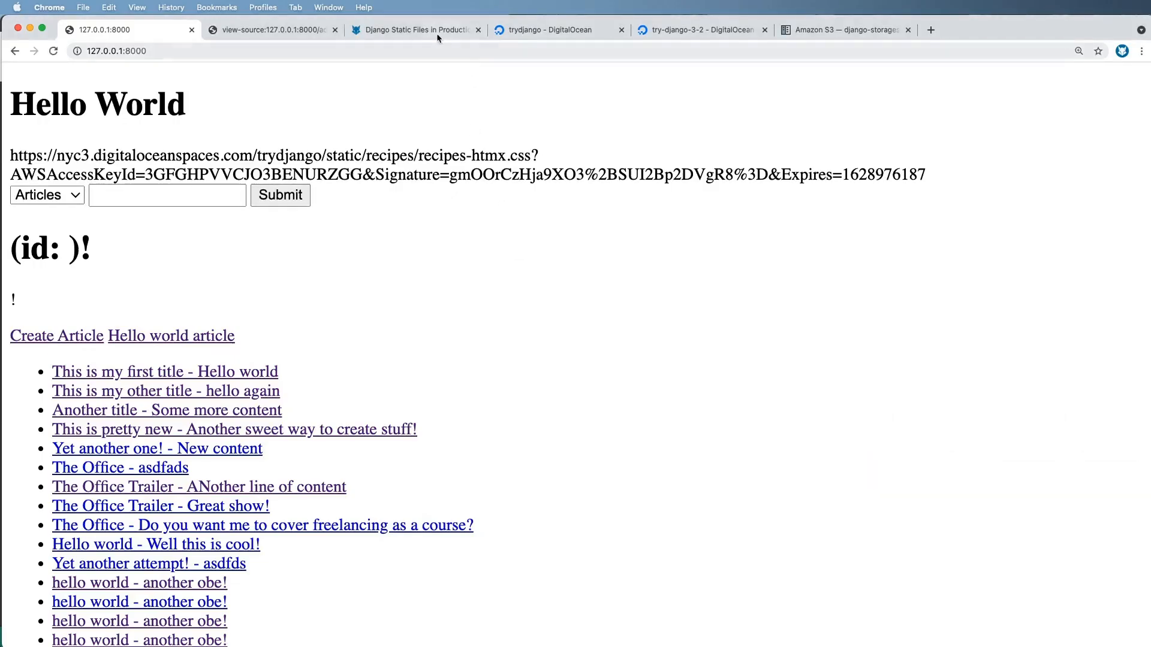
Add app-level variable AWS_STORAGE_BUCKET_NAME=trydjango to try-django-3-2 and save it
left_click(547, 29)
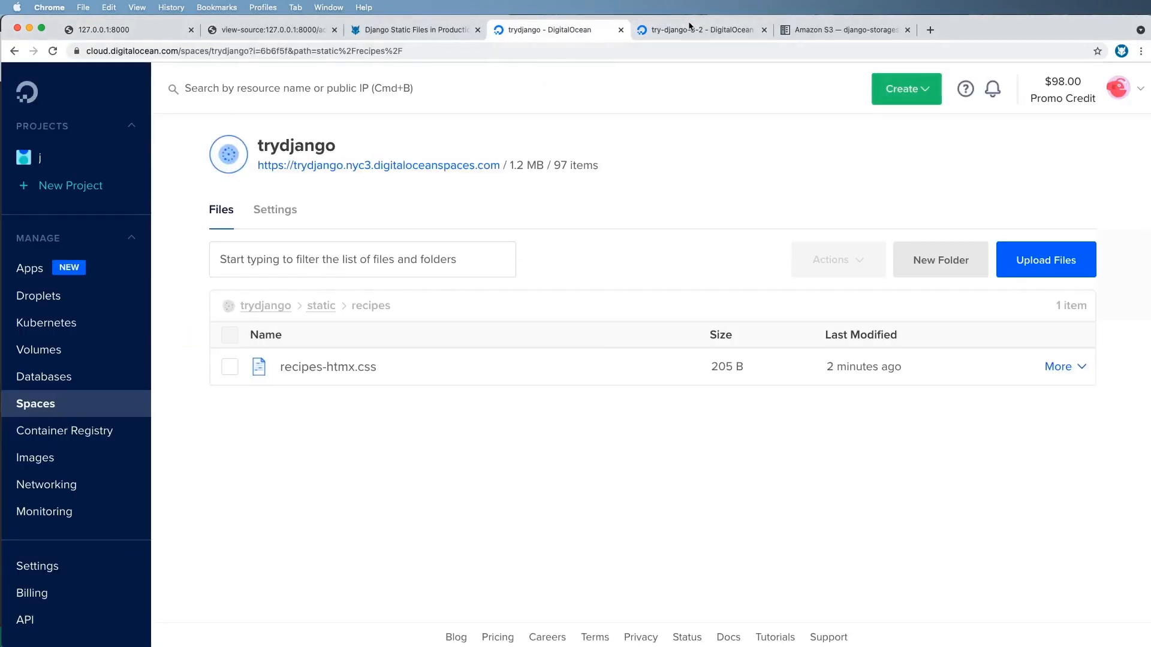
left_click(699, 30)
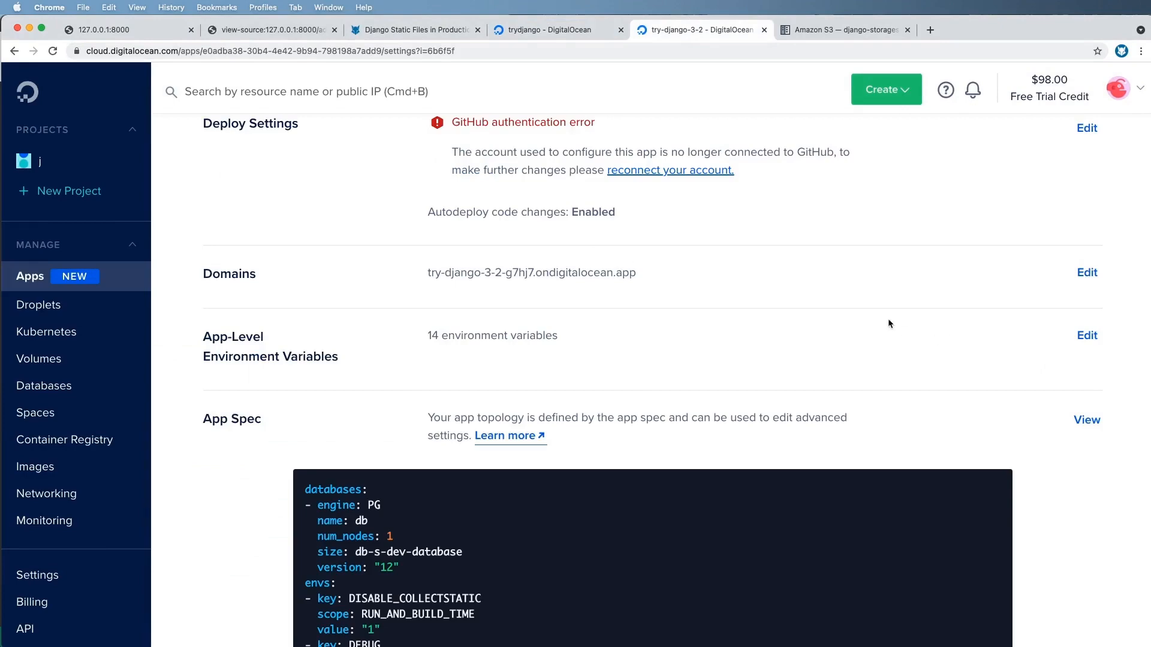
left_click(1087, 335)
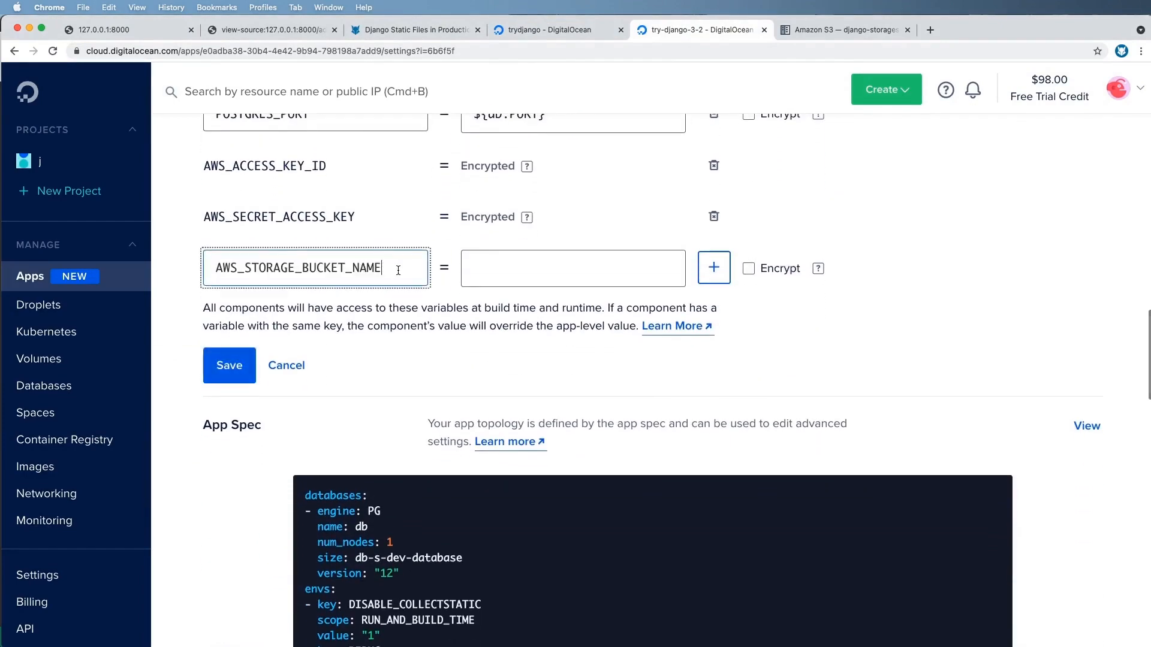
type("tryd")
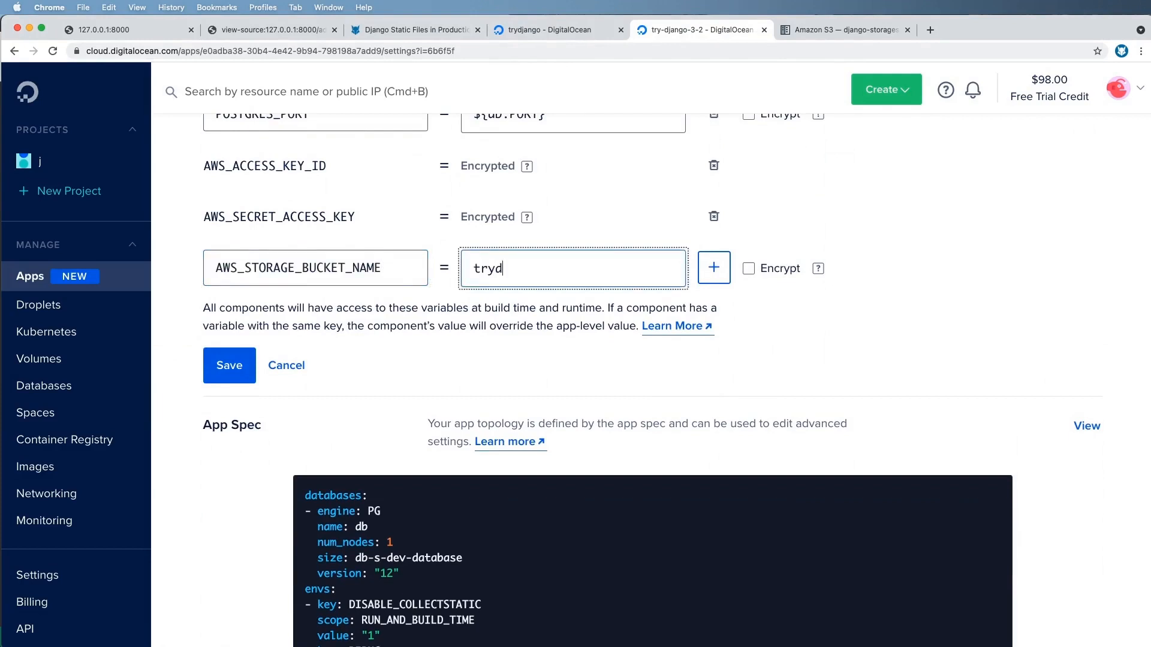
type("jango")
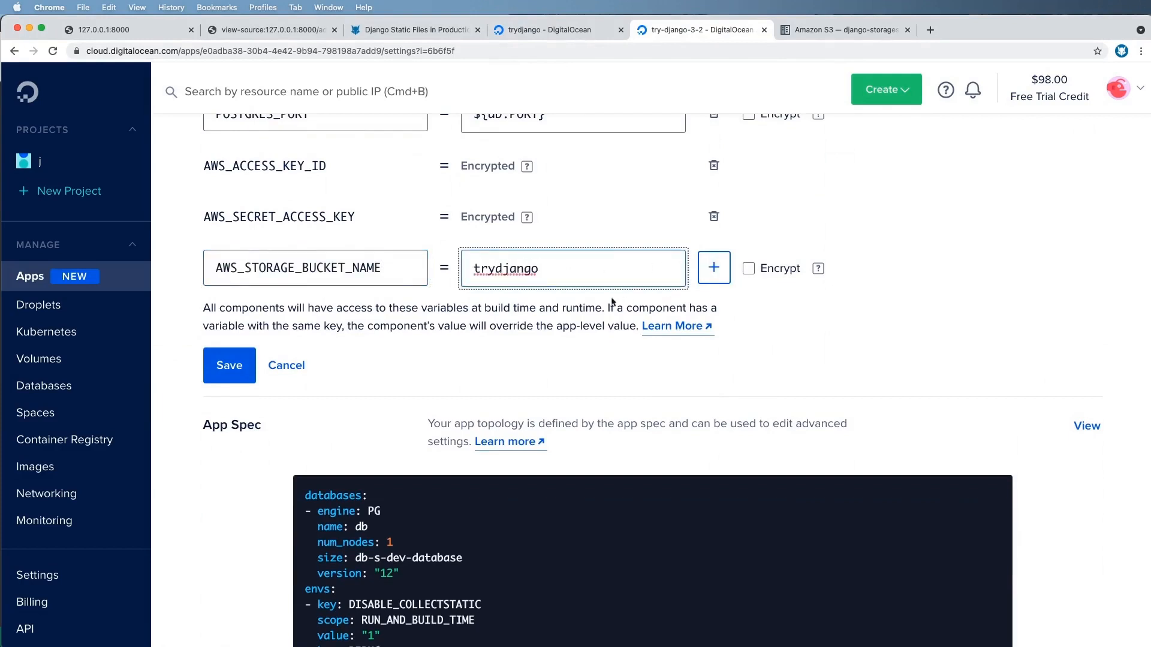
left_click(229, 365)
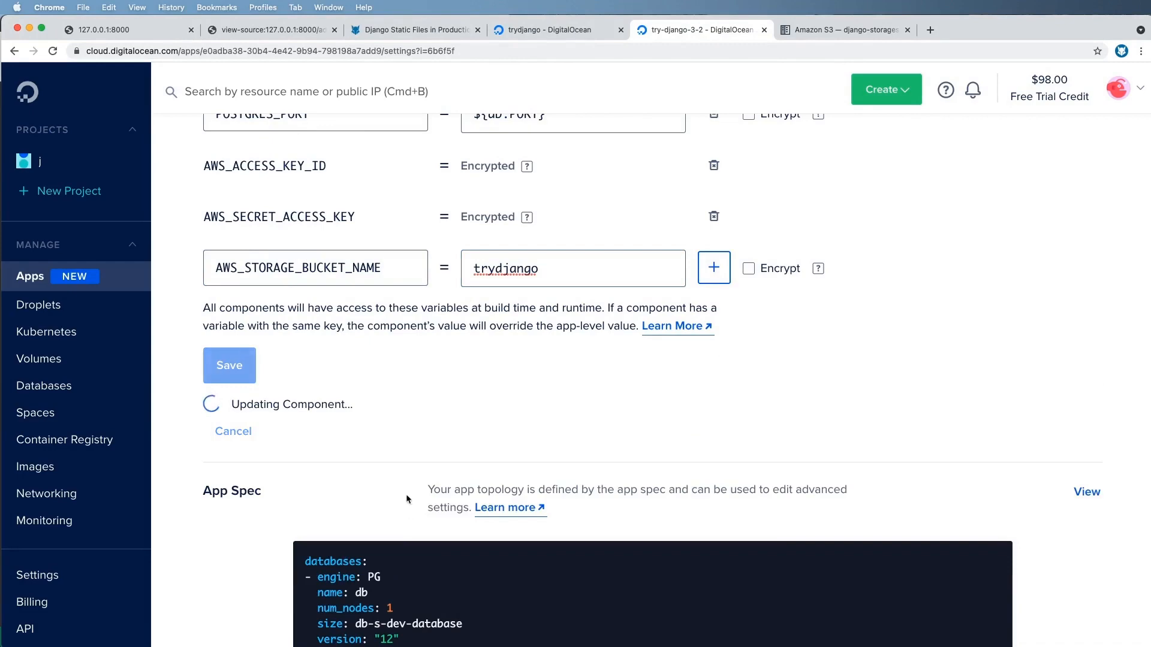
scroll("up", 3)
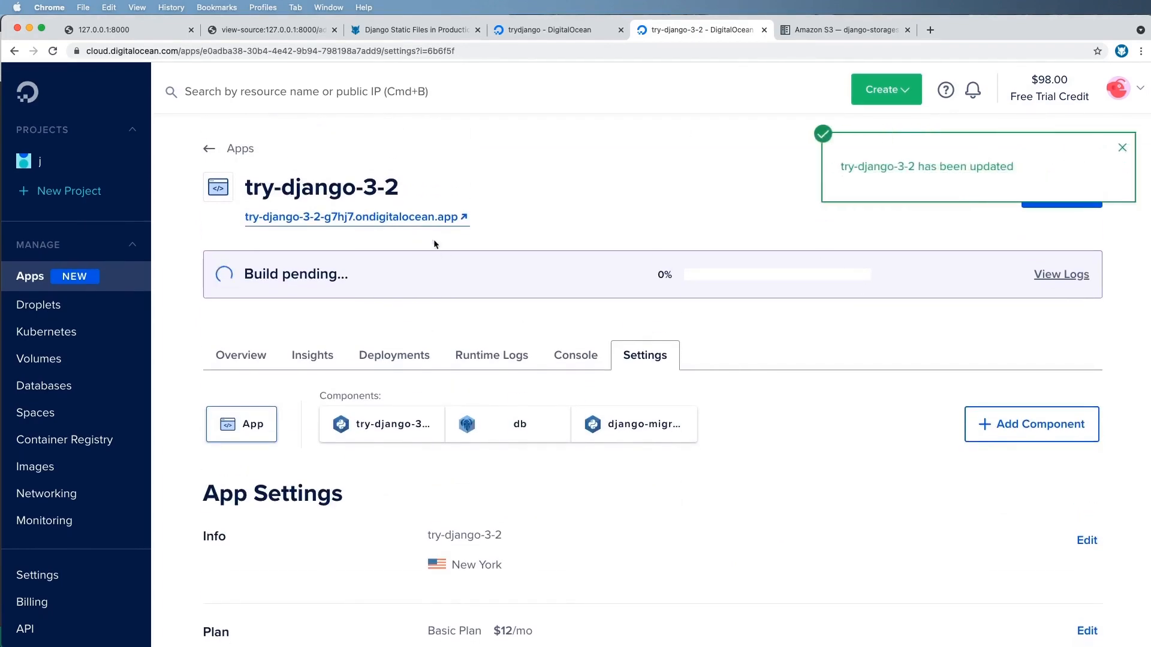
scroll("down", 3)
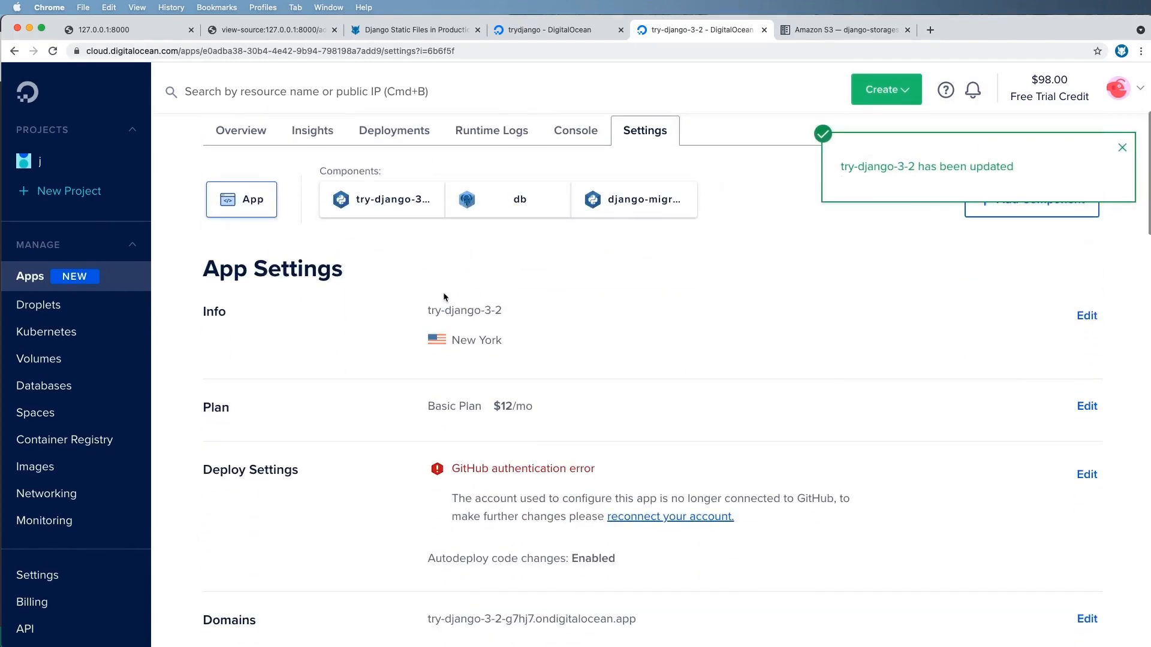
scroll("down", 3)
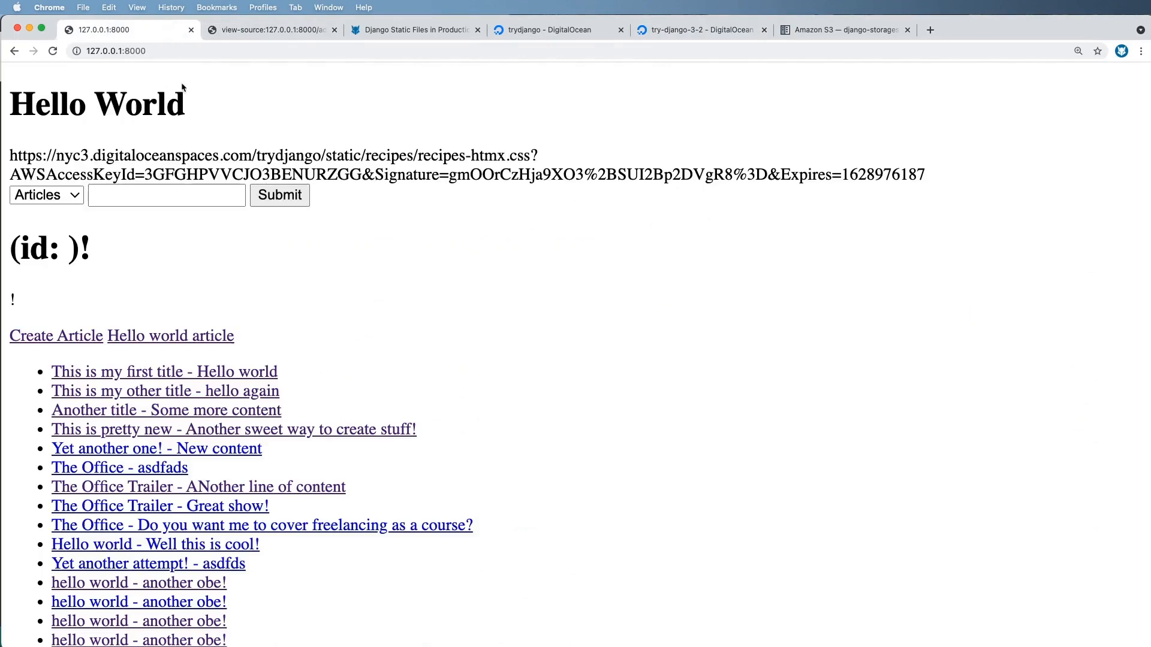
mouse_move(541, 33)
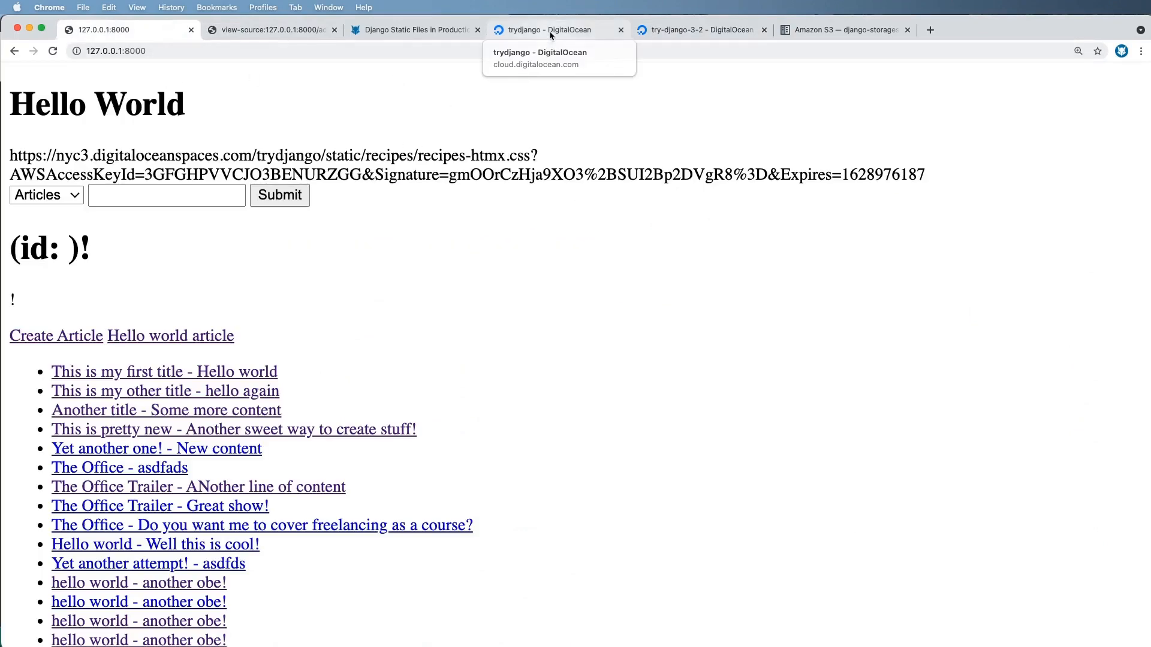
left_click(551, 29)
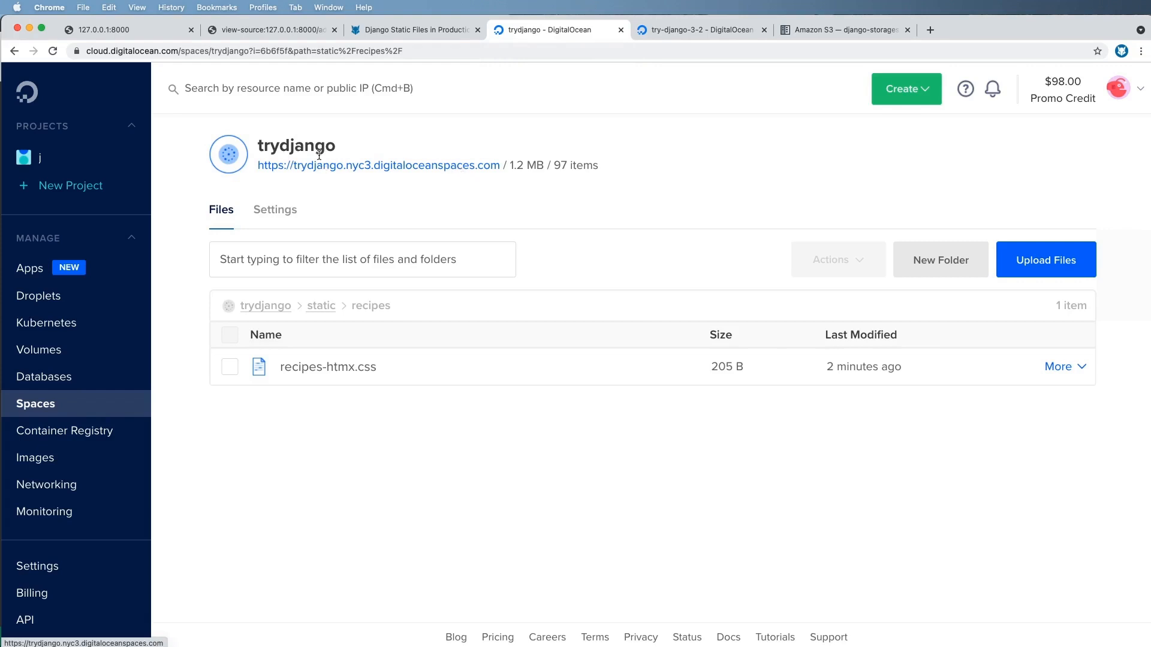
mouse_move(286, 141)
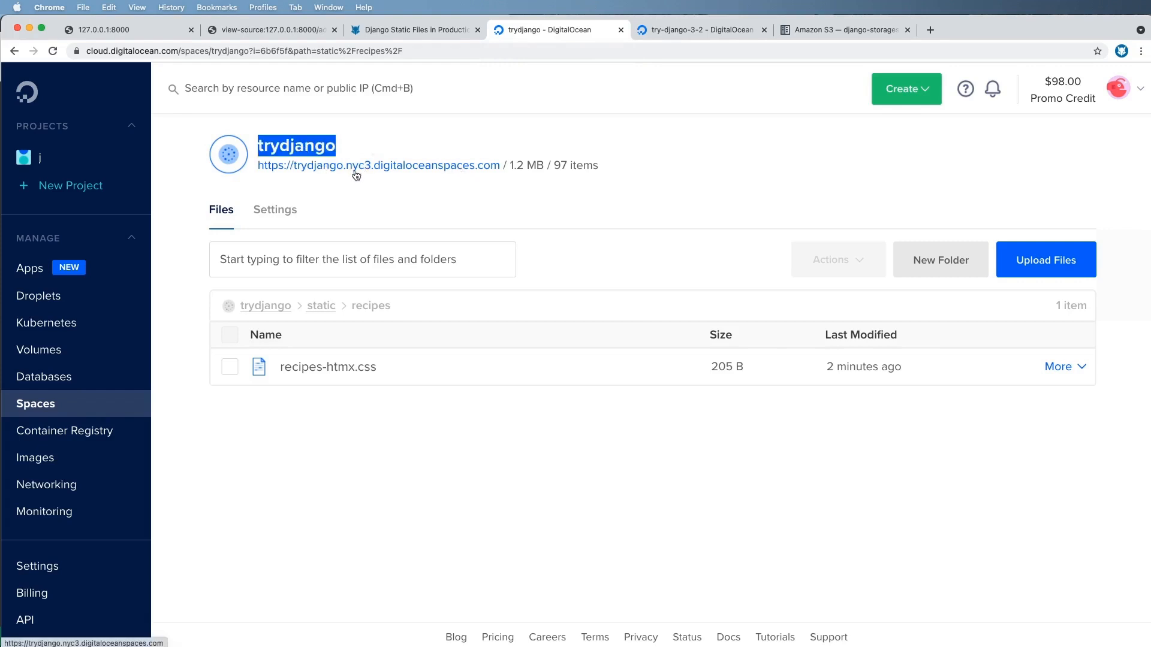
mouse_move(643, 38)
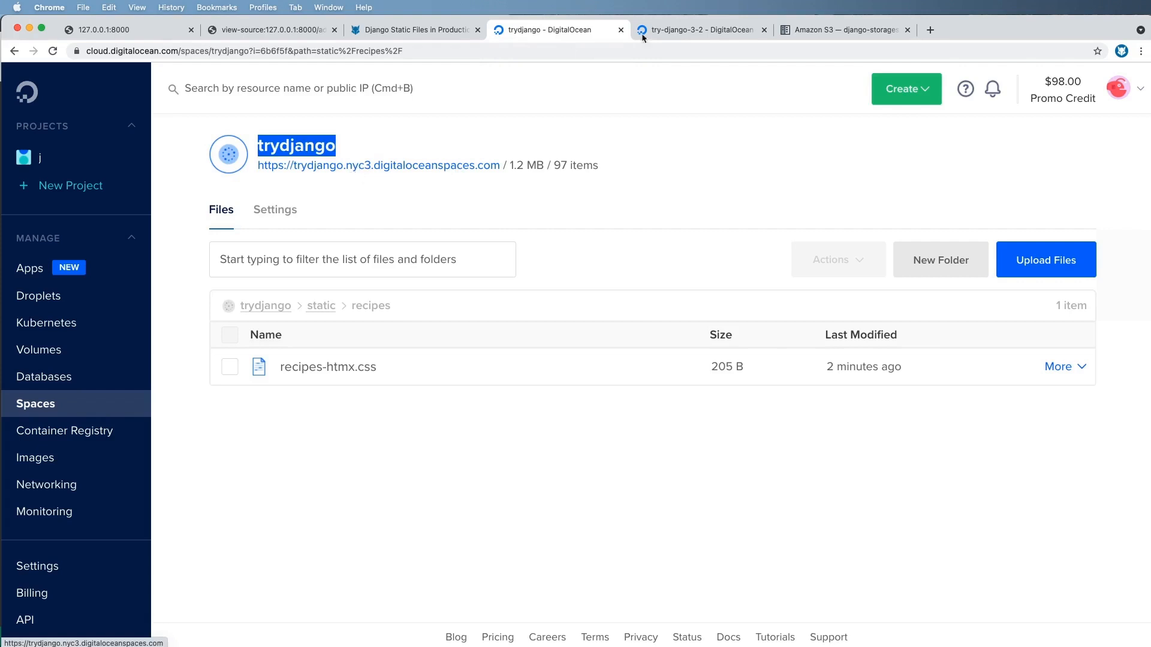
left_click(703, 29)
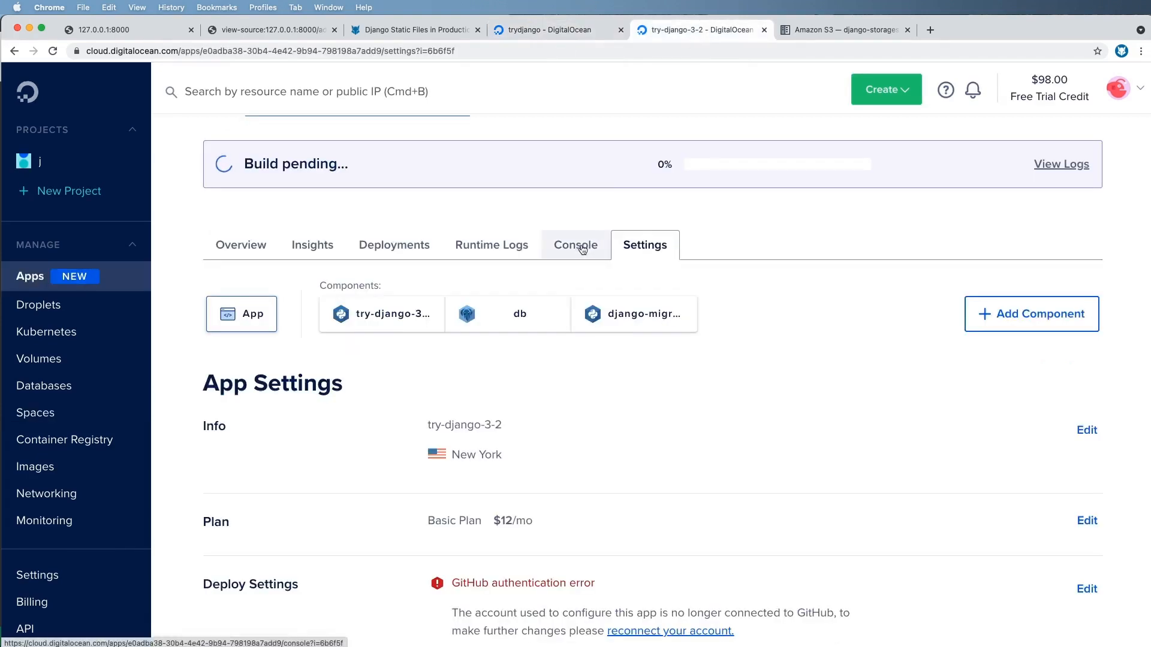
scroll("down", 3)
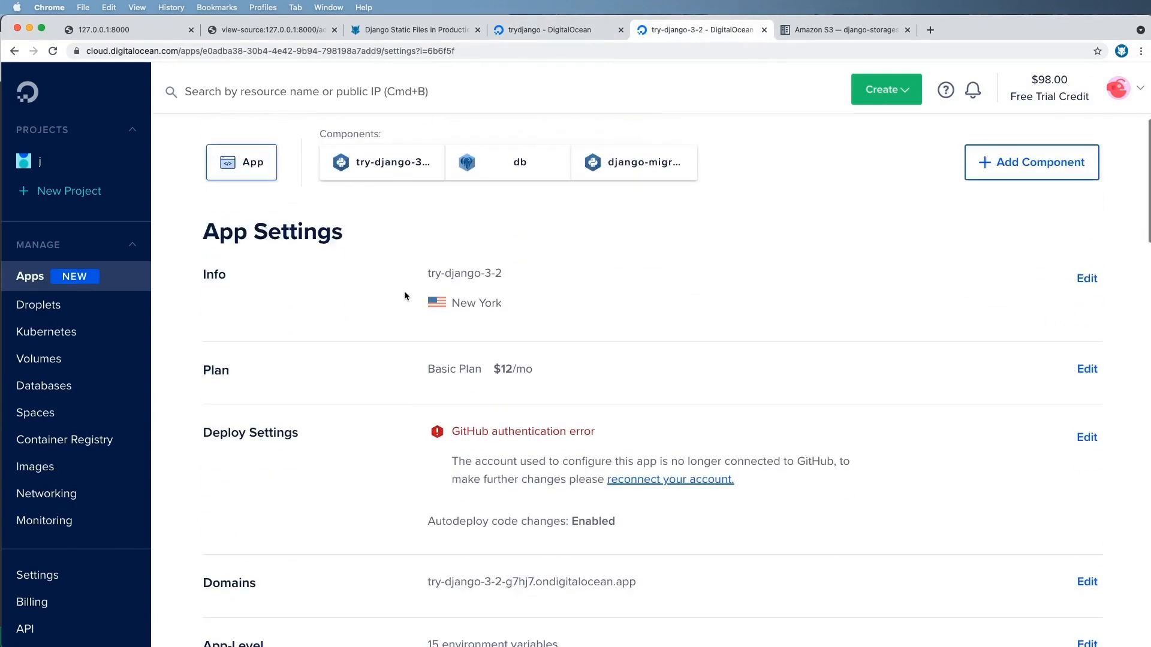
scroll("down", 3)
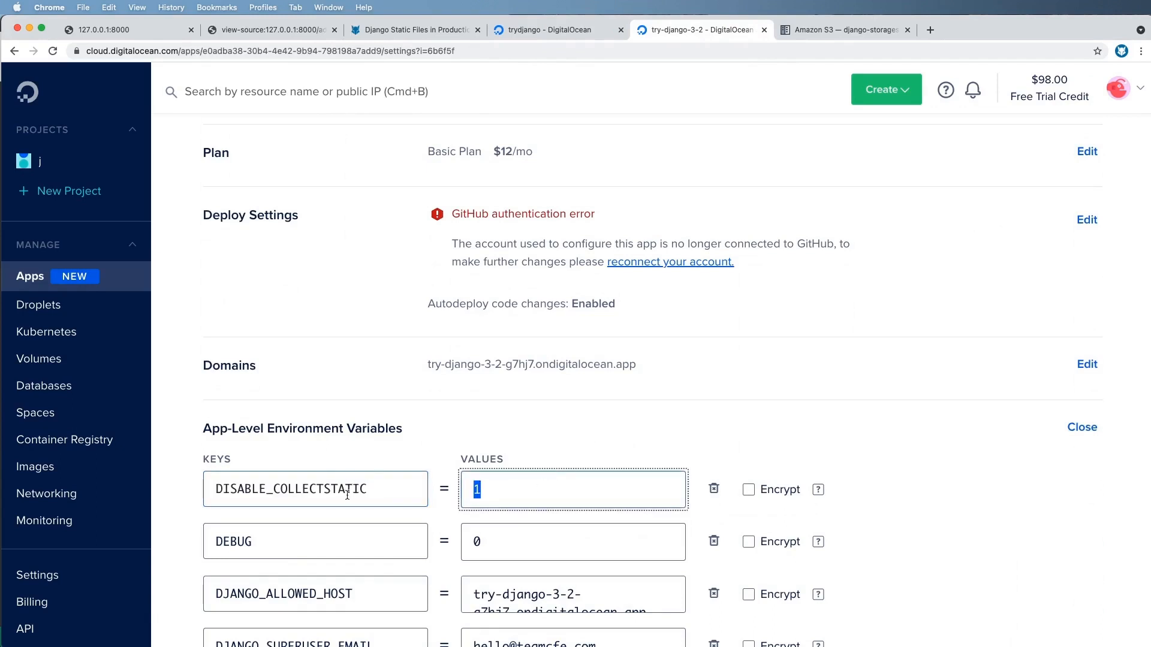
scroll("down", 3)
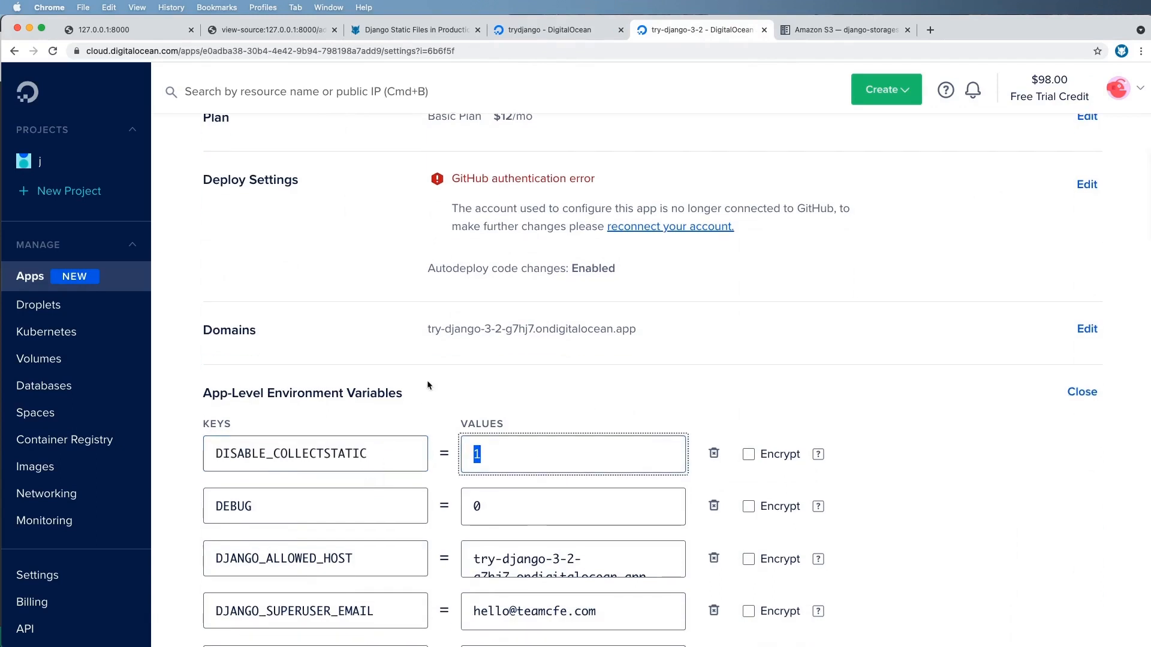
scroll("down", 3)
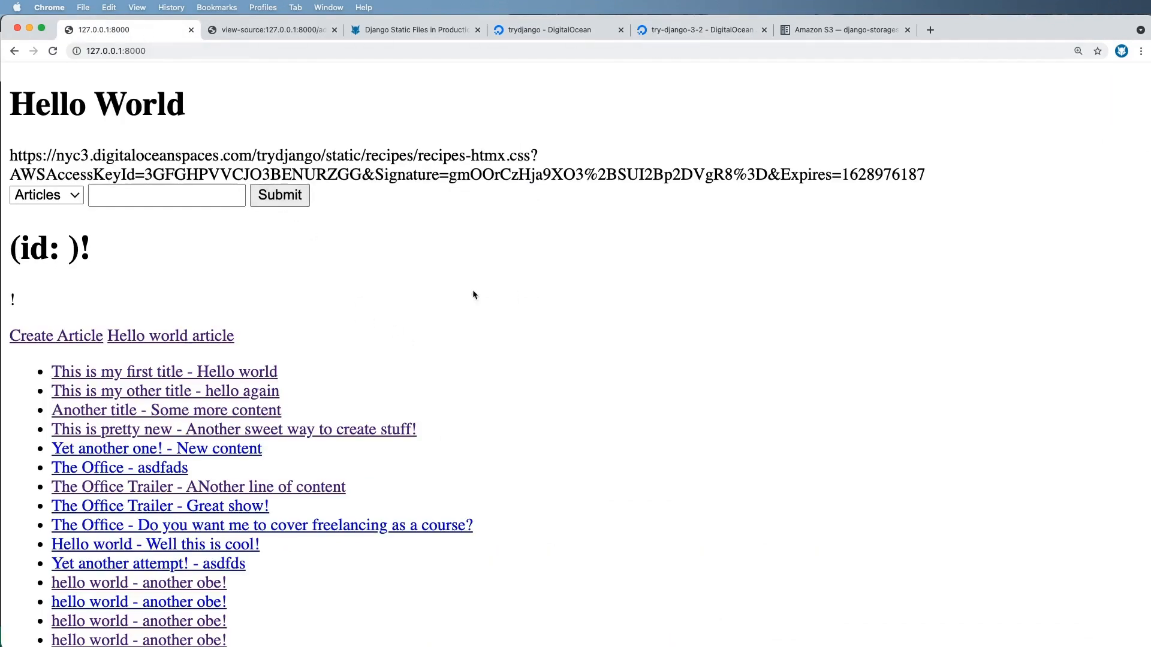
mouse_move(492, 293)
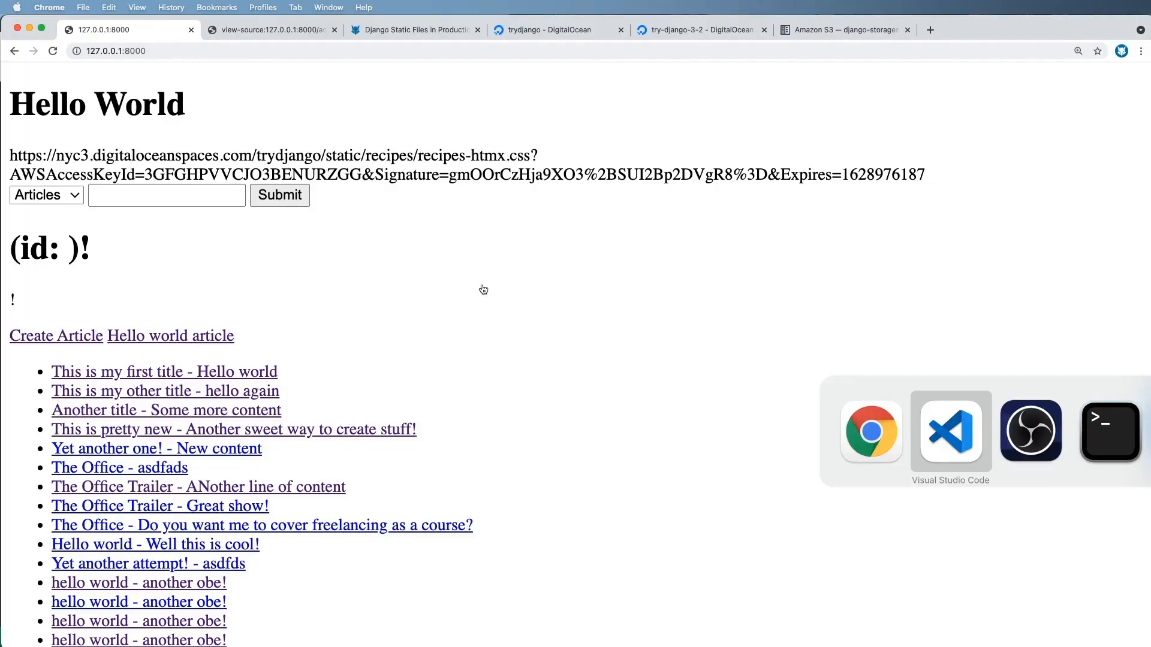
Switch back to Visual Studio Code showing .env with AWS_STORAGE_BUCKET_NAME=trydjango
left_click(949, 433)
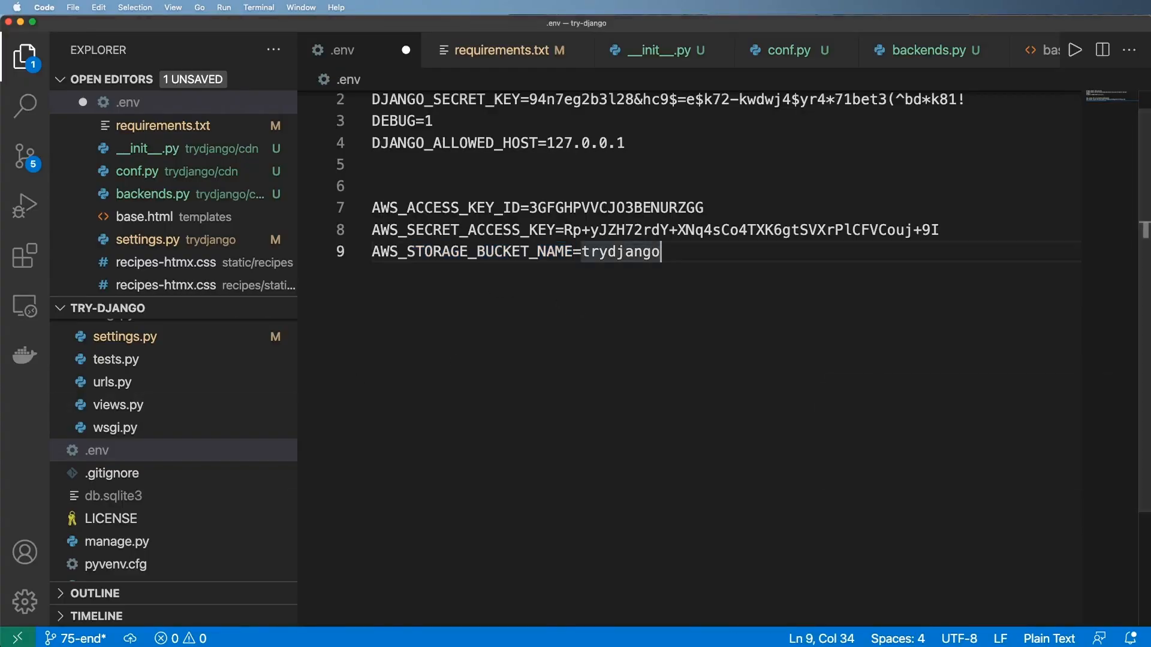